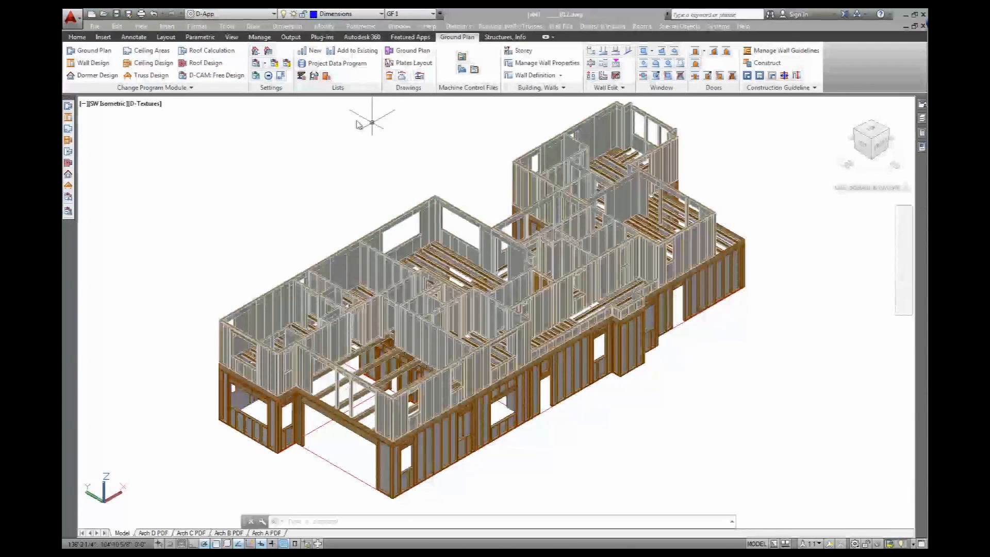
mouse_move(329, 101)
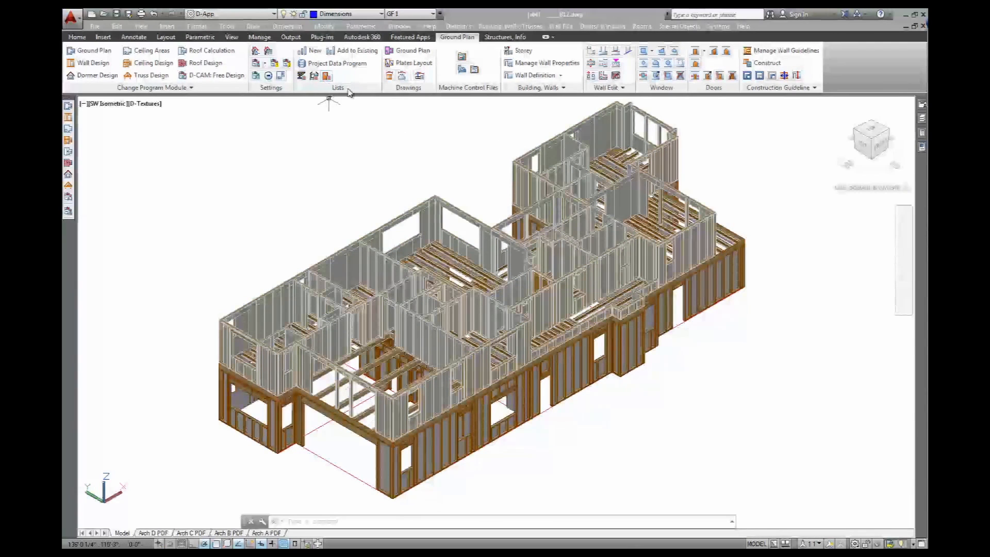
mouse_move(313, 51)
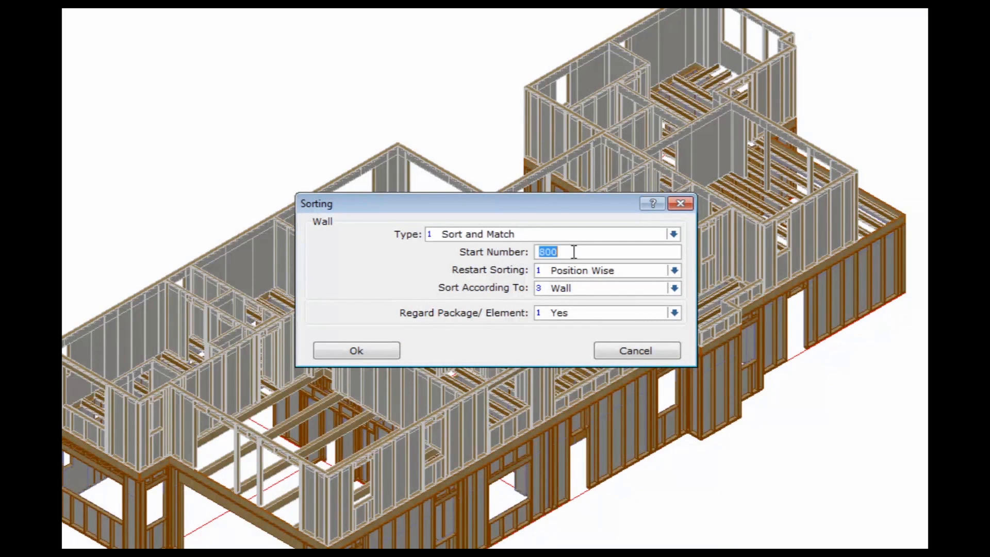
- Renumber walls from 1, restarting per position, sorted by storey, regarding packages, and acknowledge success
type("1")
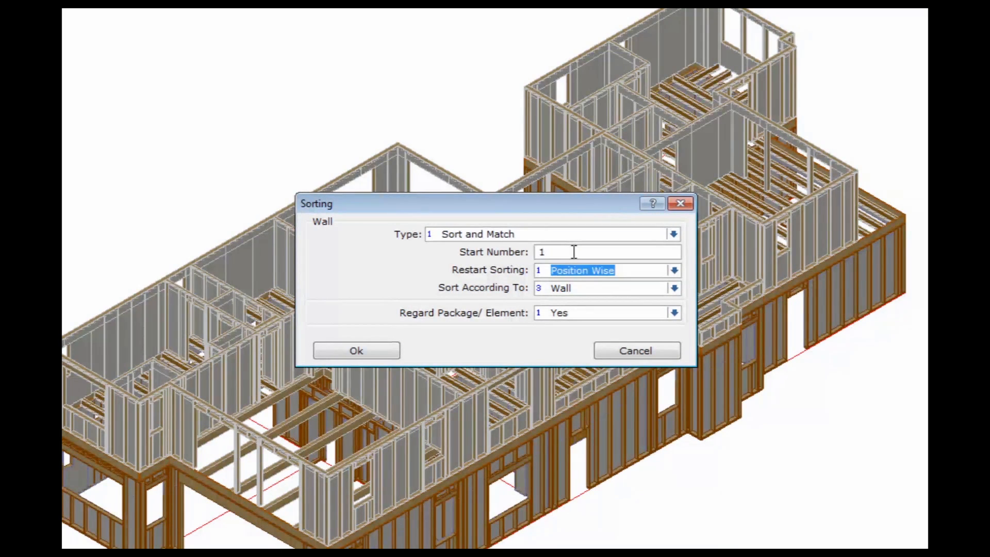
mouse_move(666, 270)
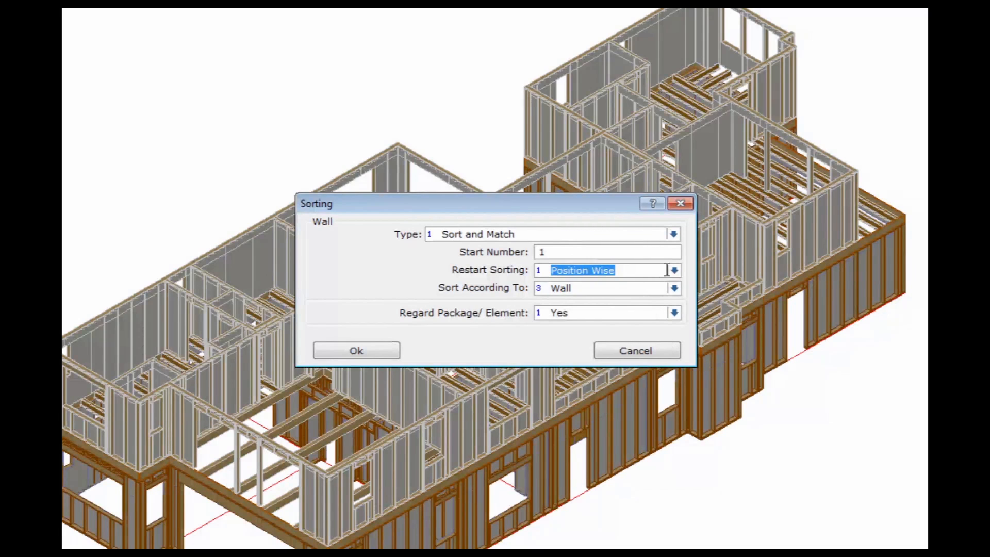
left_click(672, 287)
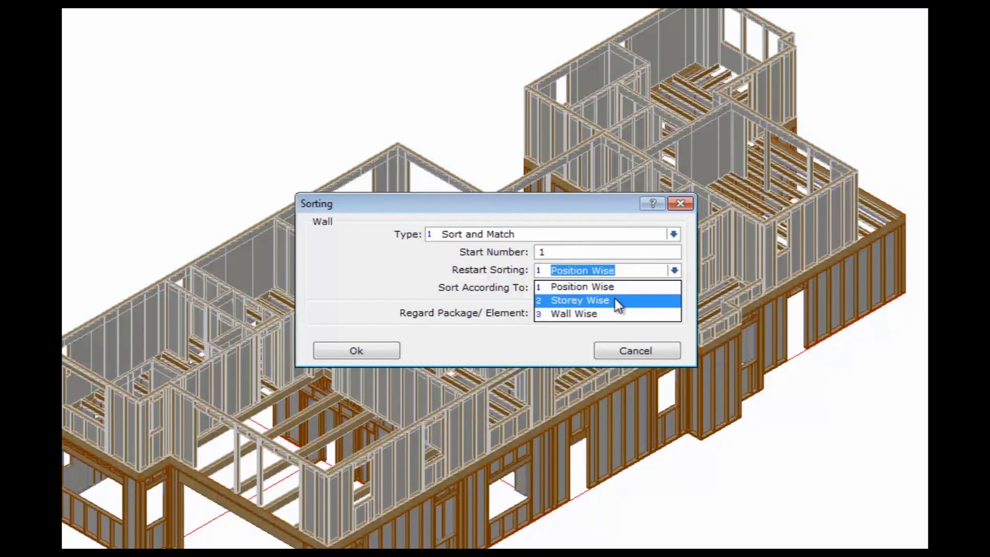
mouse_move(606, 314)
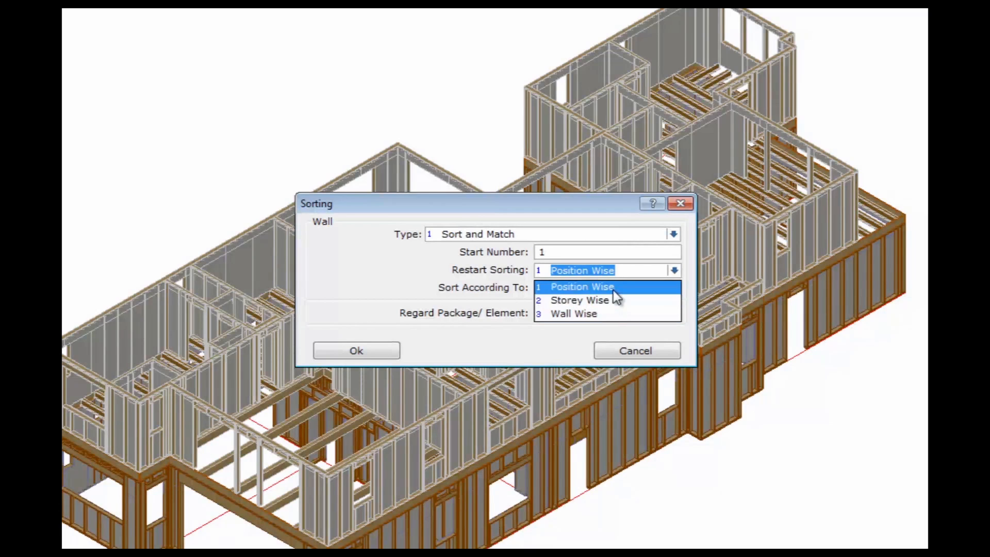
left_click(572, 313)
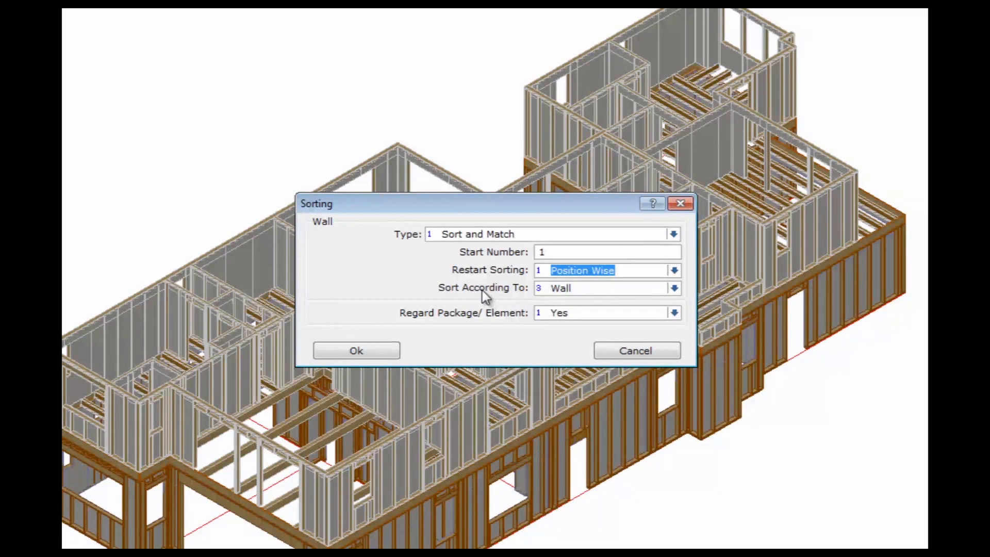
left_click(673, 287)
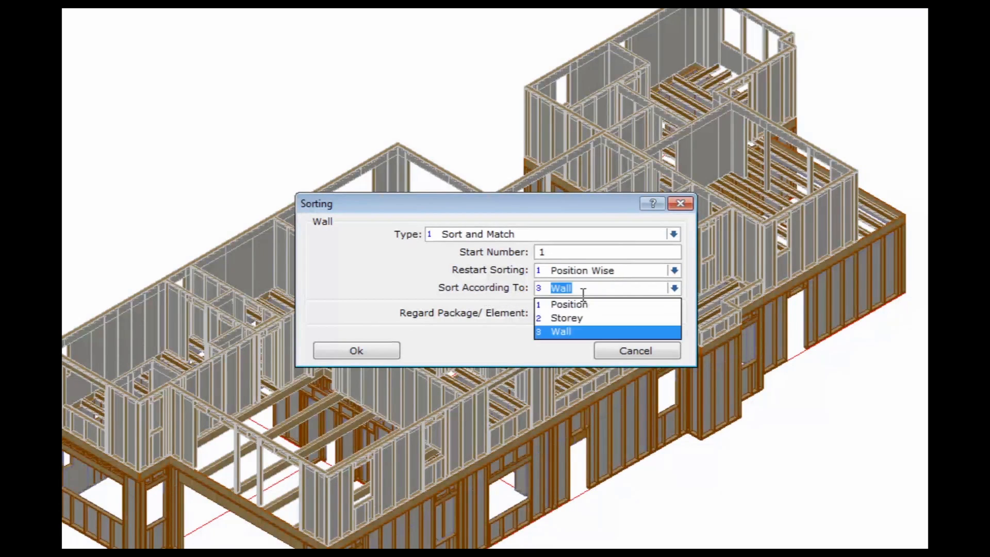
mouse_move(566, 317)
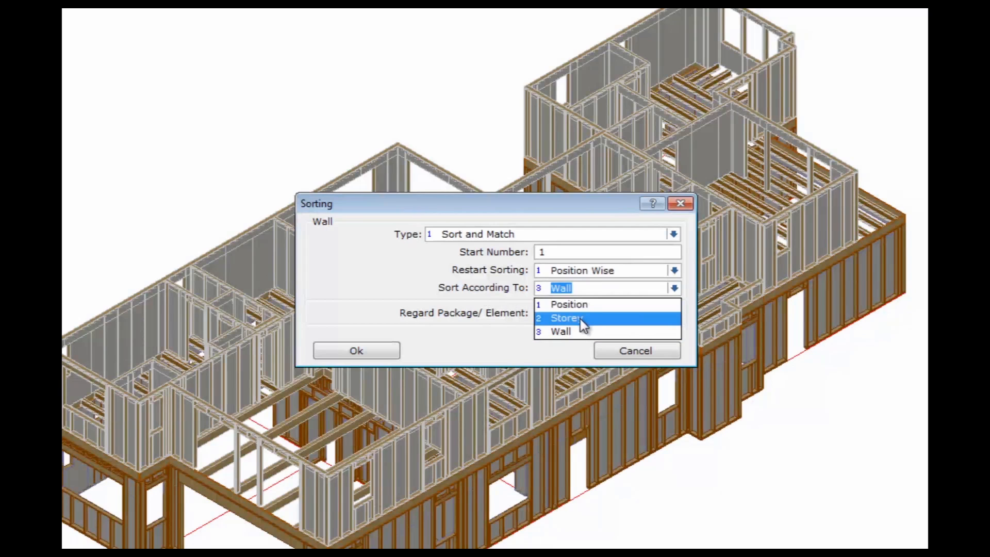
mouse_move(575, 328)
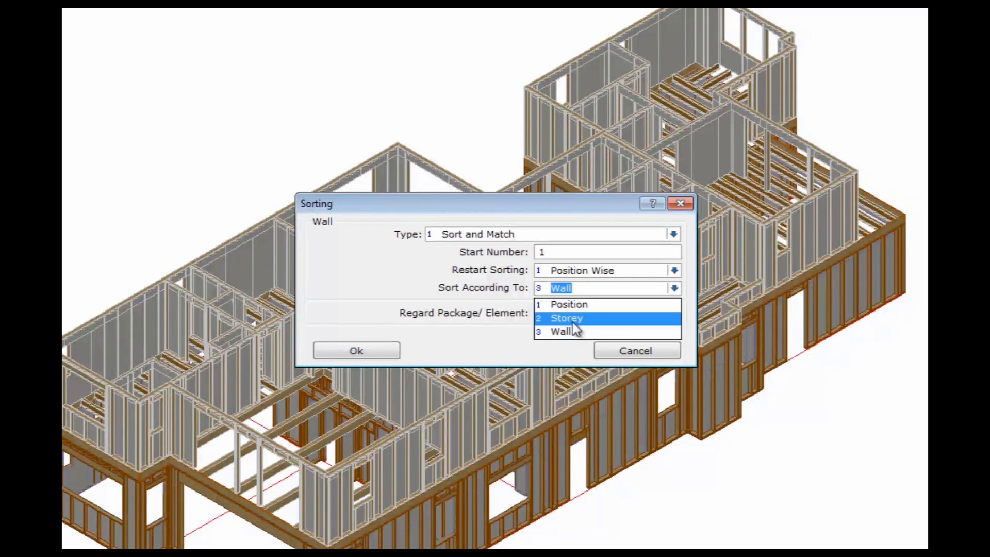
left_click(563, 317)
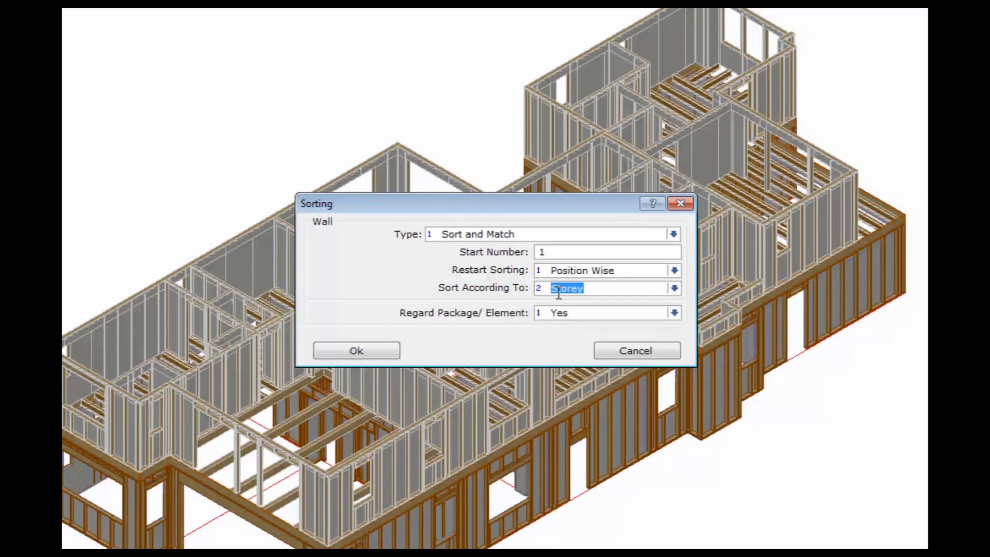
mouse_move(528, 320)
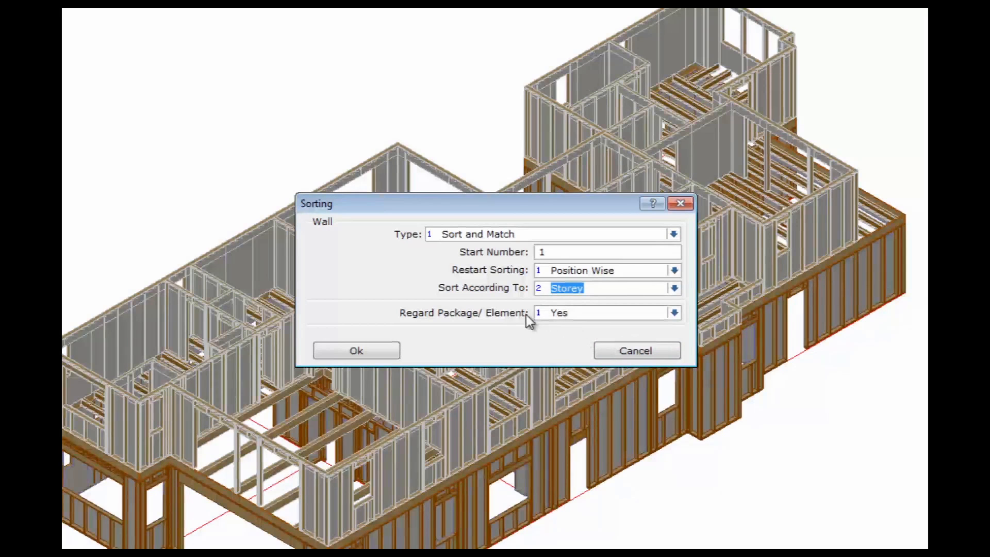
left_click(673, 312)
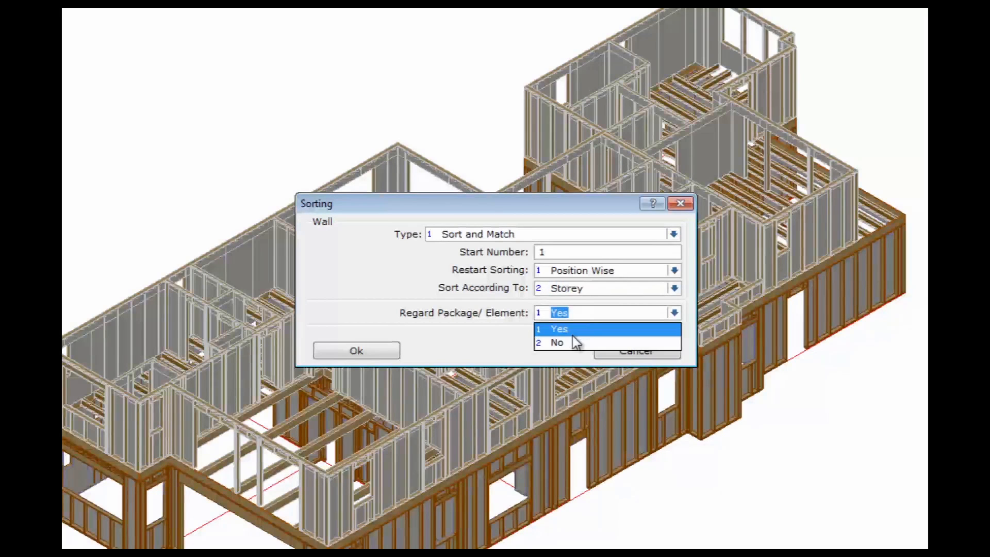
left_click(558, 328)
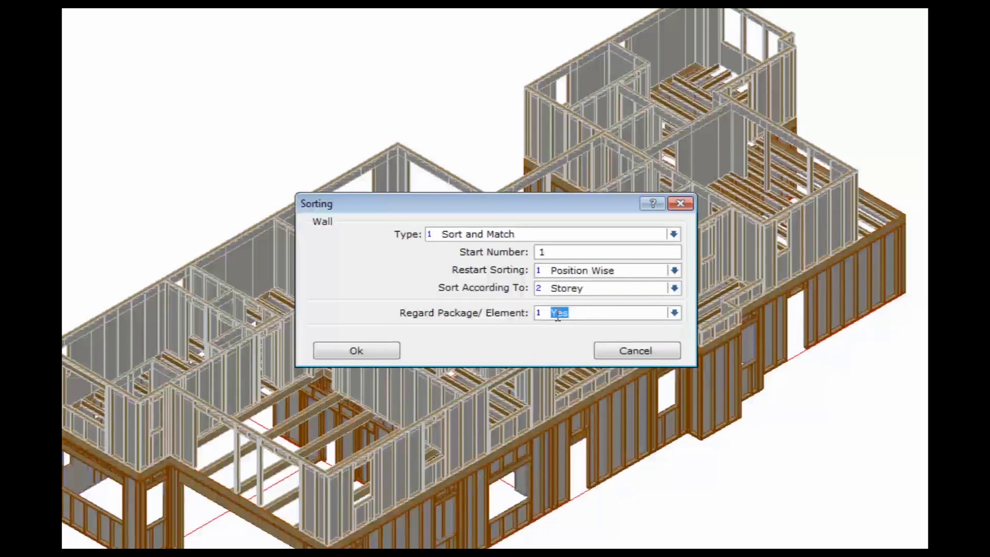
left_click(355, 350)
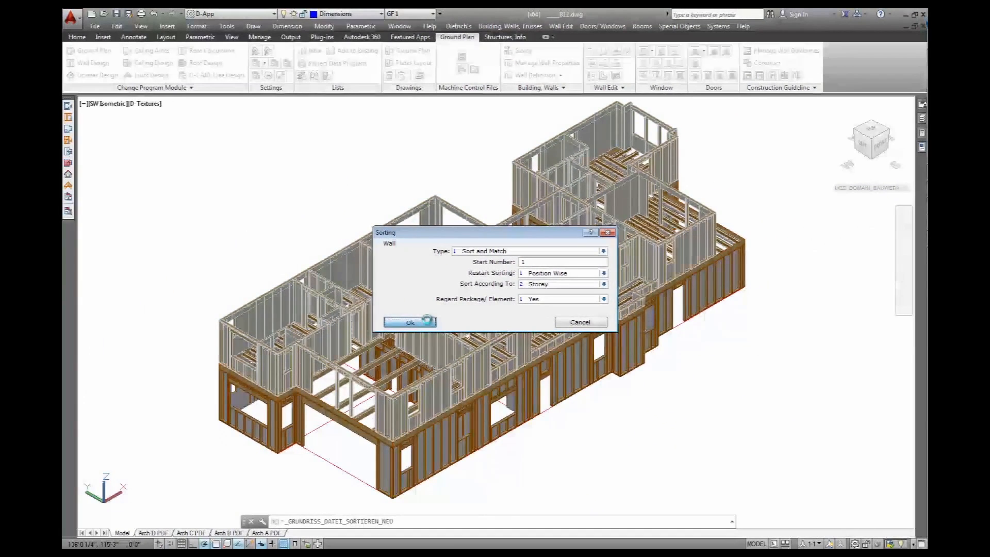
left_click(410, 321)
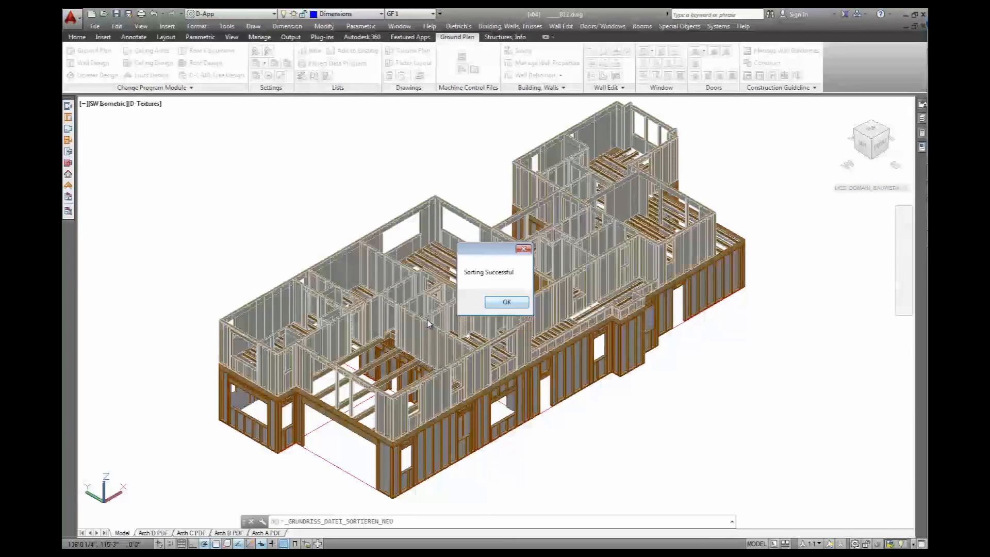
mouse_move(506, 302)
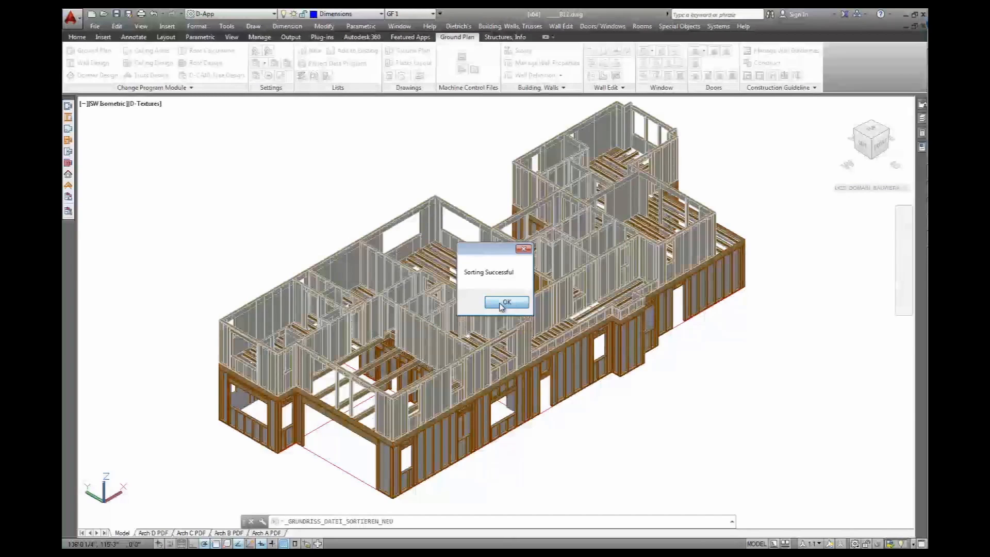
left_click(507, 302)
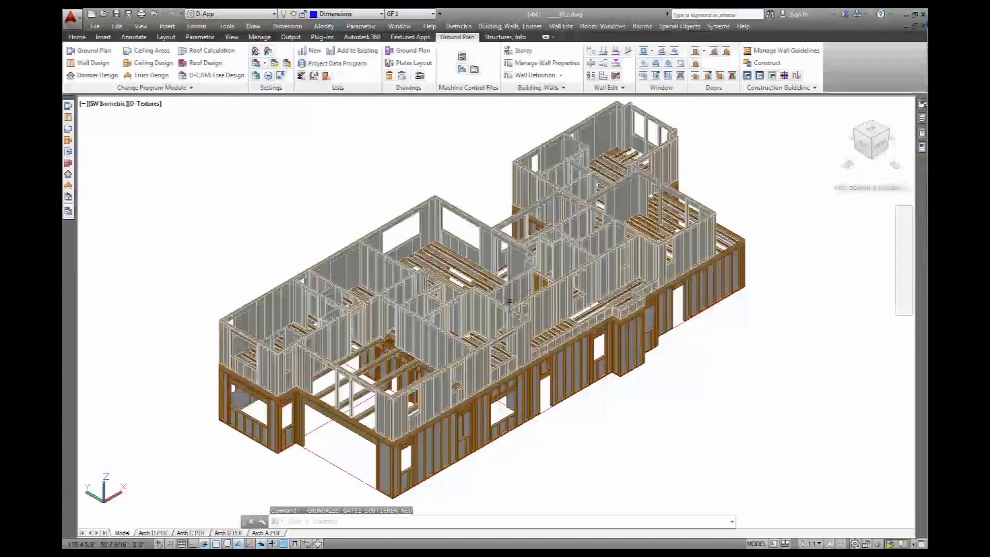
mouse_move(221, 242)
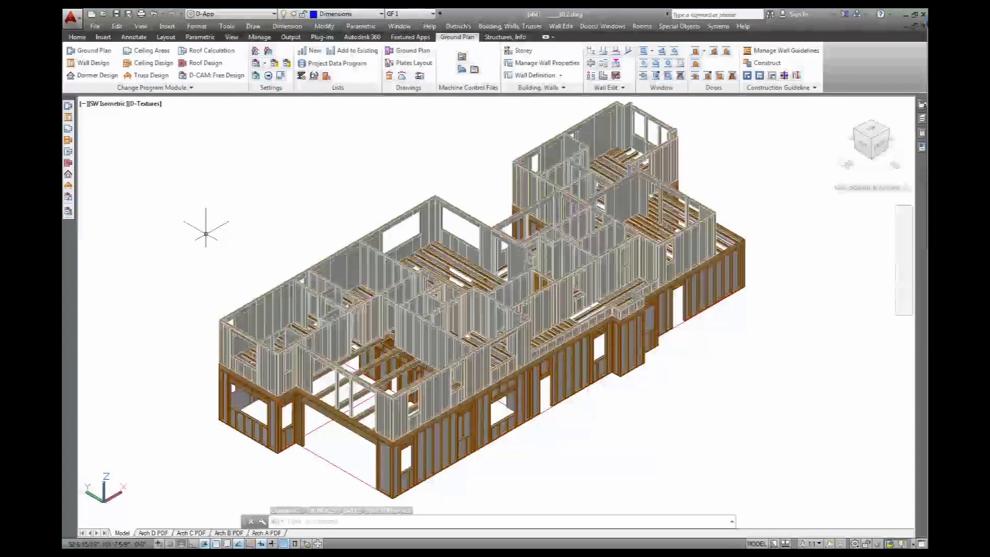
mouse_move(160, 219)
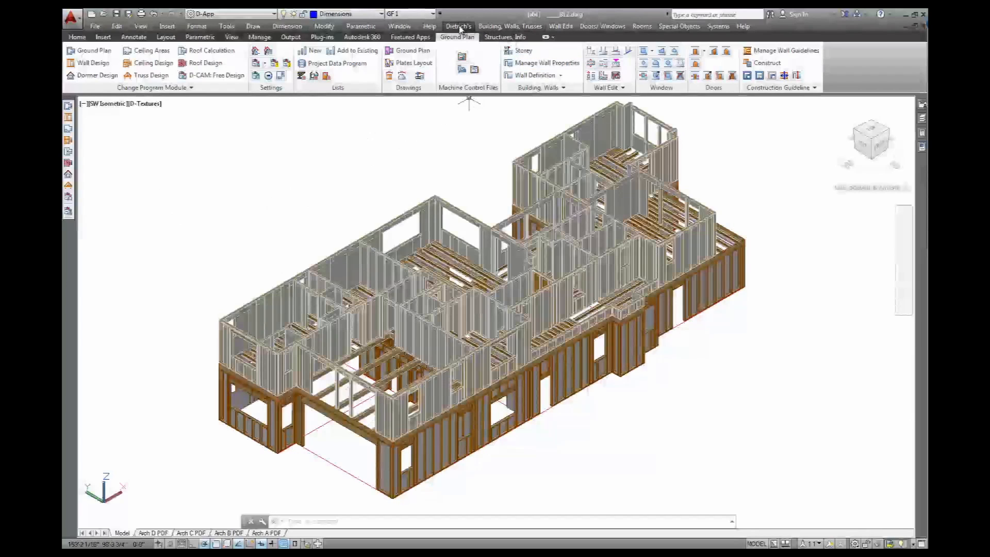
- Open the Dietrich's menu to show the Lists submenu with material and window/door lists
left_click(458, 26)
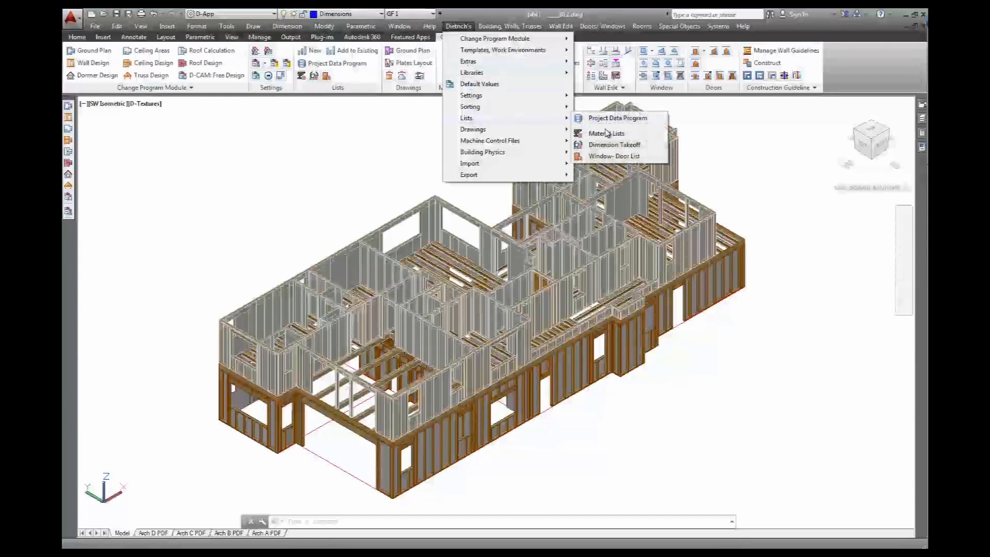
mouse_move(605, 133)
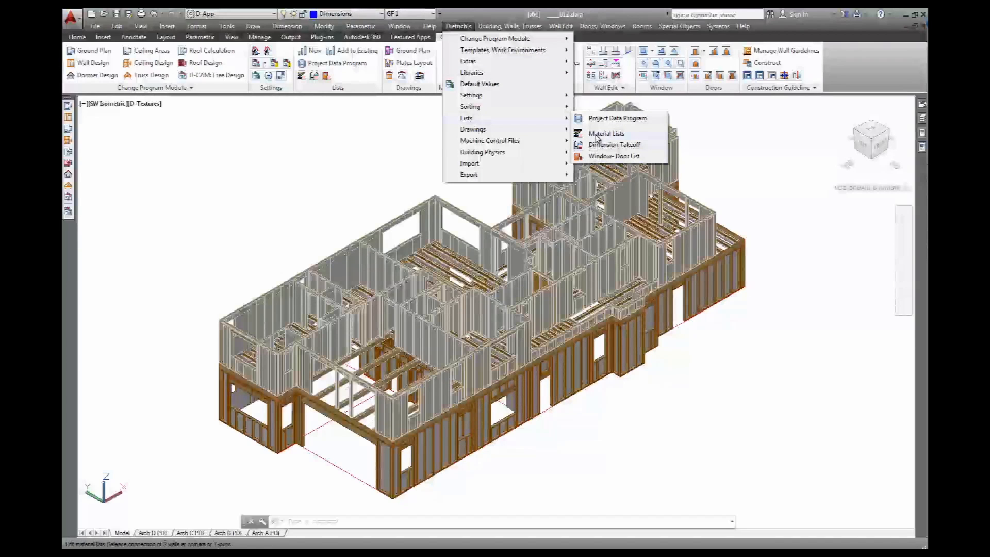
- Create material lists for all walls with both Timber/Beam List and Sheet Material List ticked
left_click(605, 133)
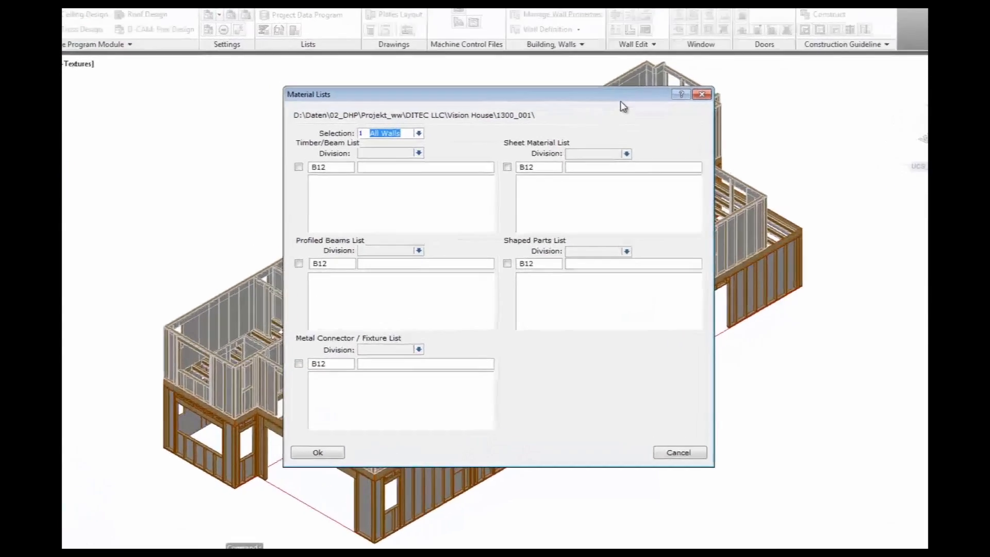
left_click(418, 133)
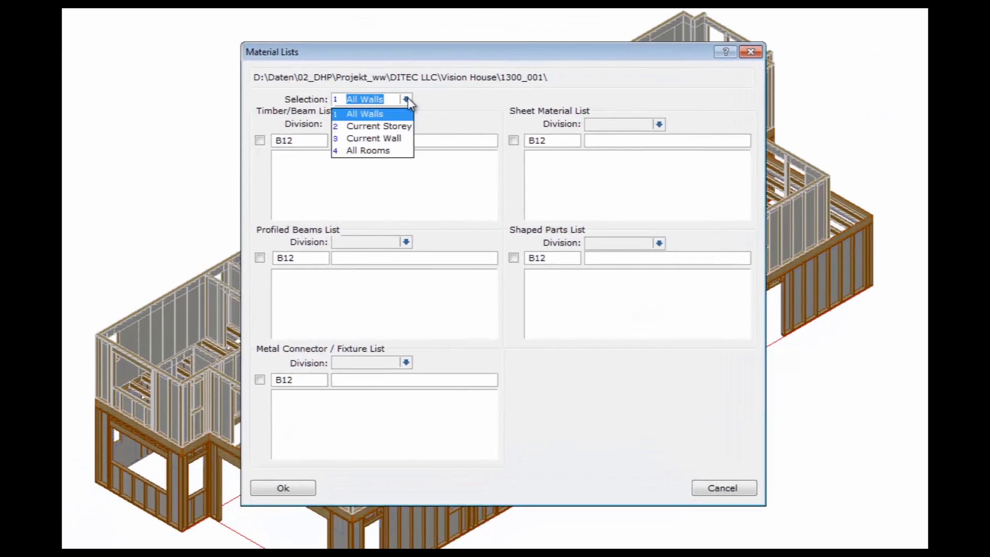
mouse_move(373, 139)
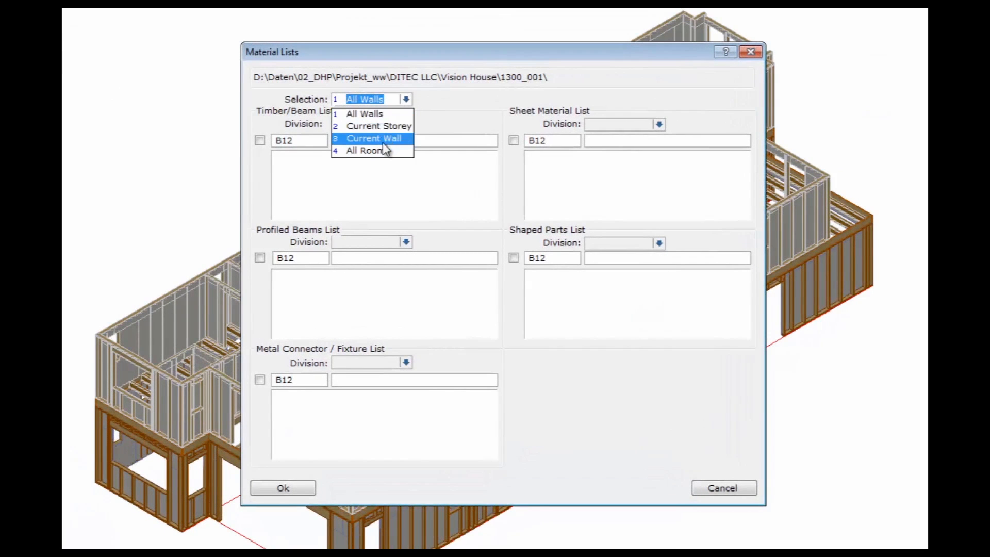
mouse_move(365, 113)
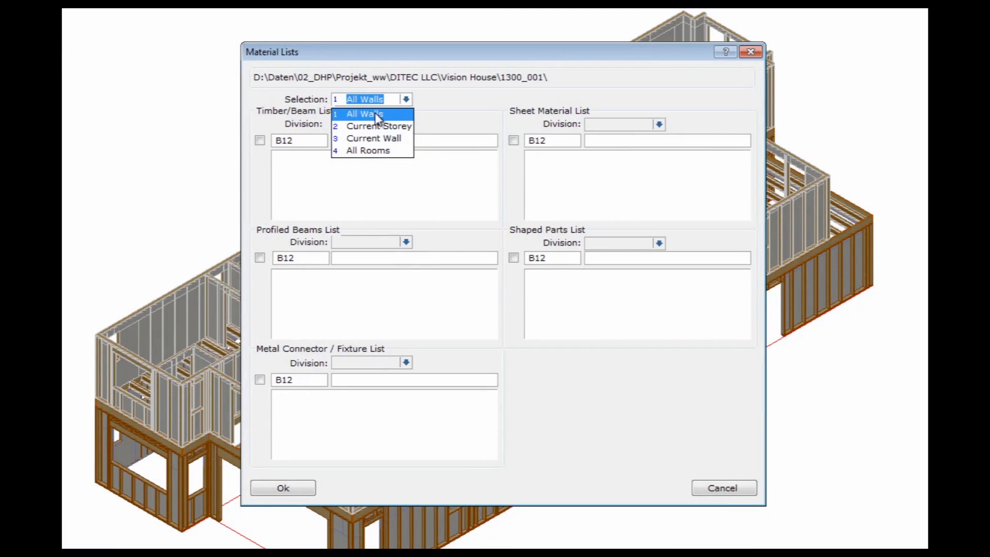
left_click(364, 113)
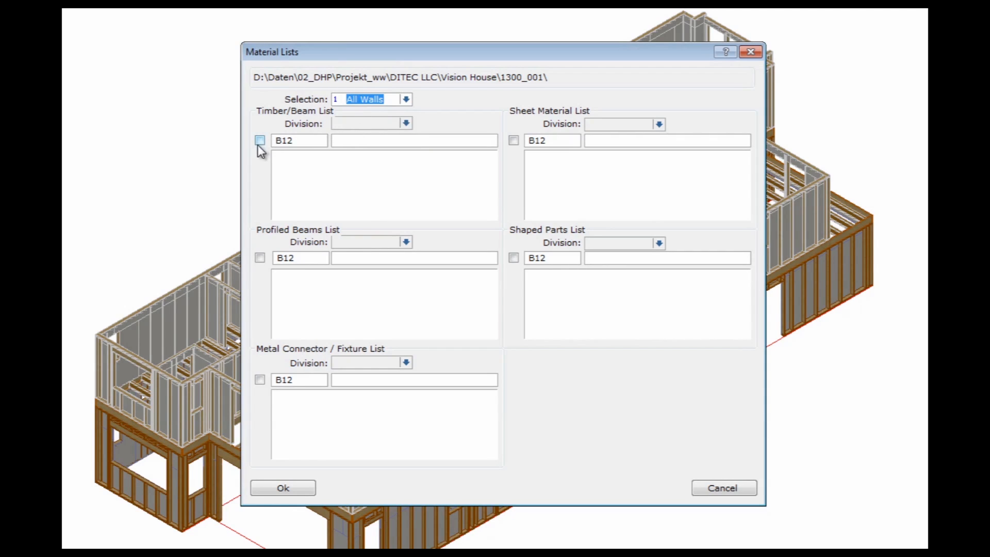
left_click(260, 140)
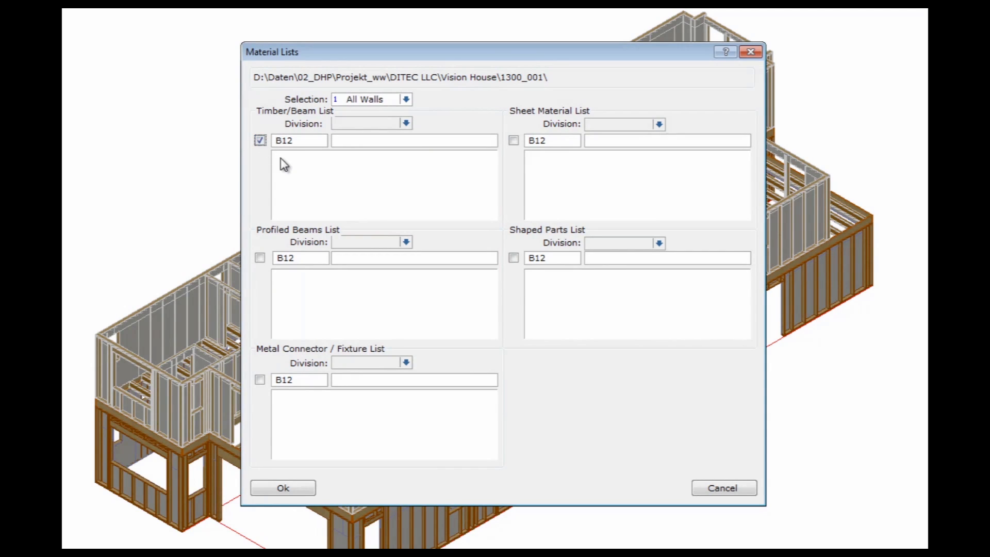
mouse_move(527, 152)
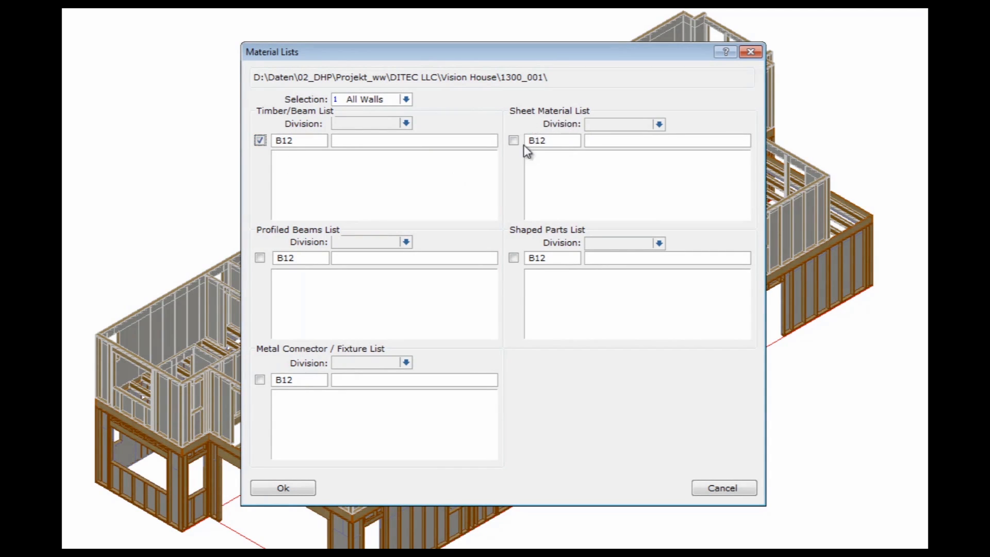
left_click(513, 140)
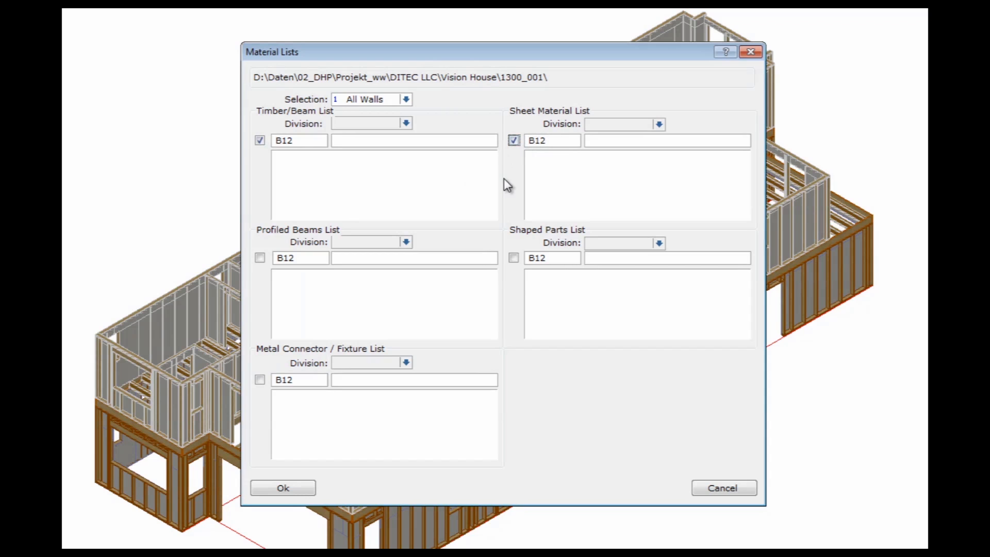
mouse_move(309, 247)
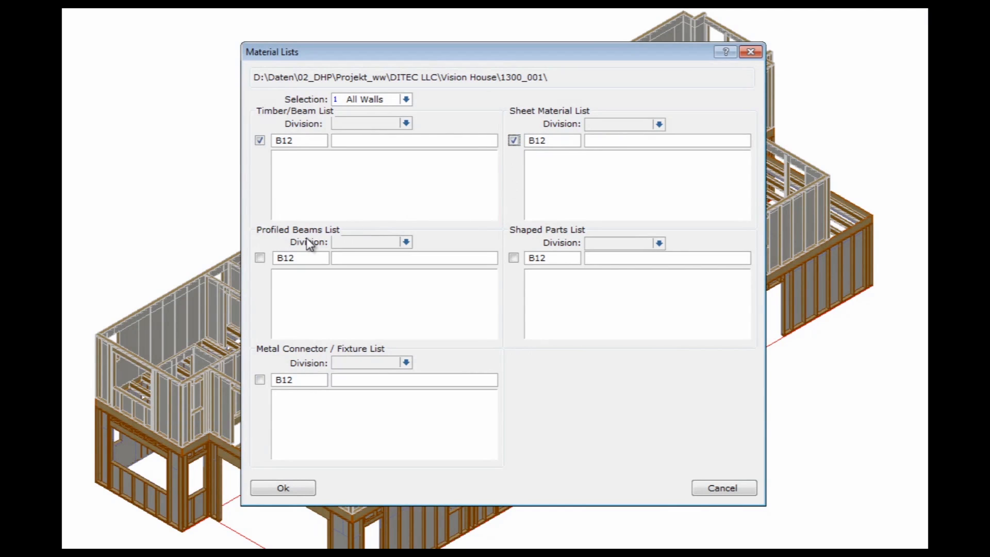
mouse_move(425, 314)
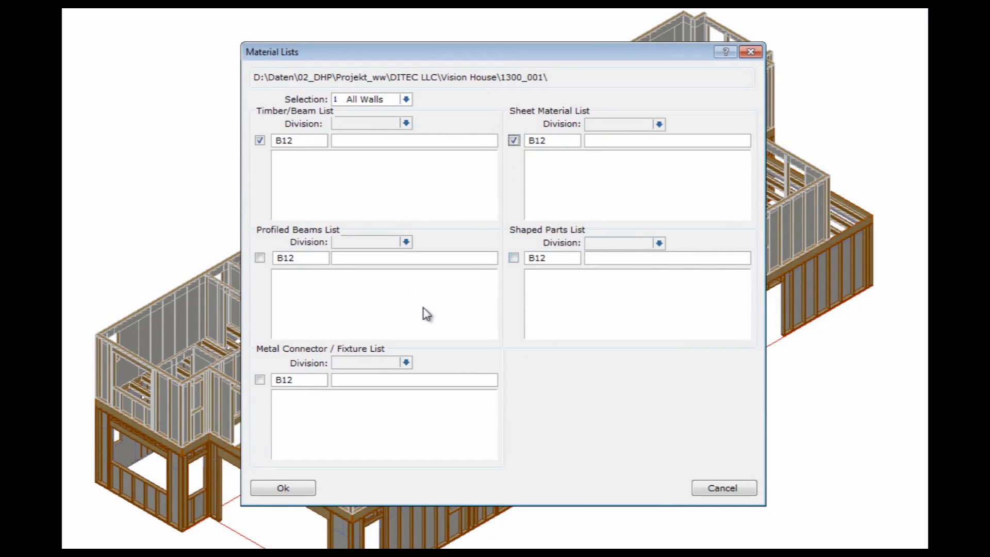
mouse_move(322, 413)
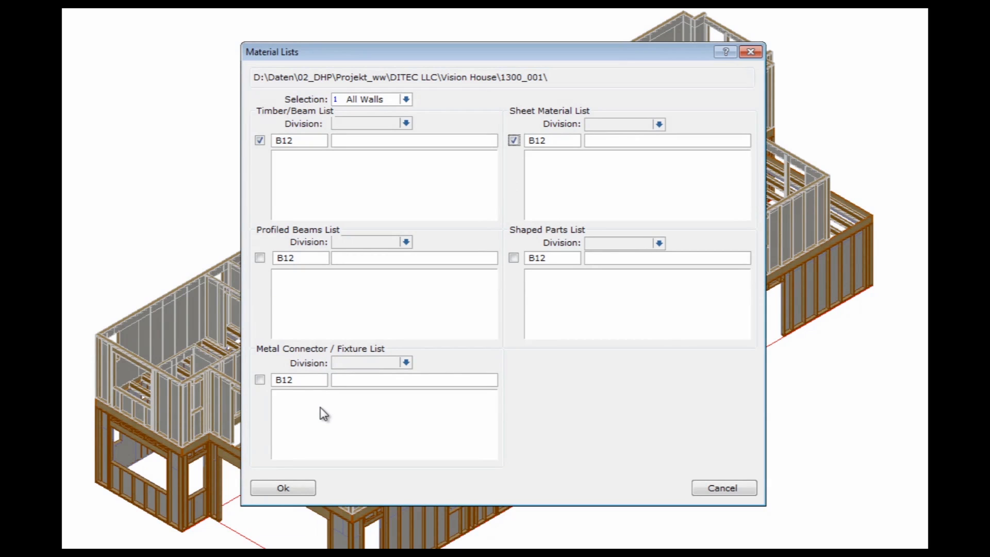
left_click(282, 487)
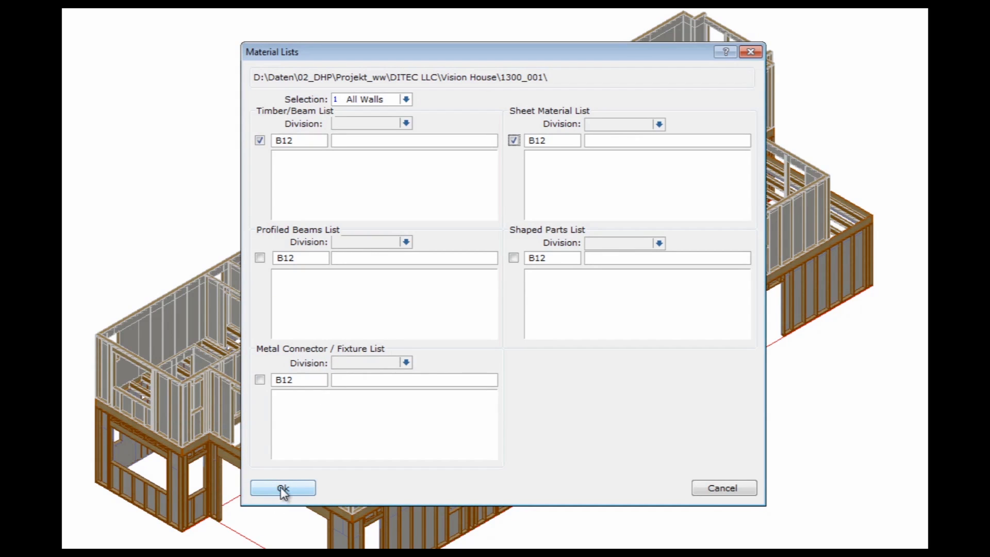
left_click(281, 487)
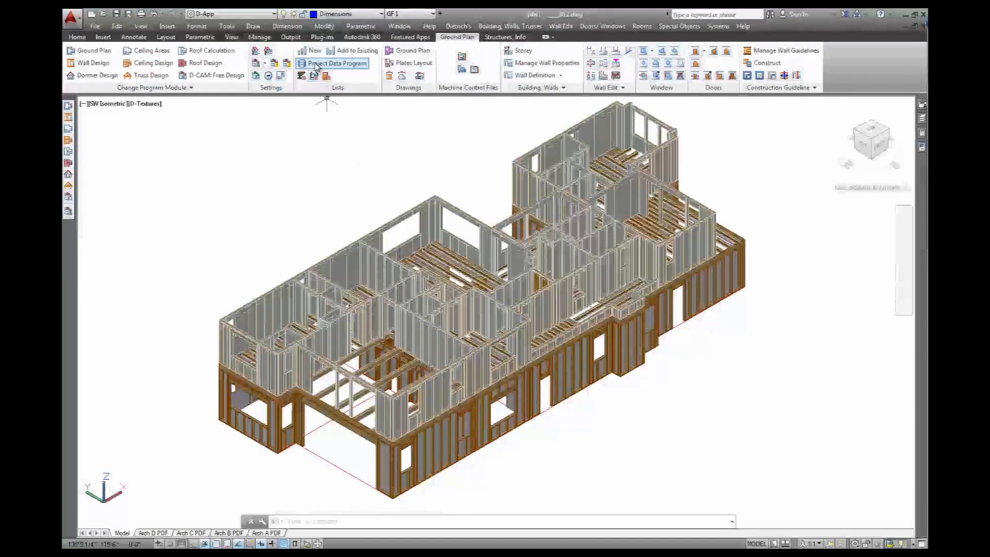
mouse_move(333, 62)
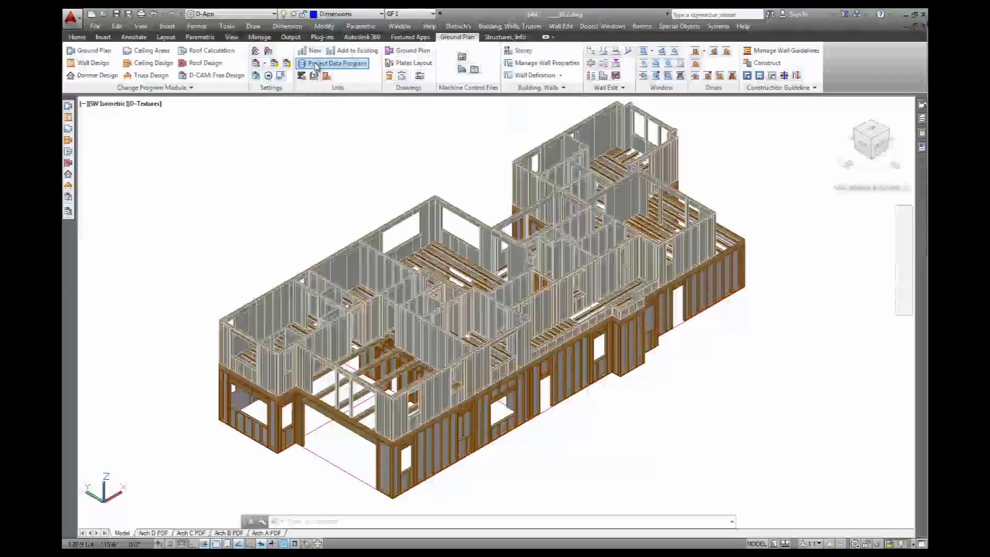
- Launch the Project Data program and select Timber list B12 under Material lists
left_click(332, 63)
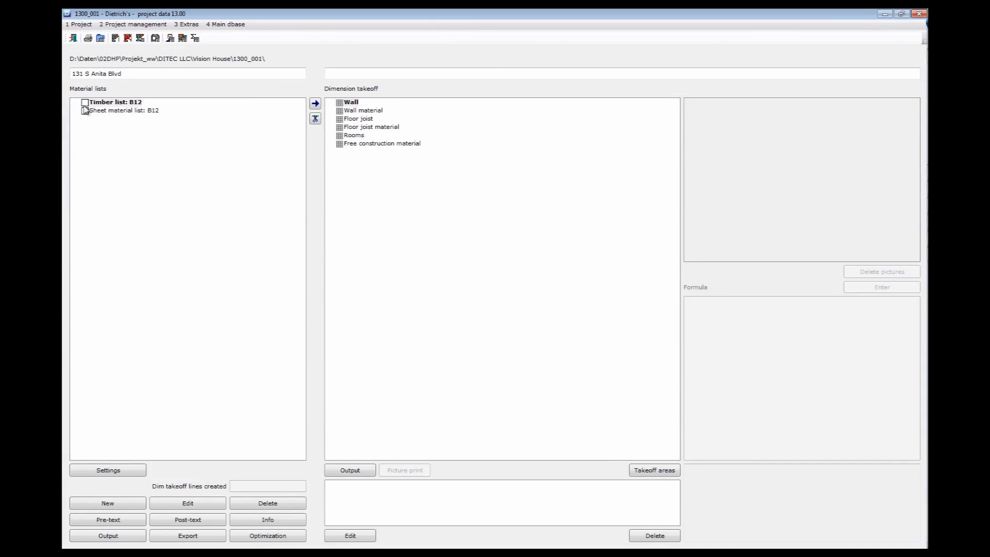
left_click(124, 110)
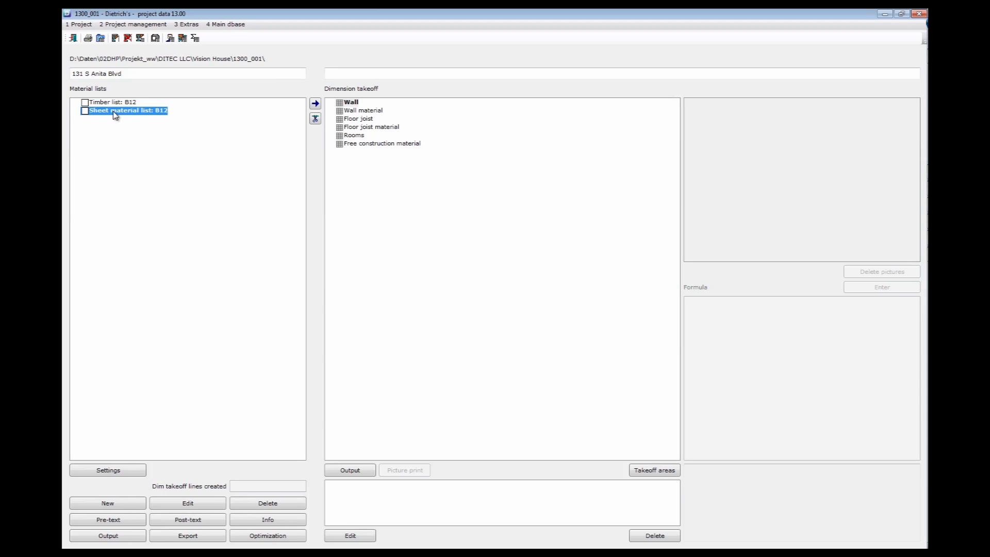
mouse_move(126, 102)
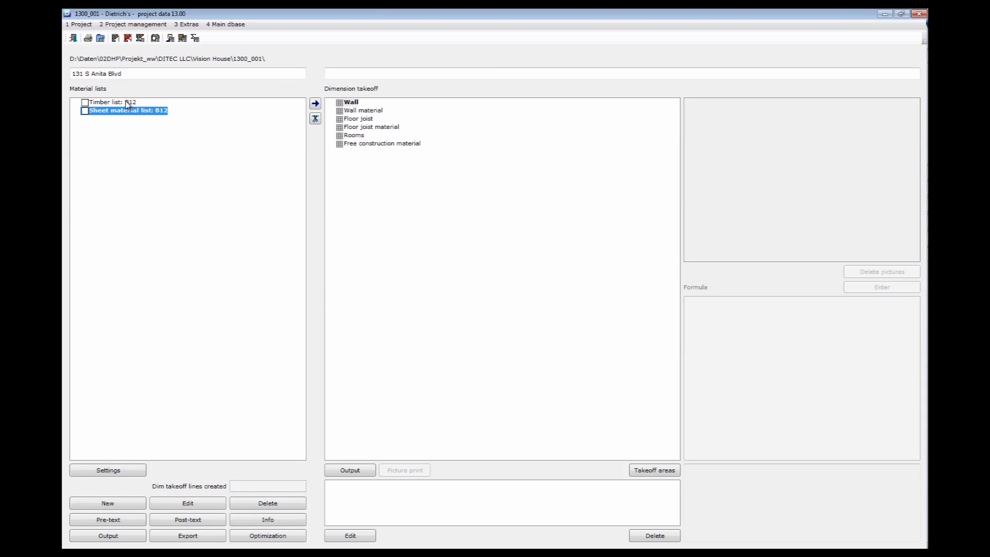
left_click(117, 102)
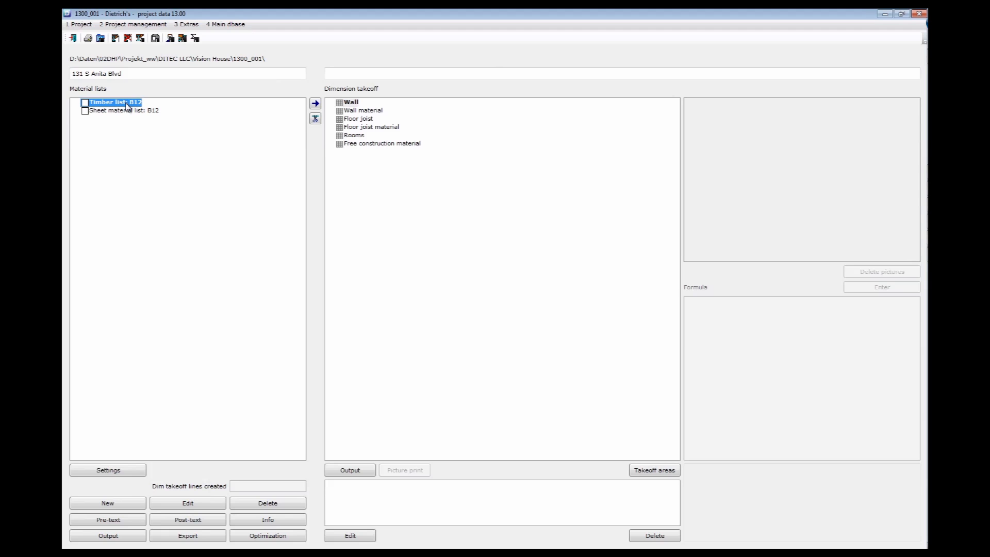
mouse_move(186, 503)
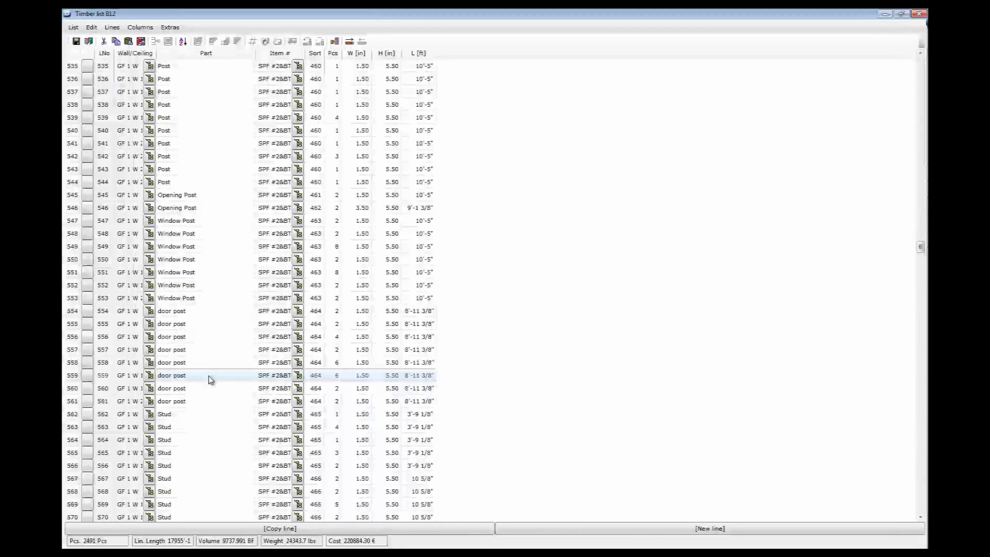
- Scroll timber list B12 and open the material database entry for SPF #2&BTR
scroll("down", 3)
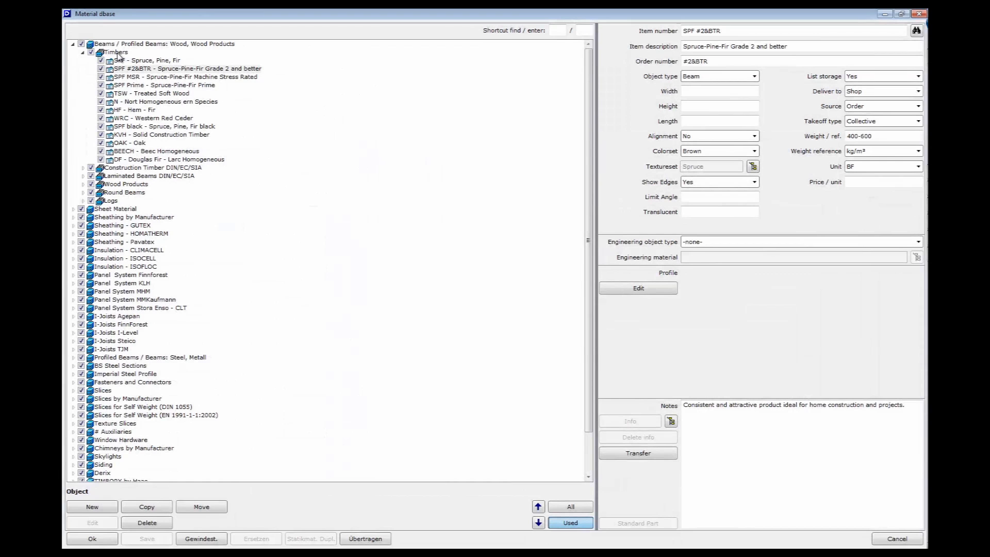
mouse_move(411, 155)
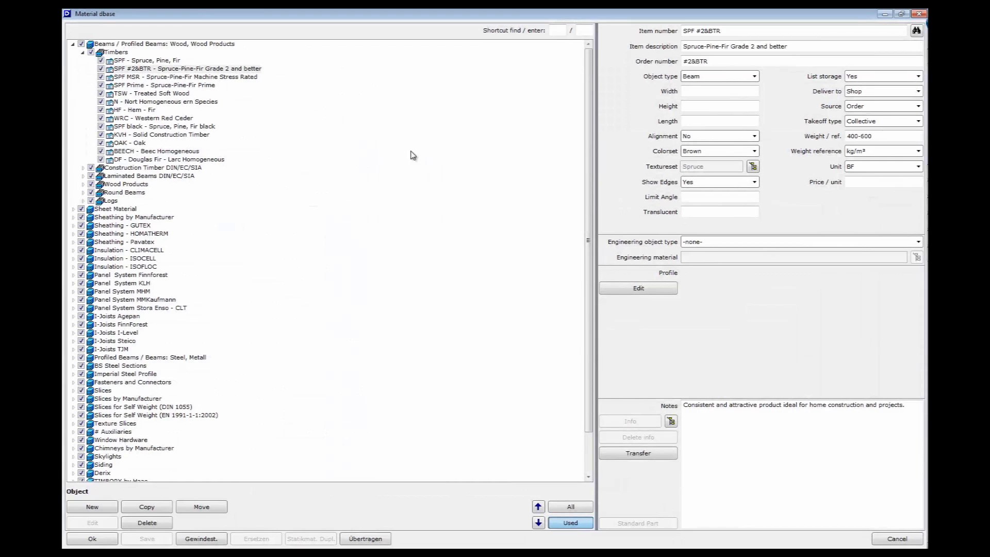
mouse_move(757, 57)
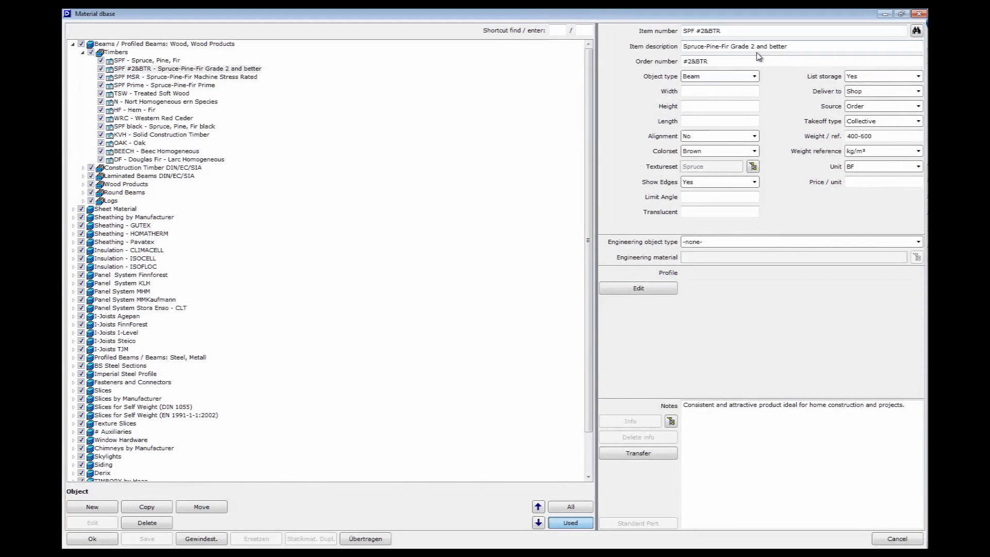
mouse_move(699, 71)
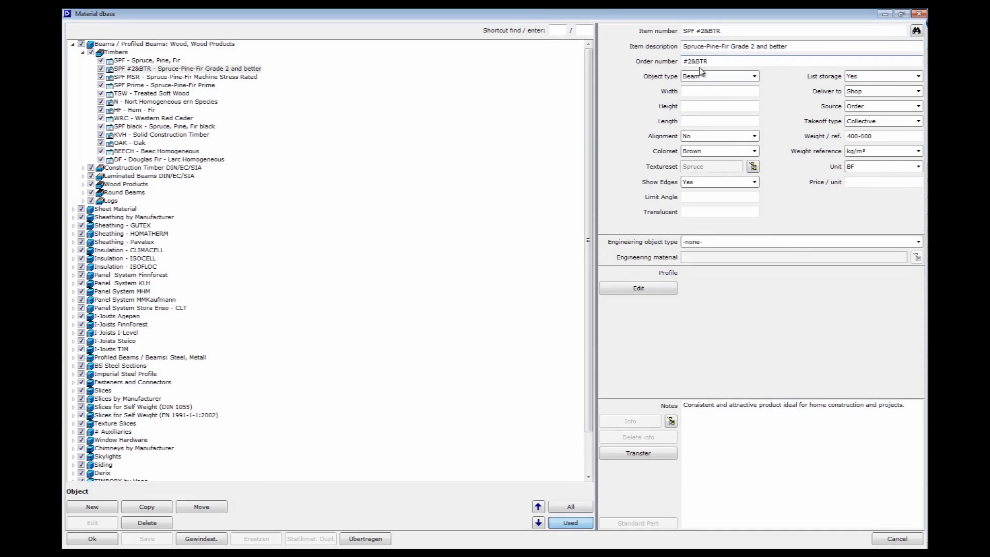
left_click(717, 150)
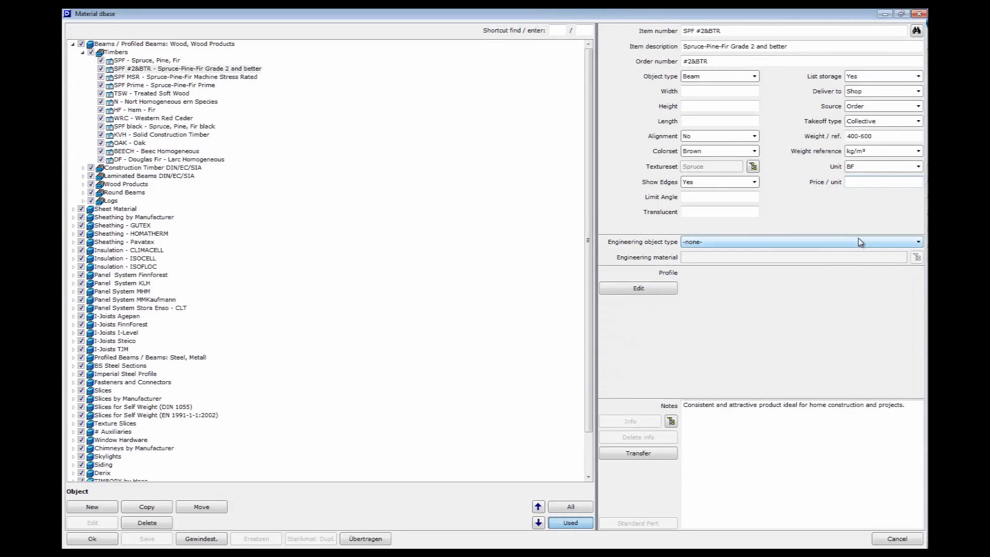
mouse_move(714, 415)
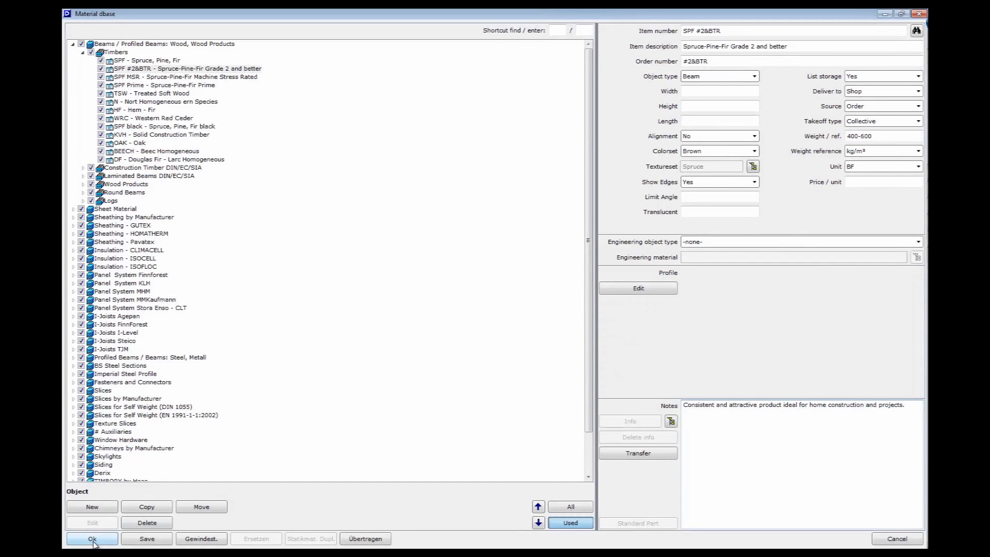
- Close the material database and inspect sort, width and length of stud and door post lines
left_click(92, 537)
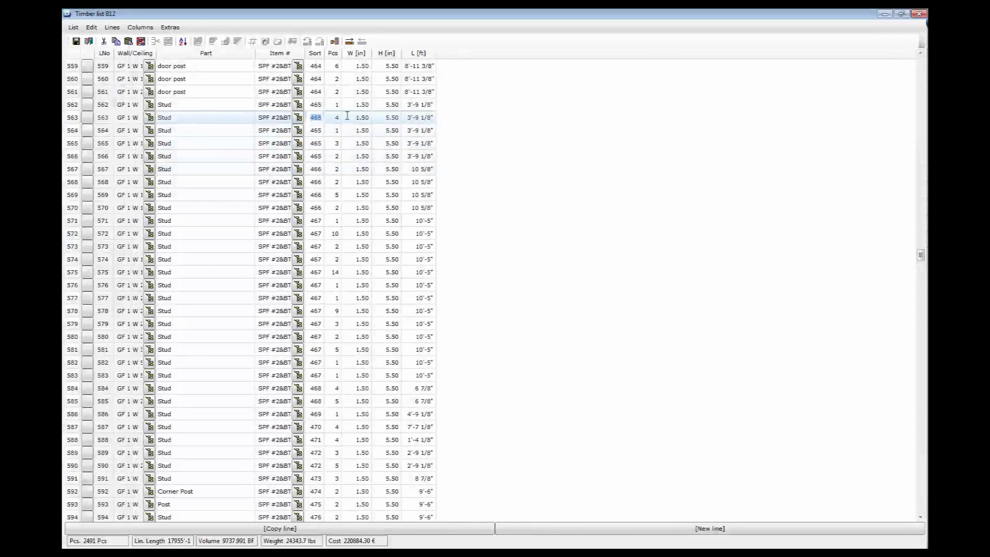
left_click(362, 118)
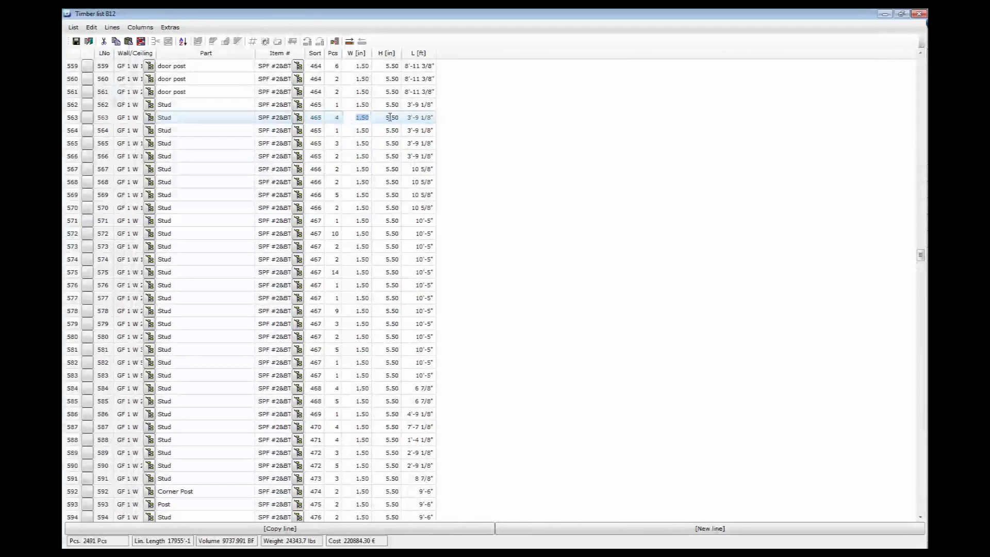
left_click(391, 117)
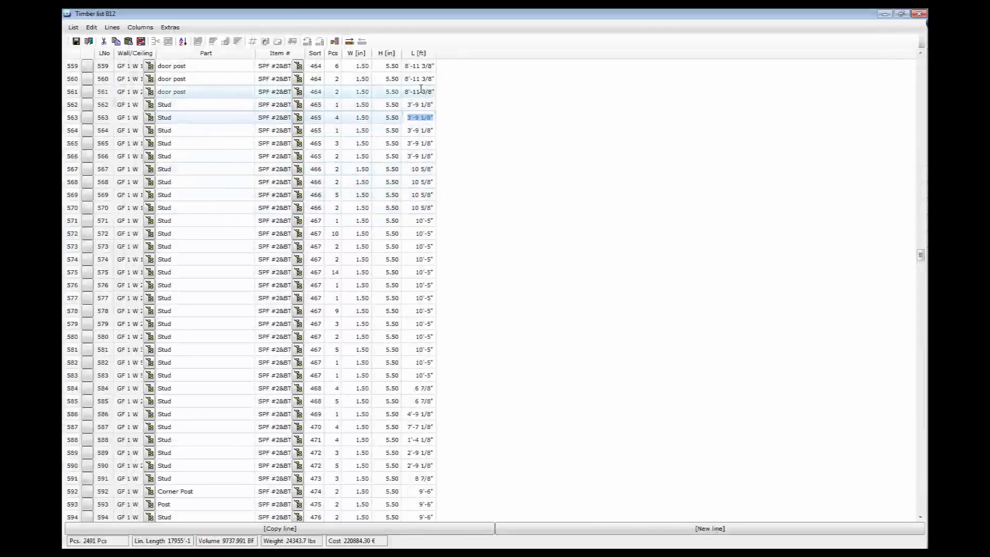
left_click(419, 91)
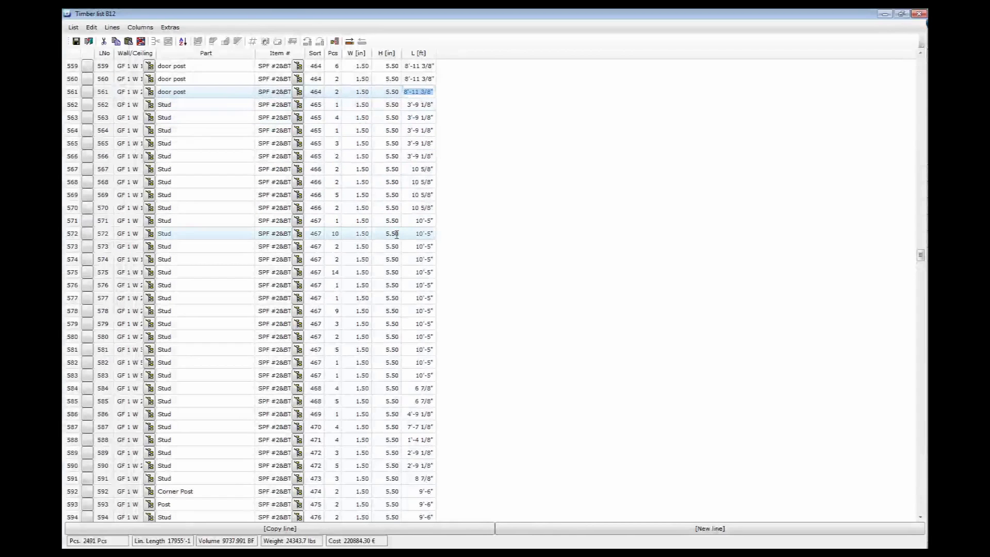
left_click(418, 247)
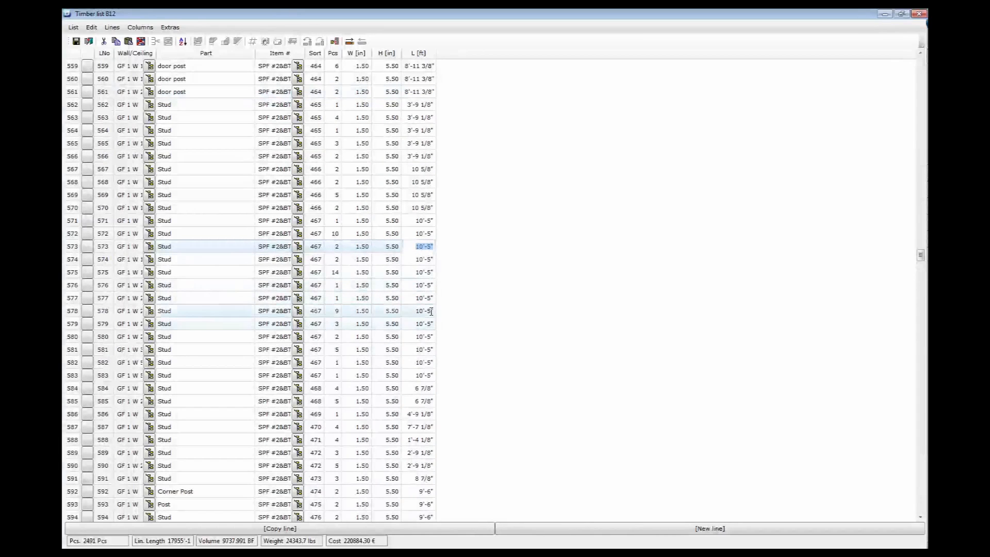
left_click(421, 309)
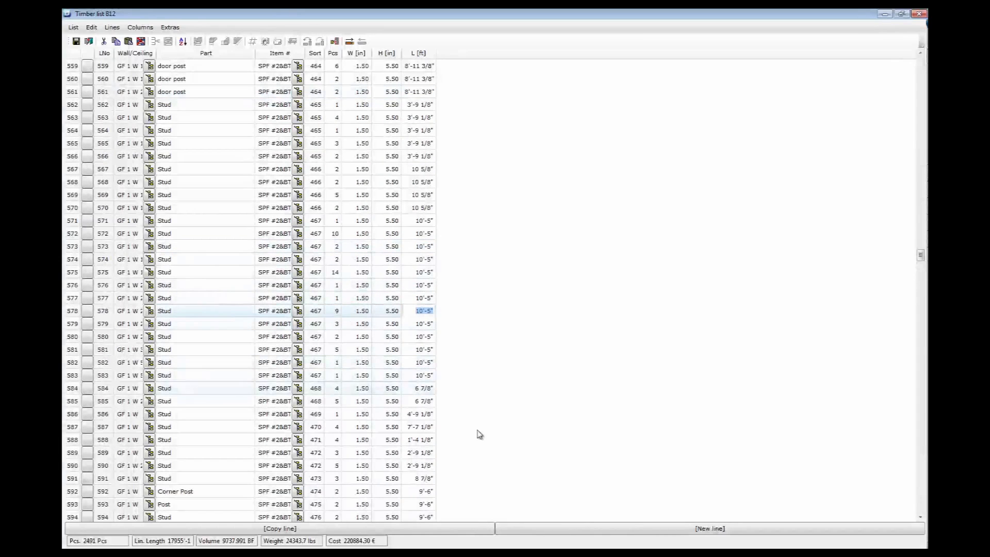
mouse_move(443, 292)
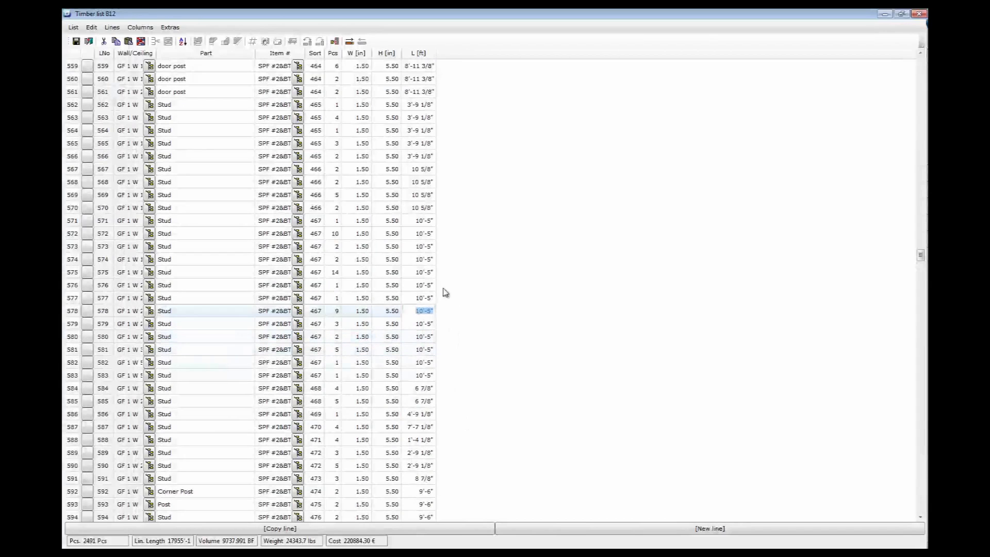
mouse_move(87, 41)
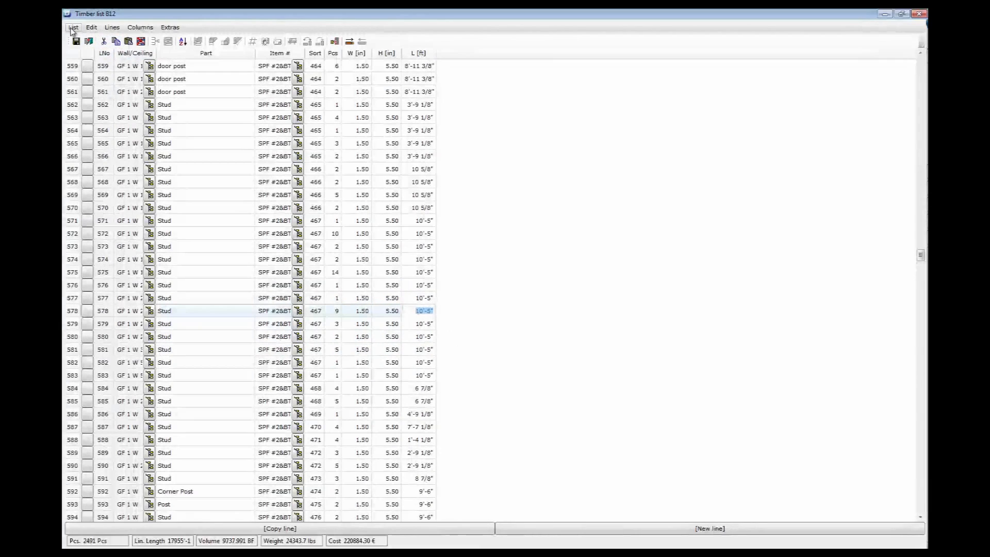
- Export timber list B12 as an MS Excel 2007 (*.xlsx) file
left_click(91, 26)
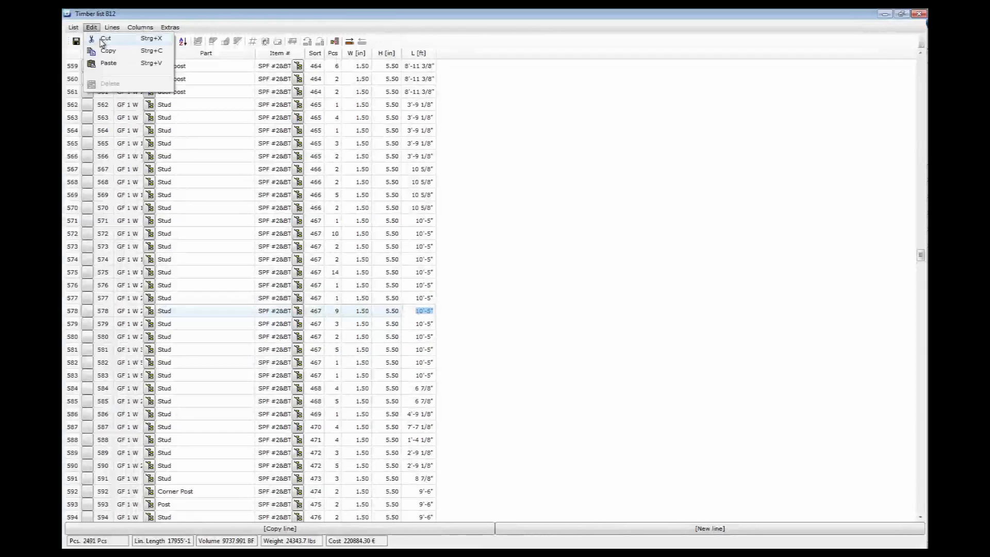
left_click(73, 26)
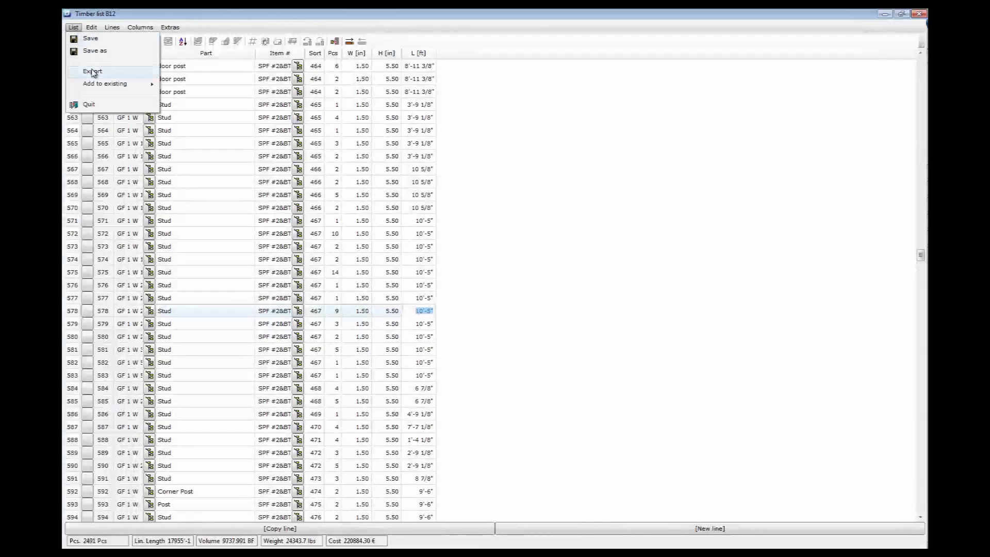
left_click(92, 70)
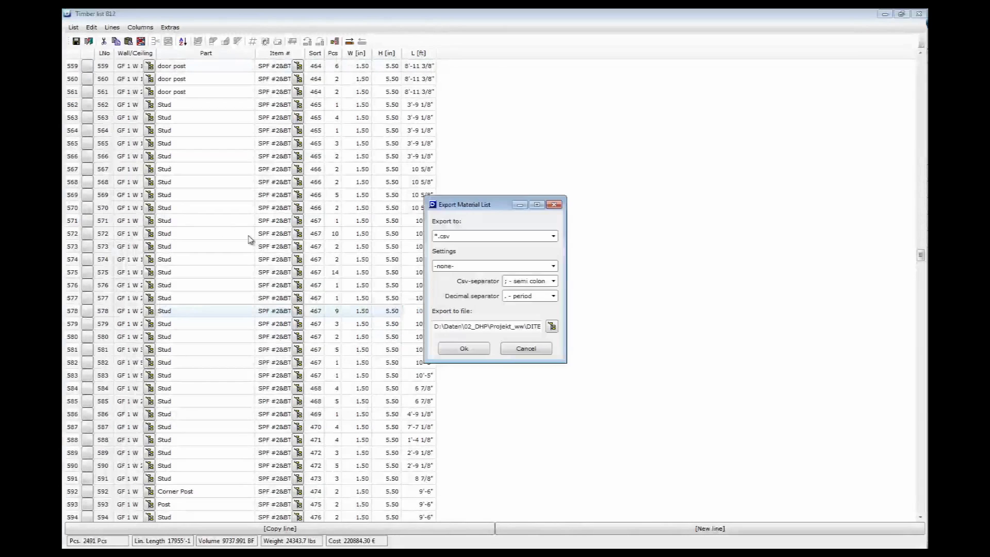
left_click(552, 235)
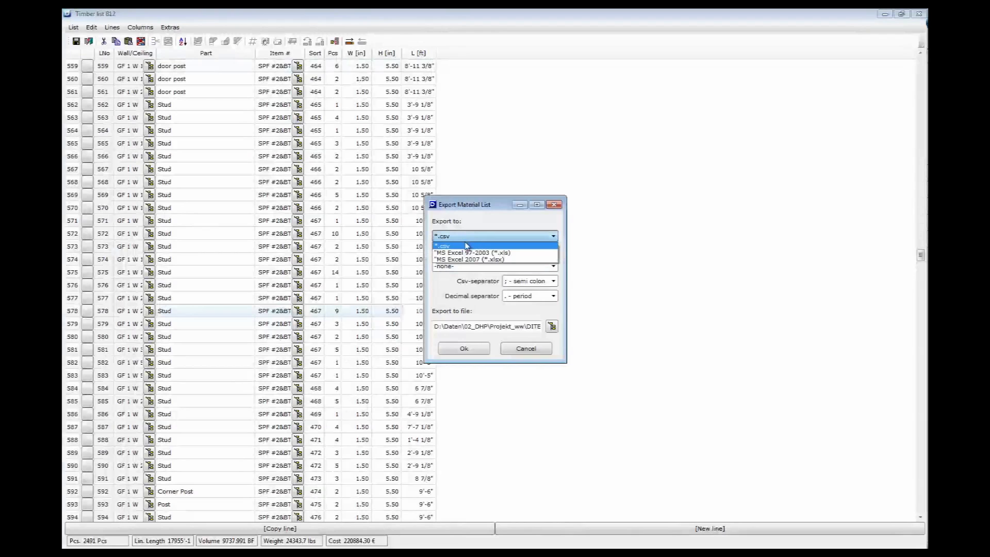
left_click(483, 259)
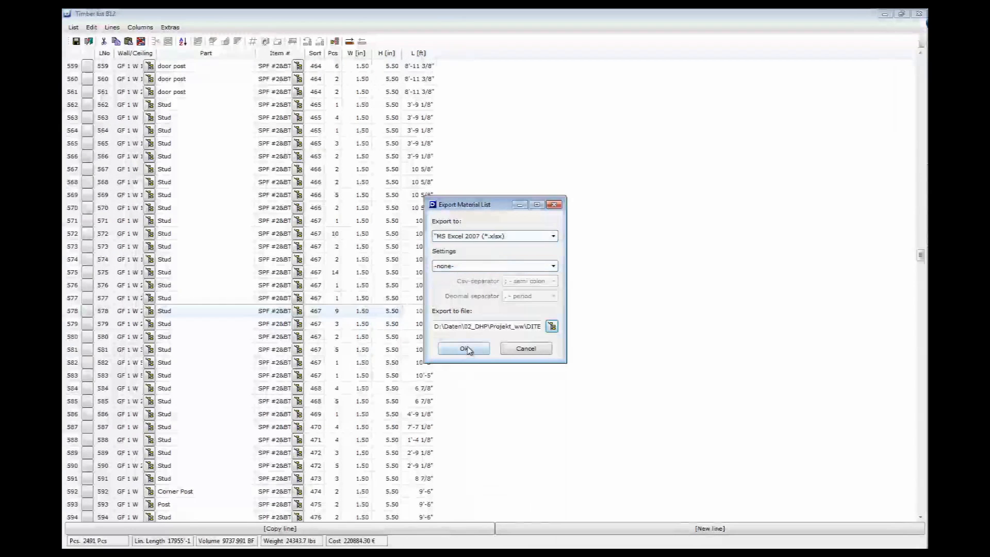
left_click(464, 348)
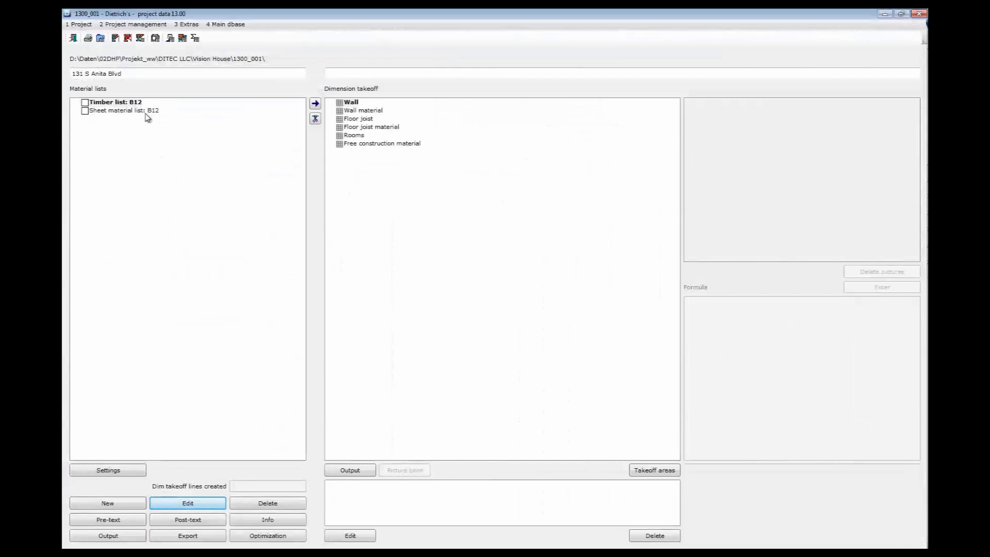
mouse_move(141, 112)
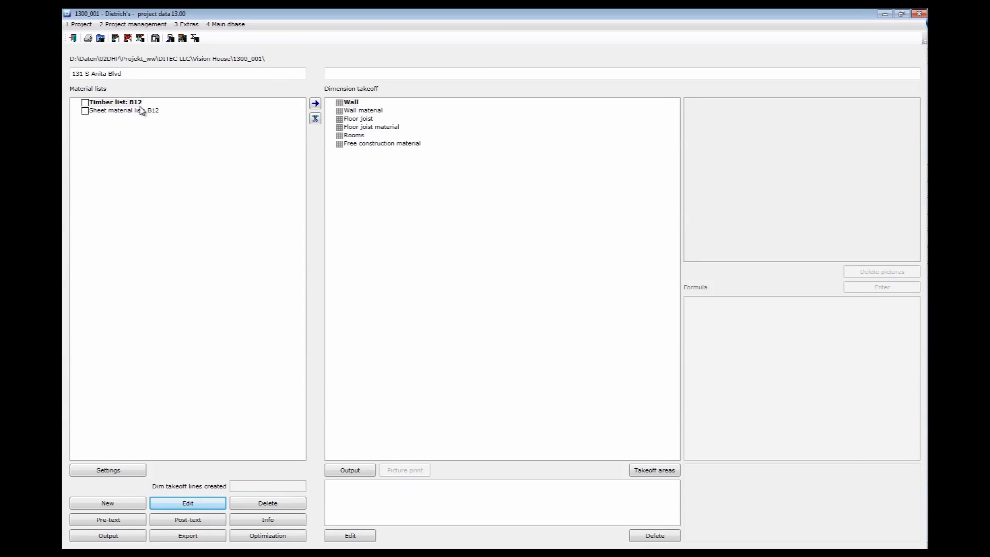
- Output timber list B12 with D_Letter_Portrait_eng template, PDF format, $US currency, Customer recipient
left_click(113, 101)
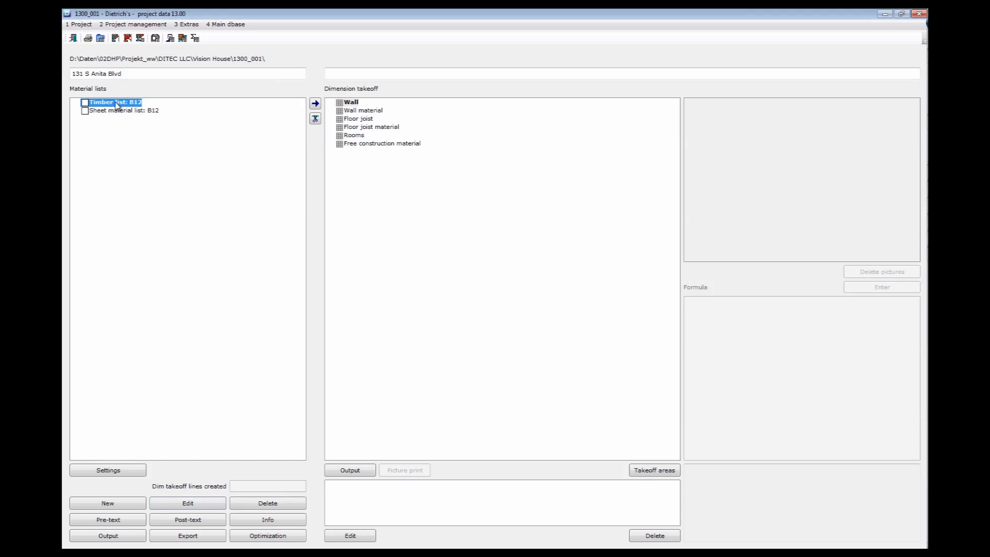
left_click(107, 535)
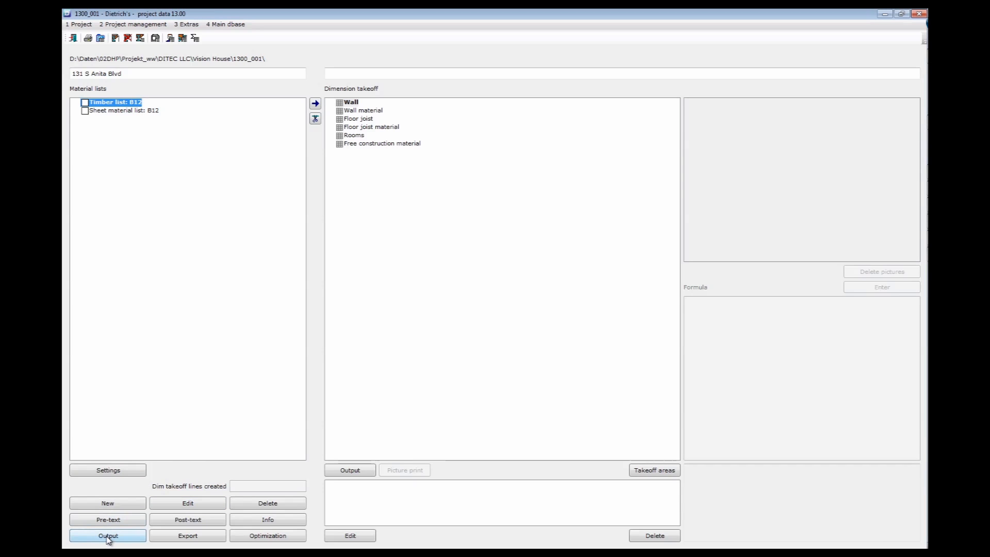
left_click(107, 535)
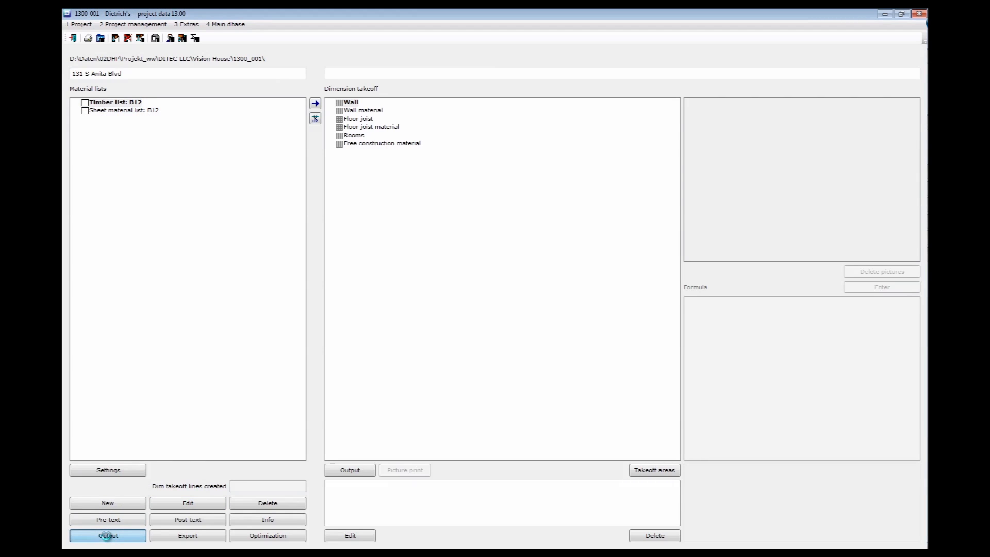
left_click(108, 535)
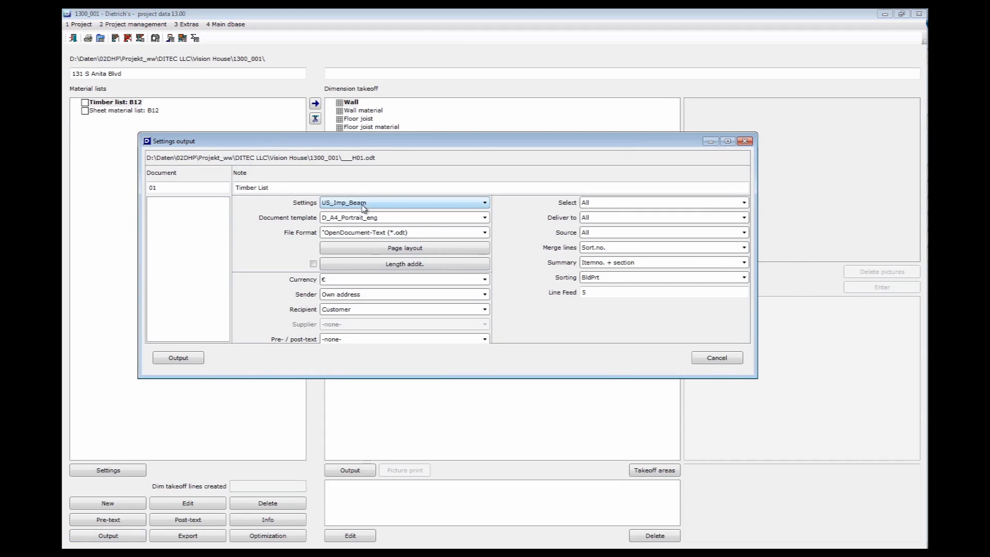
left_click(484, 217)
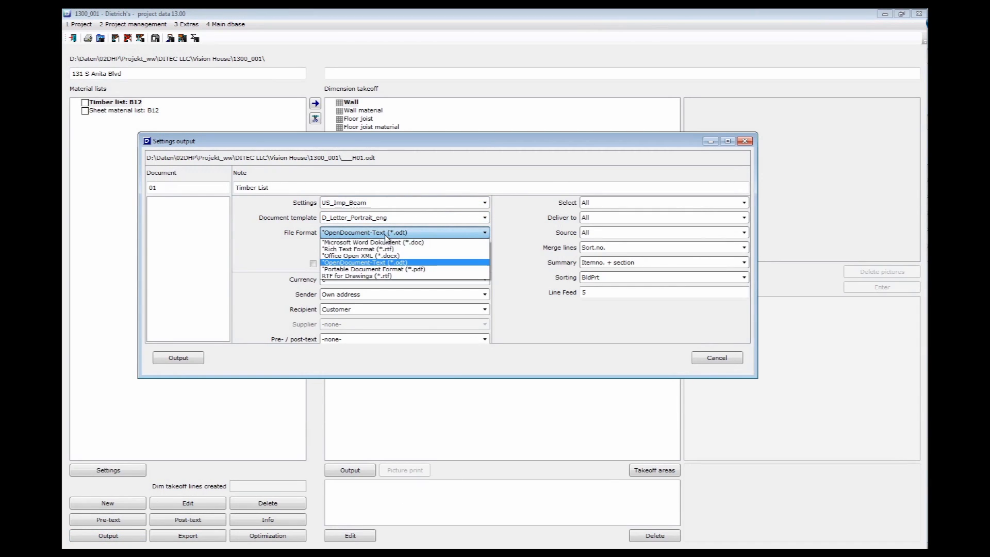
mouse_move(360, 266)
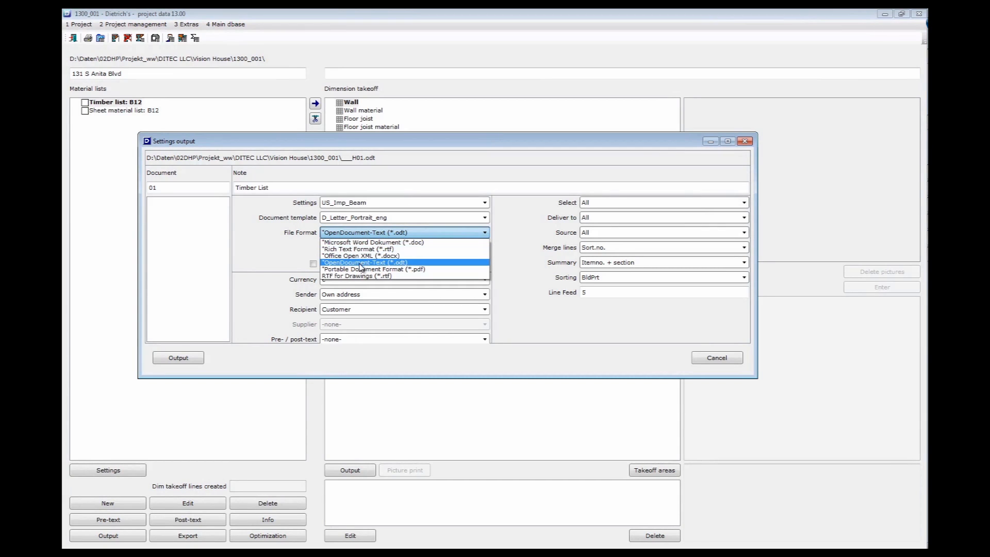
left_click(372, 269)
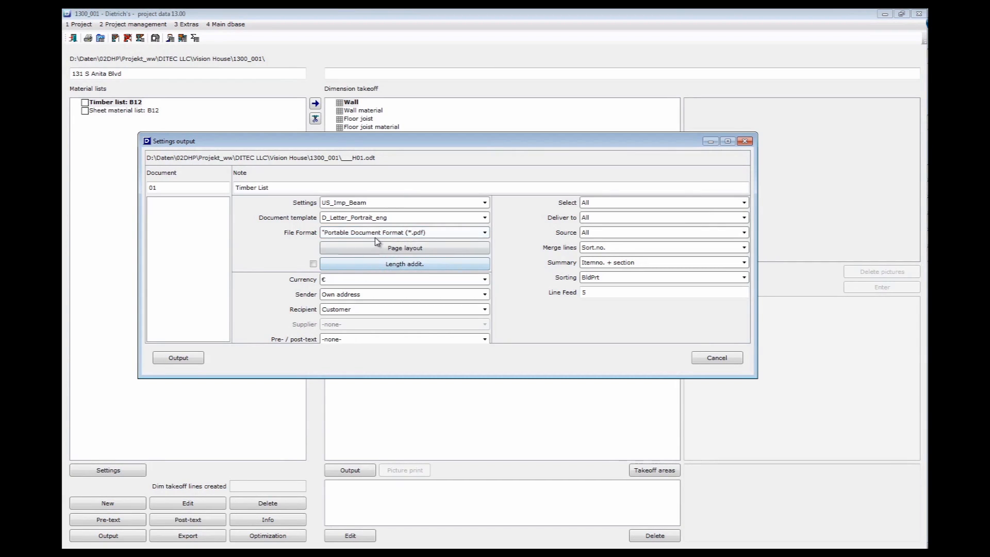
left_click(483, 279)
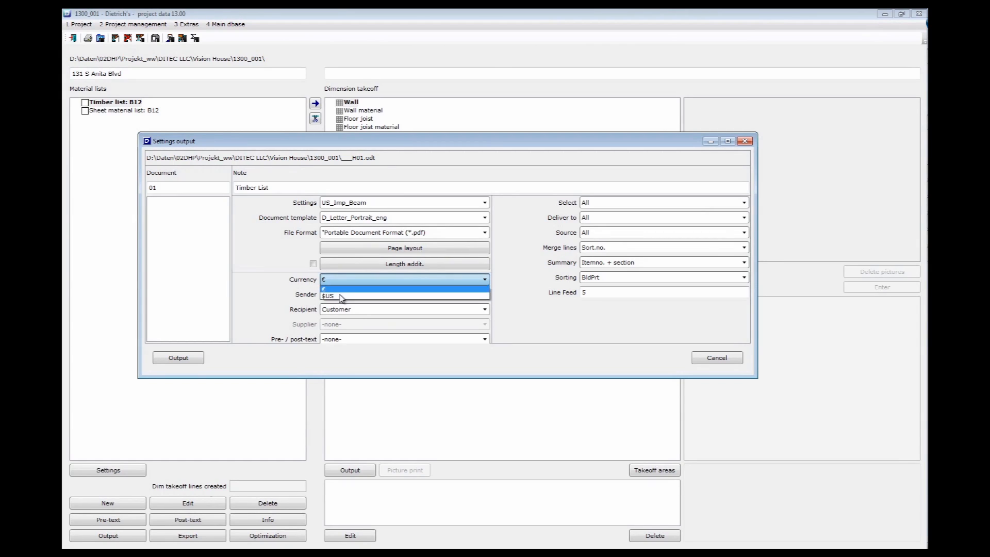
left_click(334, 296)
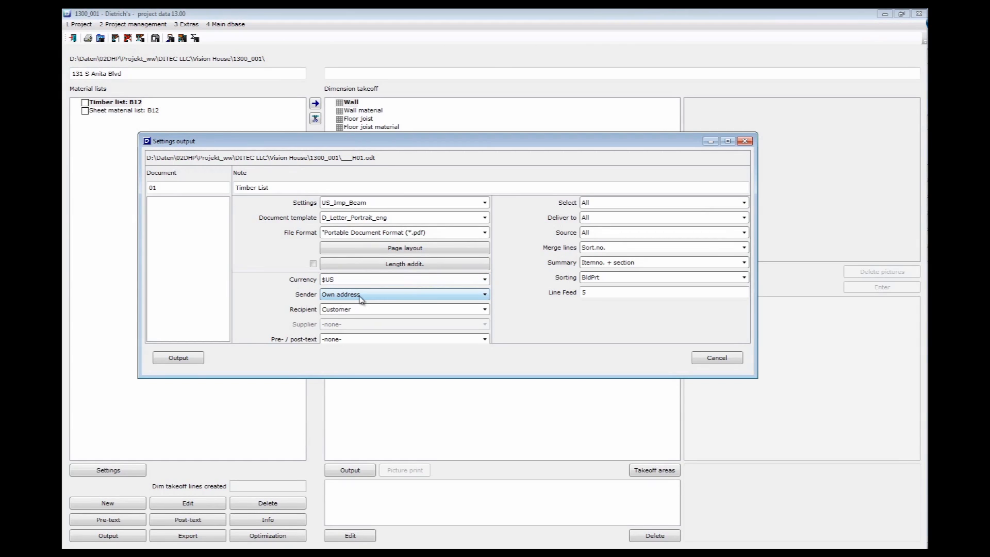
left_click(483, 308)
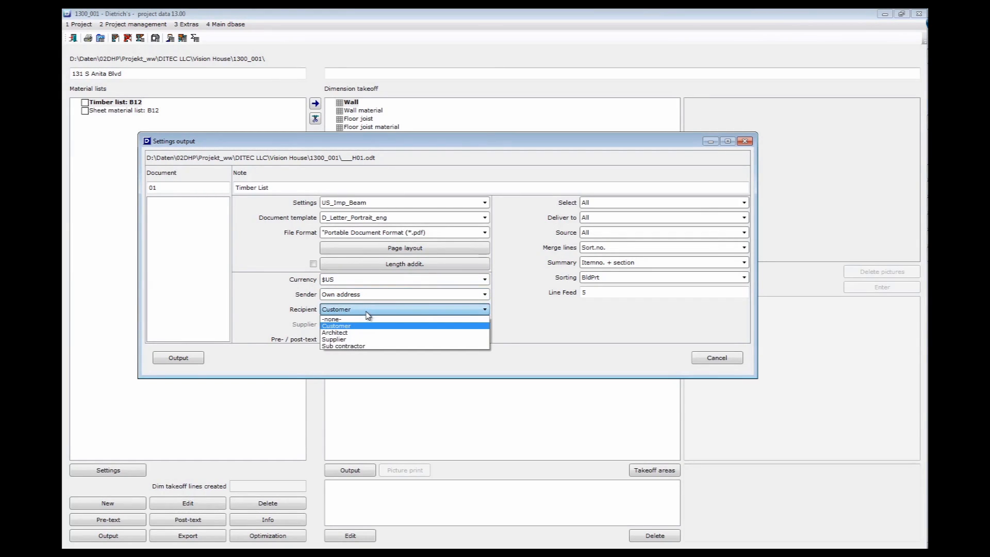
left_click(337, 326)
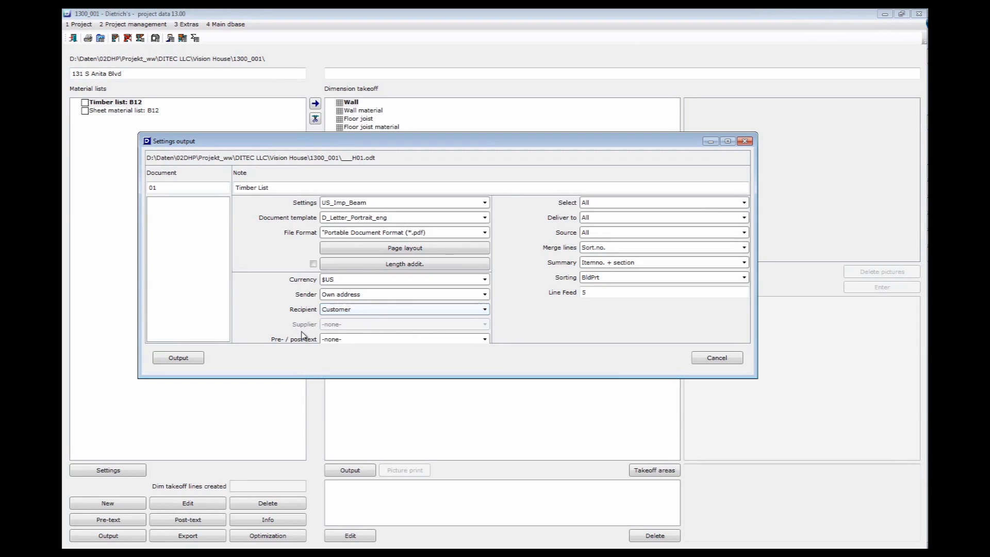
mouse_move(711, 230)
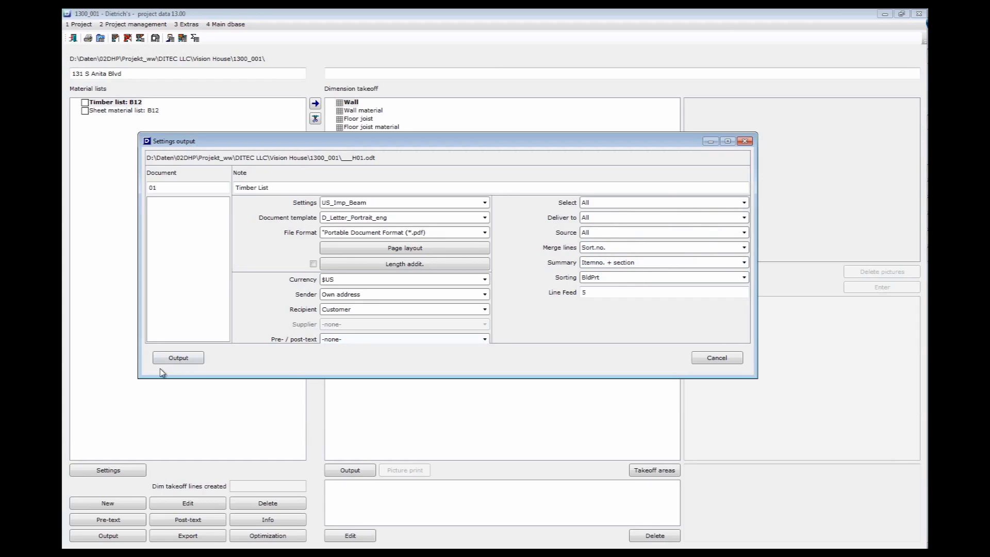
left_click(178, 357)
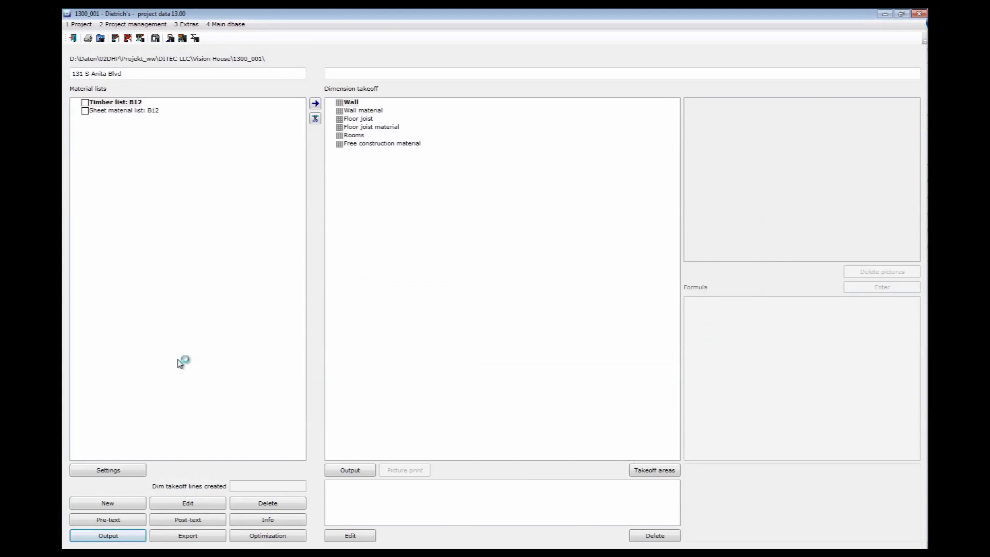
- Open H01.pdf in Adobe Reader and scroll through the Timber List pages for project 1300_001
left_click(107, 535)
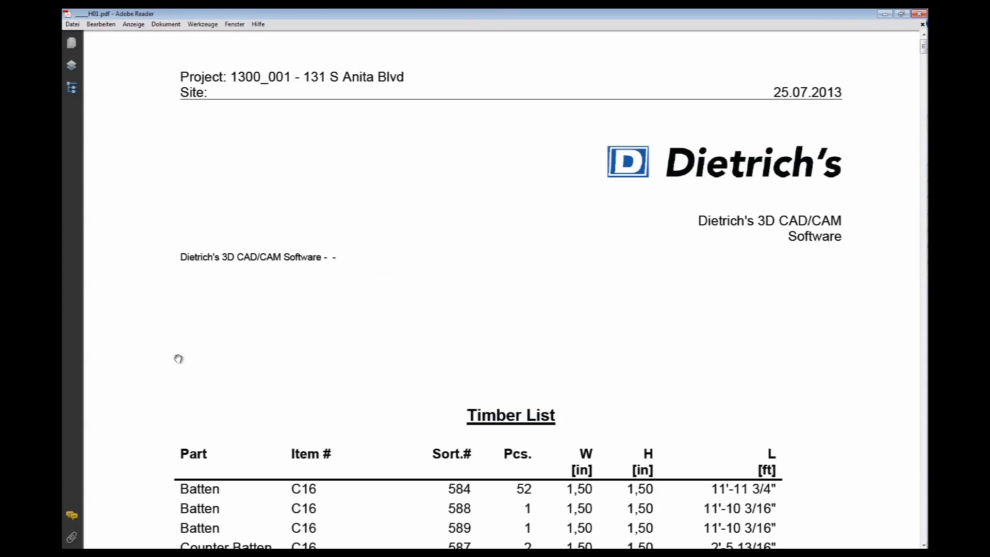
mouse_move(500, 314)
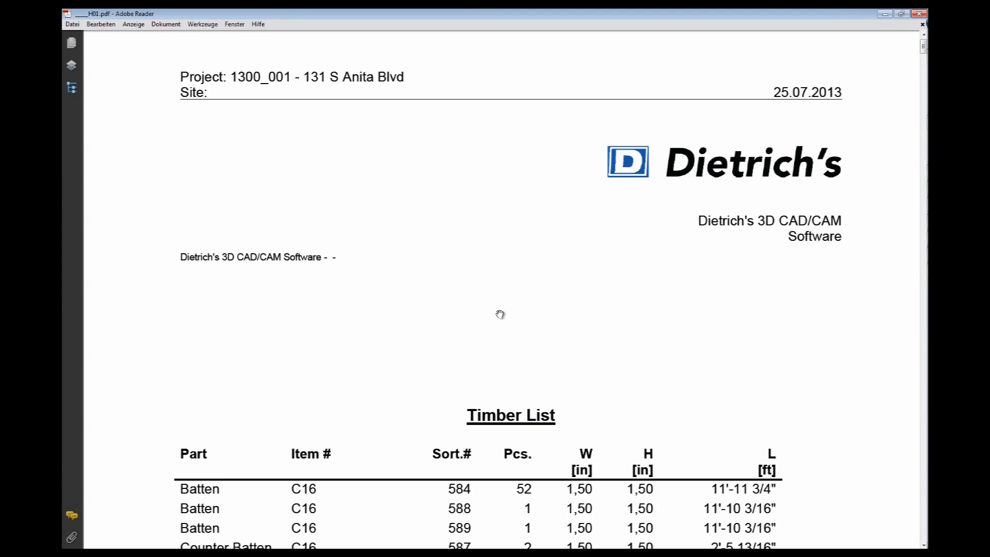
scroll("down", 3)
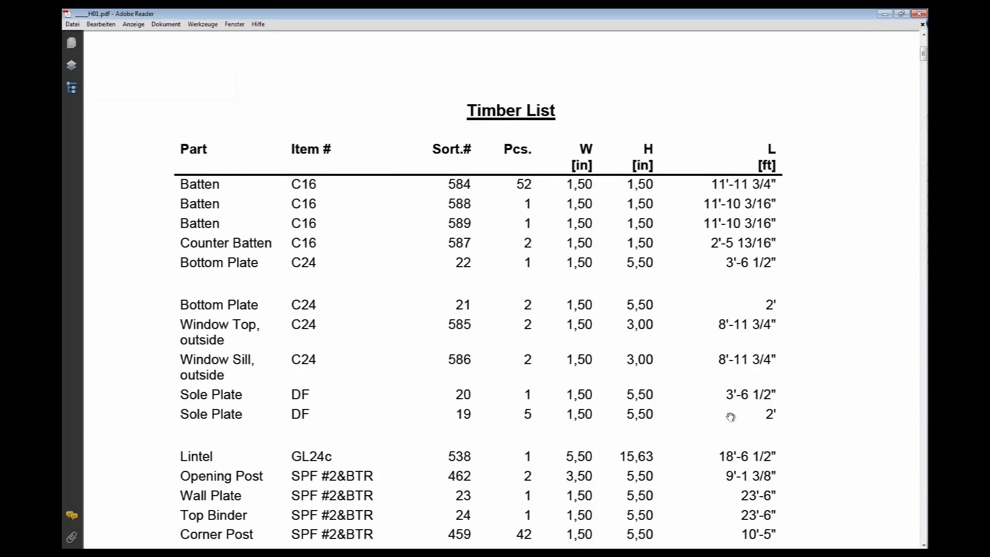
scroll("down", 3)
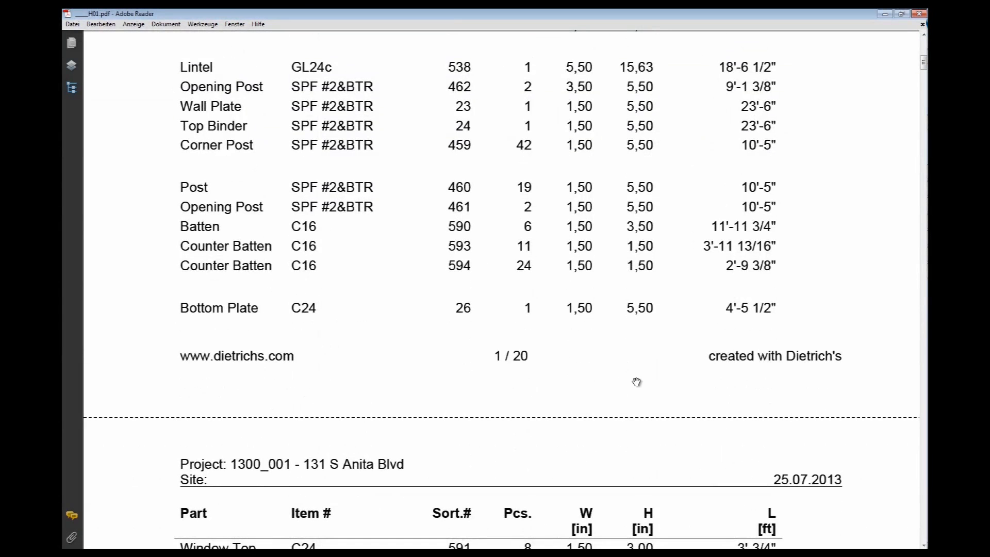
scroll("down", 3)
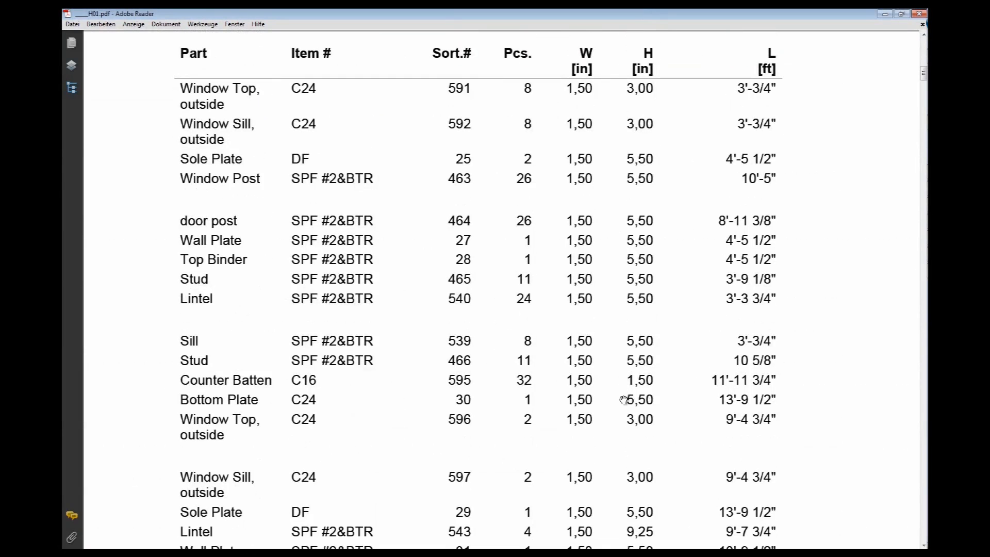
scroll("down", 3)
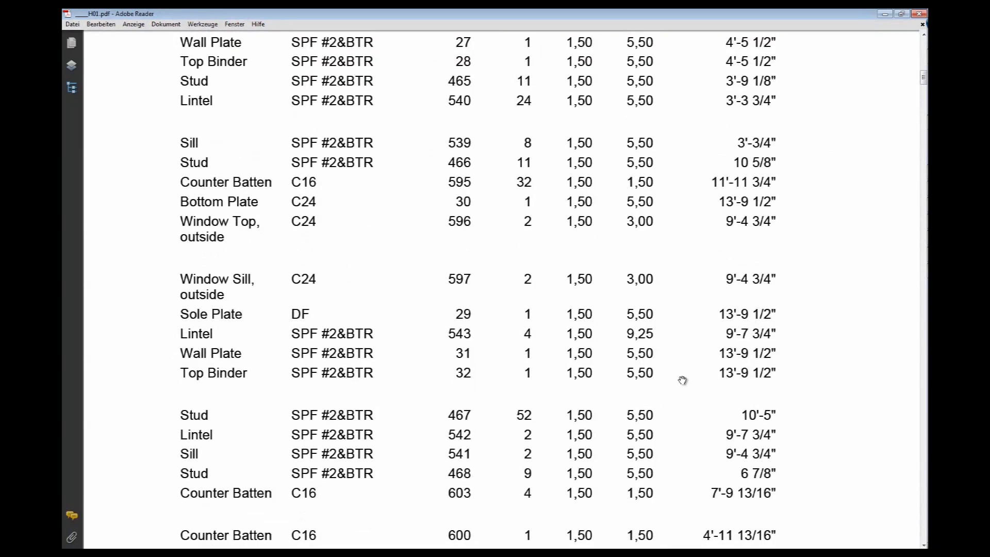
mouse_move(810, 125)
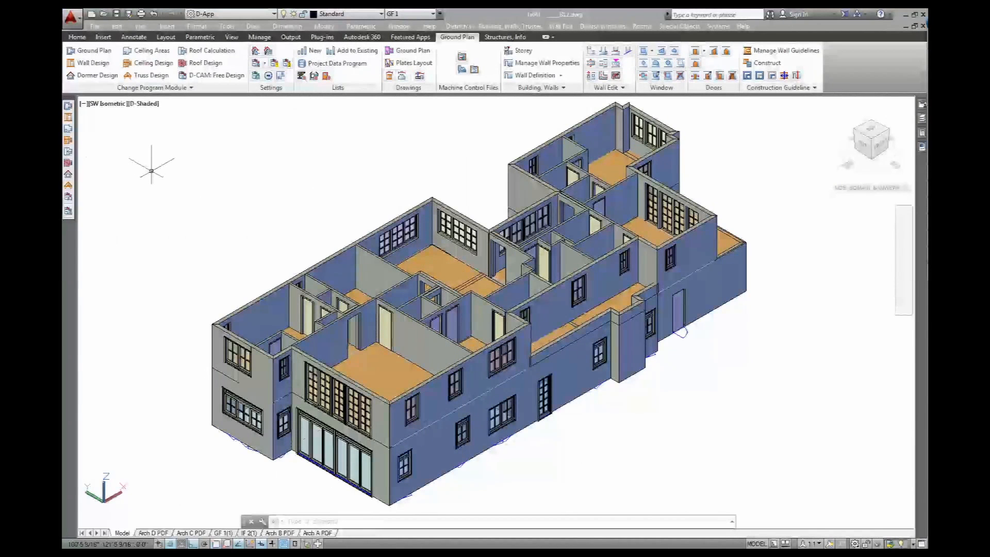
mouse_move(431, 186)
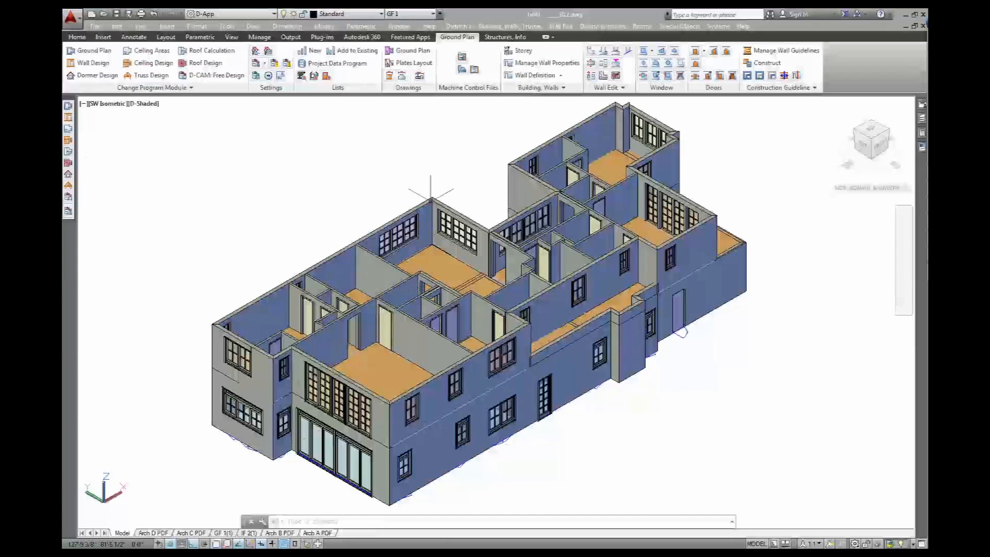
mouse_move(464, 114)
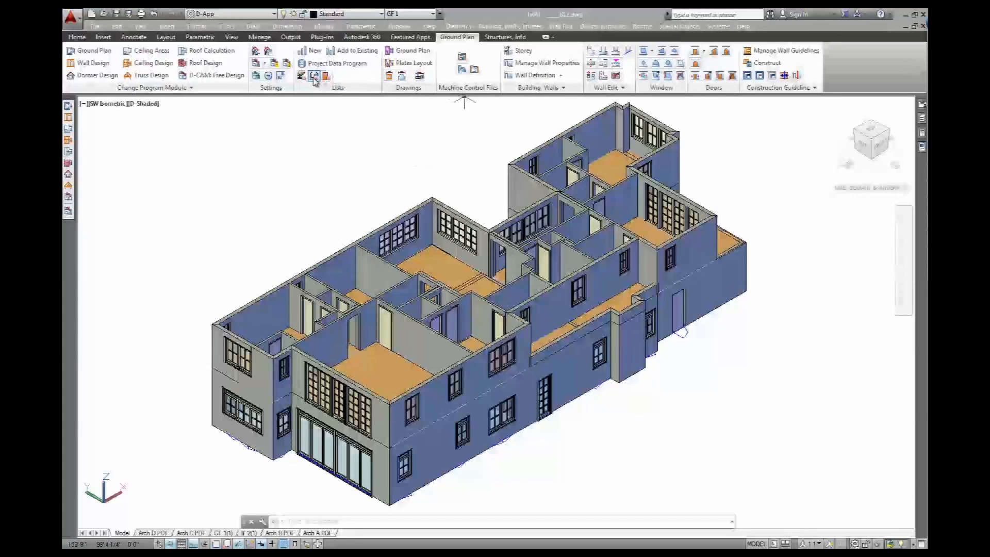
mouse_move(314, 75)
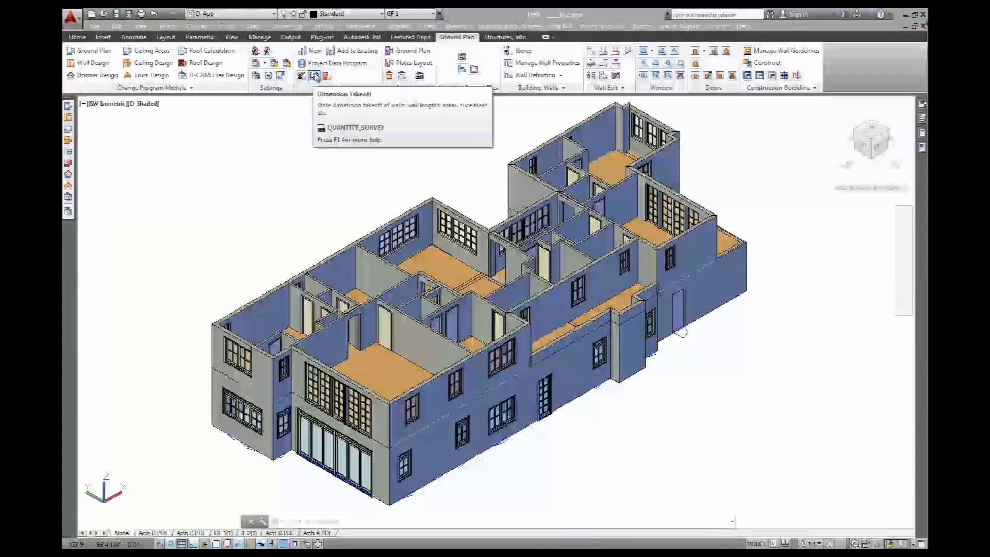
- Start the Dimension Takeoff from the Lists panel of the Ground Plan ribbon
left_click(314, 76)
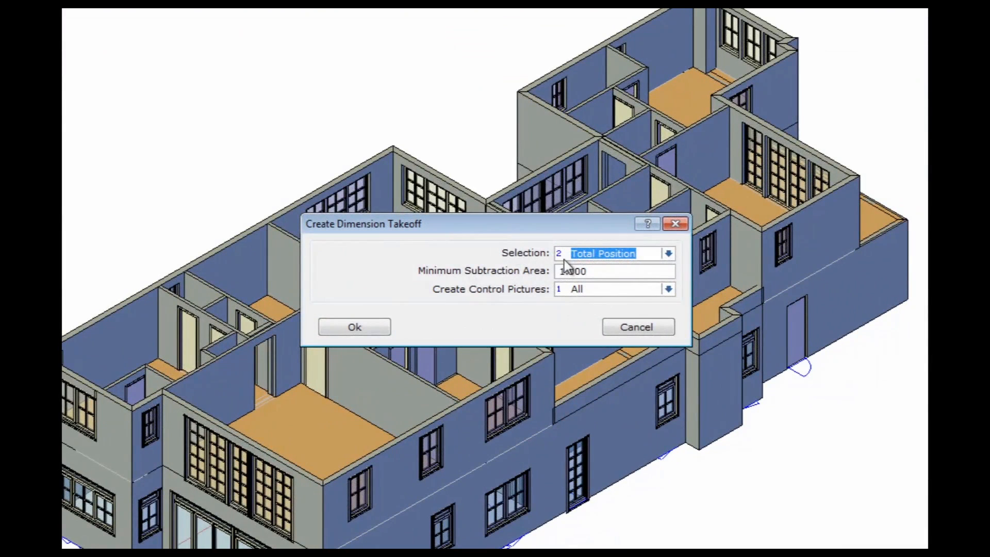
- Set the takeoff selection to Total Position with All control pictures, keeping subtraction area 1.000
left_click(667, 253)
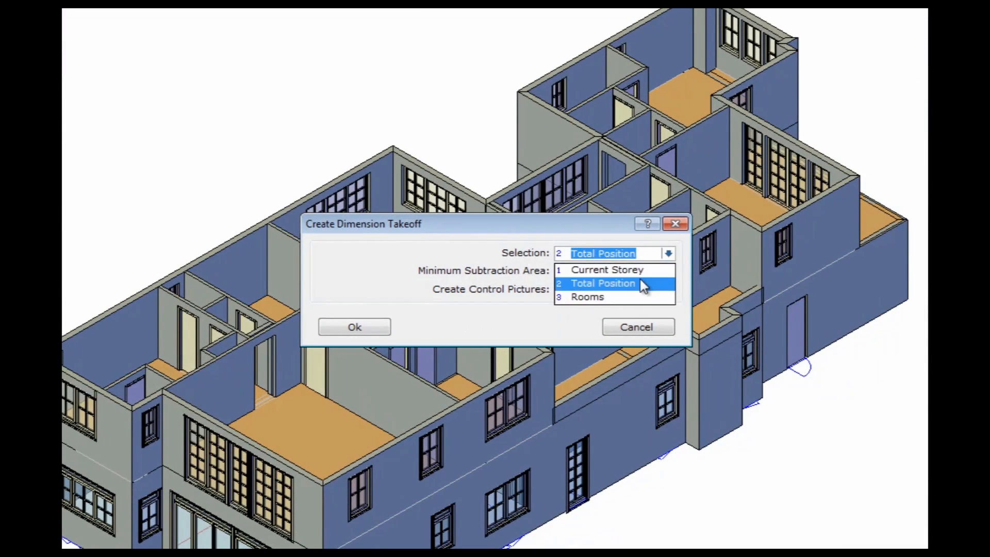
left_click(601, 283)
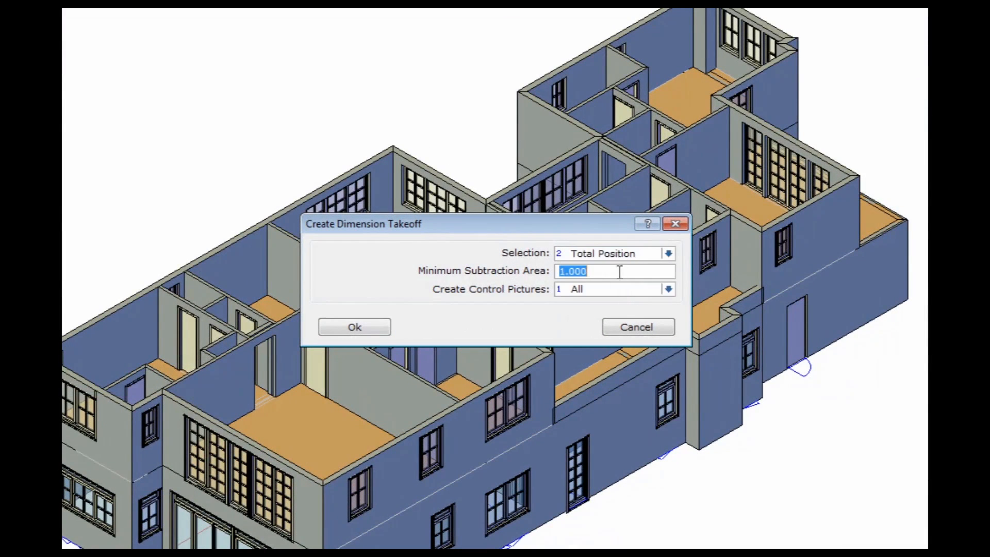
mouse_move(587, 312)
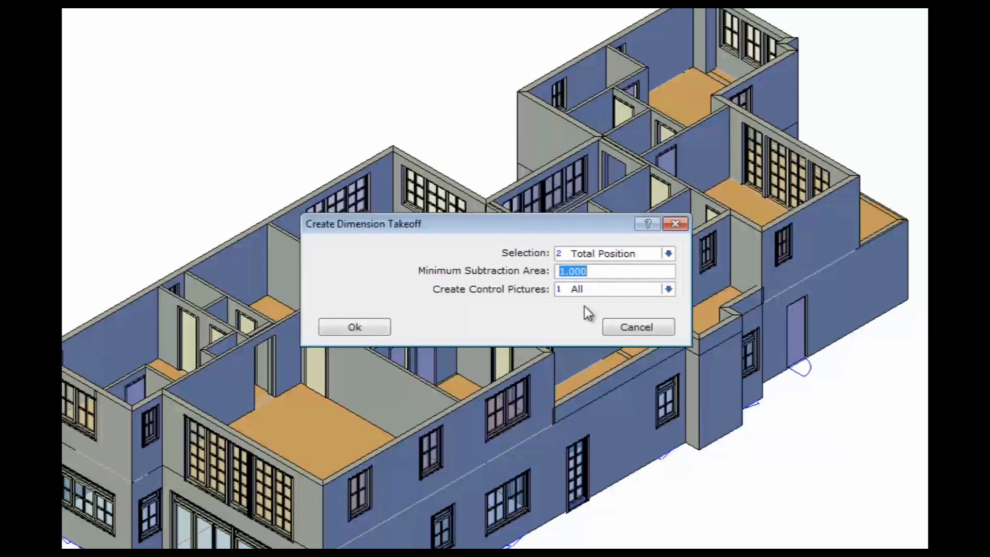
left_click(668, 289)
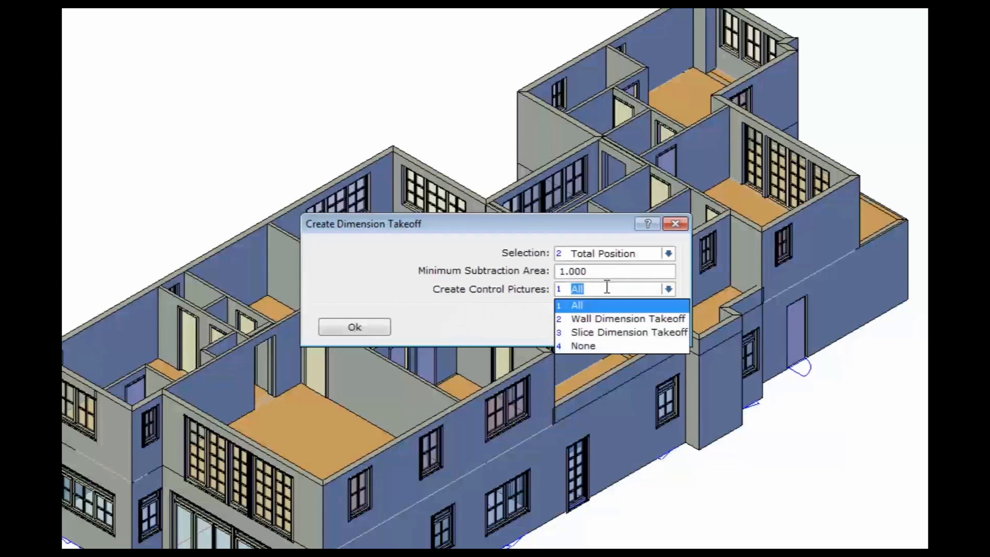
mouse_move(616, 318)
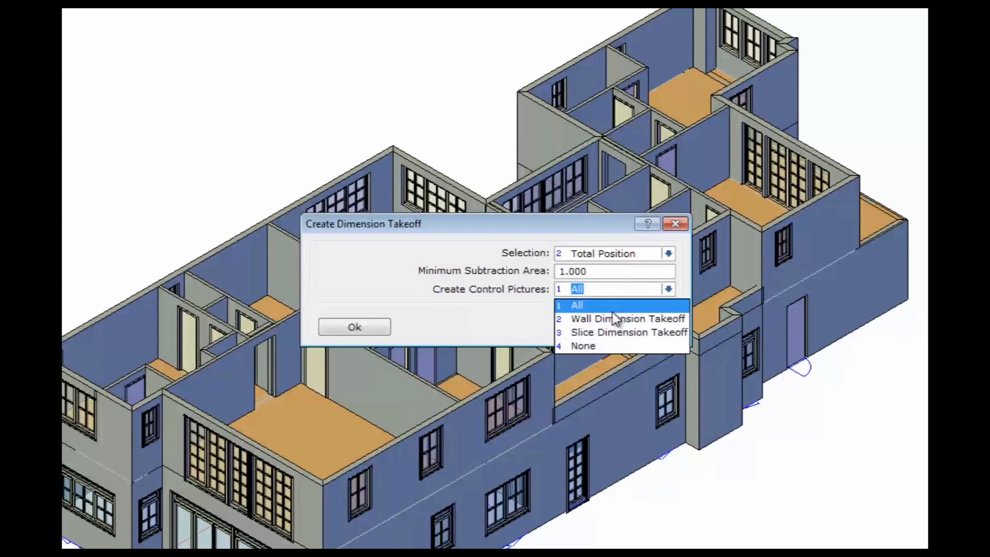
left_click(575, 304)
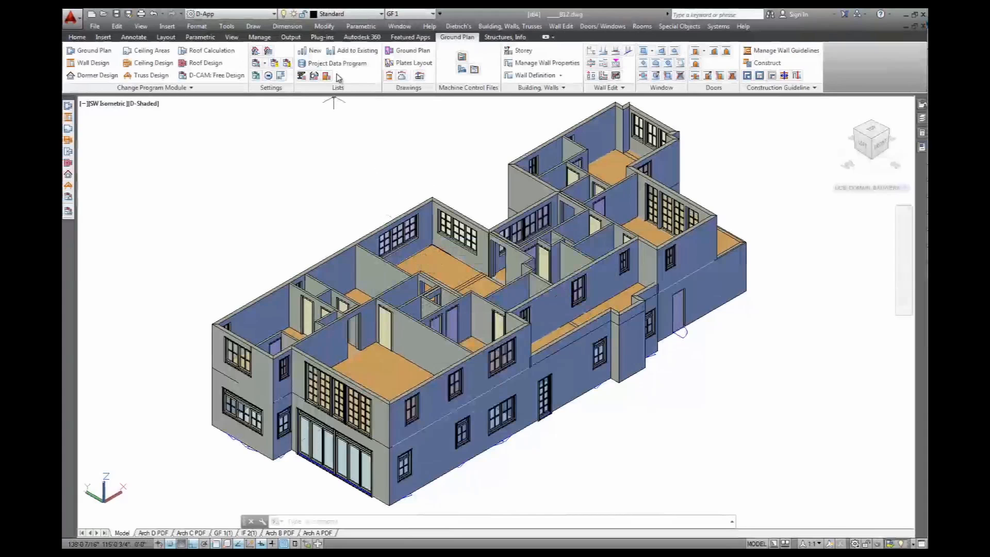
mouse_move(337, 63)
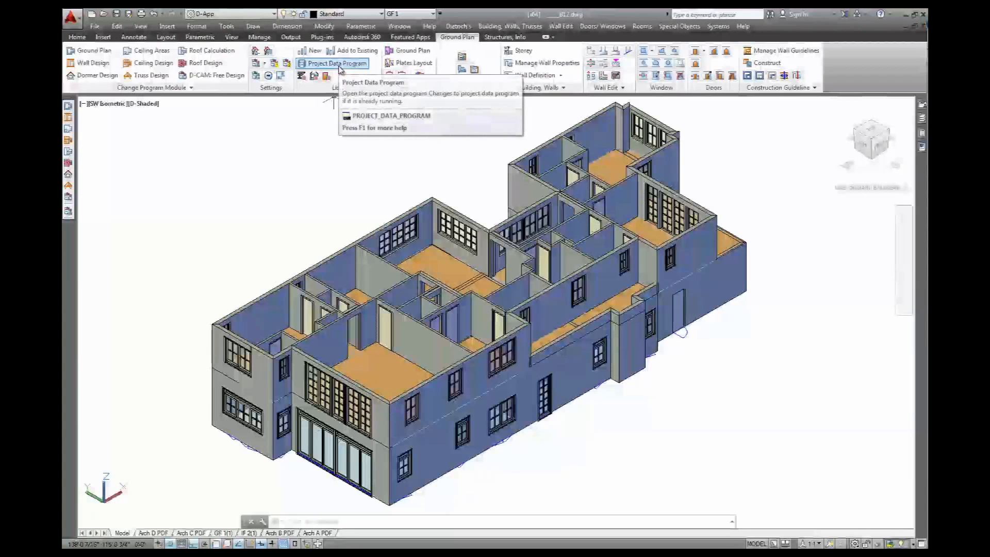
mouse_move(332, 63)
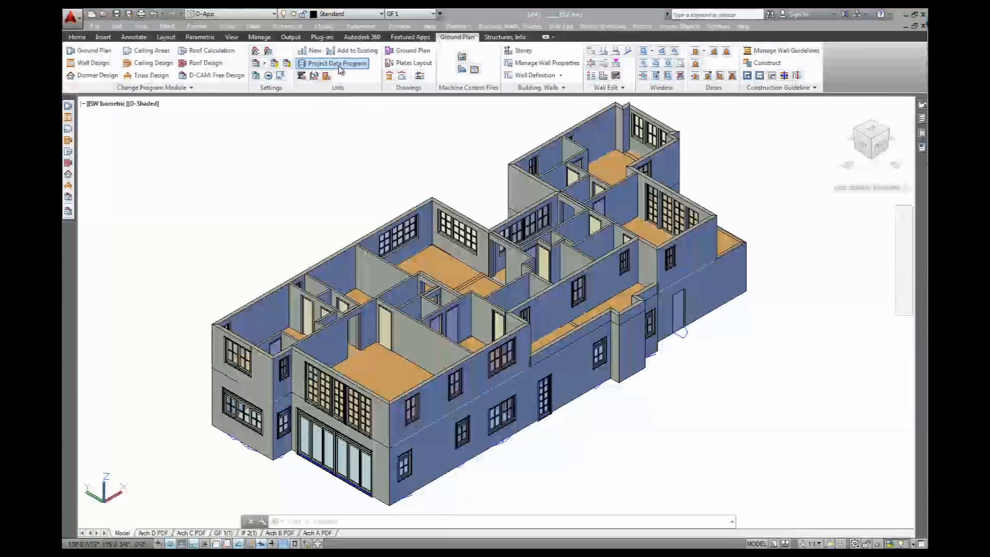
- Launch Project Data Program from the Ground Plan tab's Lists panel
left_click(336, 62)
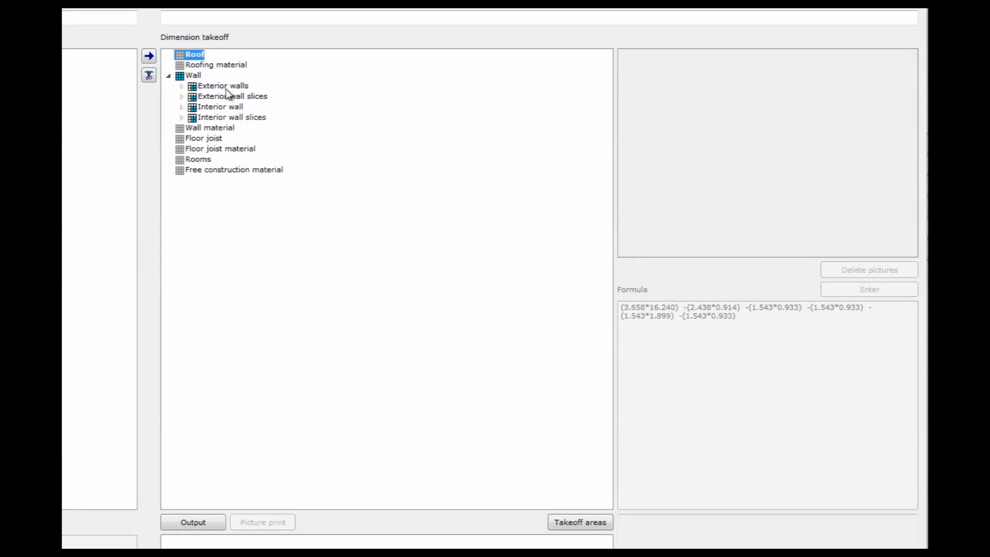
- Expand Exterior walls > B12 to show the E US_Vent_Siding and US_ExtIns_Plaster wall types
left_click(223, 85)
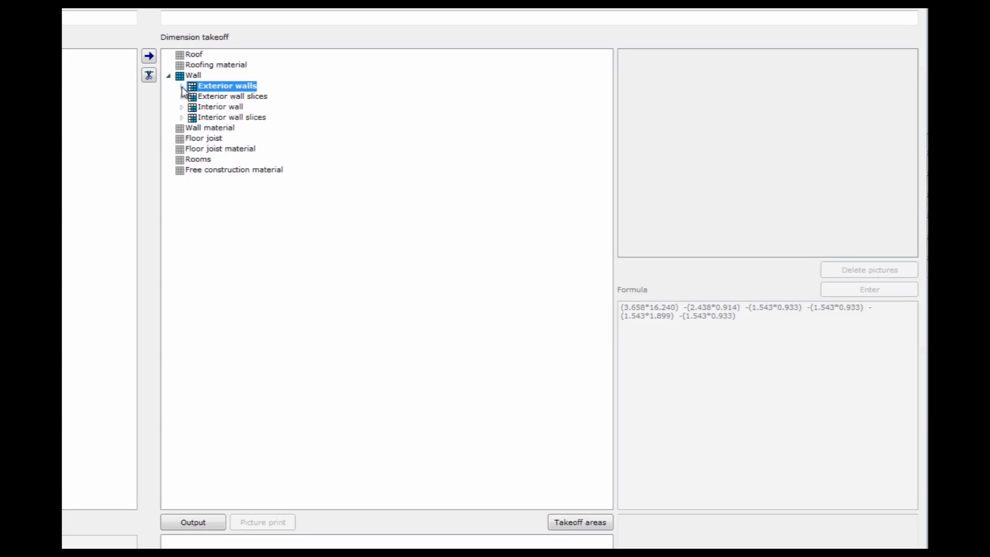
left_click(180, 86)
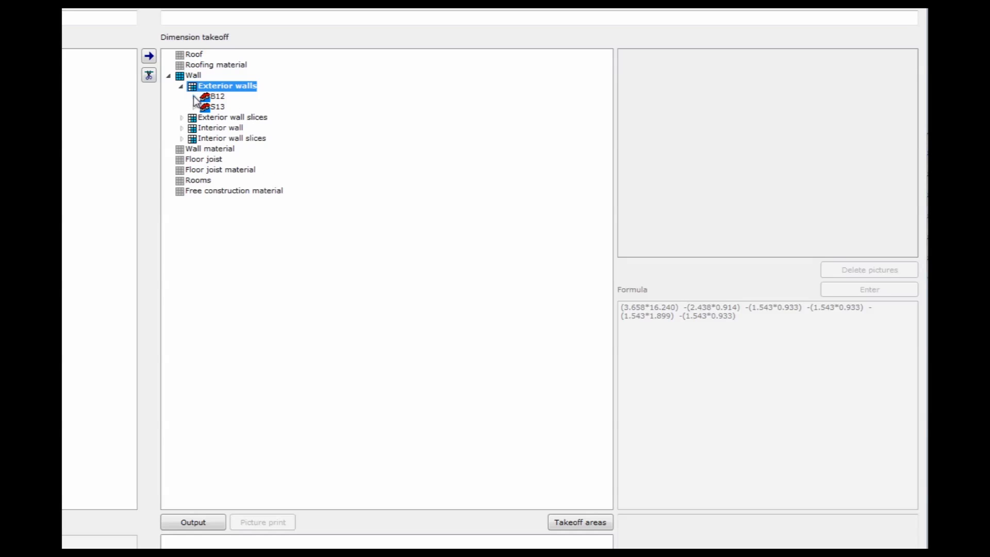
left_click(181, 96)
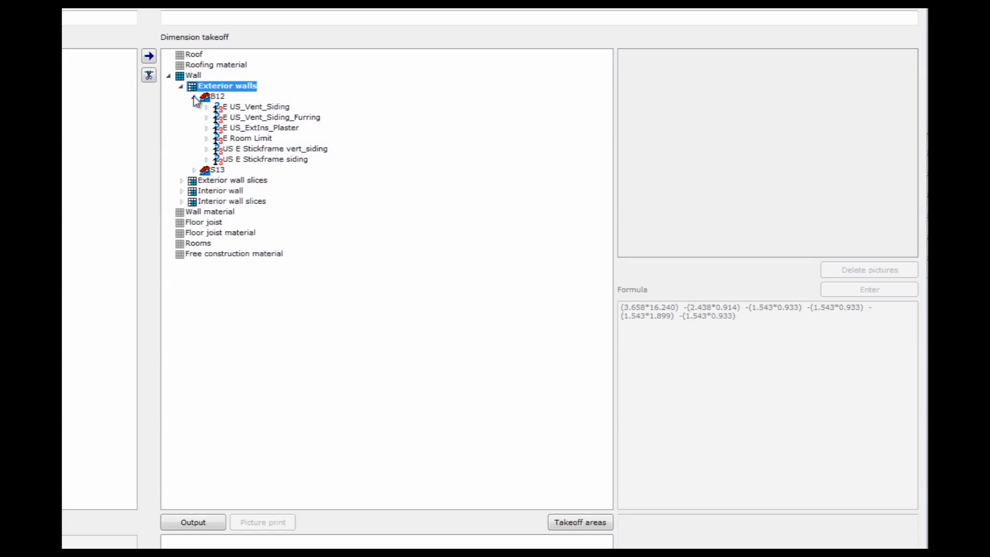
left_click(255, 106)
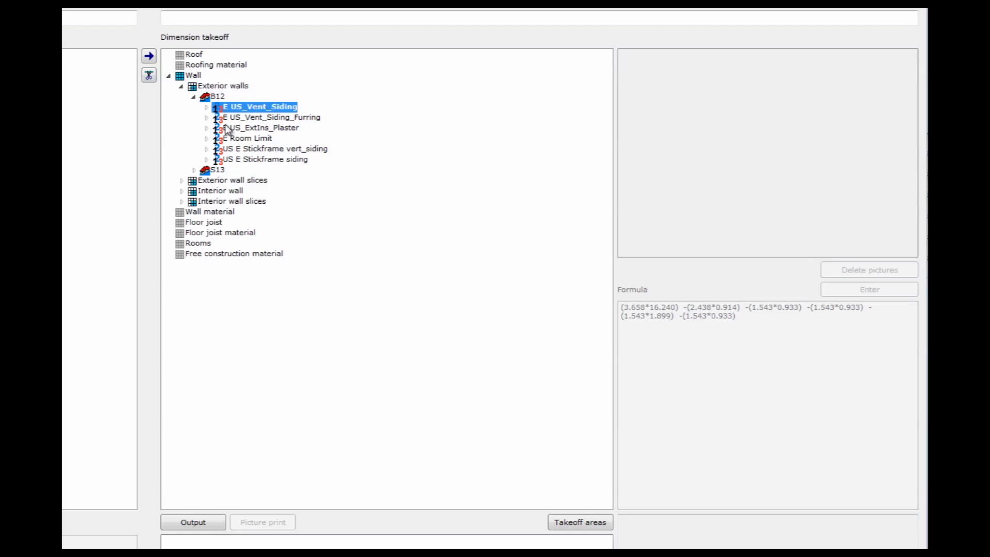
left_click(262, 128)
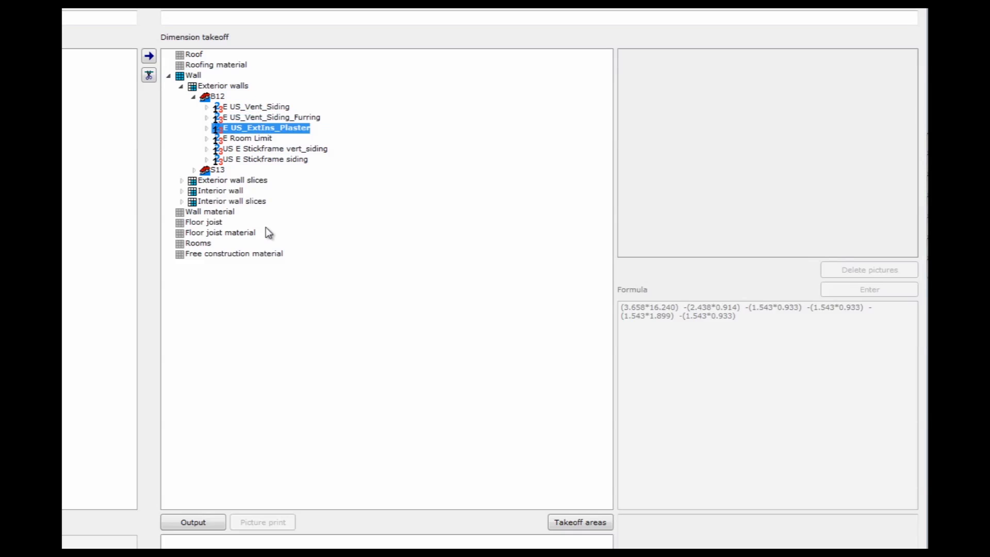
mouse_move(248, 116)
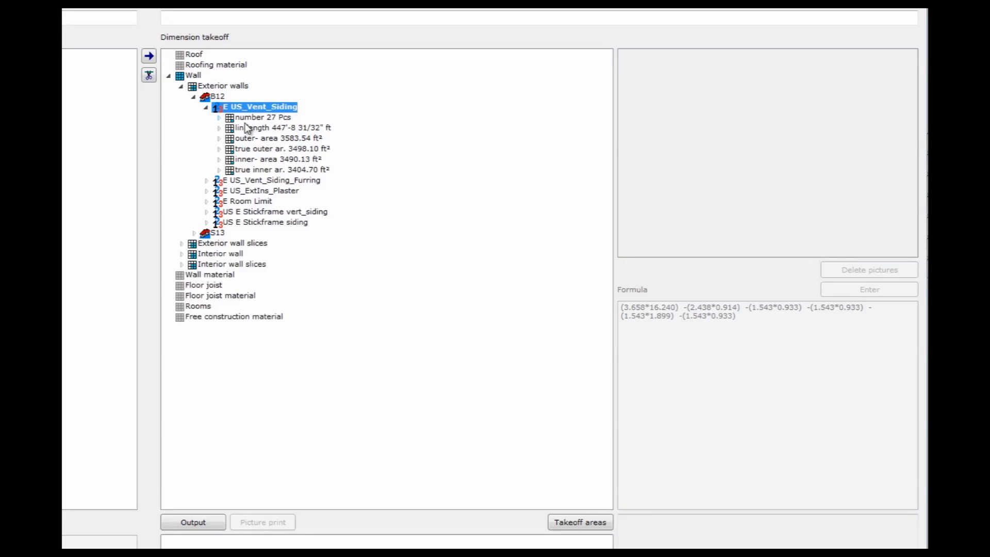
- Inspect the 27 Pcs count, linear length and outer area, and break outer area down per wall
left_click(262, 117)
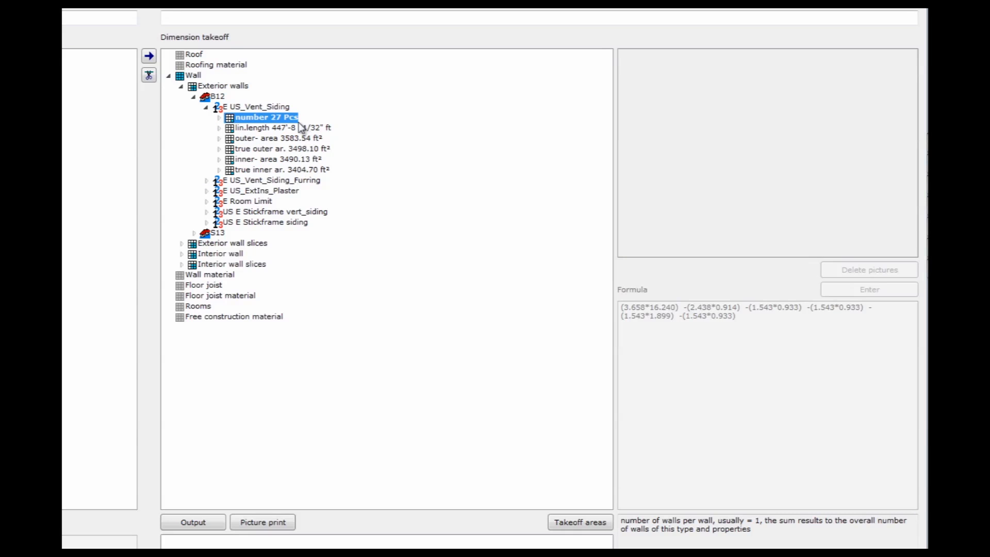
left_click(288, 127)
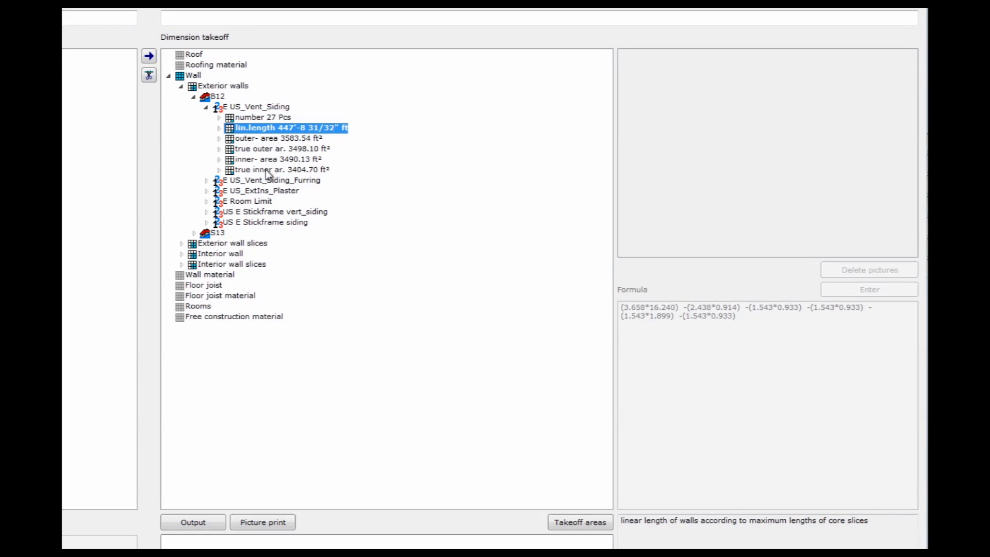
left_click(281, 138)
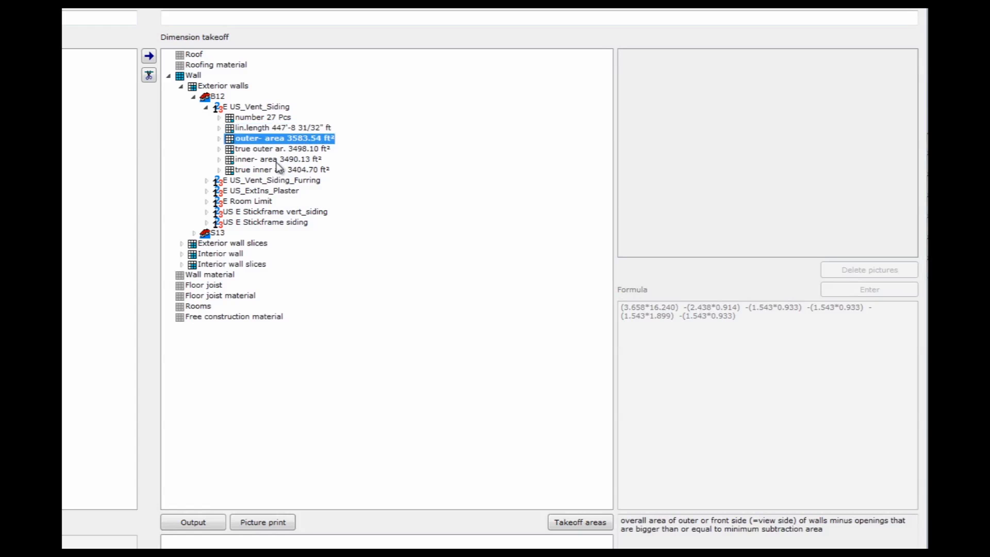
left_click(219, 138)
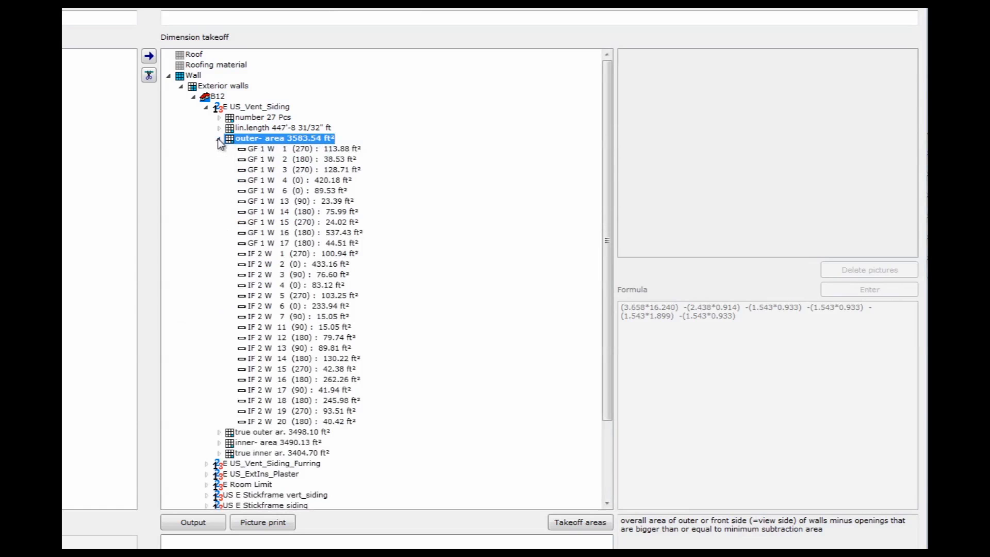
- Preview walls GF 1 W 1–16 and IF 2 W 1–2 with formulas, then collapse Exterior walls
left_click(284, 149)
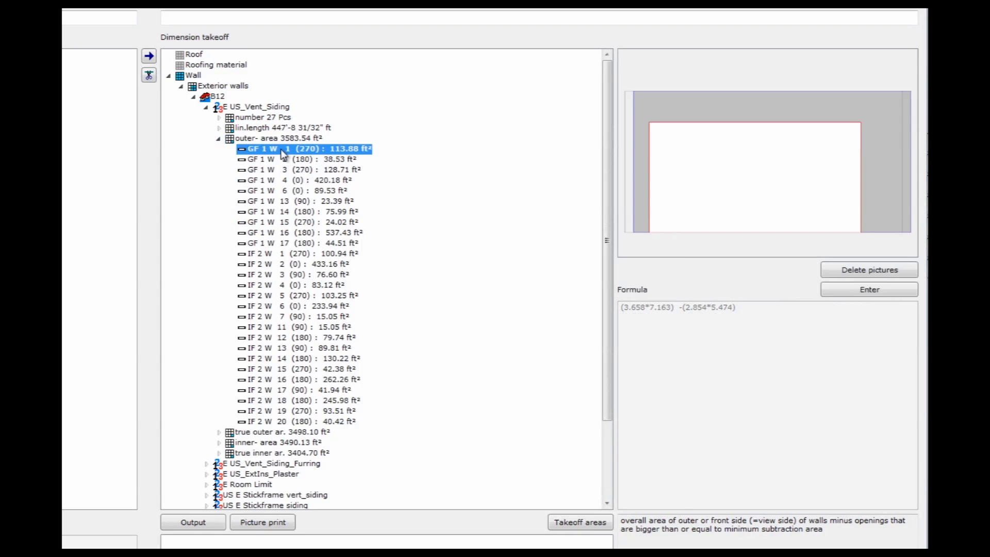
mouse_move(737, 196)
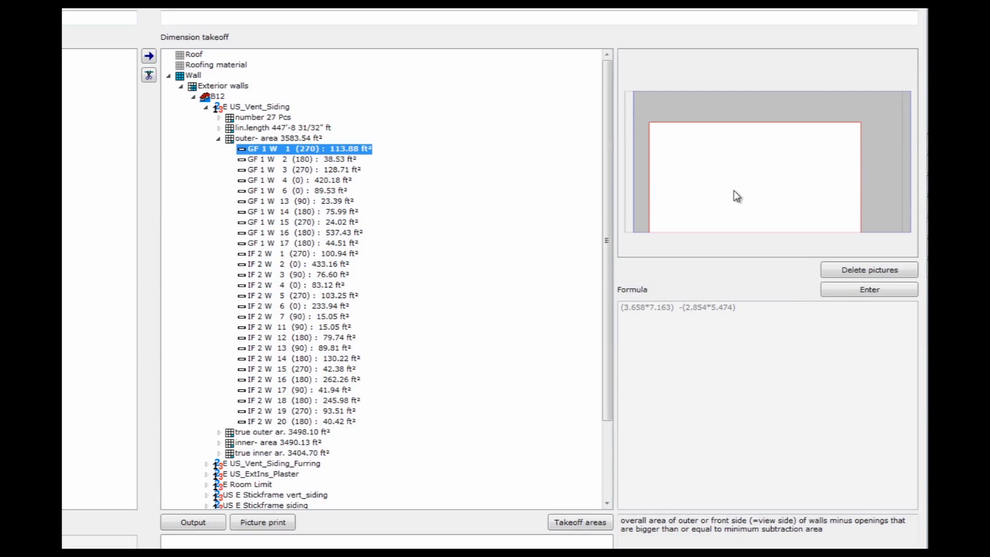
mouse_move(351, 170)
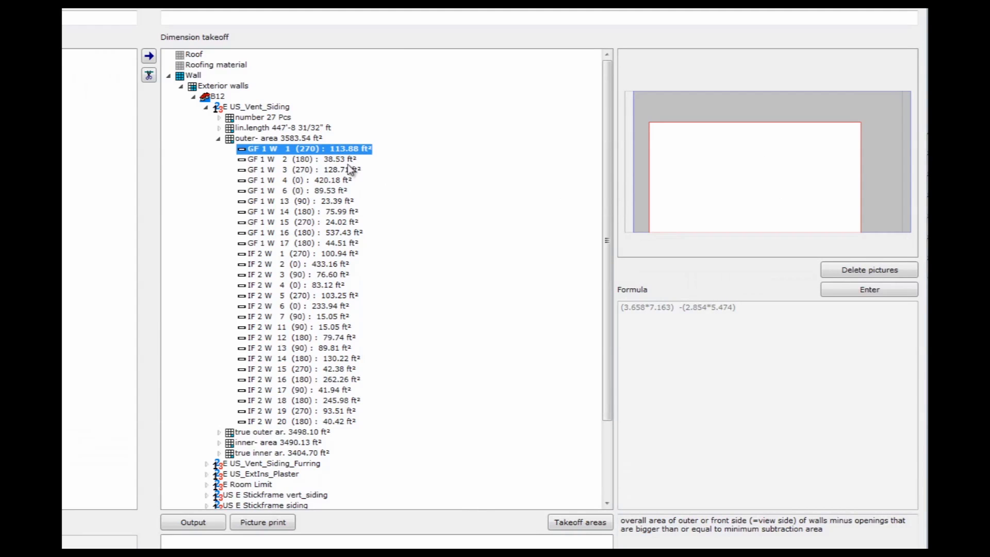
left_click(303, 169)
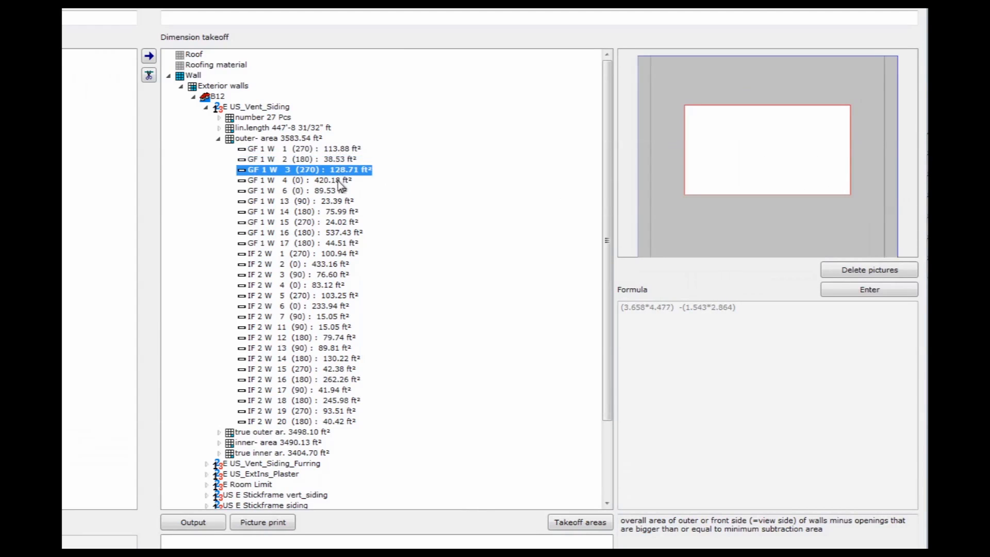
left_click(297, 191)
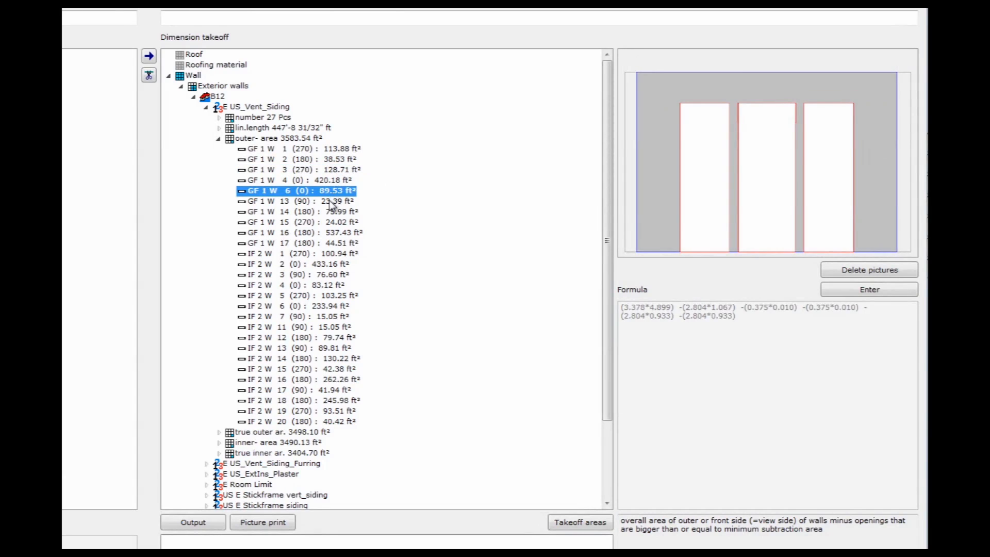
left_click(303, 221)
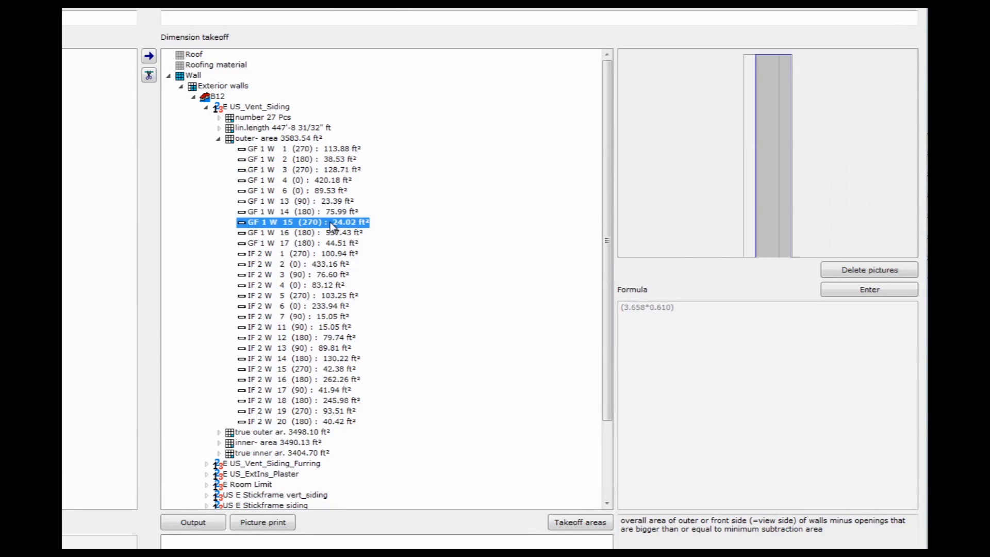
left_click(303, 233)
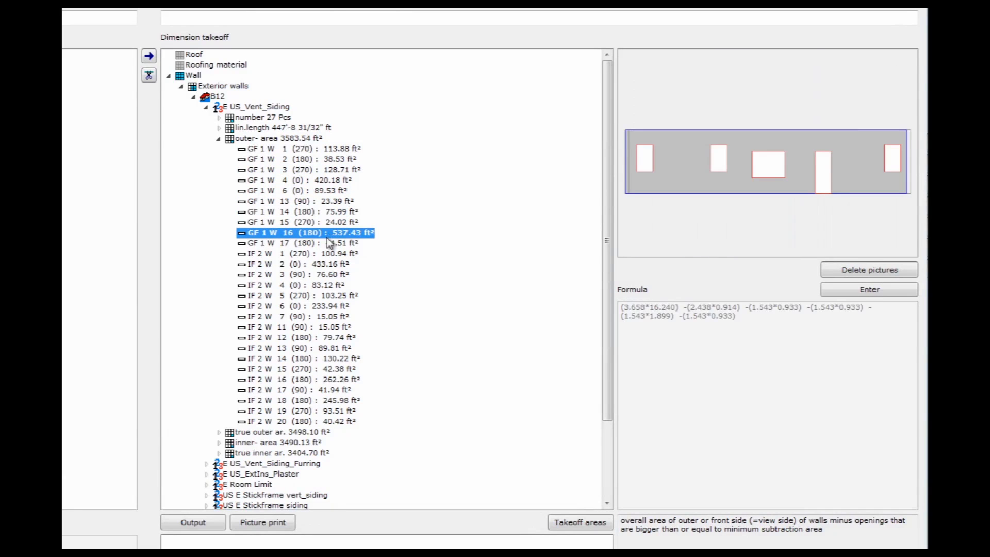
left_click(293, 253)
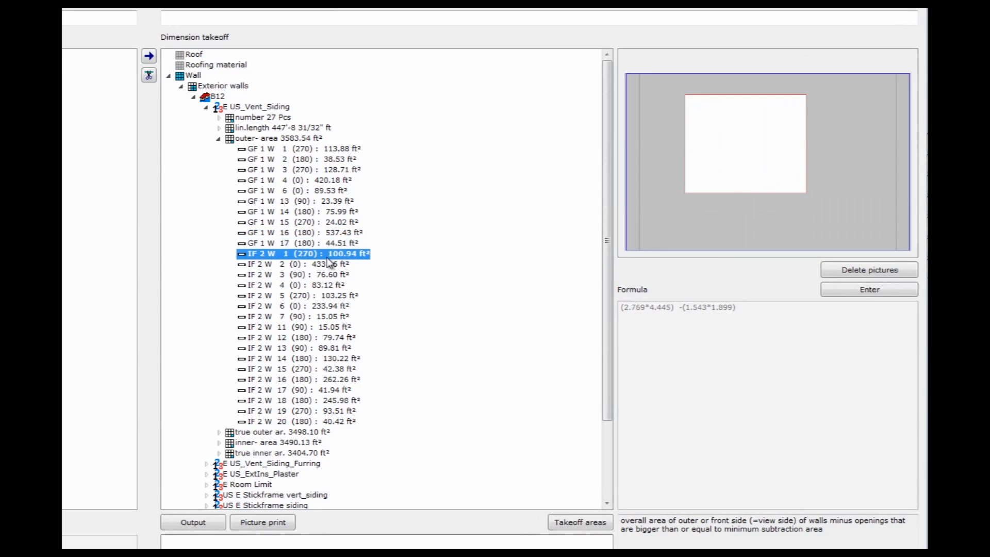
left_click(297, 264)
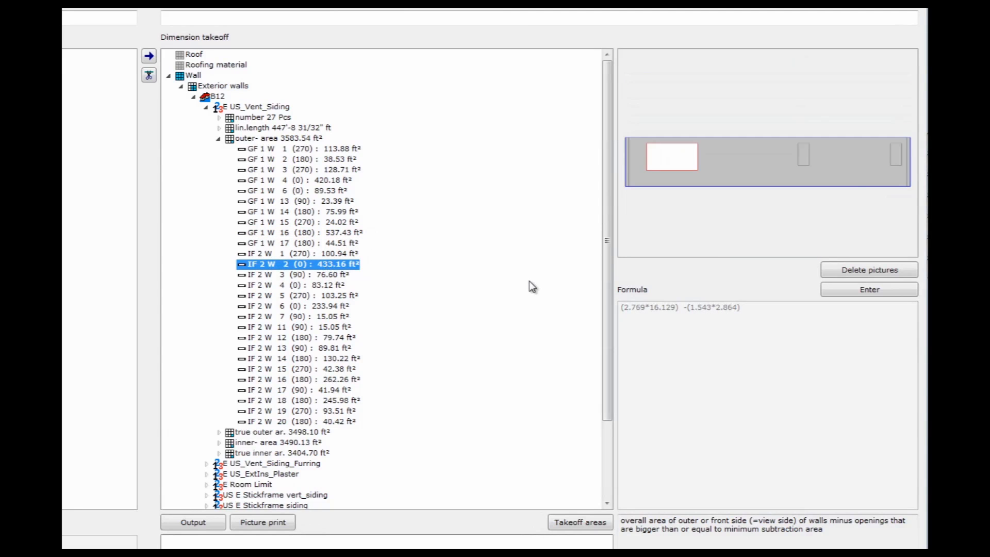
mouse_move(671, 158)
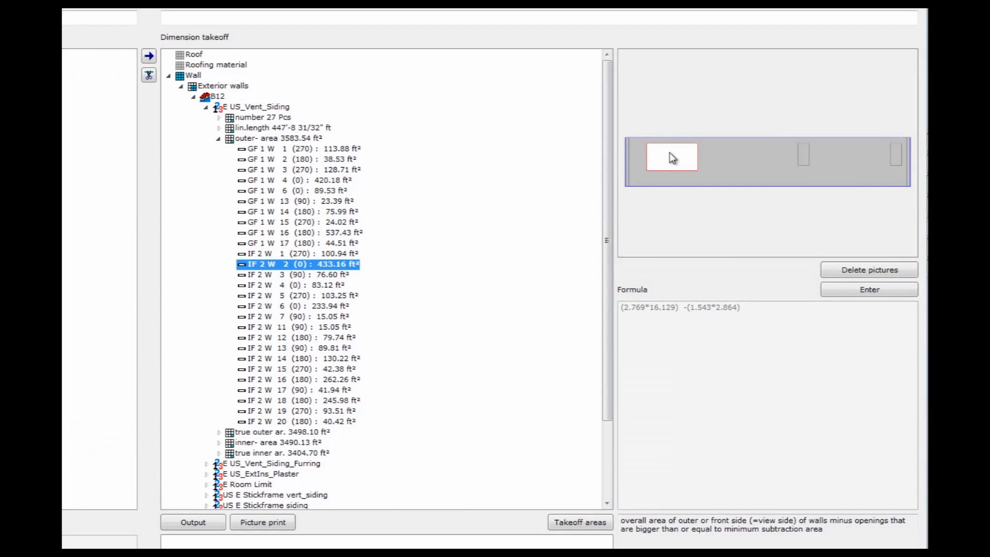
mouse_move(820, 160)
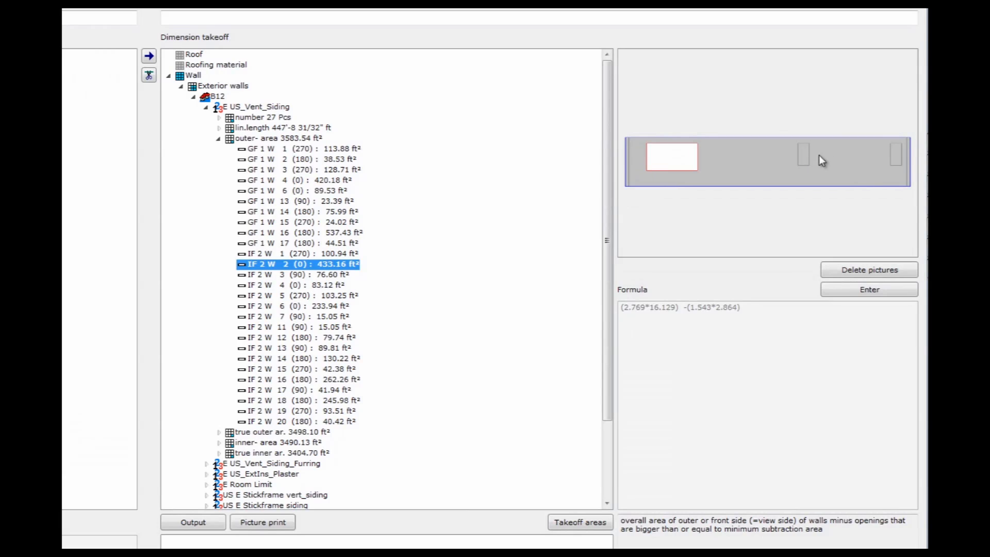
mouse_move(652, 212)
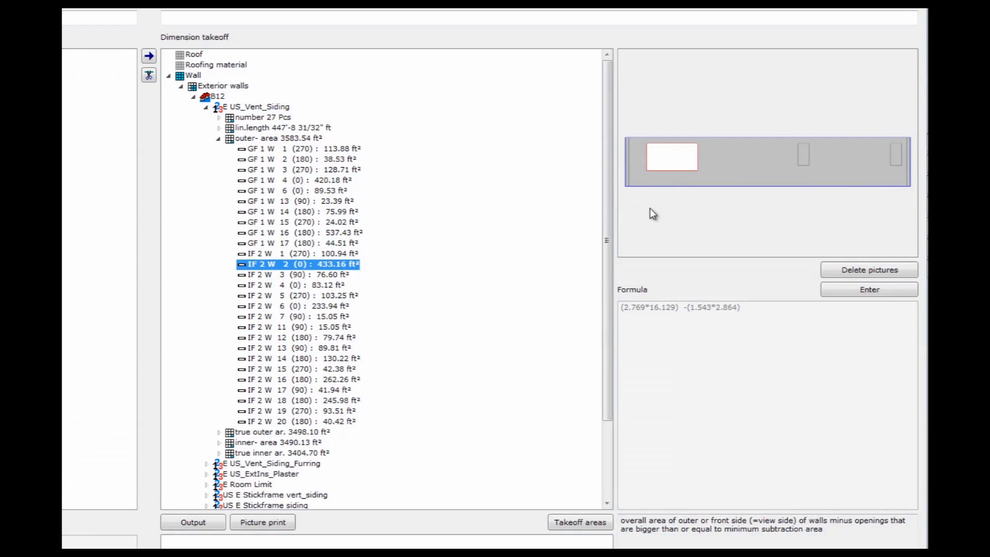
left_click(303, 254)
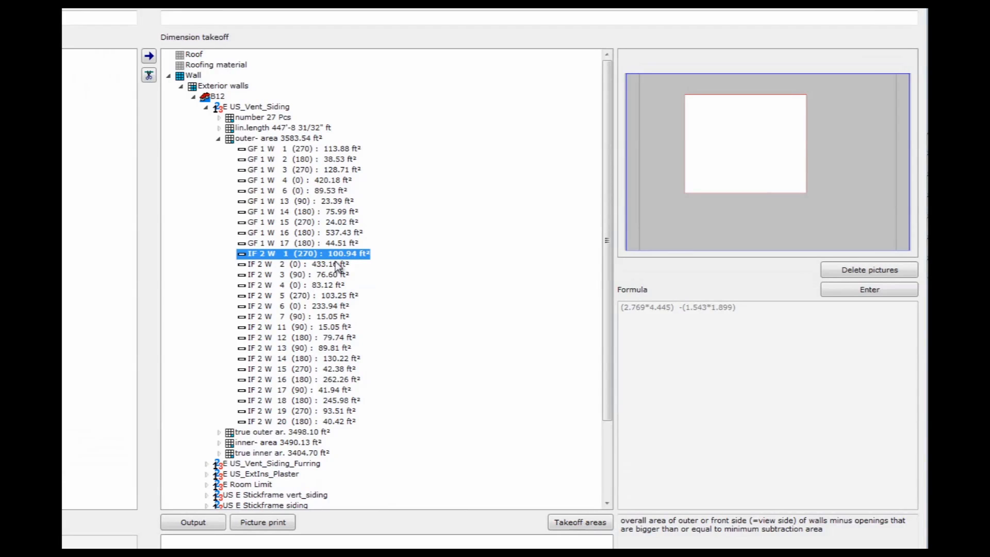
left_click(194, 85)
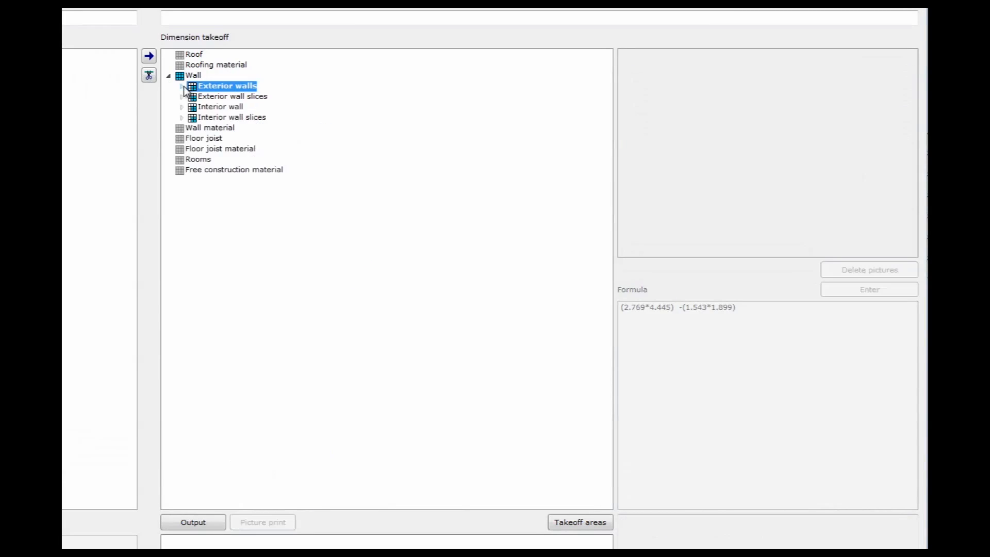
- Expand Exterior wall slices > B12 and list Sheathing Boards true slice area per wall
left_click(181, 96)
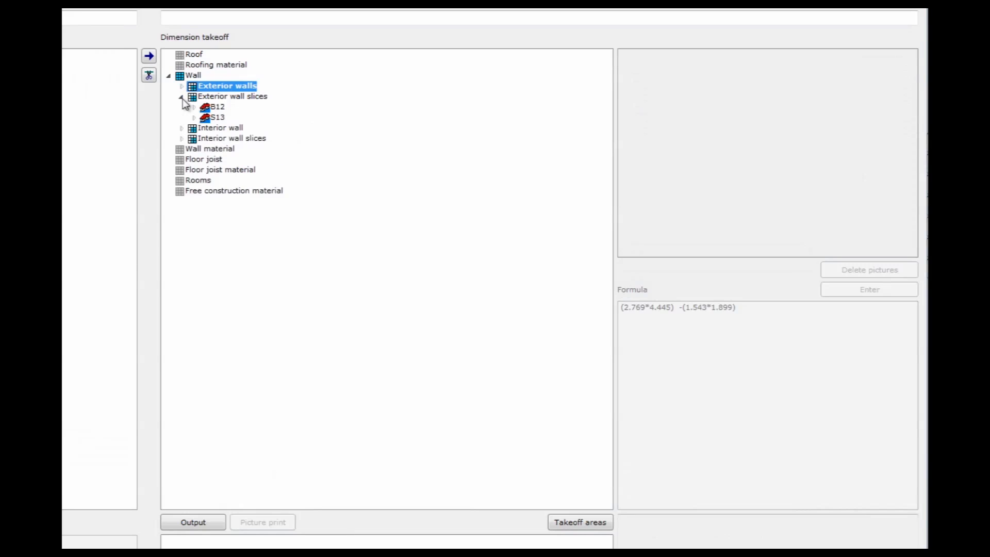
left_click(194, 107)
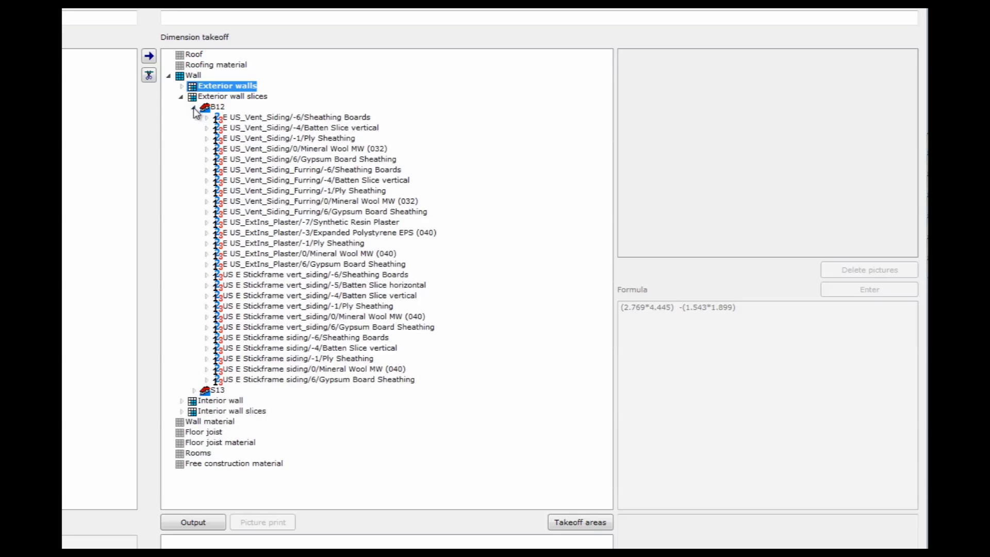
mouse_move(237, 126)
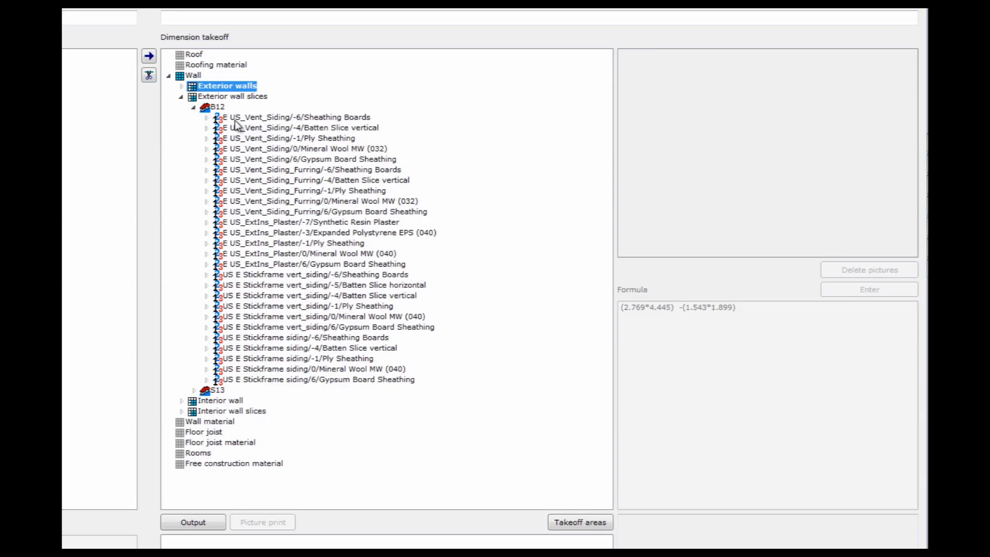
left_click(306, 117)
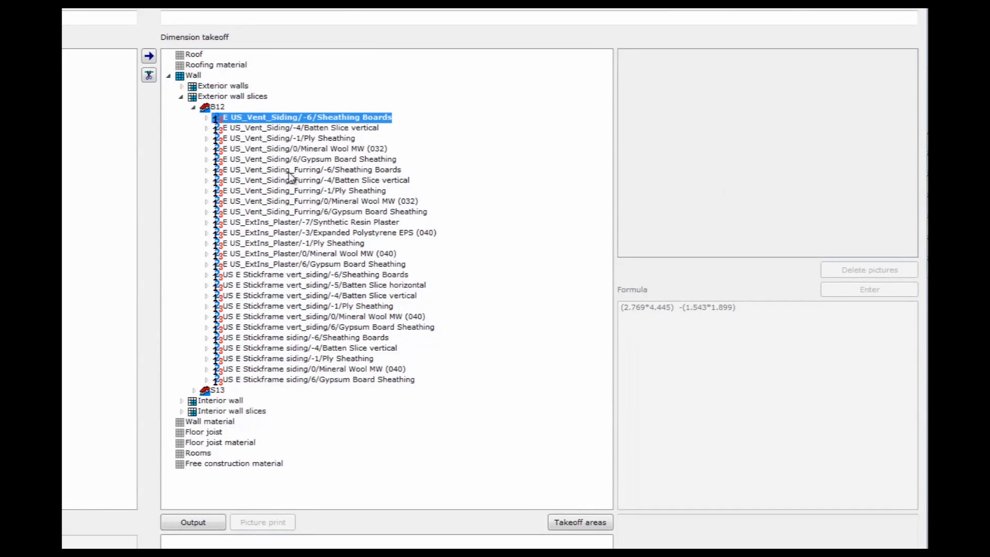
left_click(205, 118)
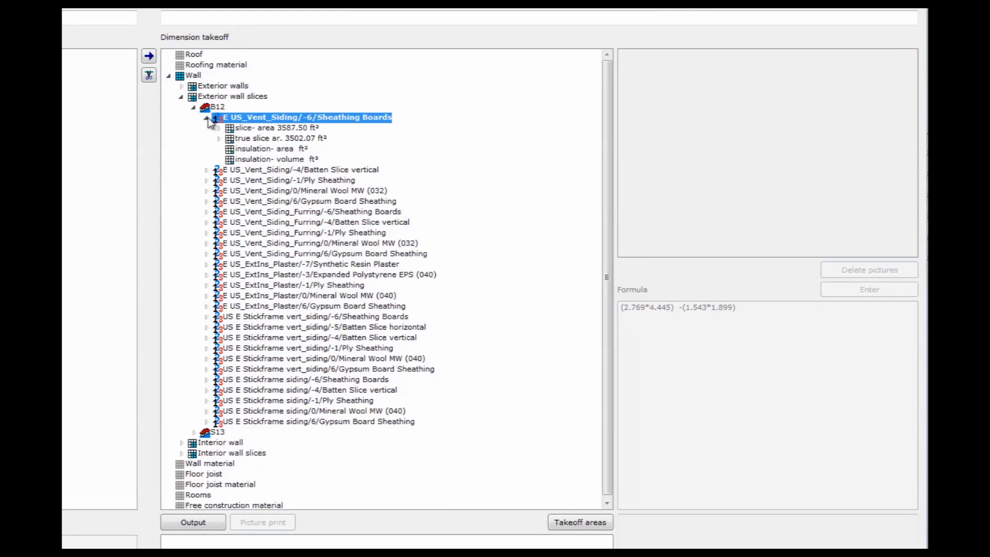
left_click(284, 138)
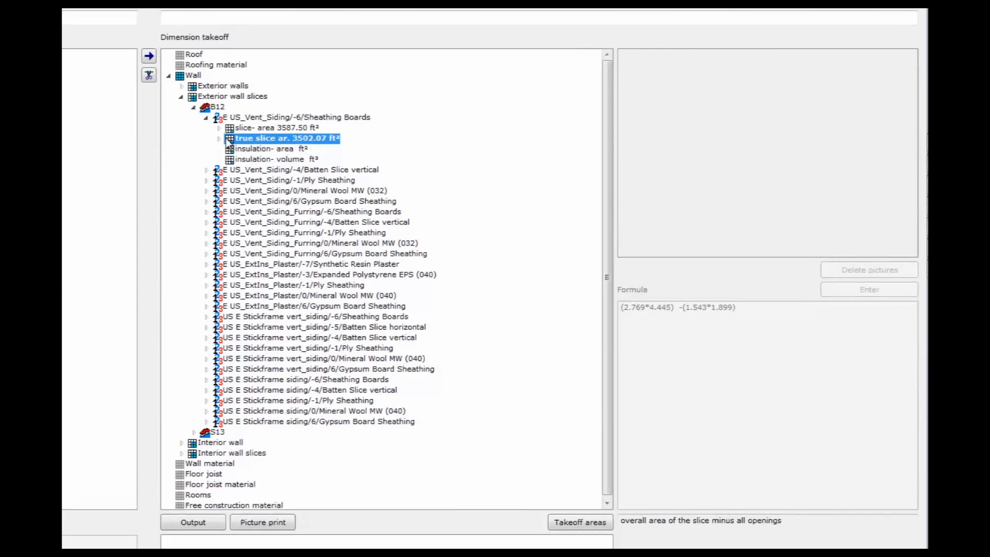
left_click(220, 138)
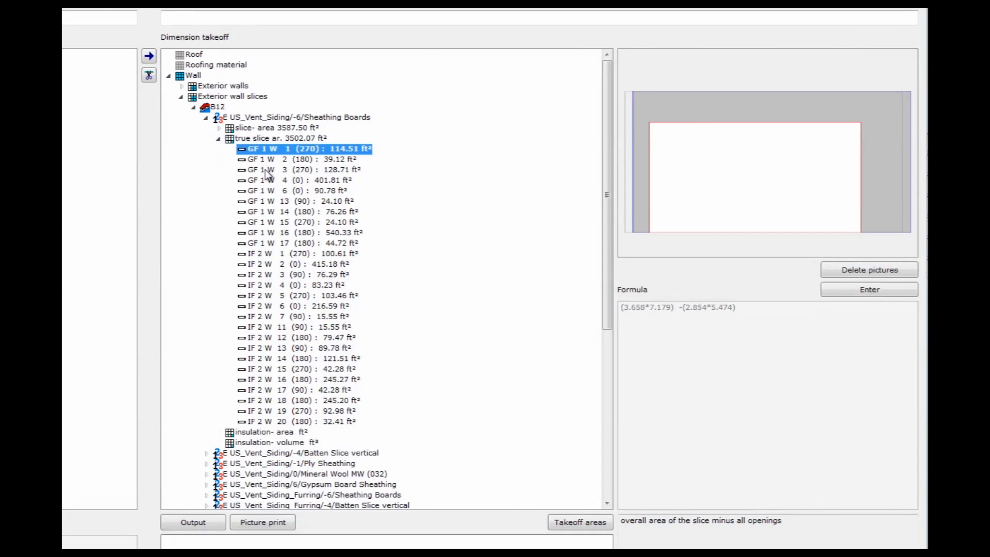
left_click(303, 169)
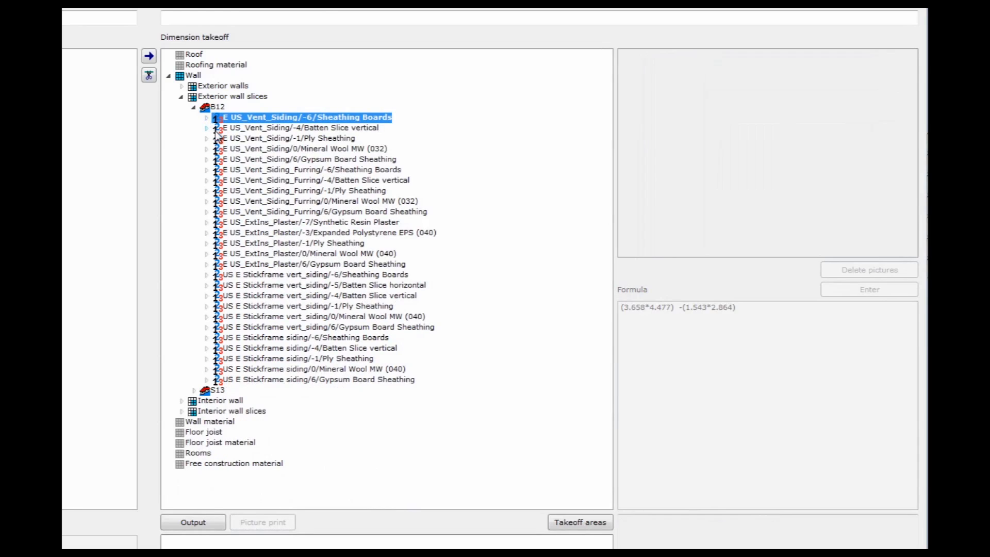
mouse_move(322, 138)
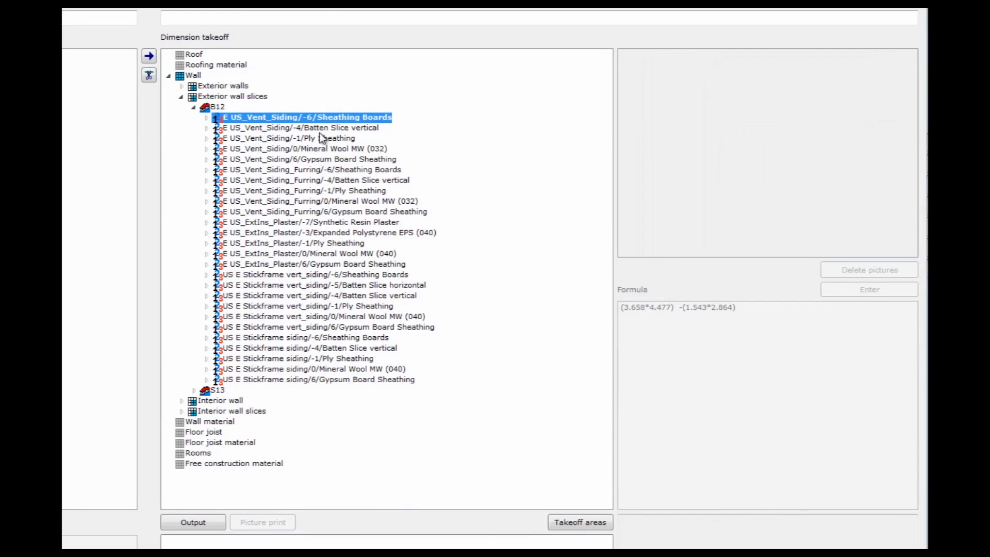
- Compare Ply Sheathing, Gypsum Board and Sheathing Boards true slice areas, then fold the layers
left_click(296, 137)
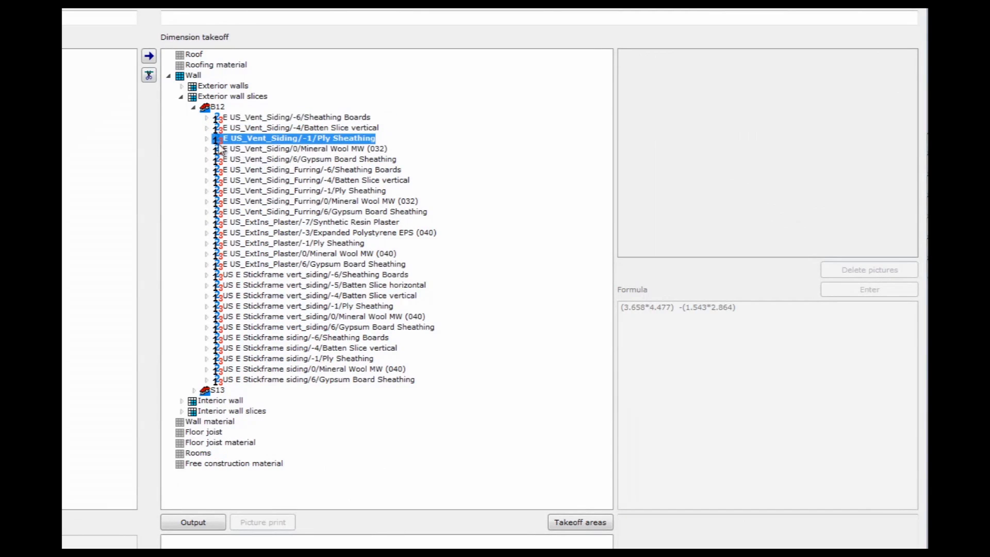
left_click(205, 138)
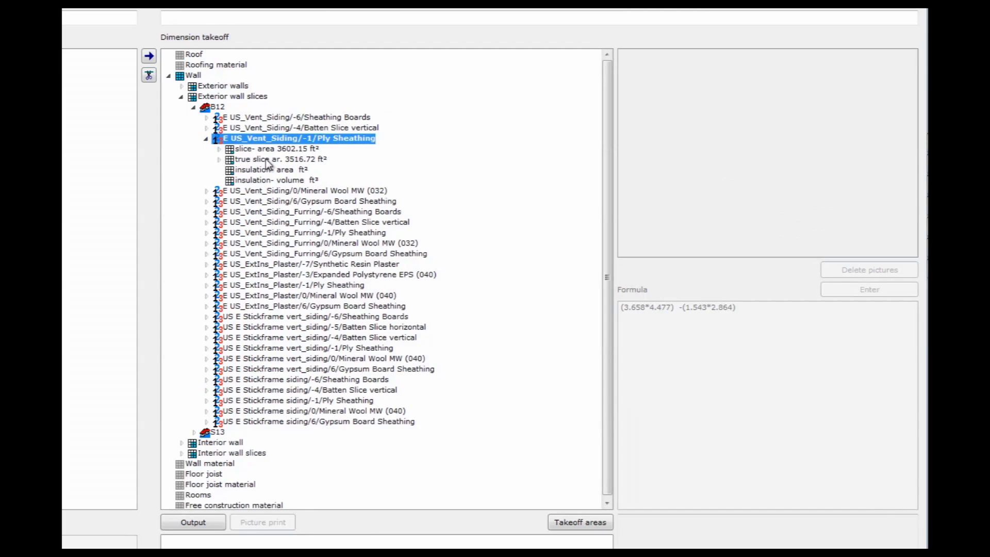
mouse_move(211, 121)
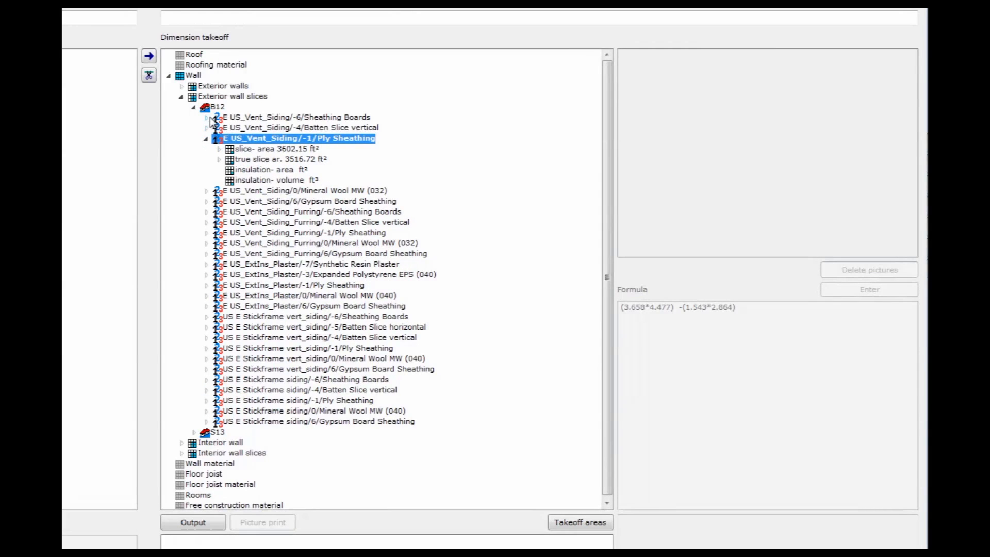
left_click(206, 117)
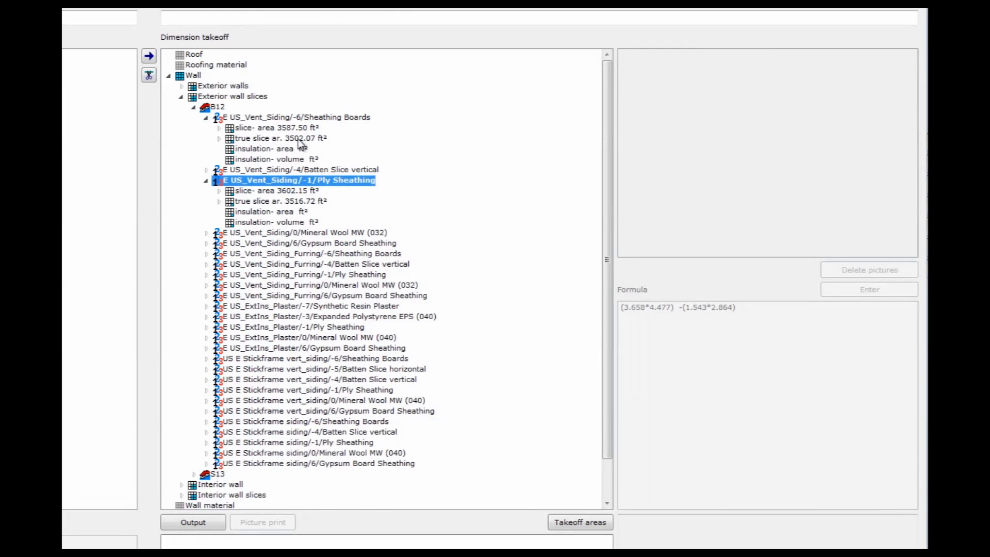
mouse_move(304, 210)
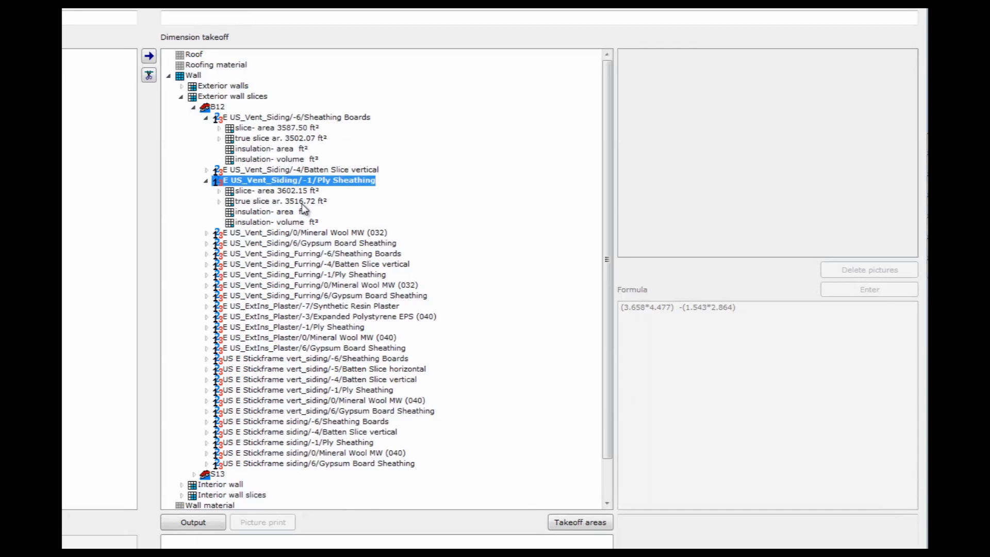
mouse_move(281, 265)
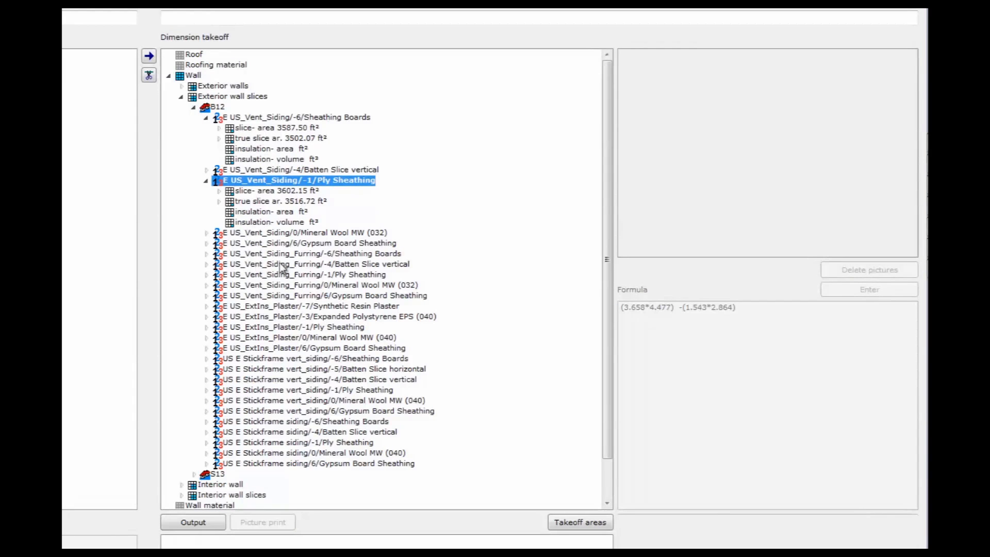
mouse_move(211, 247)
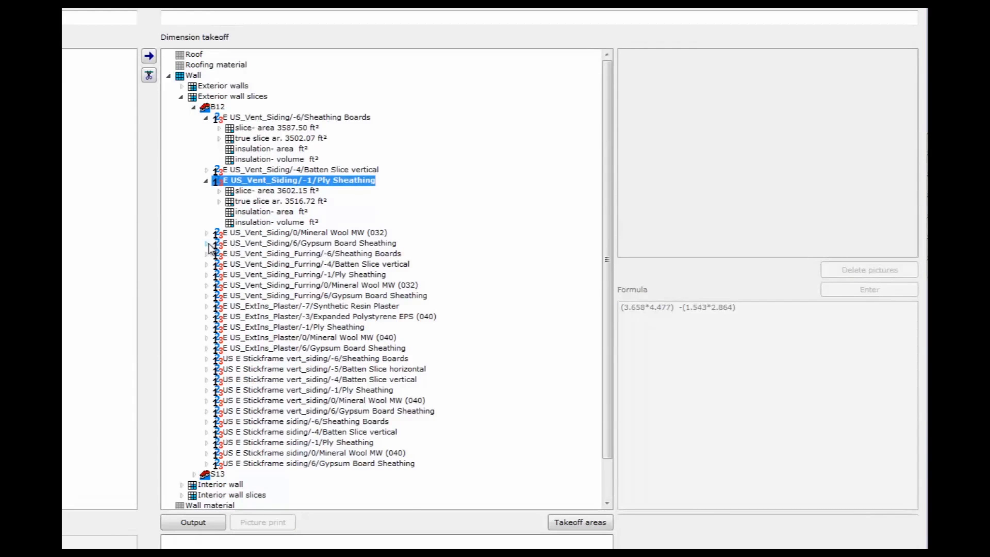
left_click(206, 243)
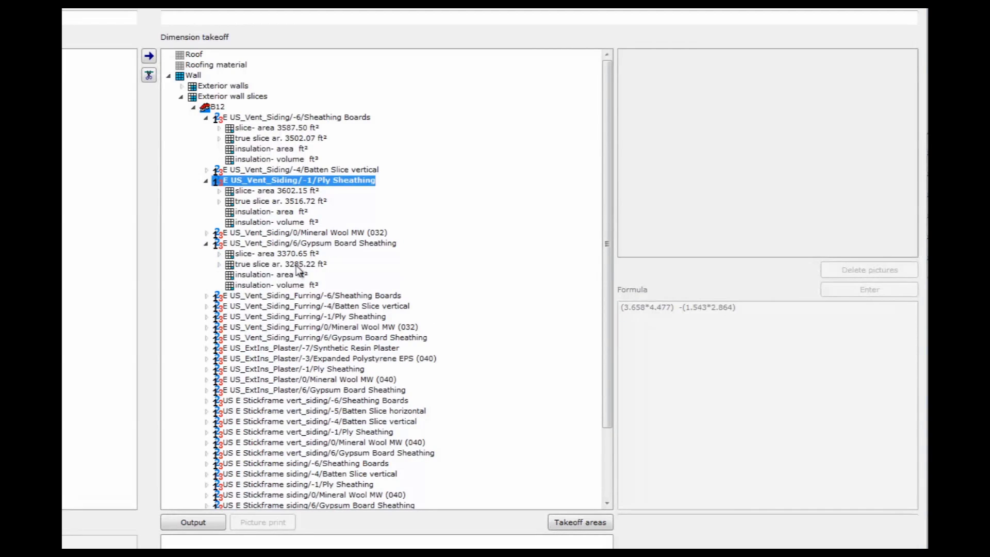
left_click(284, 264)
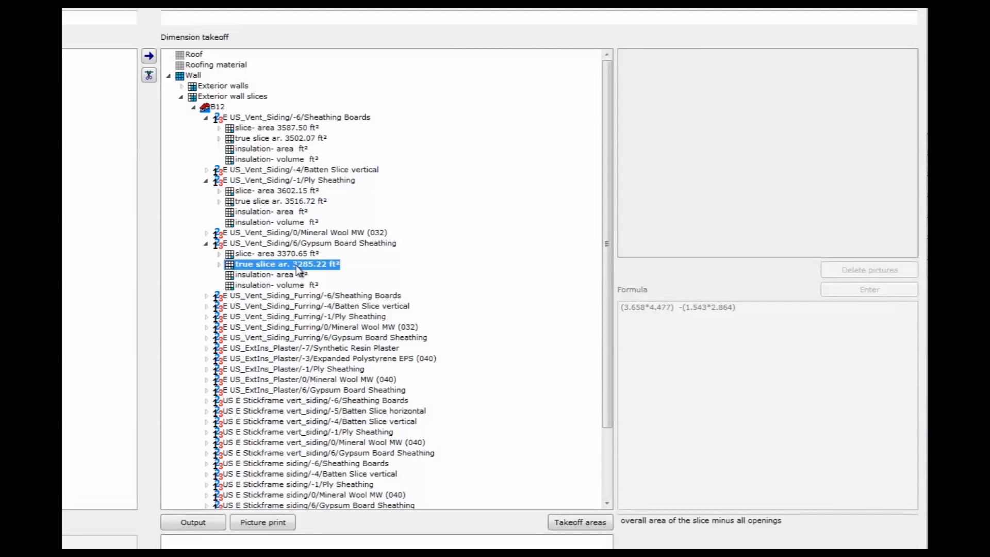
mouse_move(307, 206)
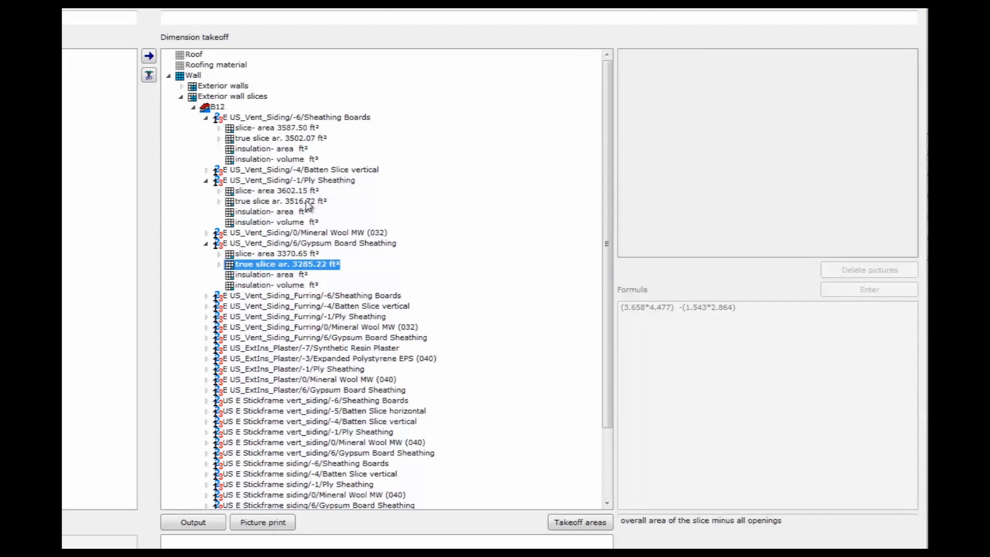
left_click(281, 200)
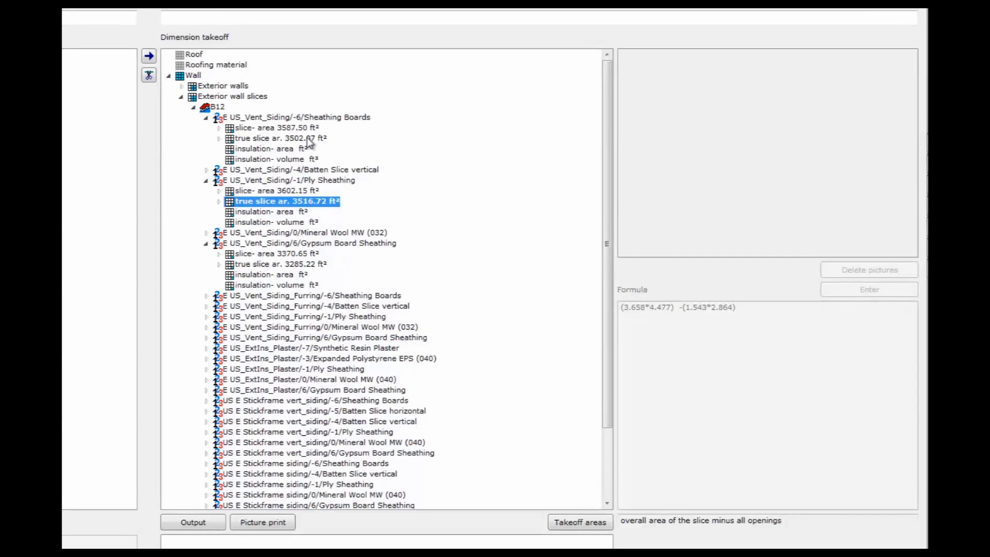
left_click(278, 138)
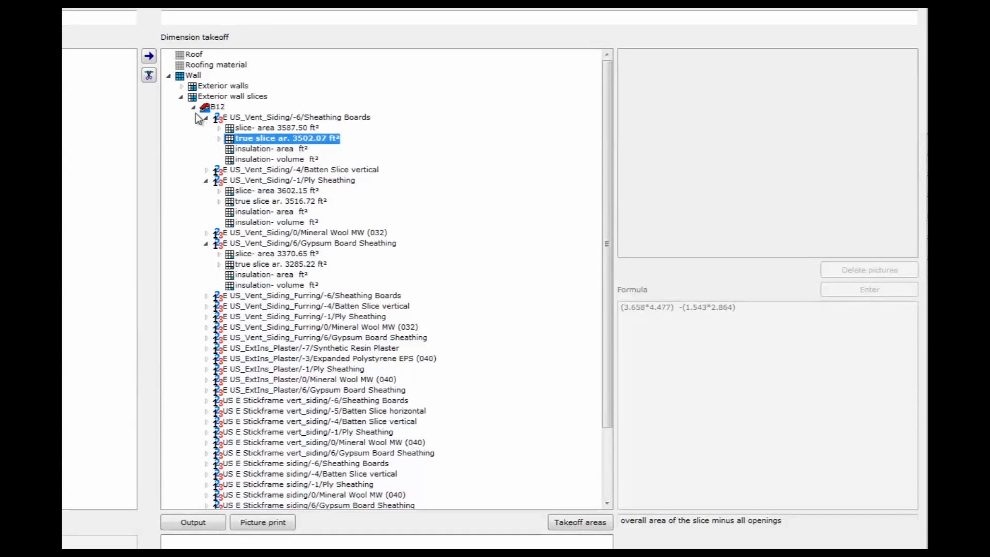
left_click(206, 117)
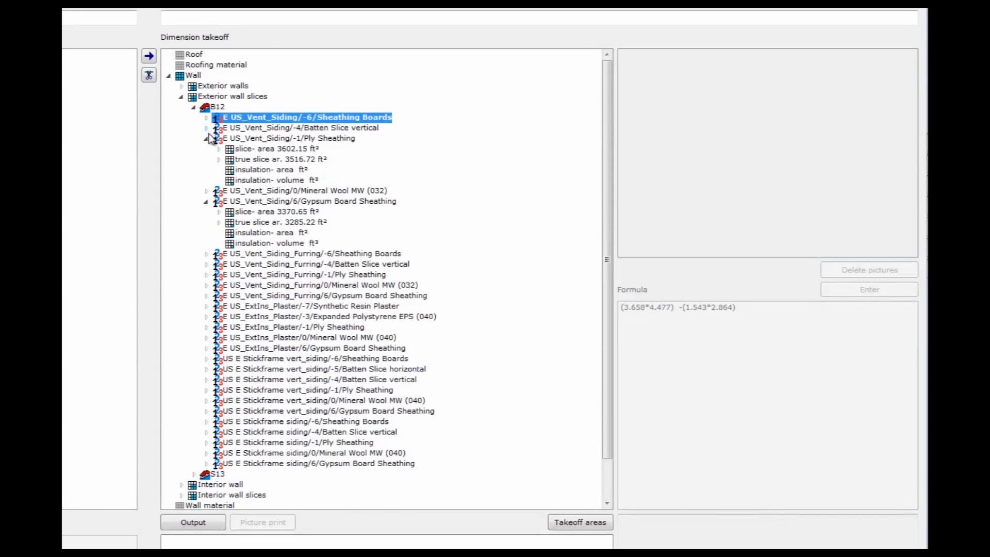
left_click(211, 138)
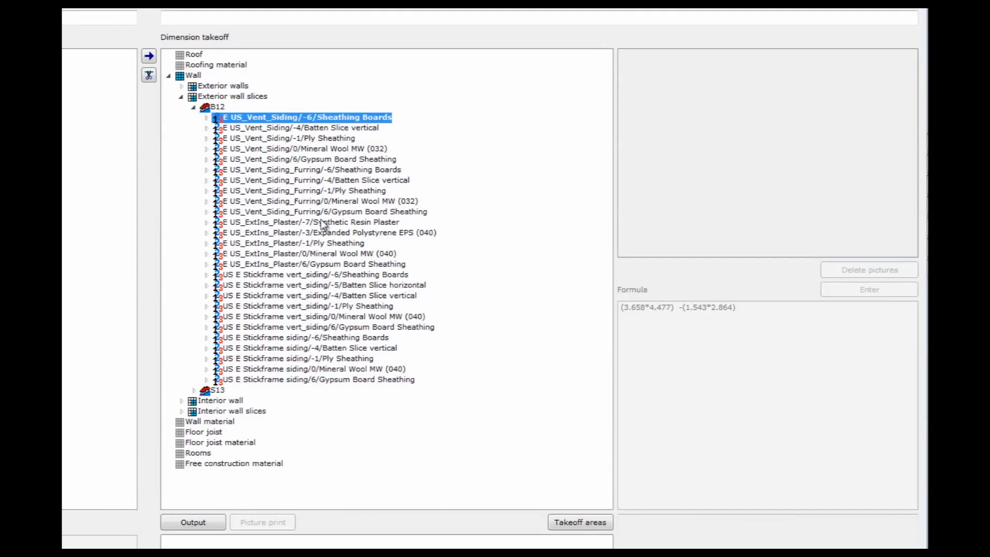
mouse_move(329, 243)
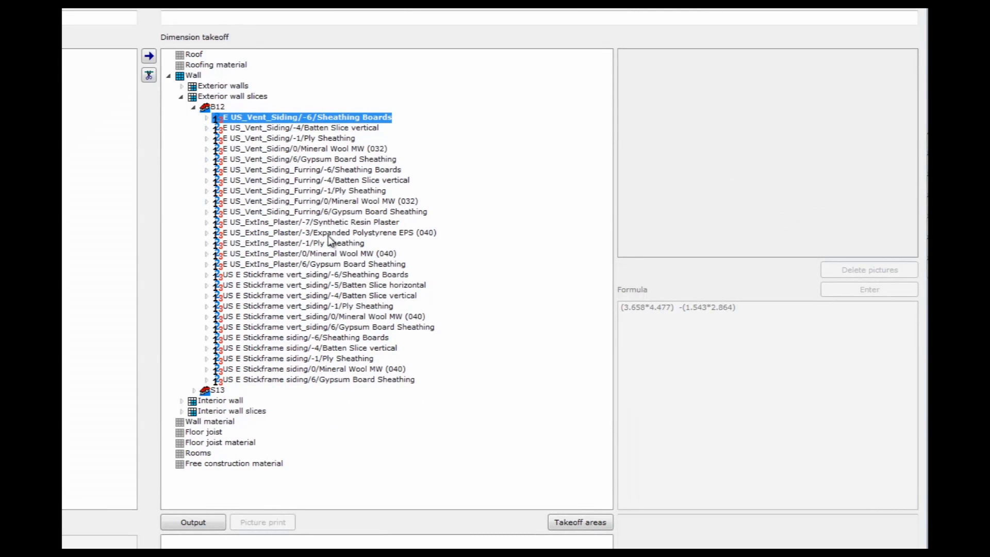
- Expand B12's Mineral Wool MW (040) layer and break its insulation area down per wall
left_click(326, 233)
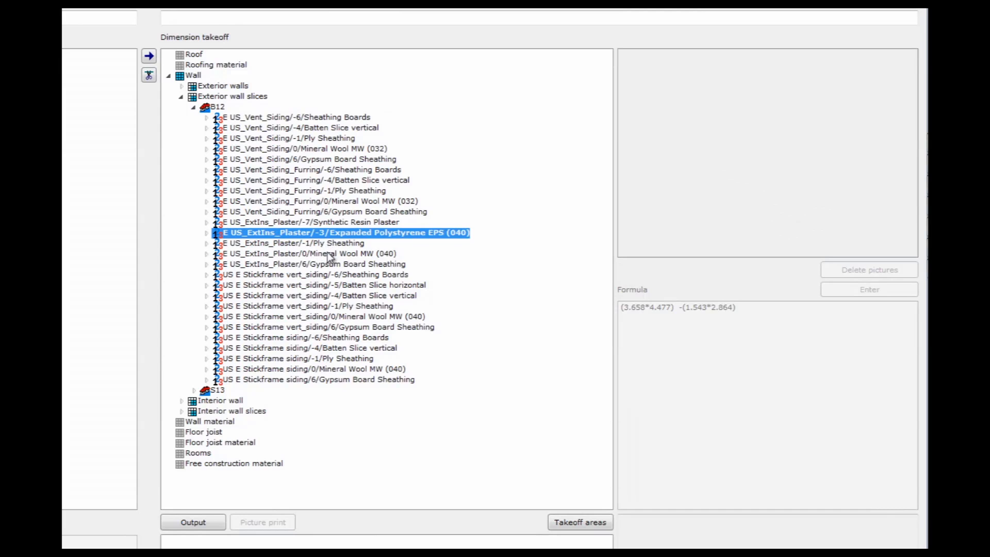
left_click(321, 253)
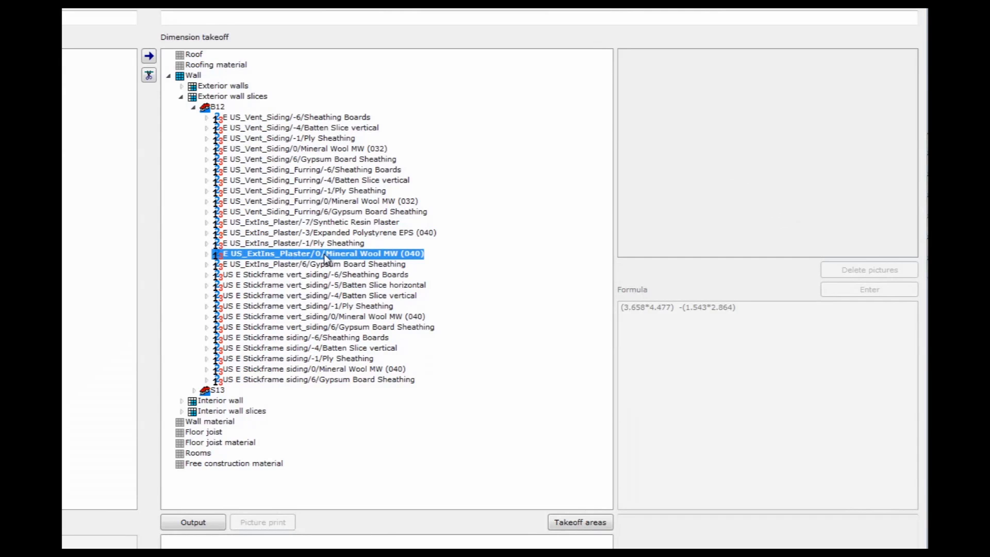
mouse_move(253, 256)
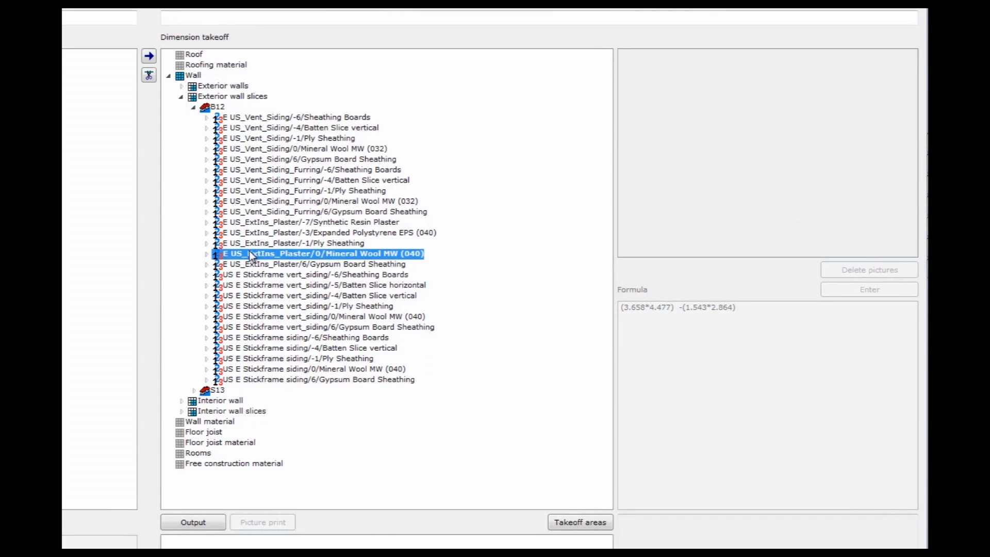
left_click(205, 253)
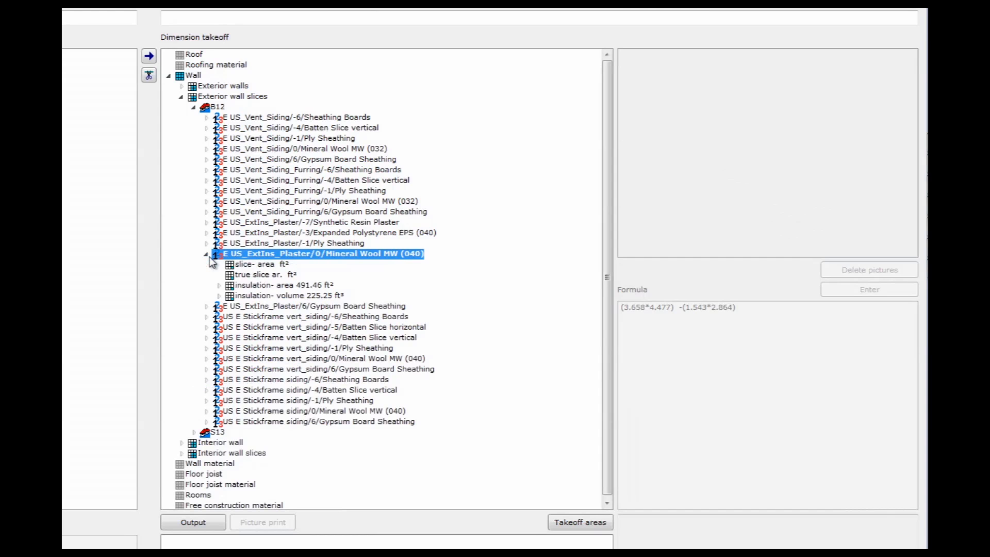
left_click(218, 285)
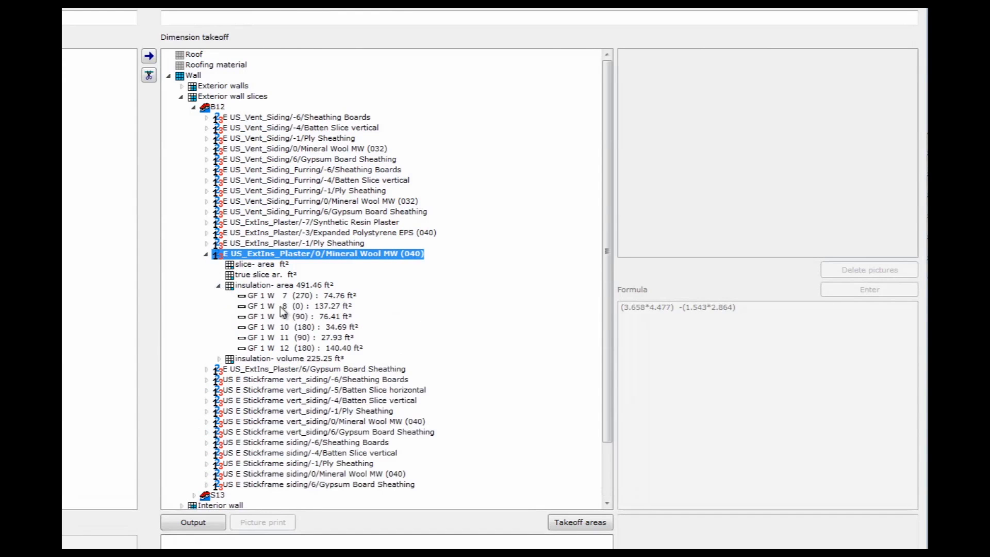
- Preview insulation areas of walls 7, 8, 9 and 10, then collapse B12
left_click(296, 294)
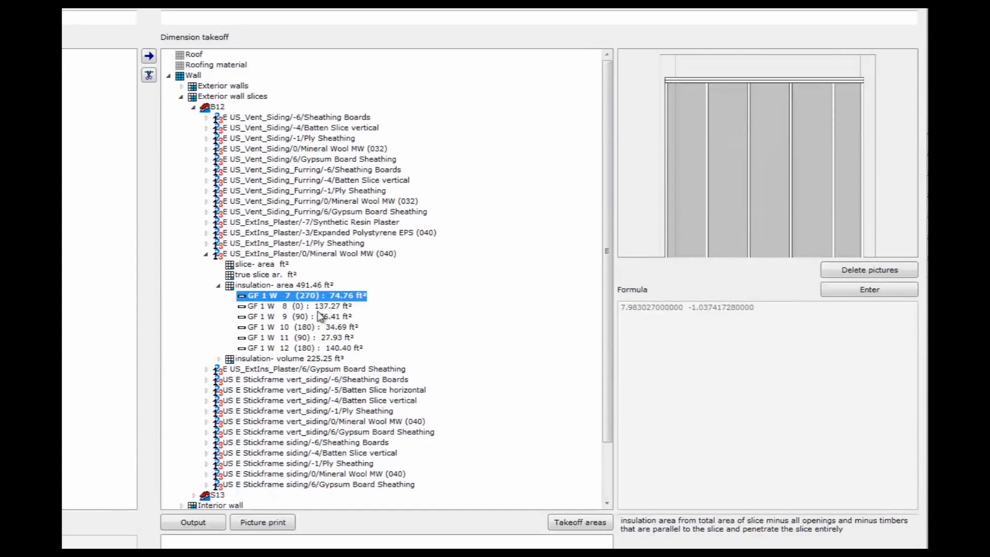
left_click(300, 306)
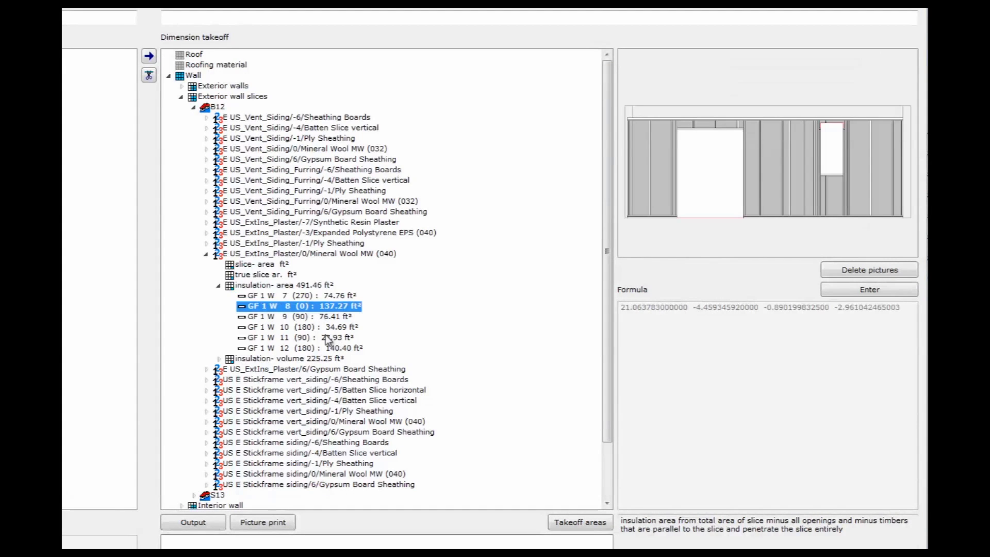
left_click(297, 316)
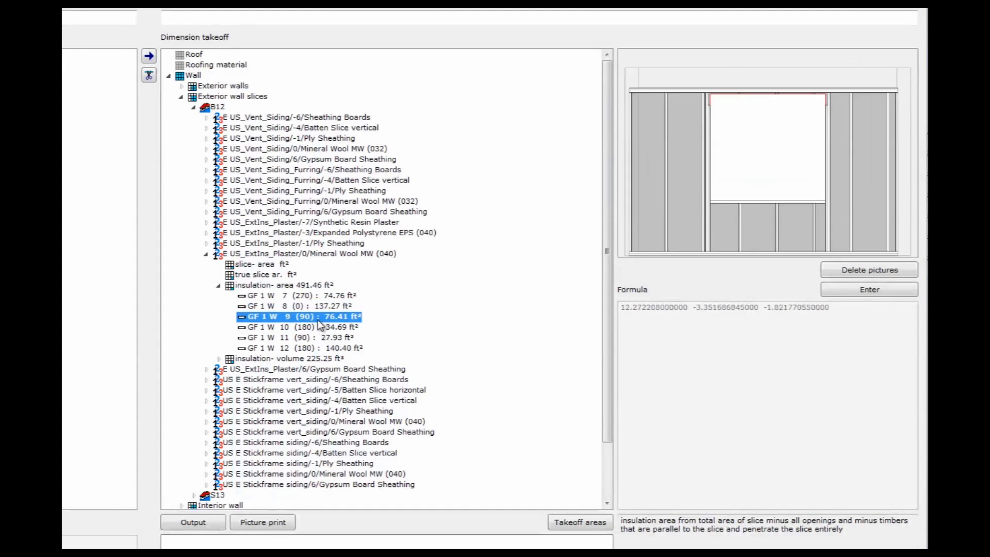
left_click(303, 327)
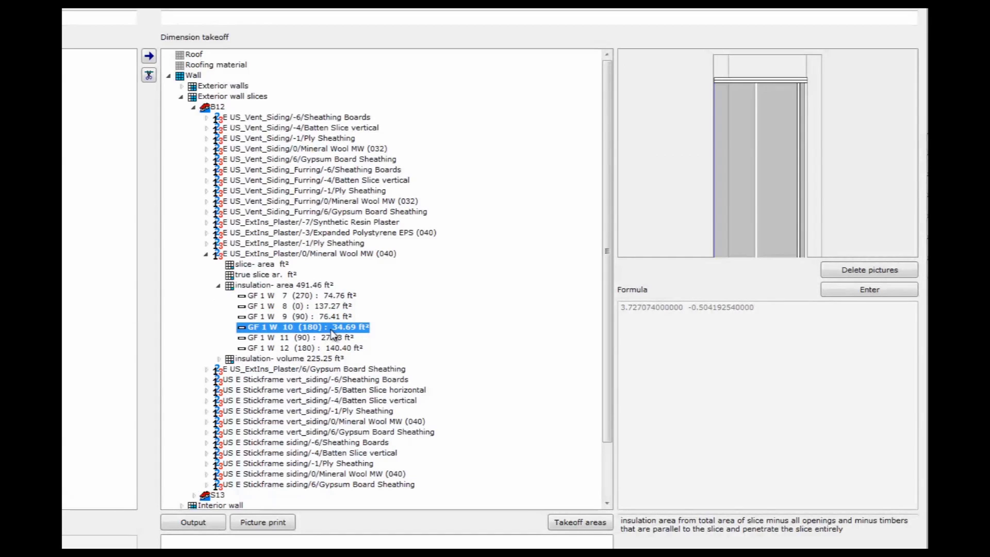
left_click(205, 107)
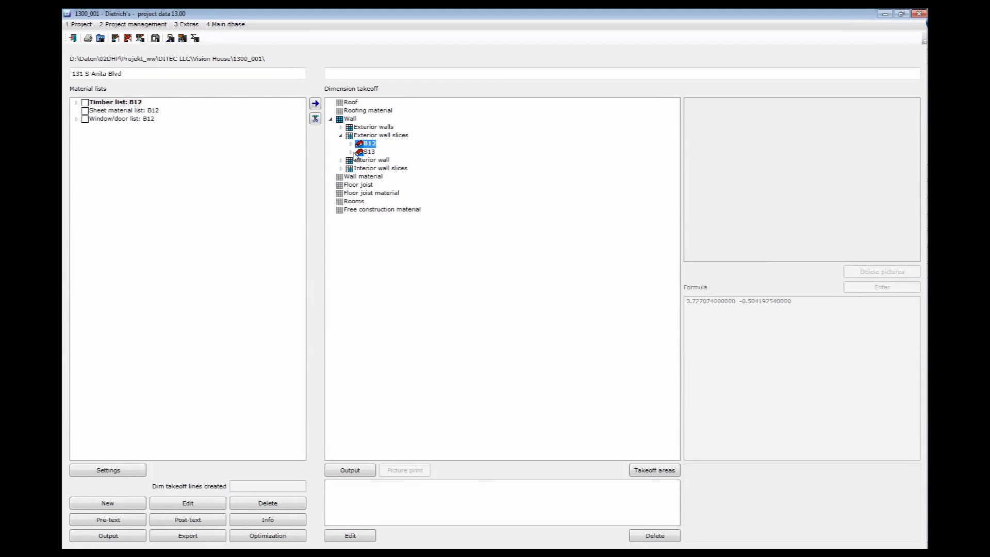
mouse_move(359, 161)
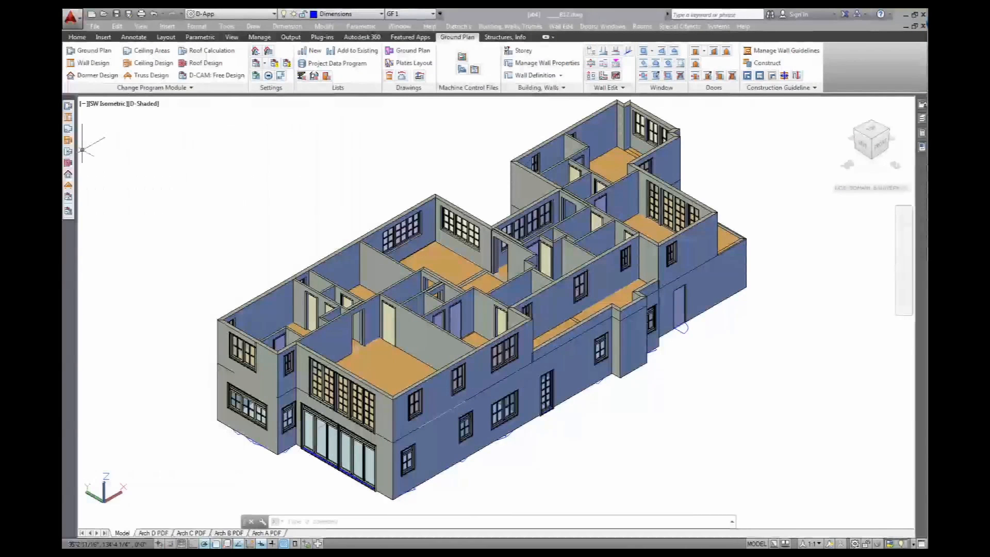
mouse_move(483, 176)
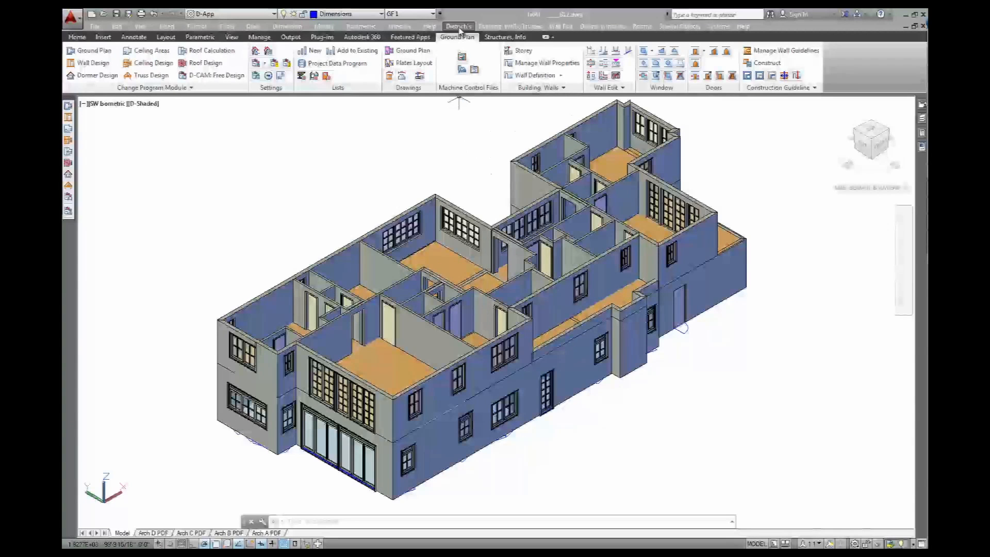
- Create window/door list B12 for All Walls and return to the Project Data Program
left_click(458, 26)
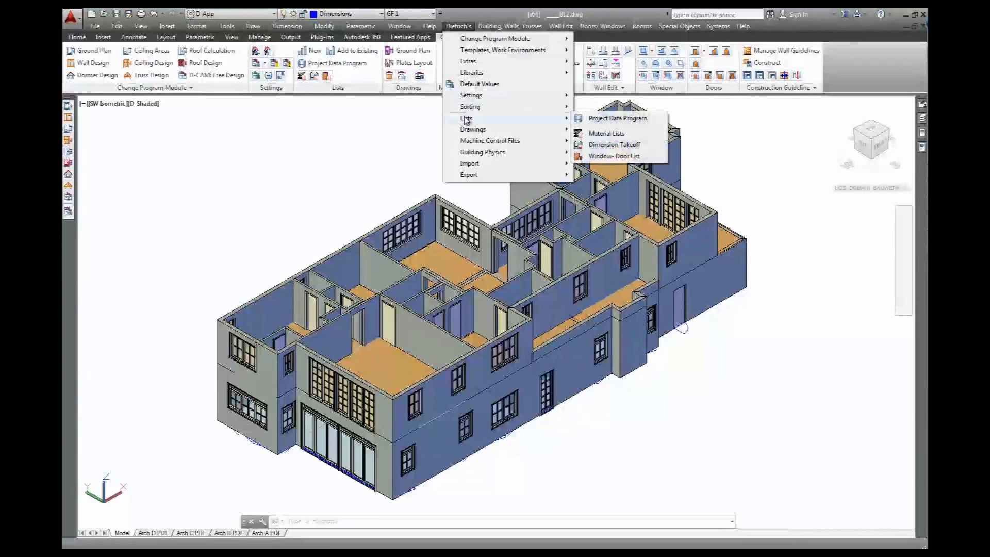
mouse_move(613, 156)
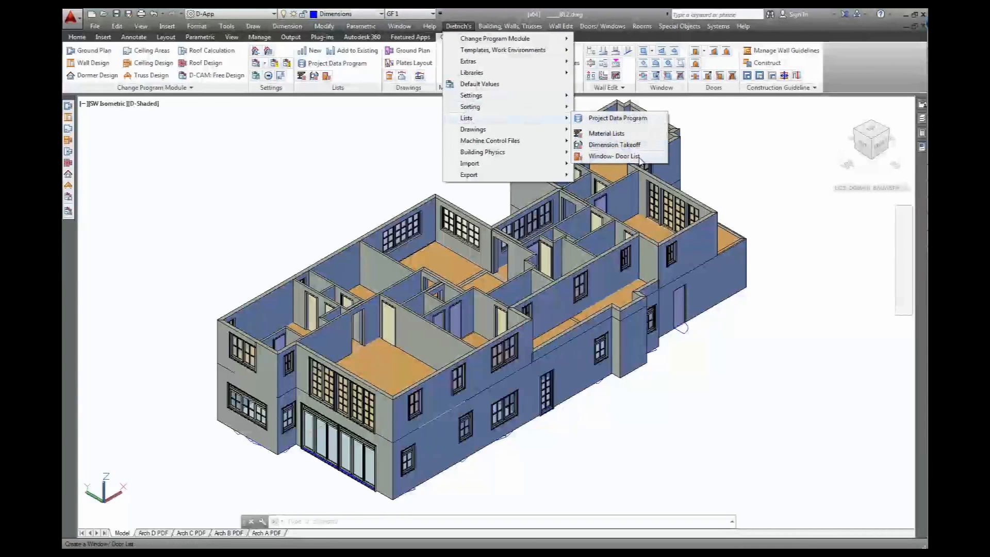
left_click(613, 155)
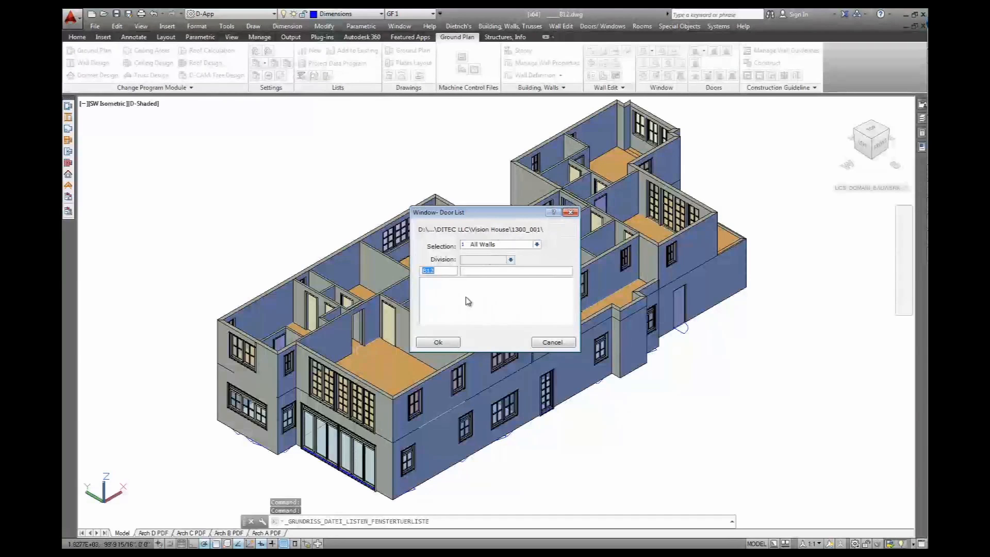
left_click(536, 244)
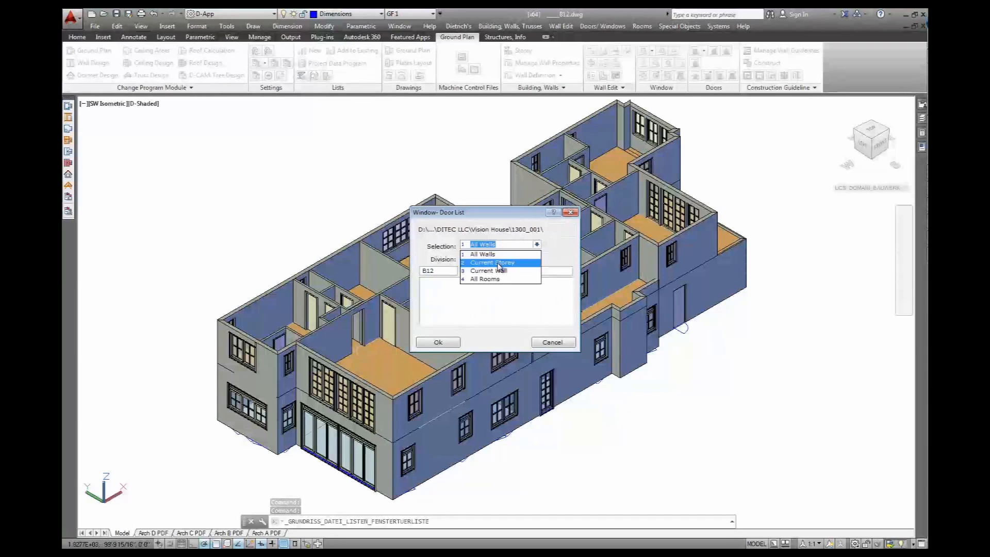
left_click(483, 244)
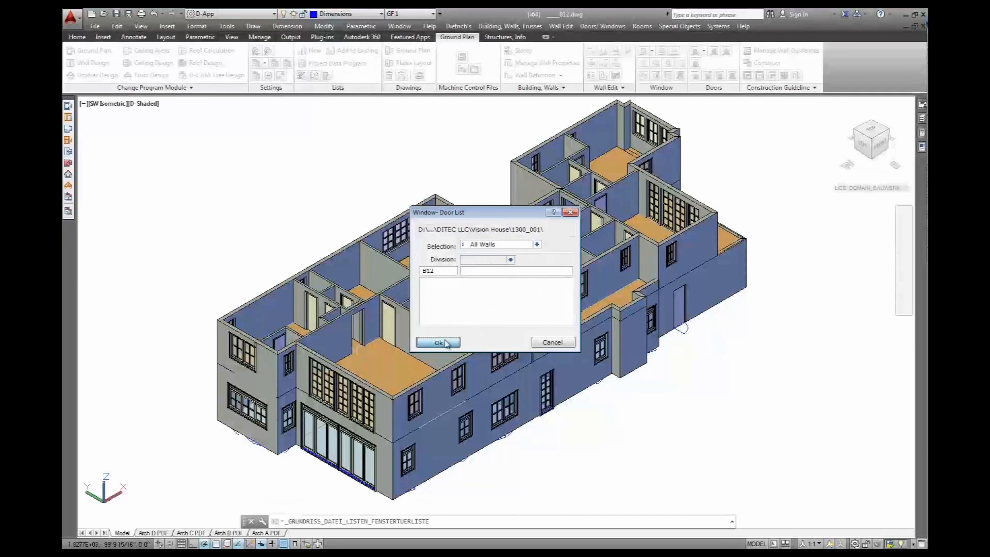
left_click(438, 341)
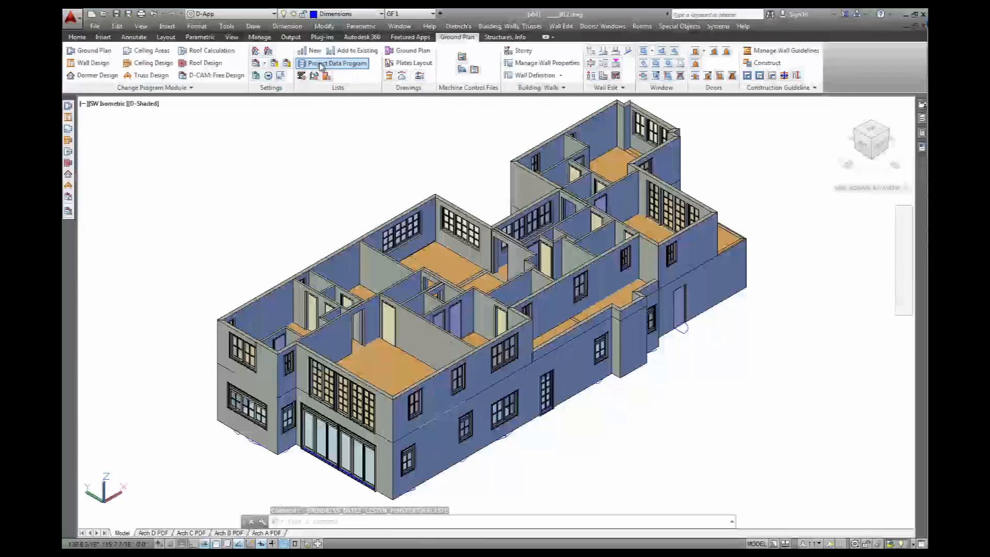
left_click(335, 63)
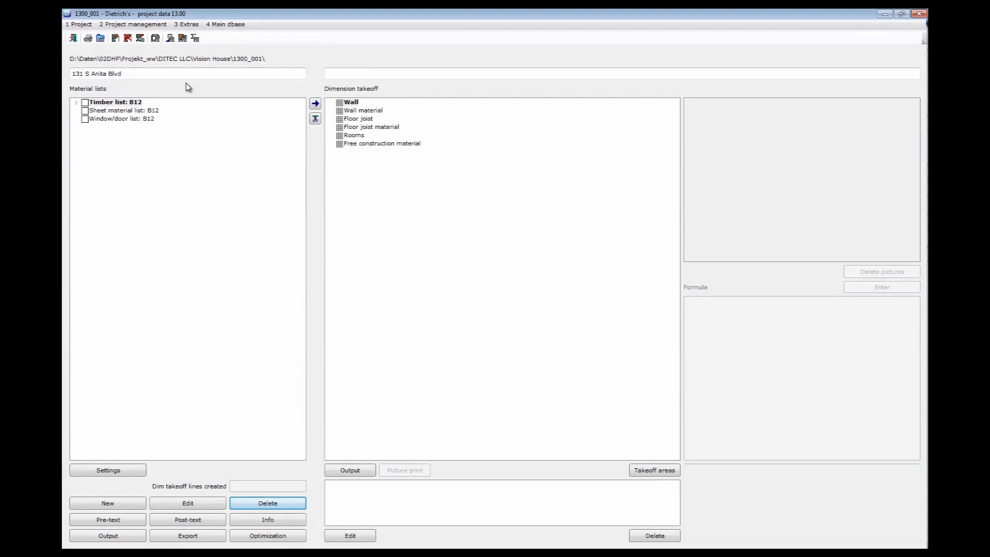
- Output window/door list B12 with currency set to $US
left_click(126, 119)
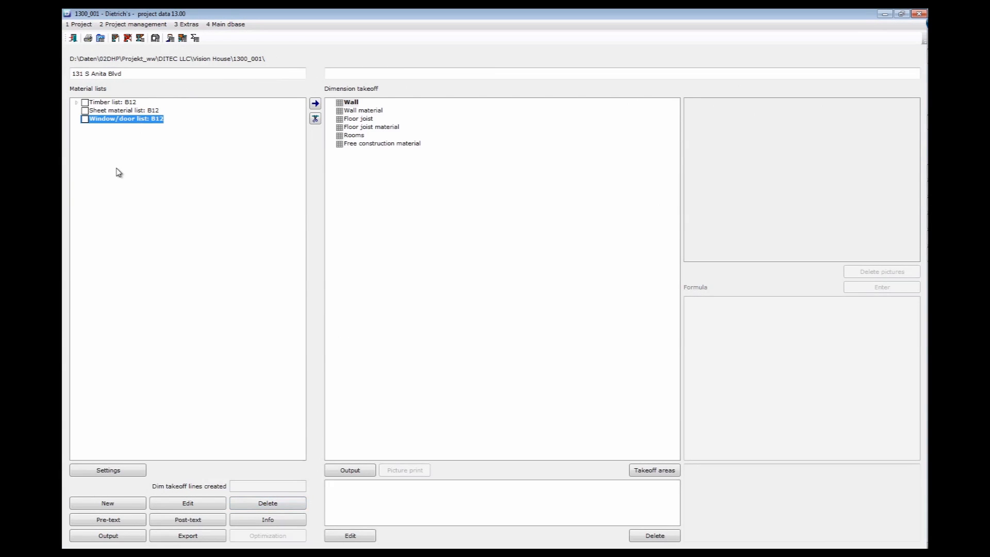
mouse_move(113, 529)
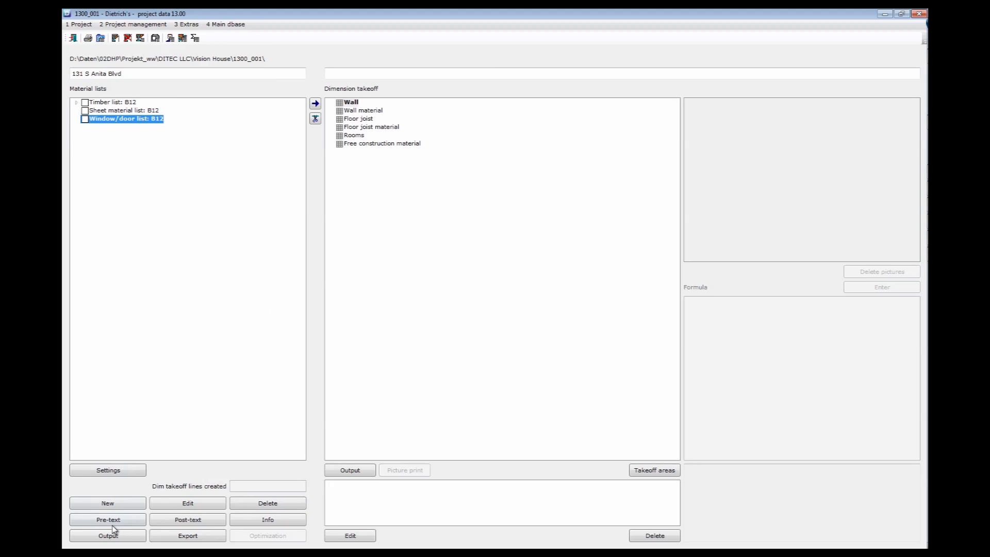
left_click(108, 535)
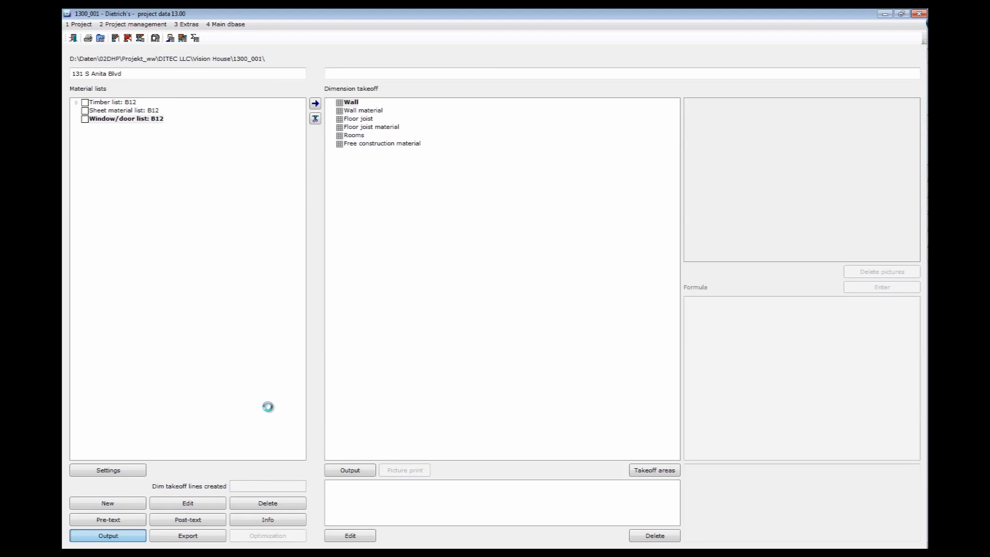
left_click(107, 535)
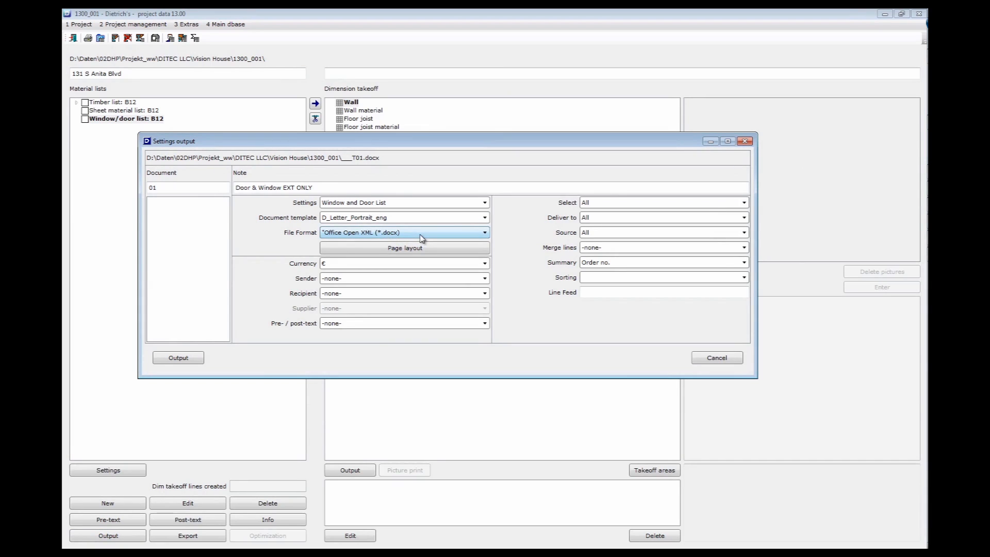
mouse_move(383, 261)
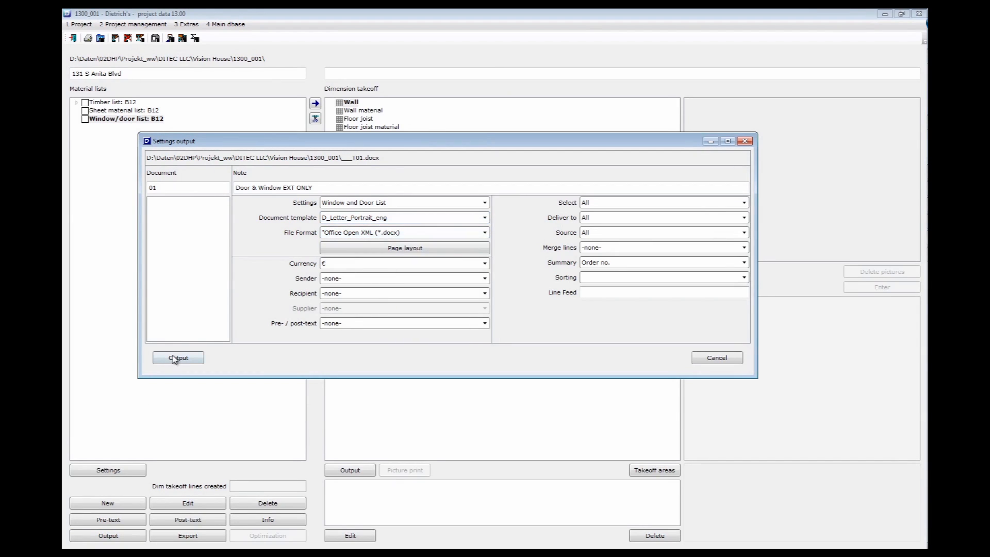
left_click(483, 263)
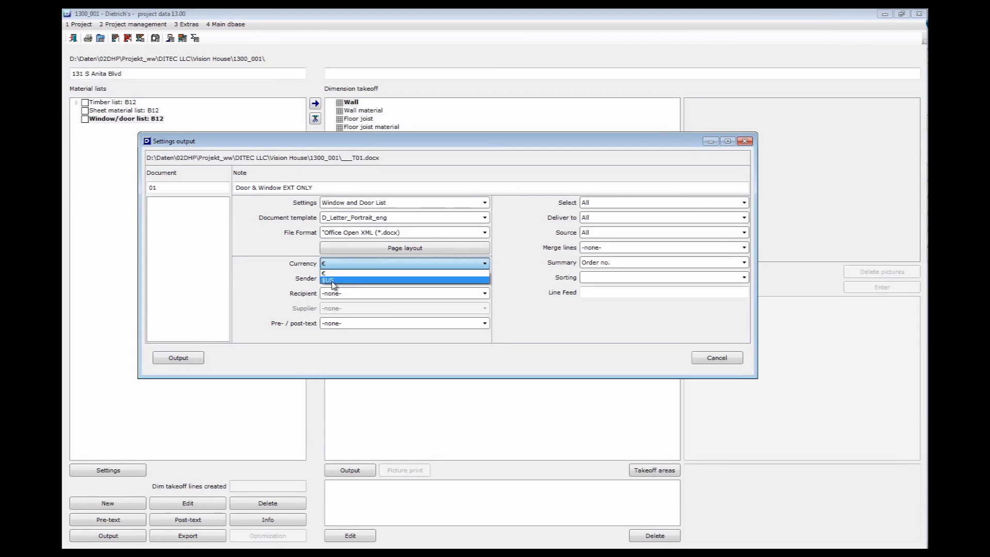
left_click(328, 279)
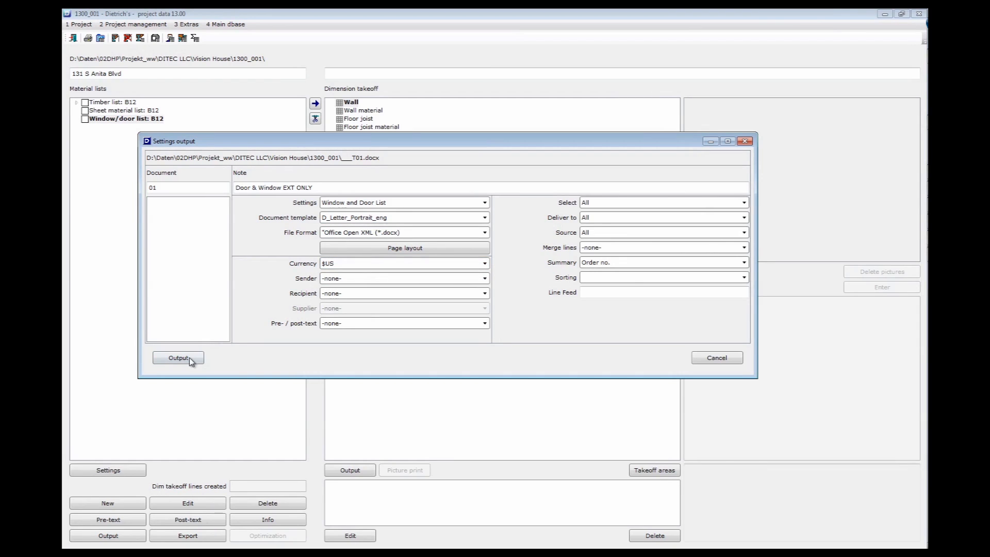
left_click(177, 357)
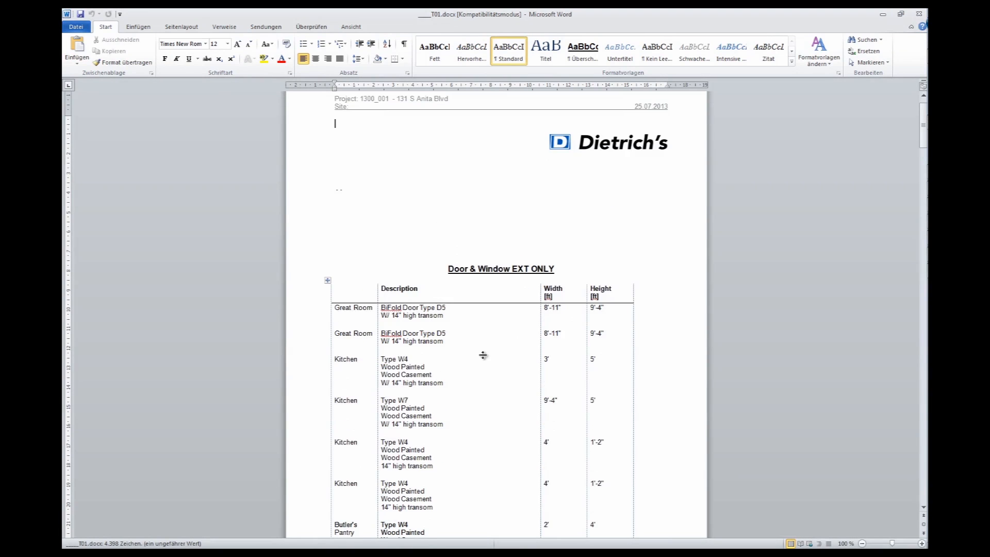
- Scroll through the Word window schedule's room names, descriptions, widths and heights
scroll("down", 3)
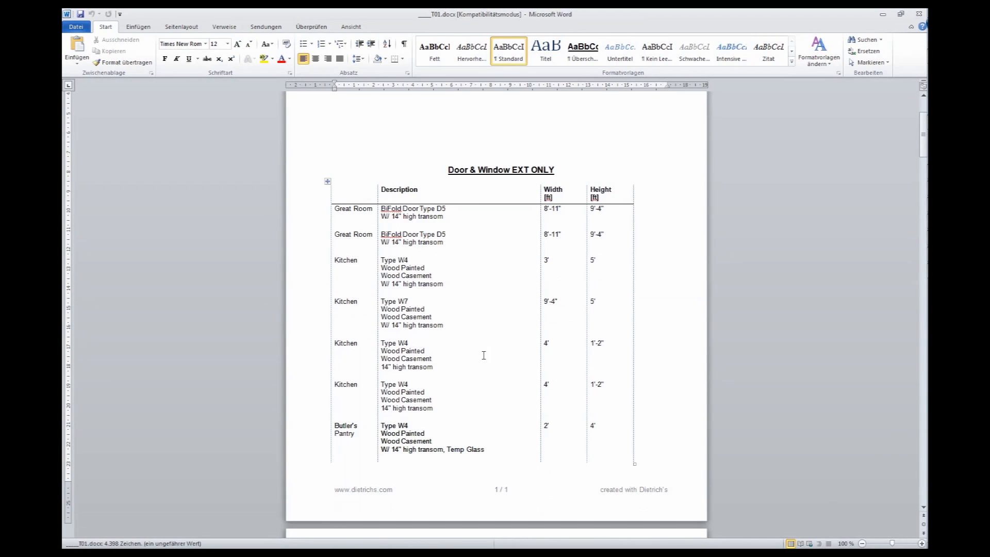
scroll("down", 3)
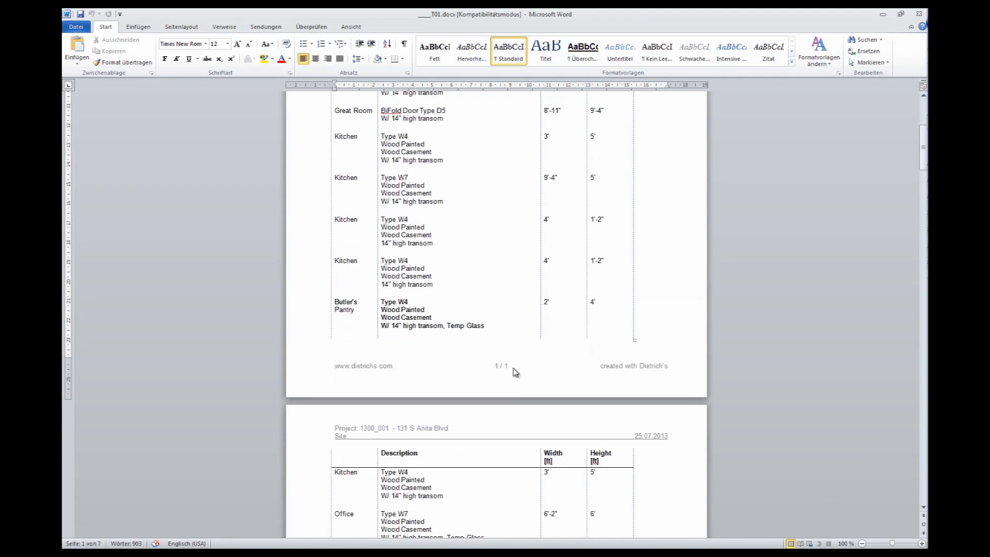
scroll("down", 3)
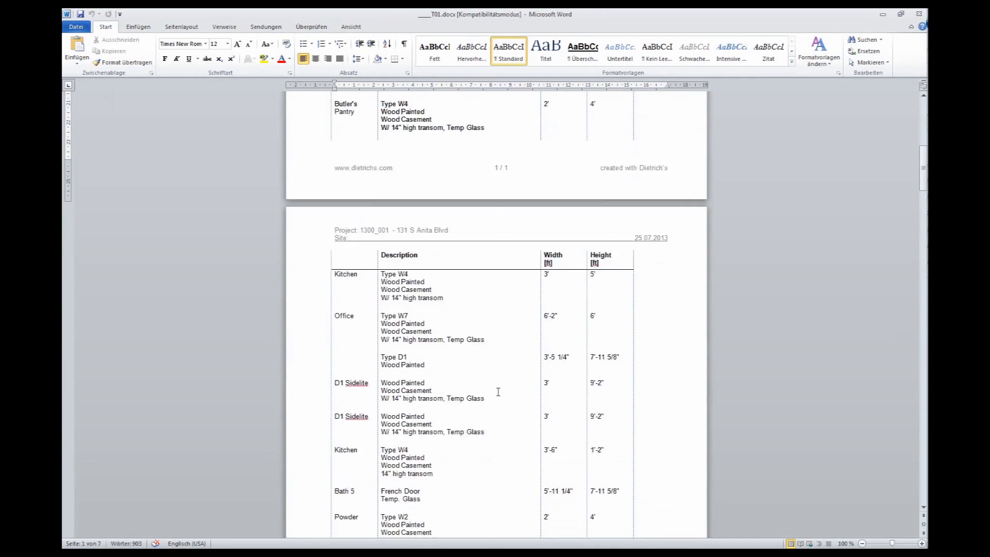
scroll("down", 3)
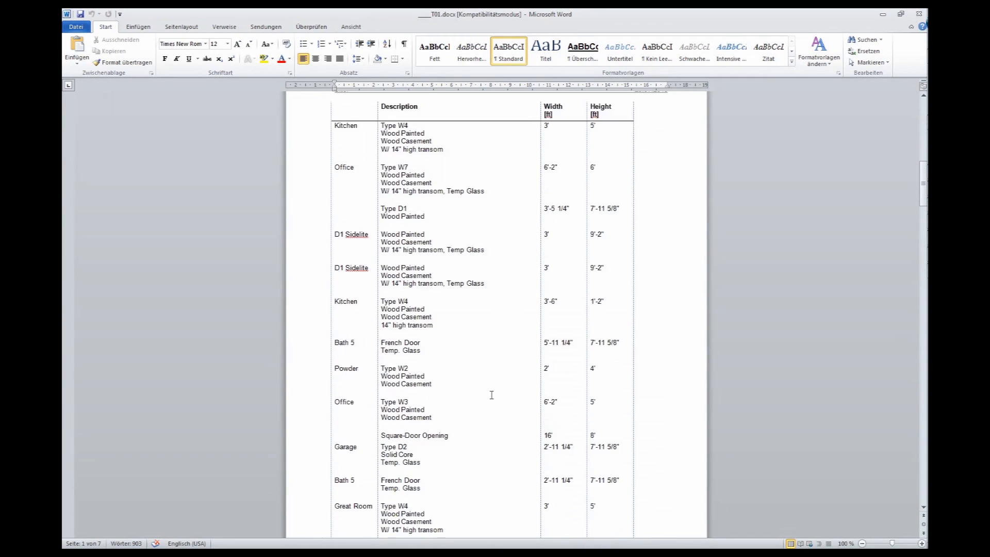
scroll("down", 3)
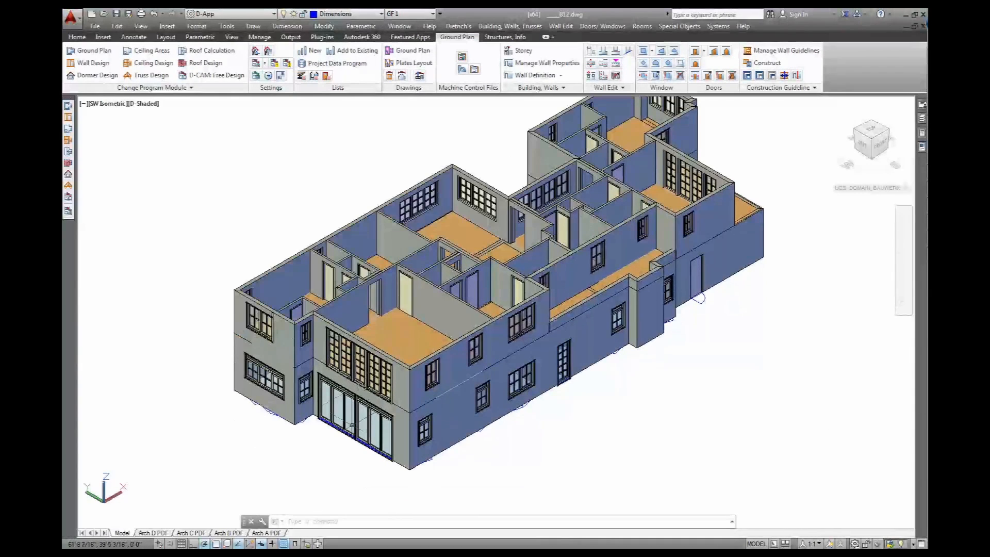
- Check the window's Info page showing Kitchen and Type W7, then close the dialog
scroll("up", 3)
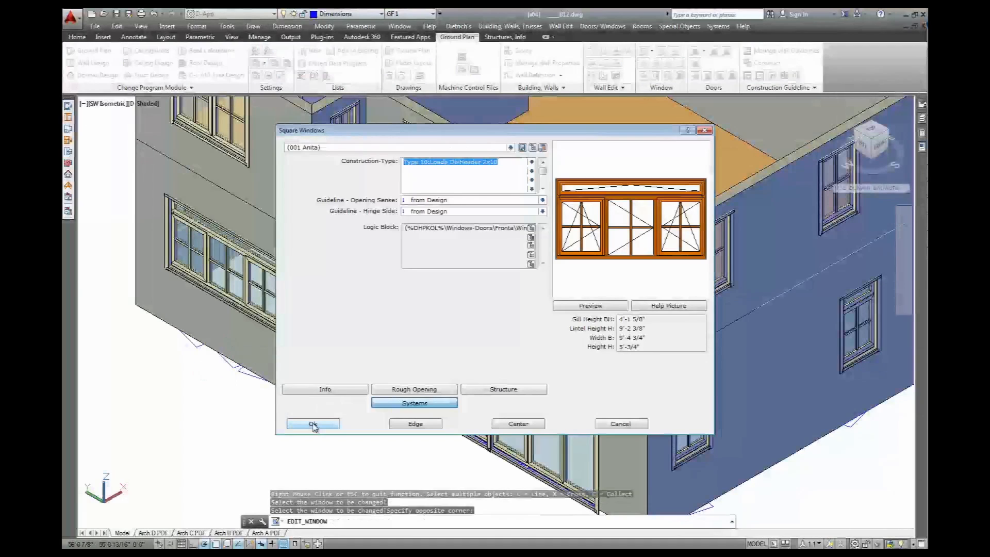
left_click(325, 388)
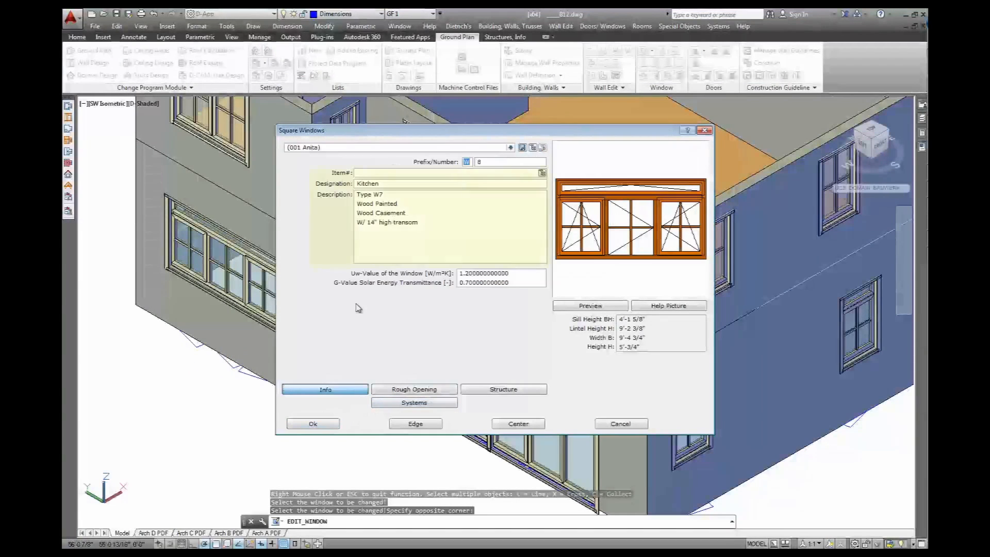
left_click(394, 221)
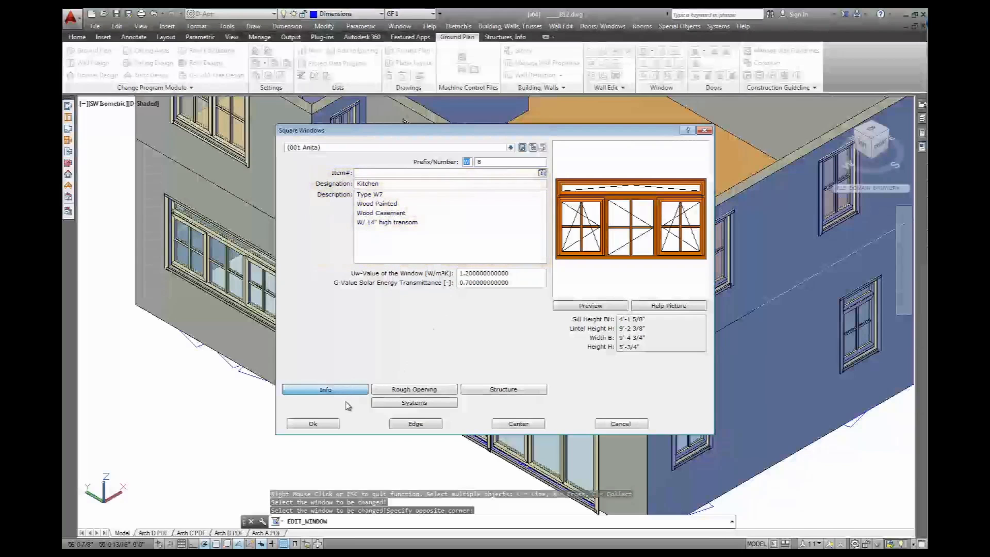
left_click(312, 424)
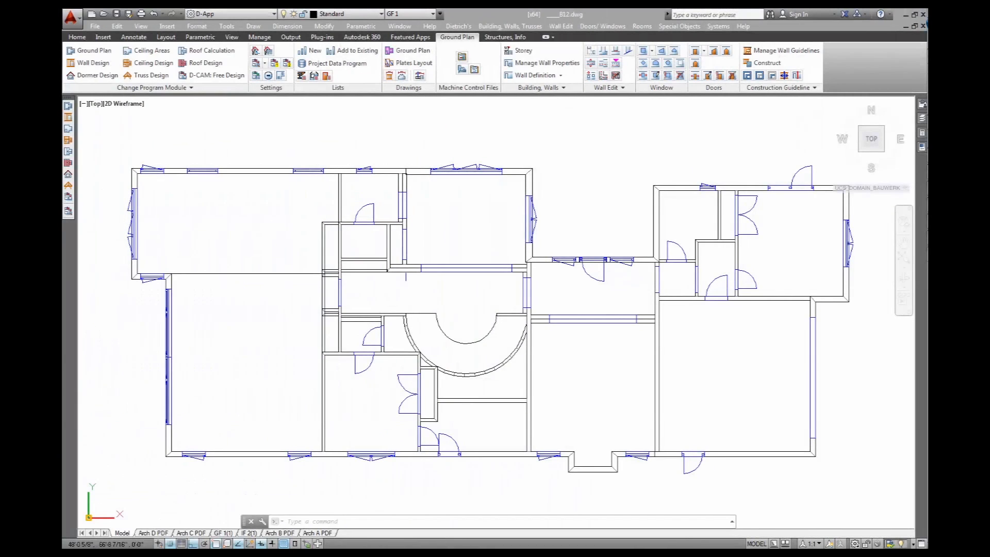
mouse_move(247, 325)
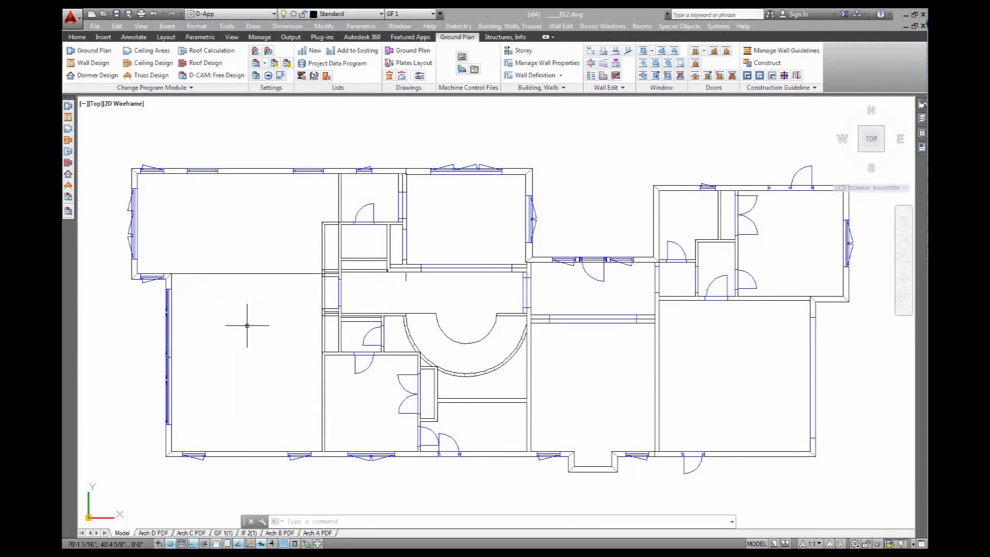
mouse_move(423, 289)
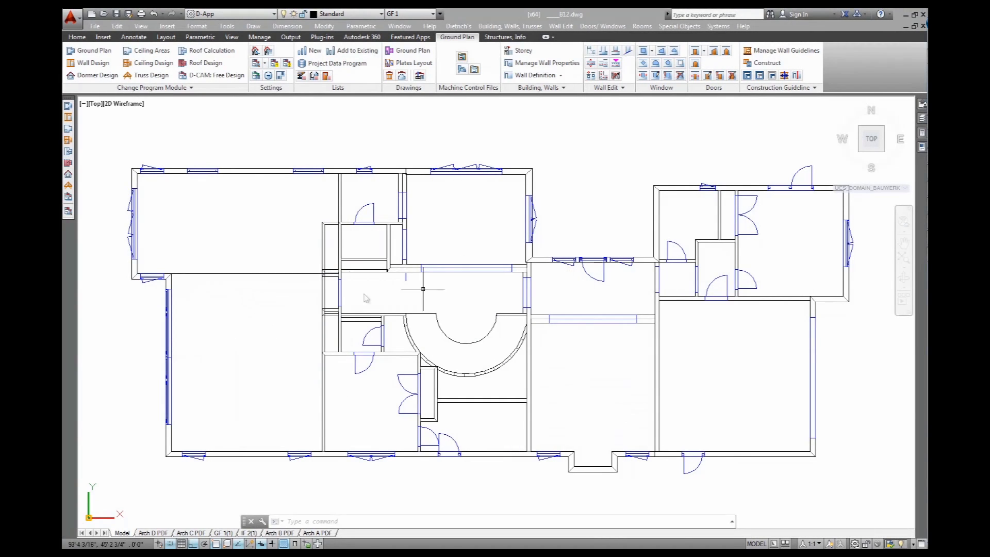
mouse_move(89, 51)
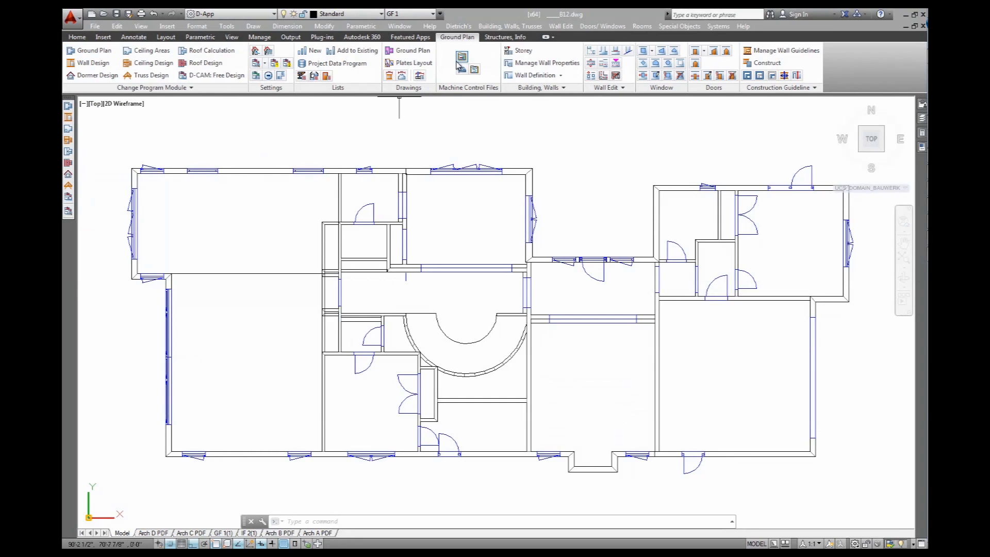
- Start a Ground Plan drawing from the Drawings menu using Store and Insert
left_click(457, 26)
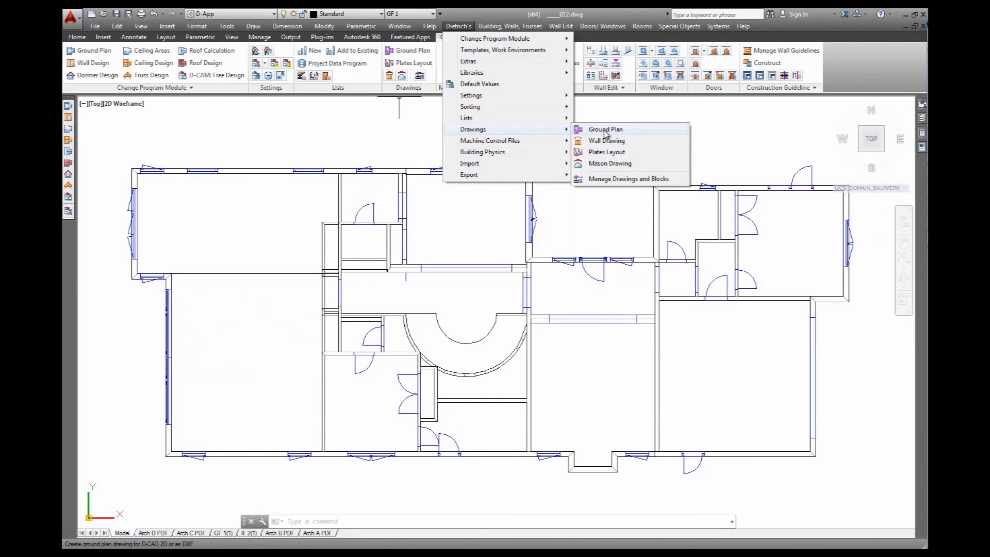
left_click(604, 129)
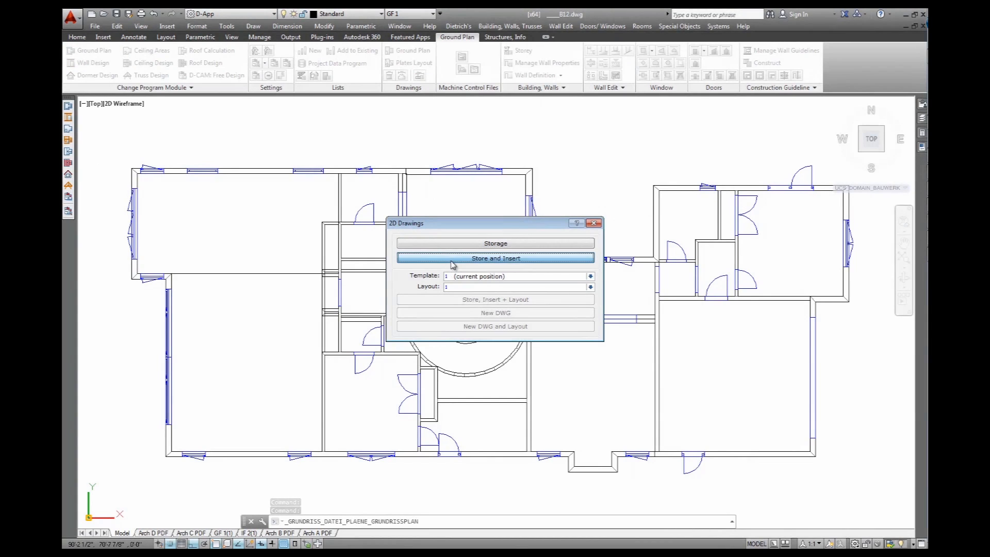
left_click(495, 258)
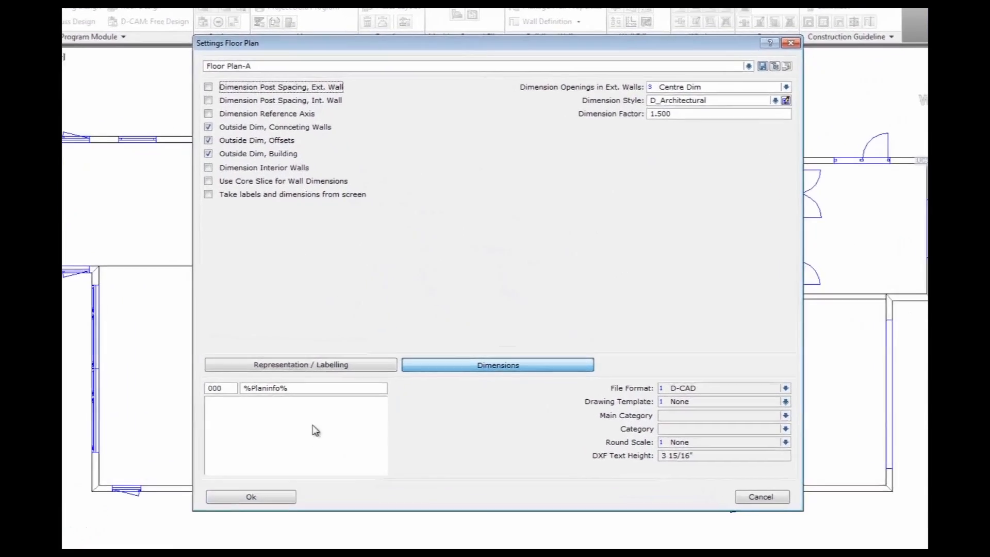
- Review the Floor Plan-A labelling and dimensioning pages, then accept the settings
left_click(300, 365)
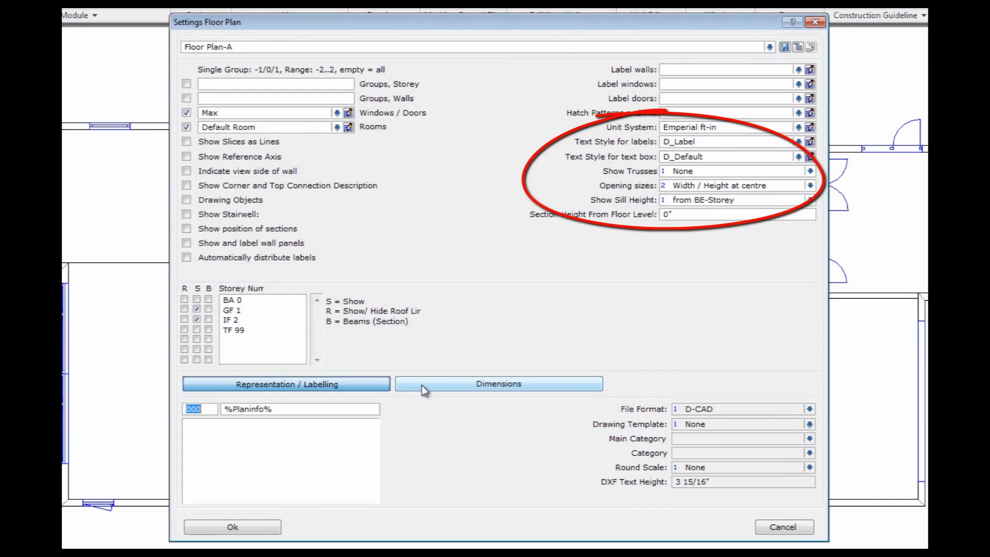
left_click(498, 383)
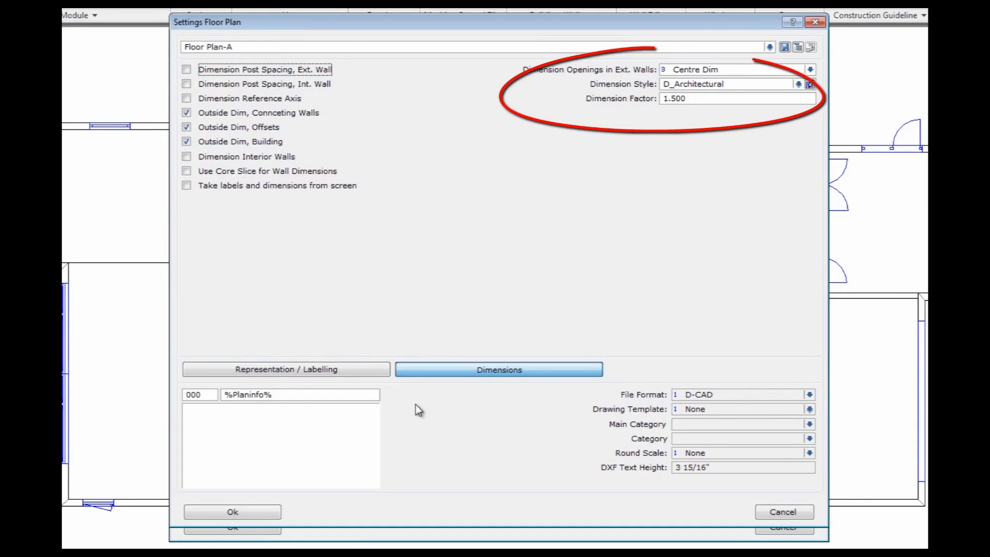
mouse_move(355, 457)
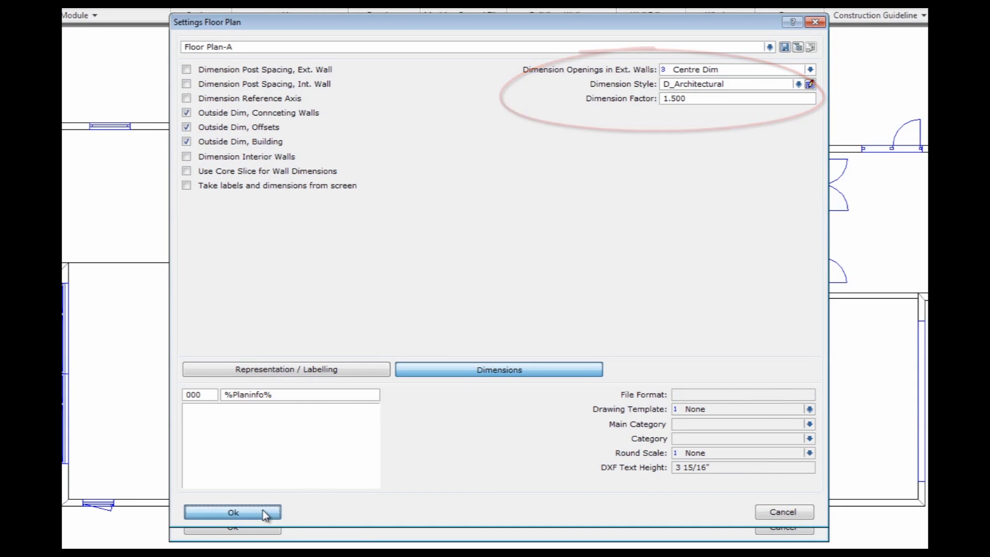
left_click(232, 512)
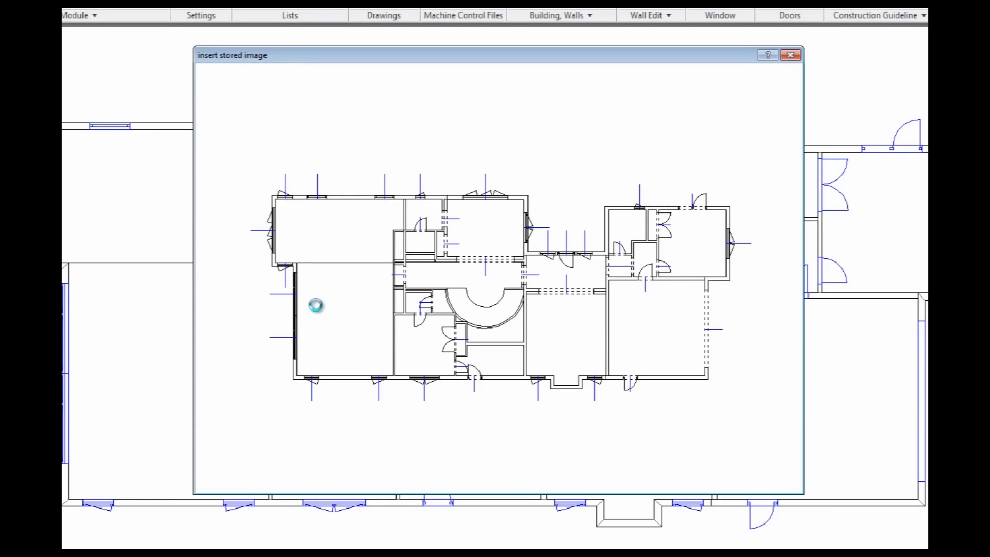
mouse_move(701, 384)
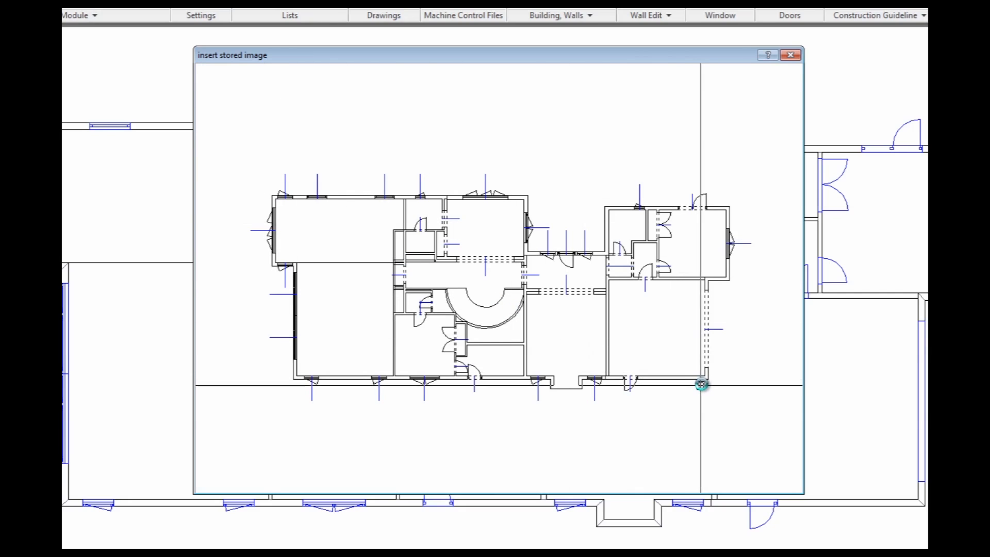
- Set the ground plan image's base point at its lower-right corner
left_click(699, 383)
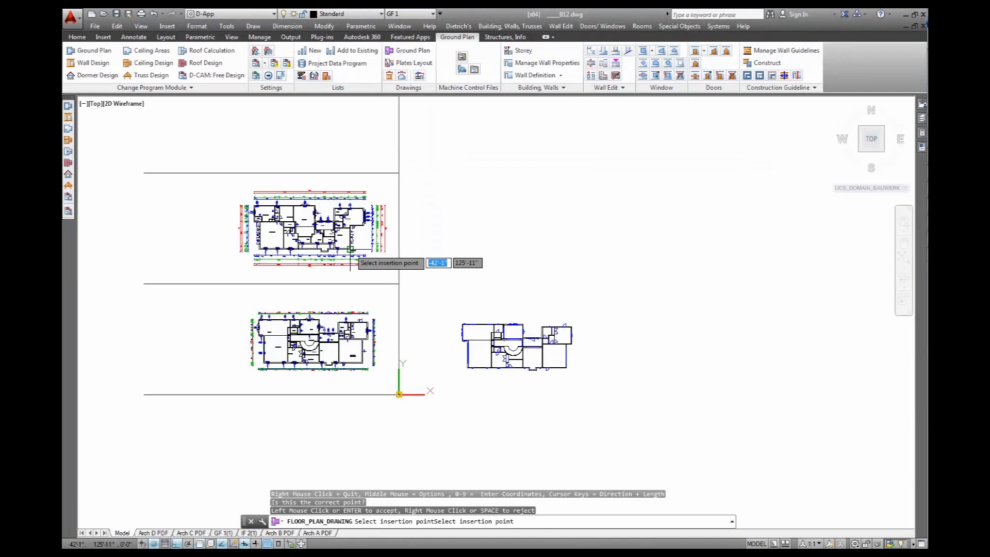
mouse_move(352, 253)
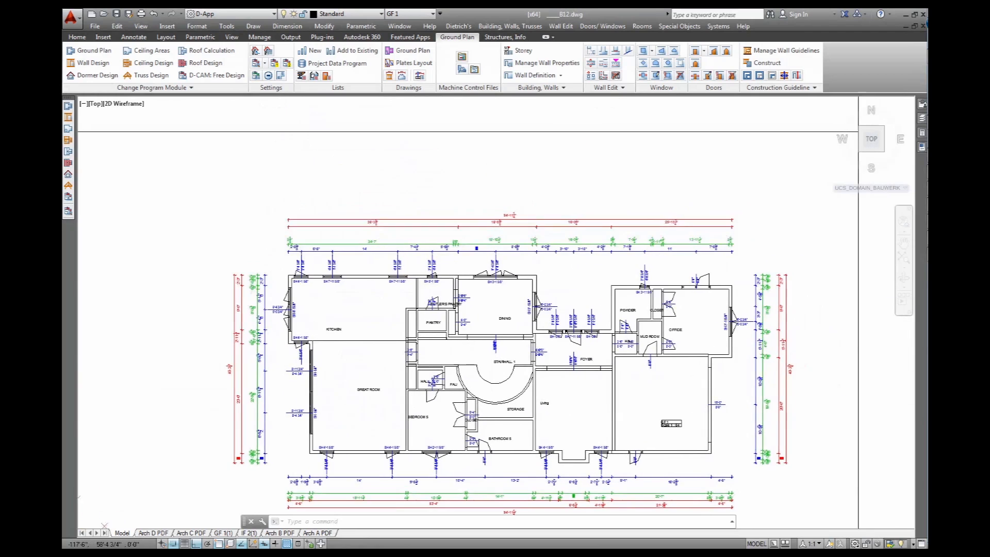
scroll("up", 3)
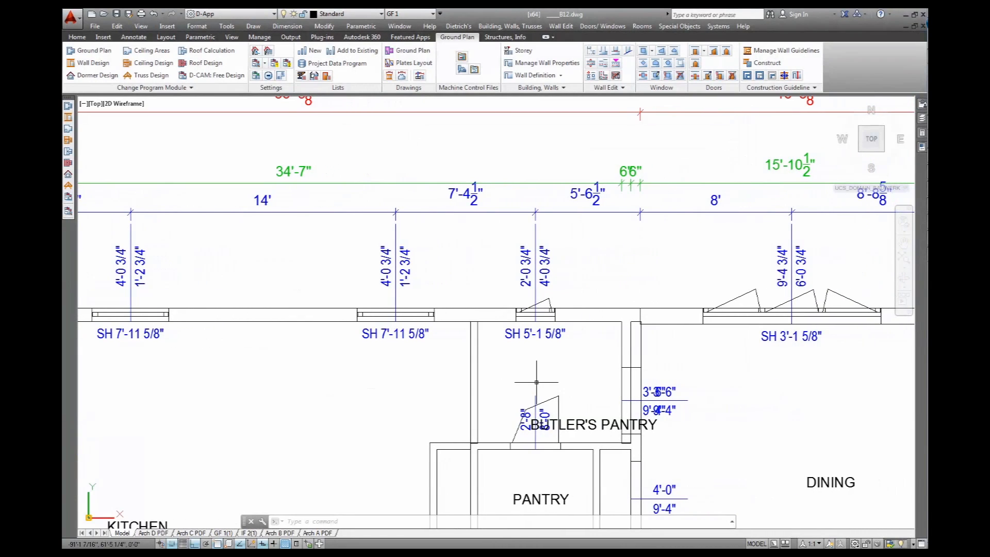
mouse_move(527, 366)
type("regen")
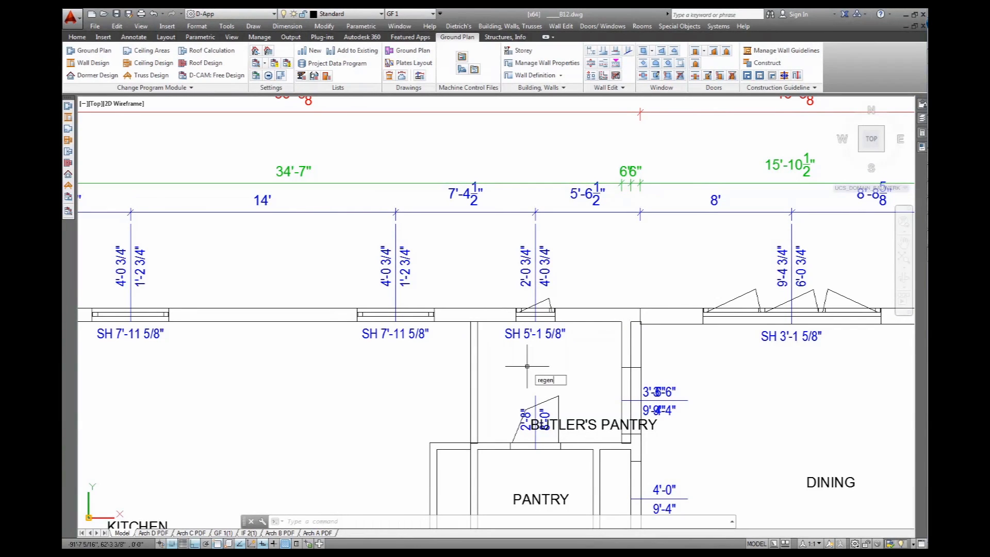
key("Return")
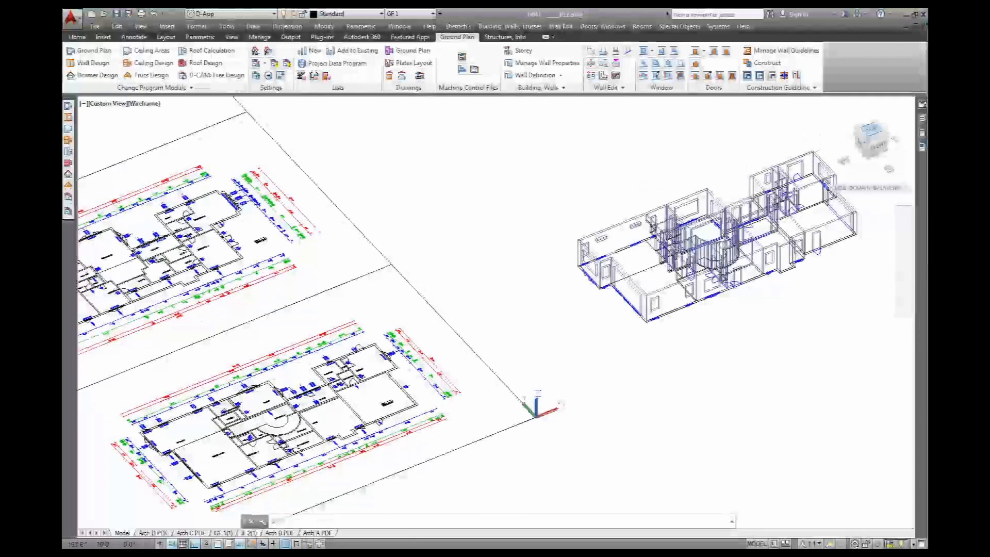
left_click(871, 138)
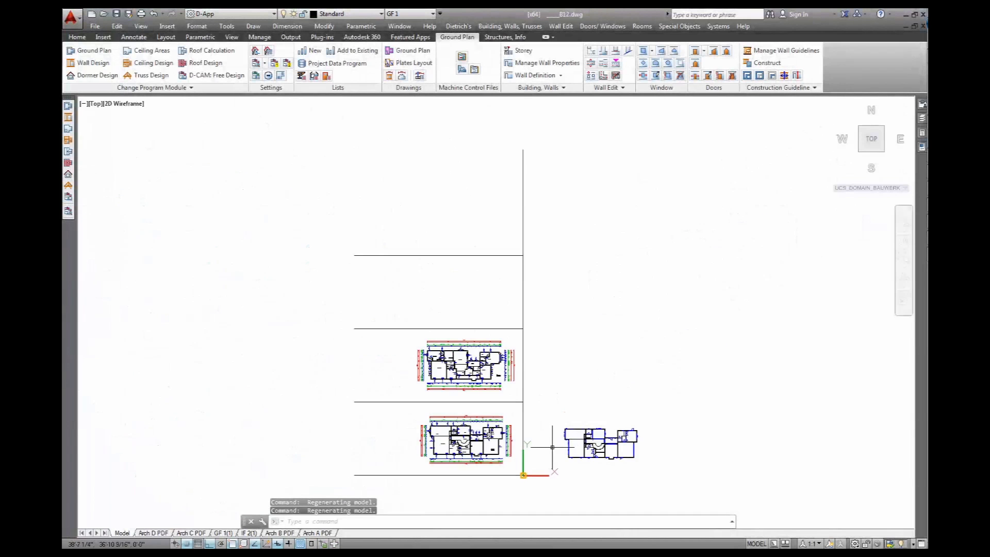
- Confirm moving the kitchen wall by the entered distance and zoom into the plan
scroll("up", 3)
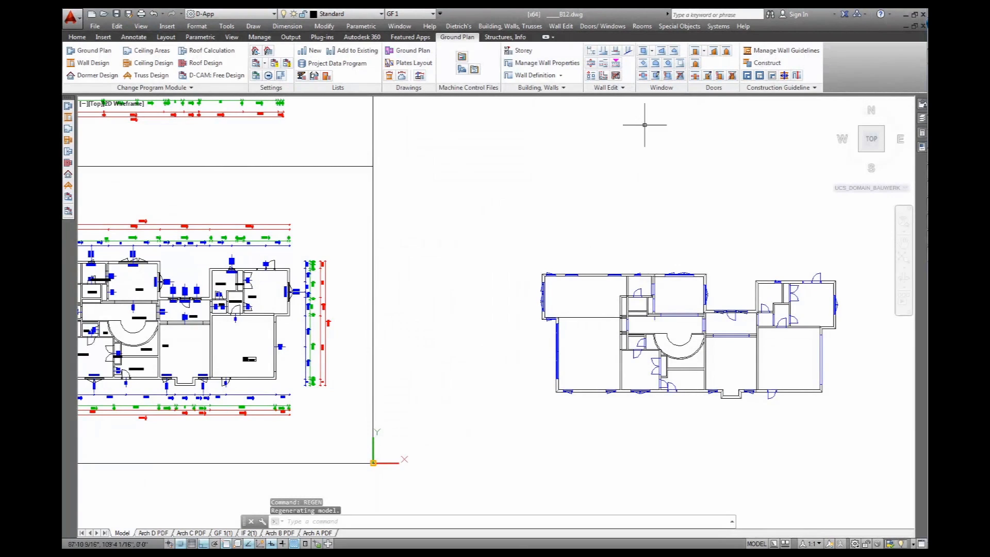
mouse_move(590, 63)
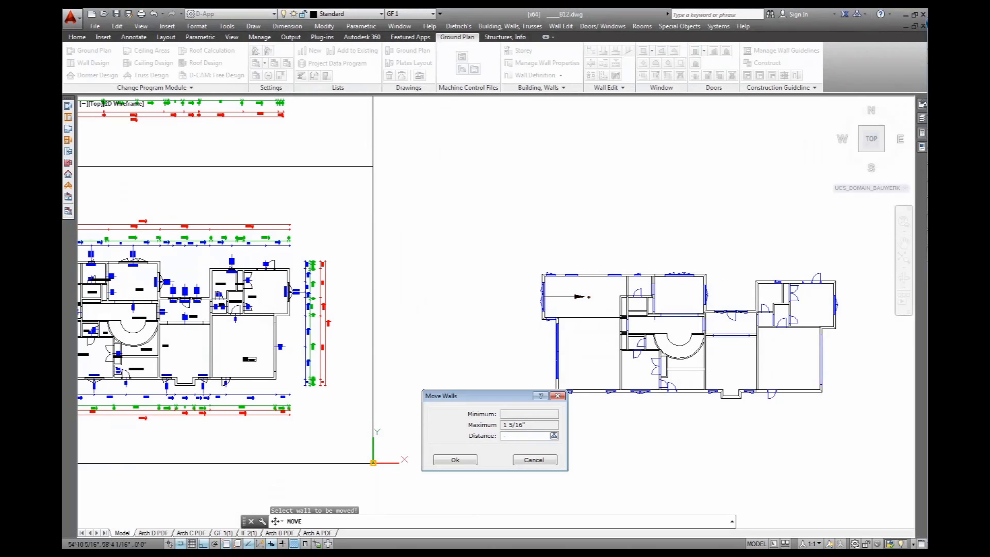
left_click(454, 459)
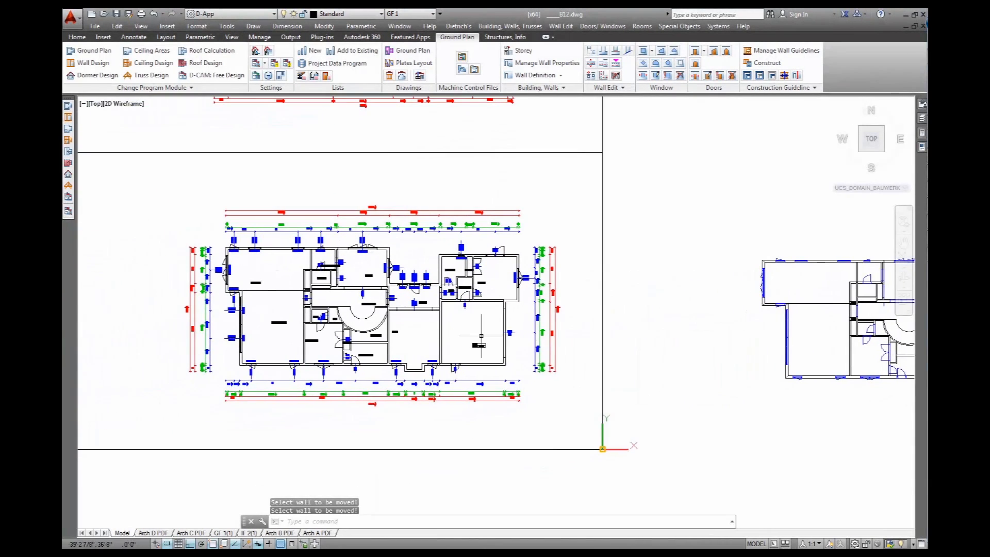
scroll("up", 3)
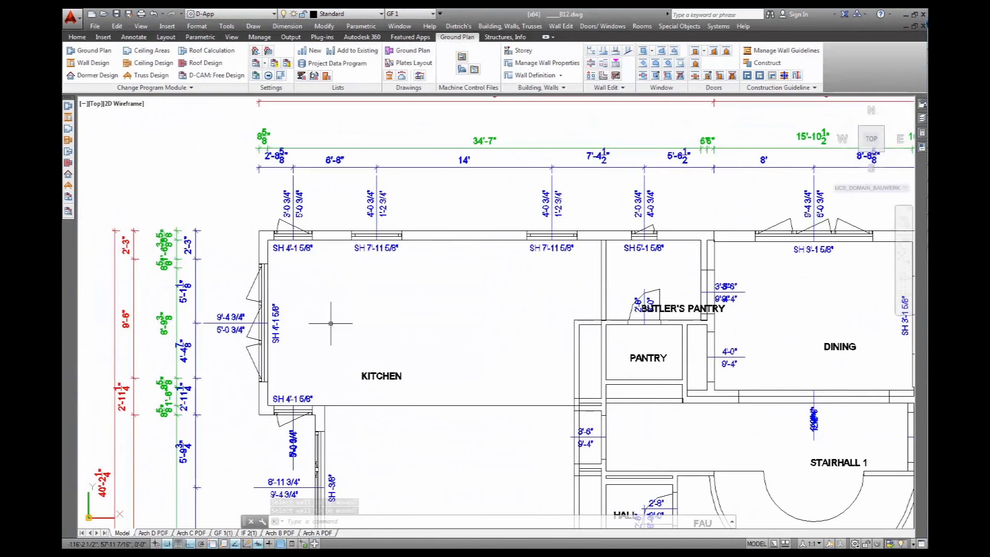
mouse_move(281, 368)
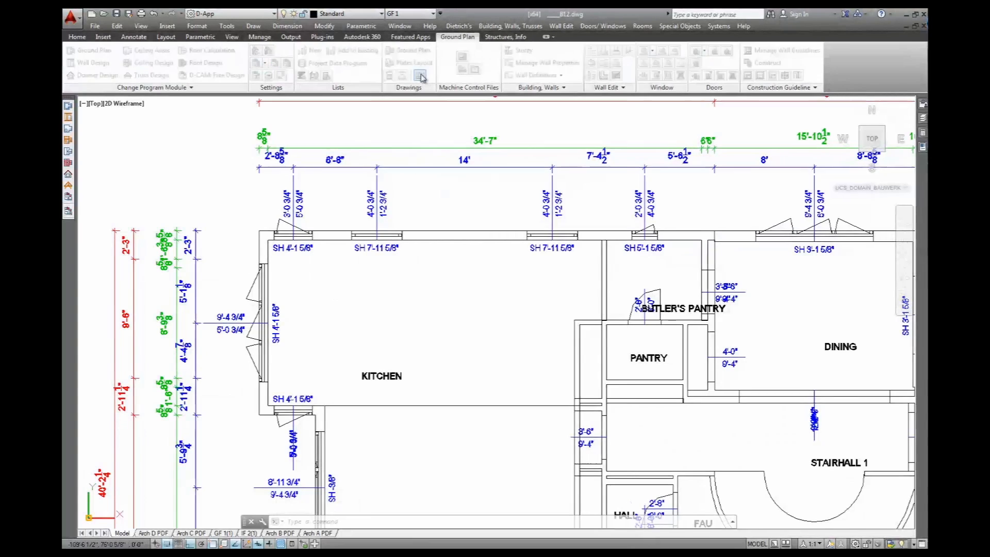
- Open the stored drawings list, then close the Manage Drawings and Blocks manager
left_click(421, 75)
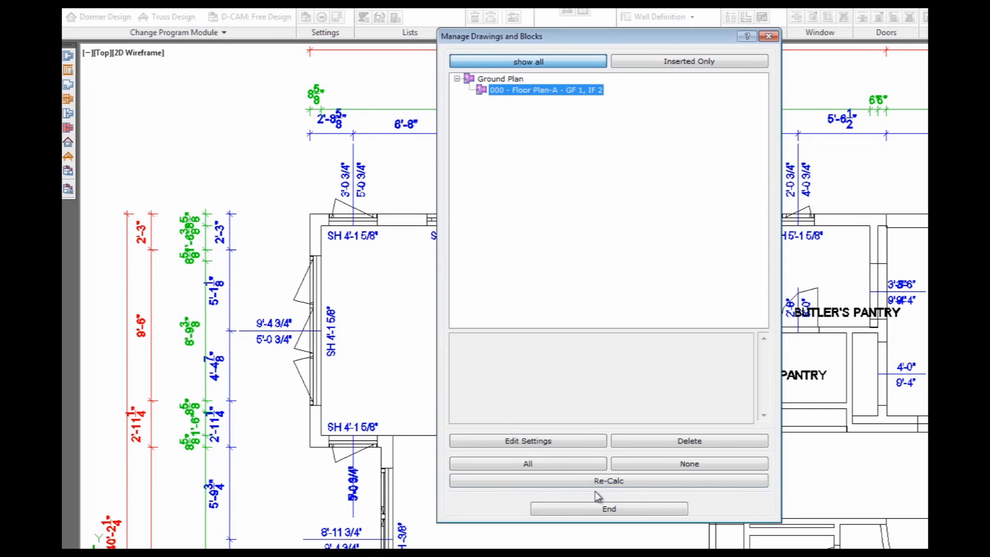
left_click(608, 508)
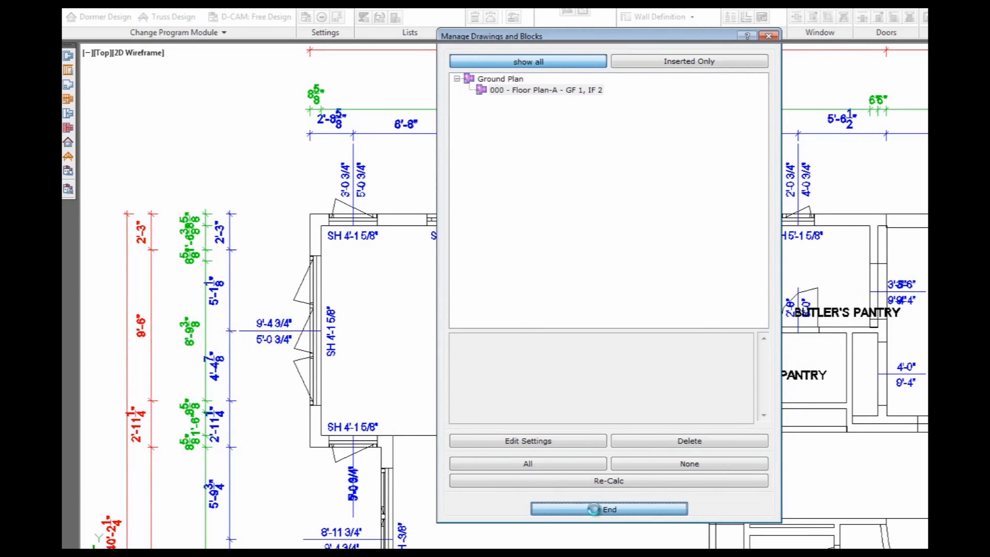
left_click(608, 508)
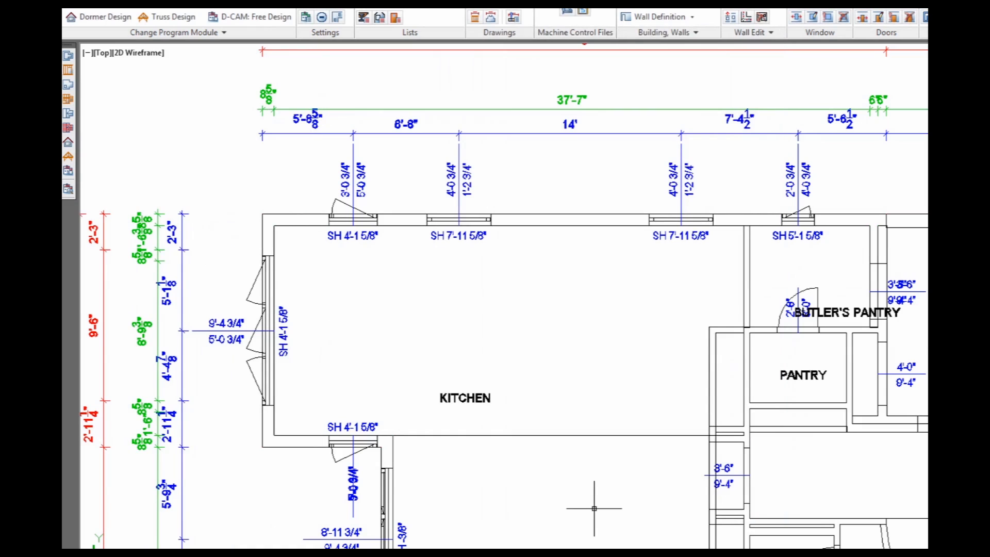
mouse_move(275, 127)
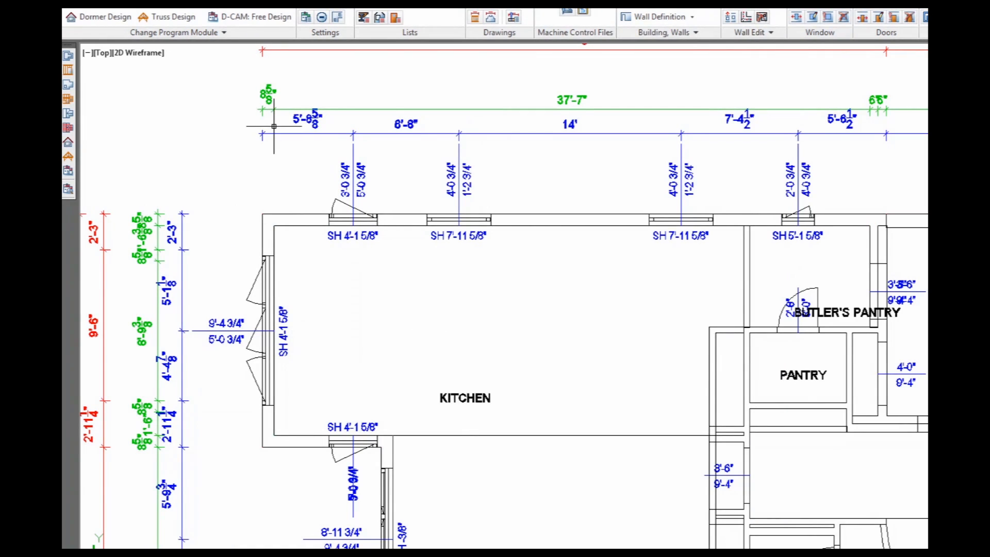
mouse_move(400, 324)
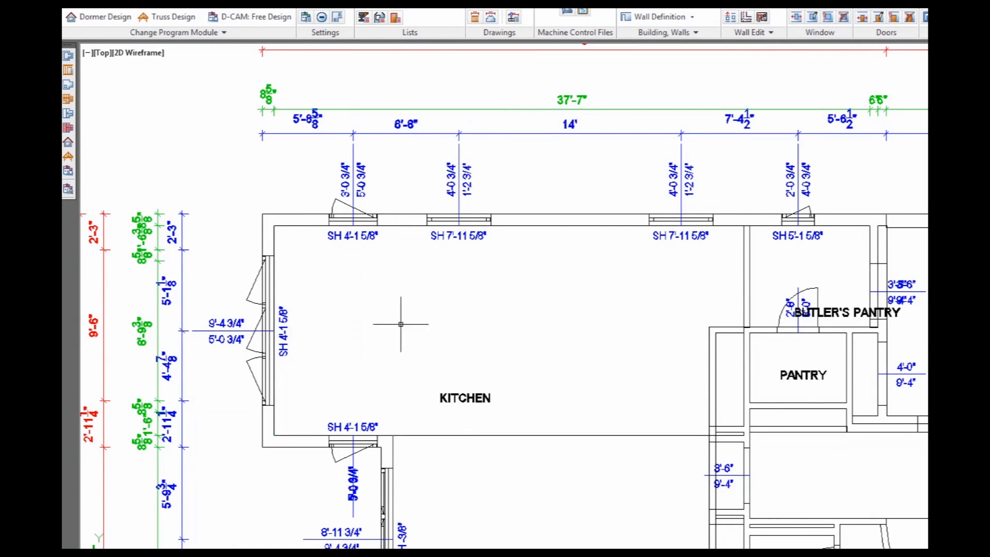
mouse_move(146, 296)
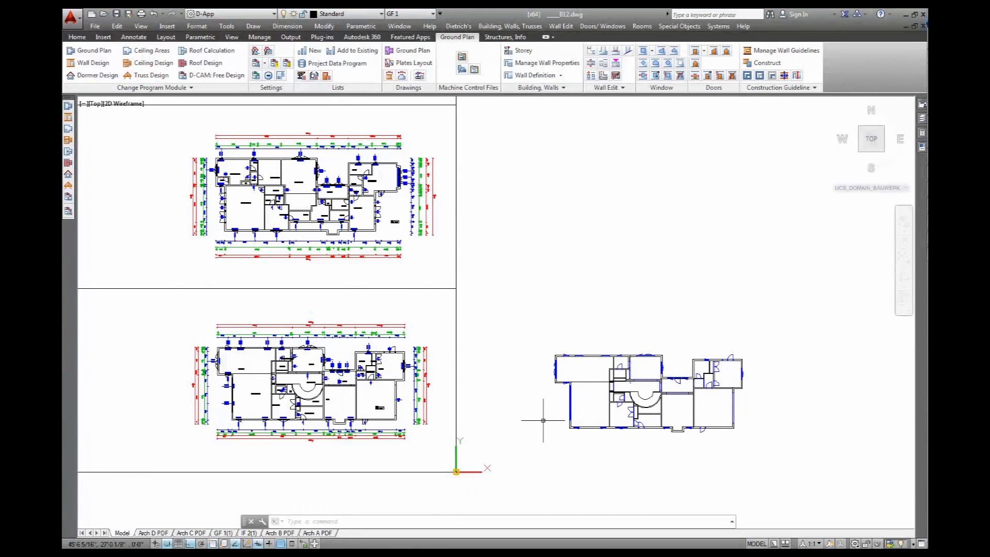
mouse_move(516, 381)
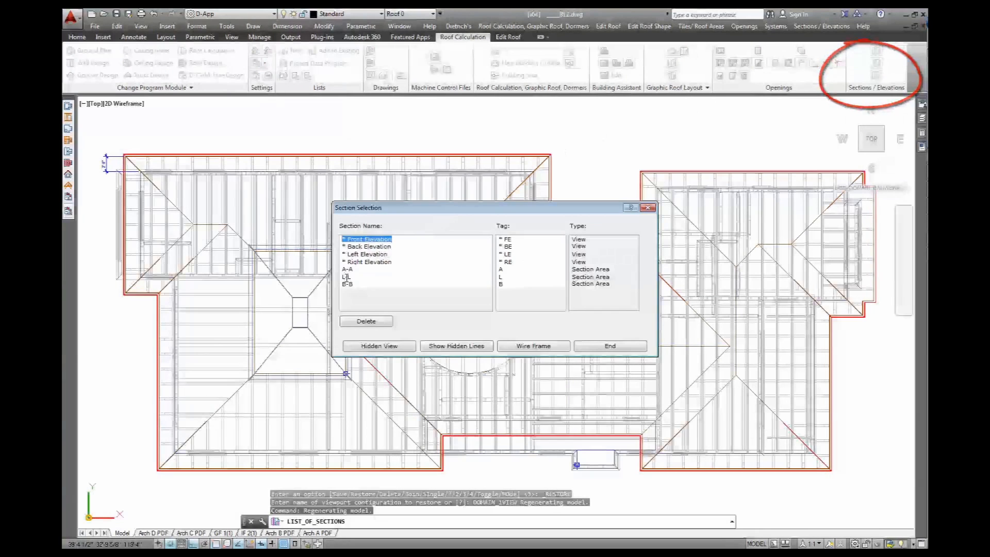
- Show the chosen section with hidden lines and store it as a sectional drawing
left_click(347, 268)
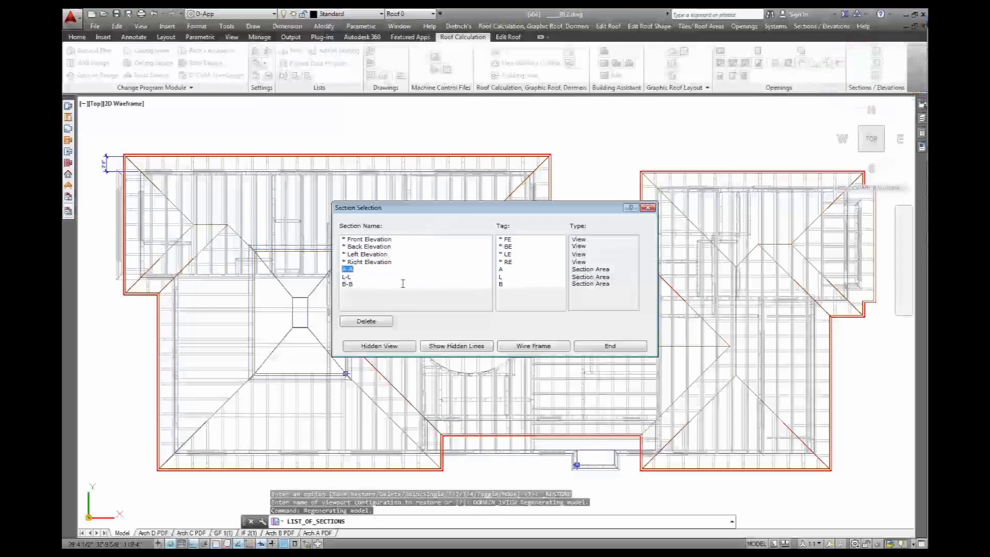
mouse_move(456, 345)
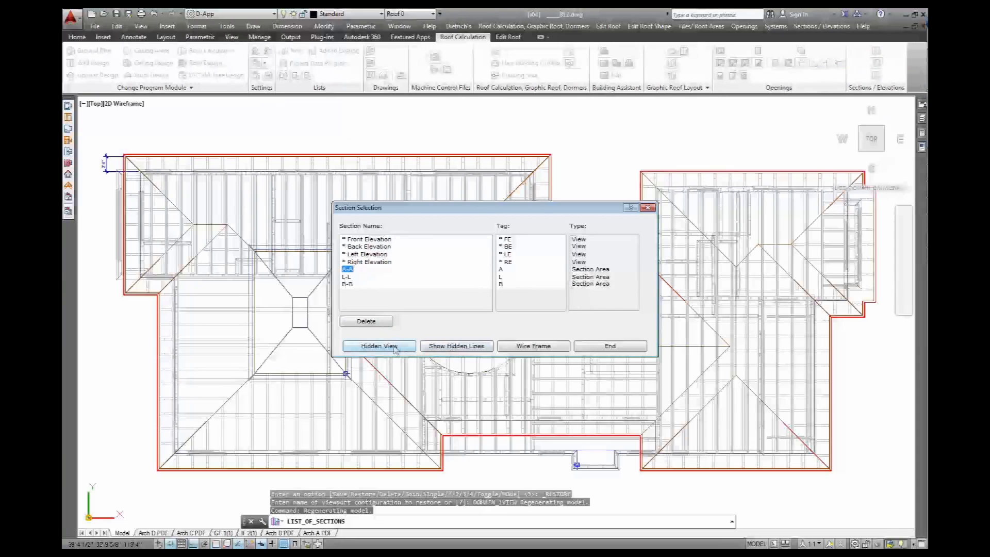
left_click(378, 345)
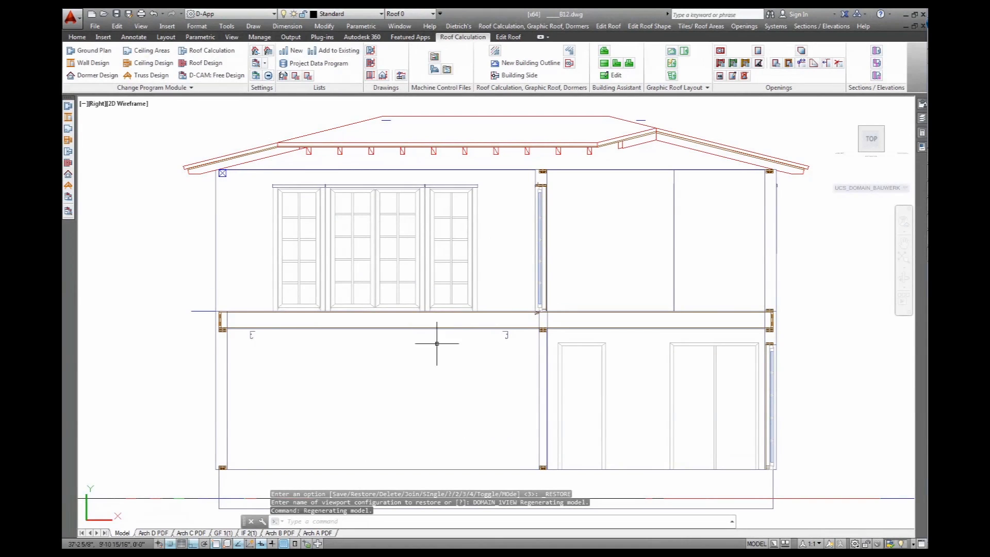
mouse_move(248, 174)
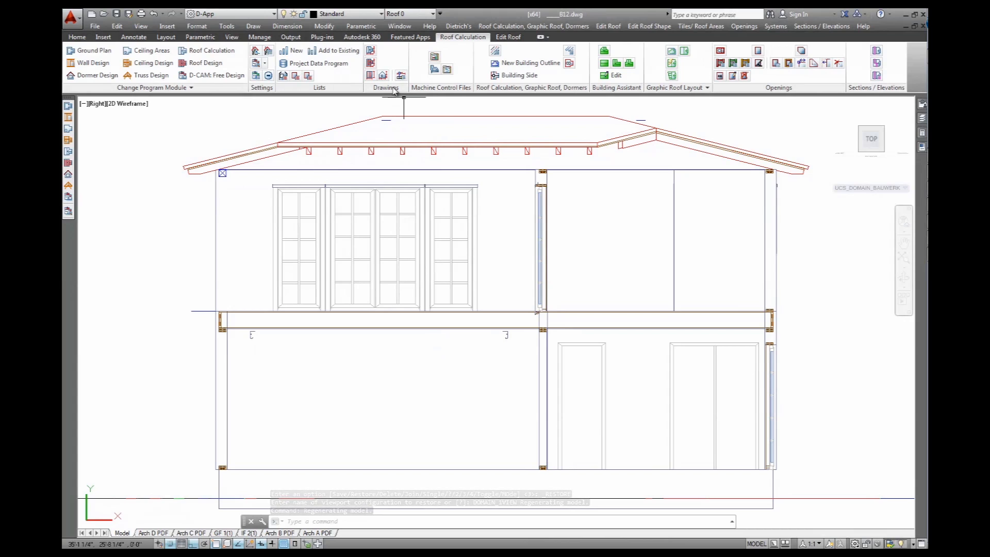
mouse_move(383, 75)
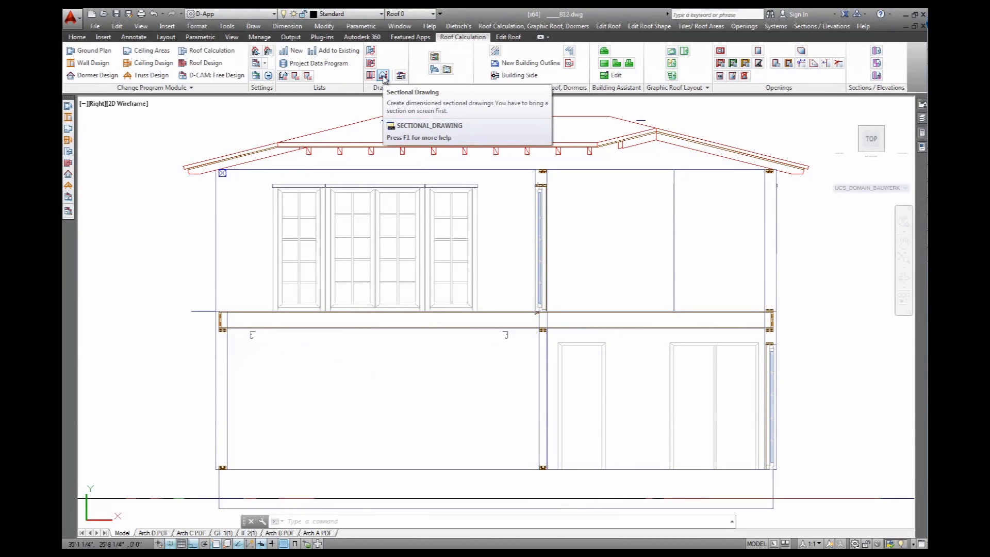
left_click(383, 76)
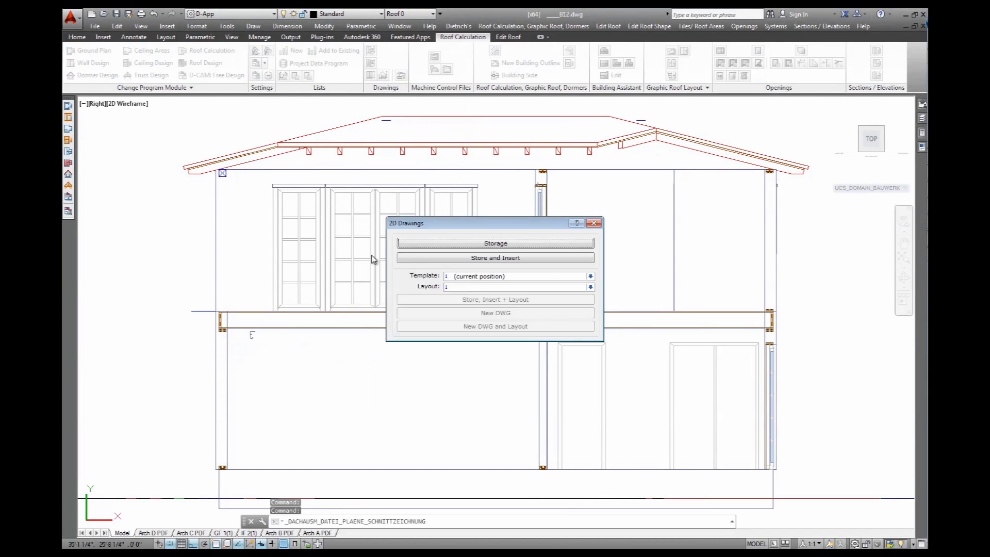
left_click(495, 258)
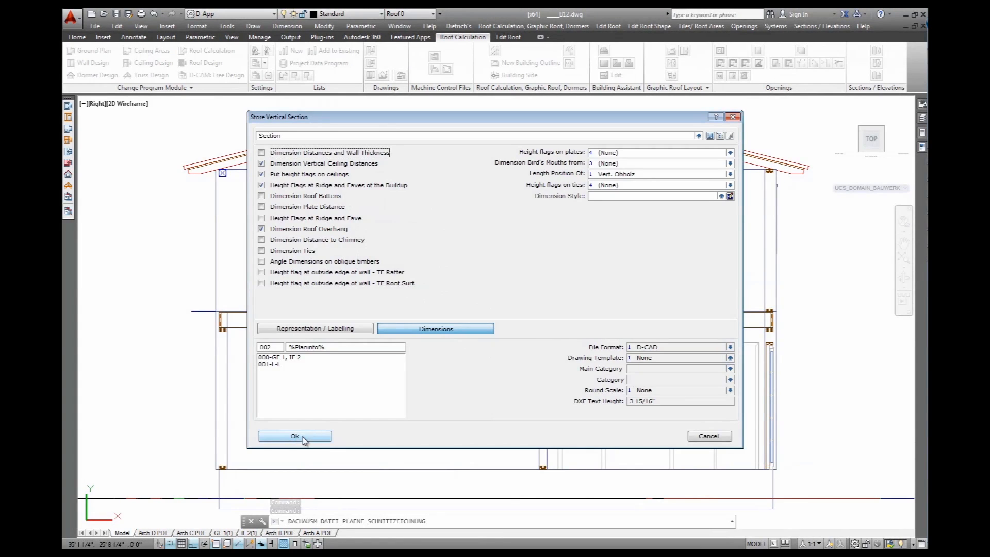
mouse_move(295, 164)
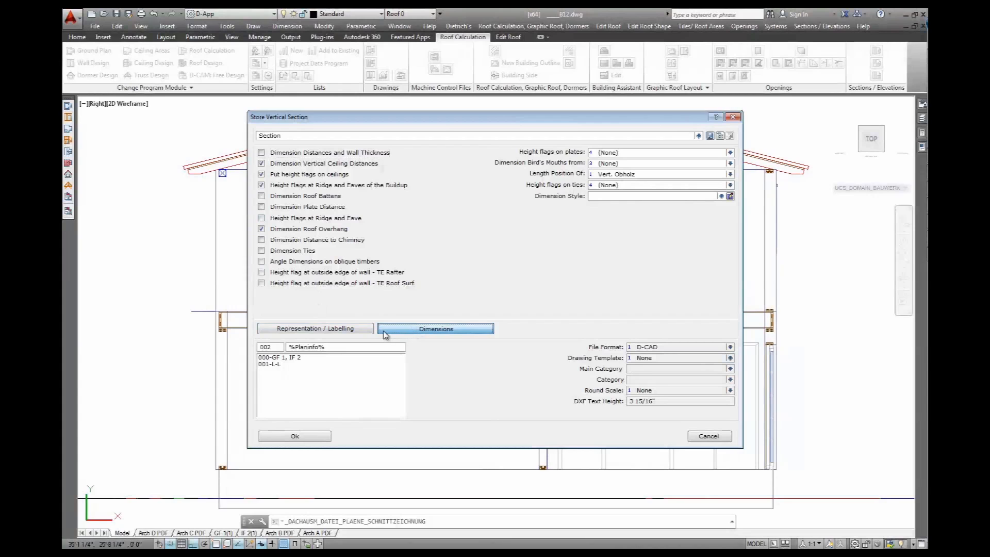
left_click(314, 328)
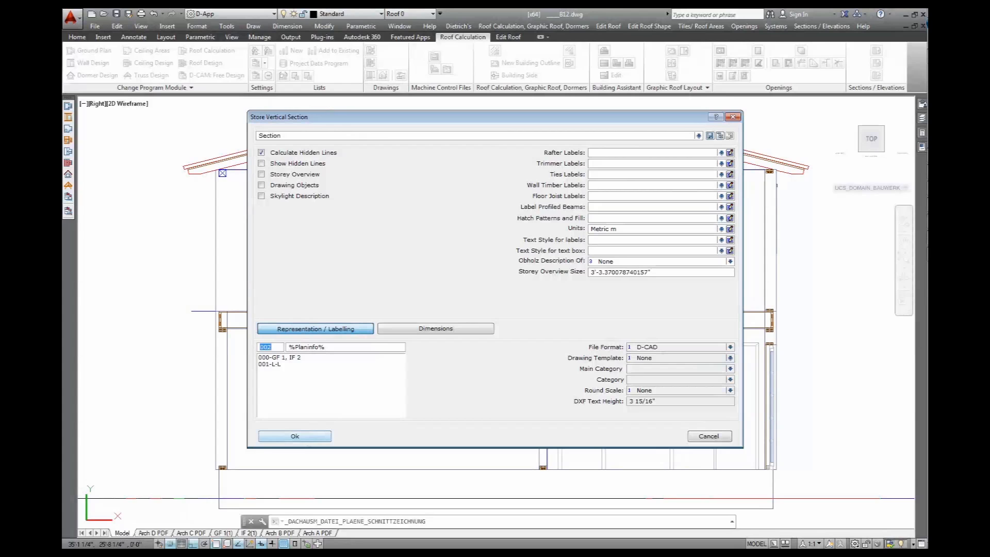
left_click(294, 436)
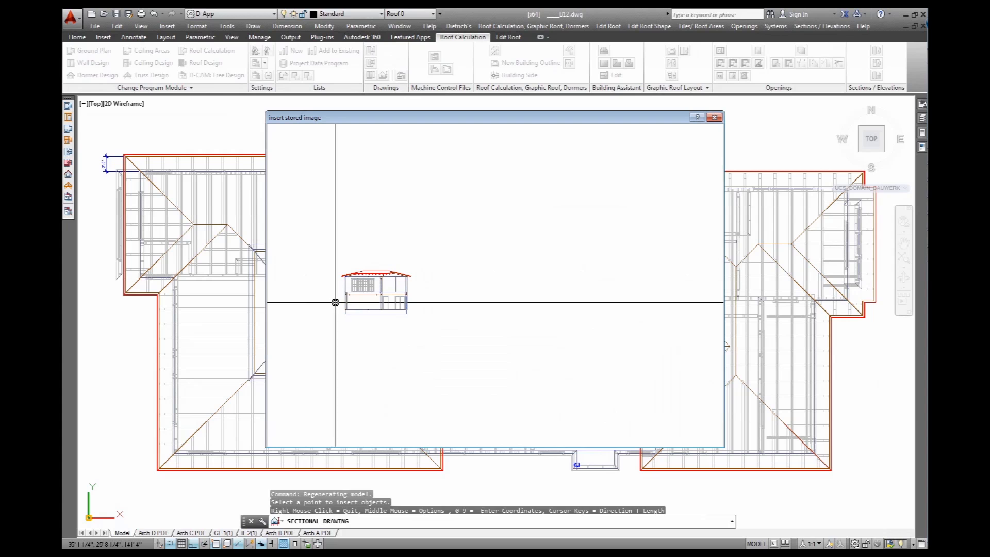
- Place the Section L-L drawing at scale 1:64 beside the house model
left_click(334, 302)
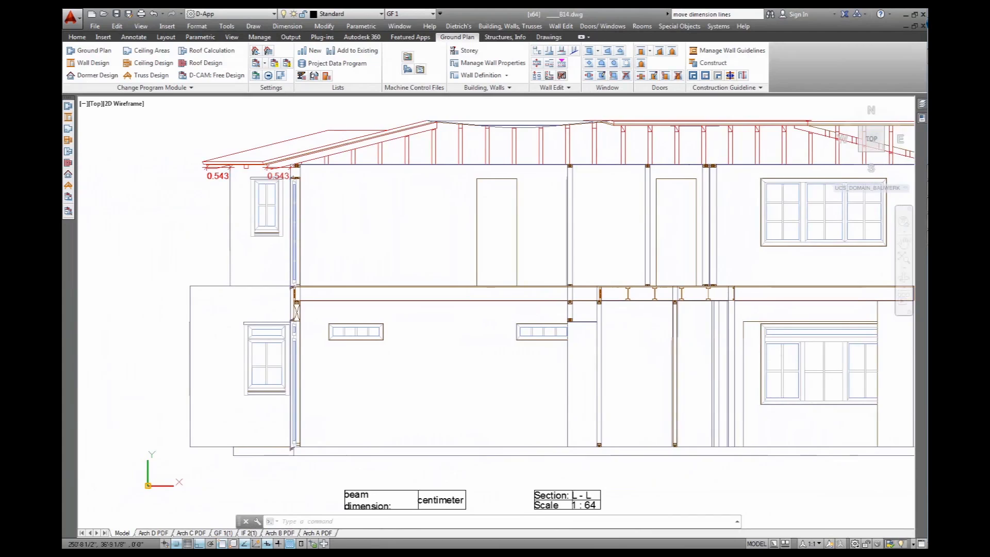
- Zoom into the office and drag the OFFICE room label higher within the room
scroll("down", 3)
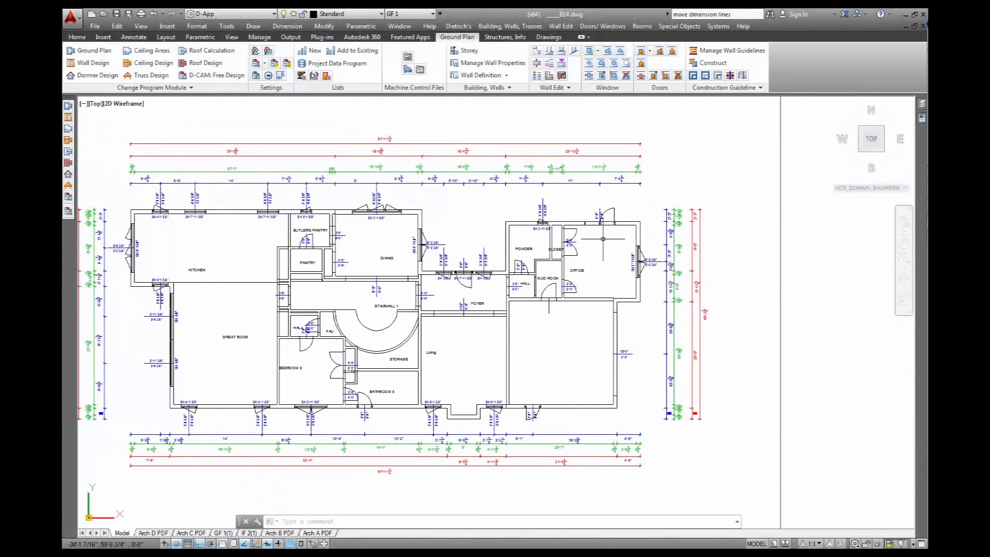
scroll("up", 3)
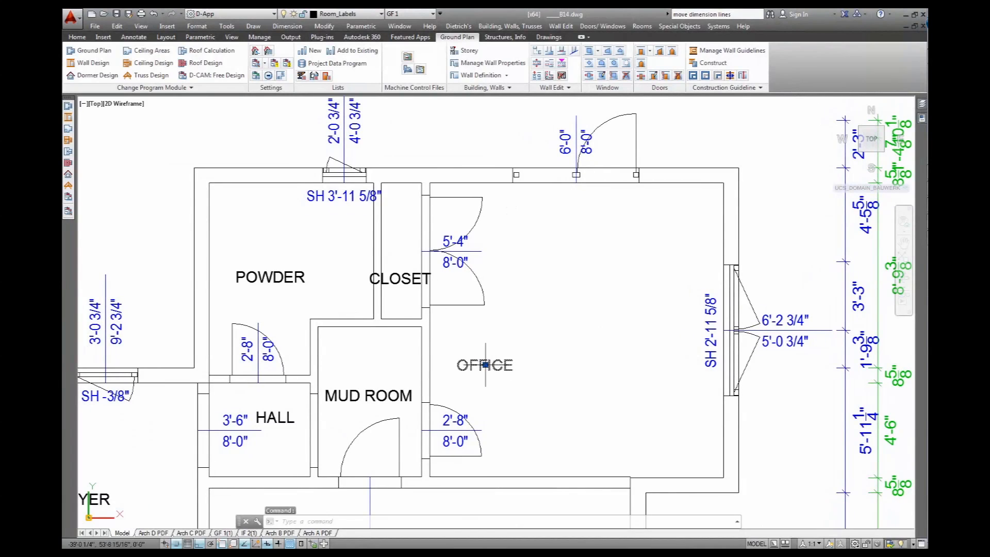
mouse_move(581, 318)
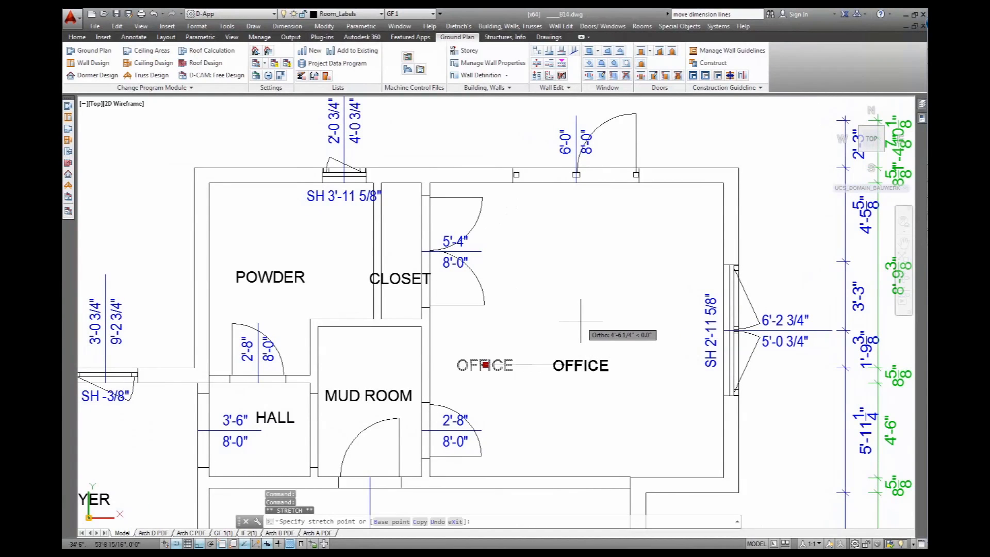
left_click(484, 327)
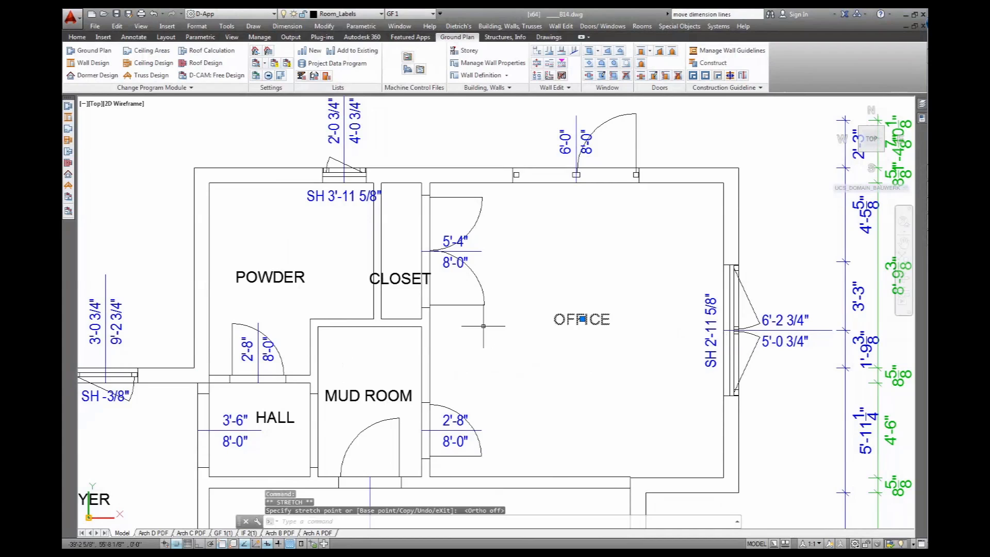
key("Escape")
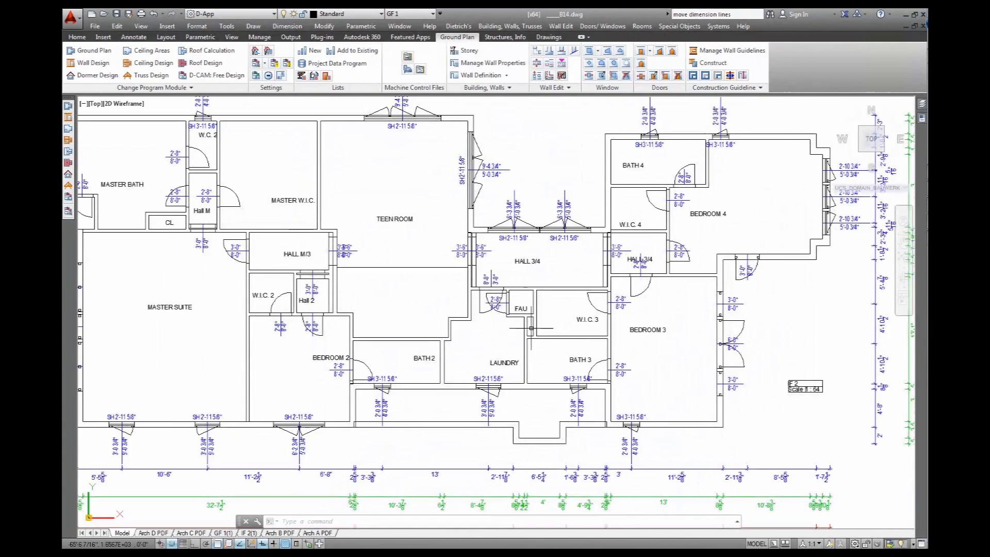
mouse_move(658, 346)
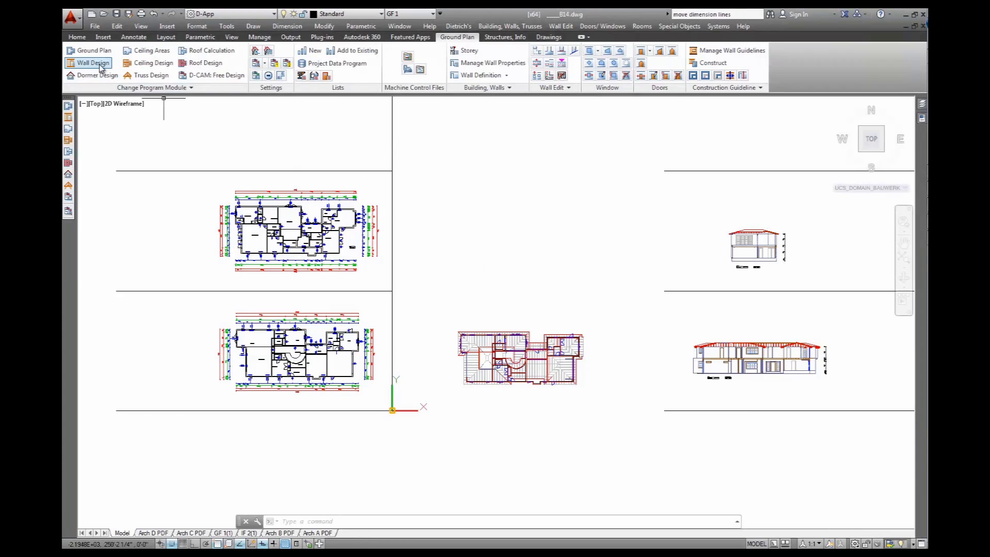
mouse_move(93, 62)
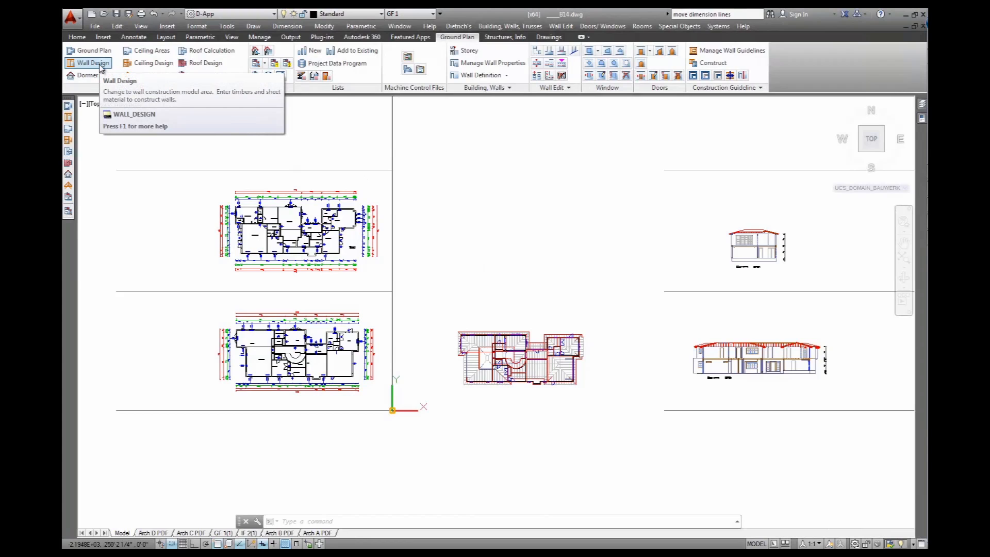
- Switch the program module to Wall Design
left_click(93, 63)
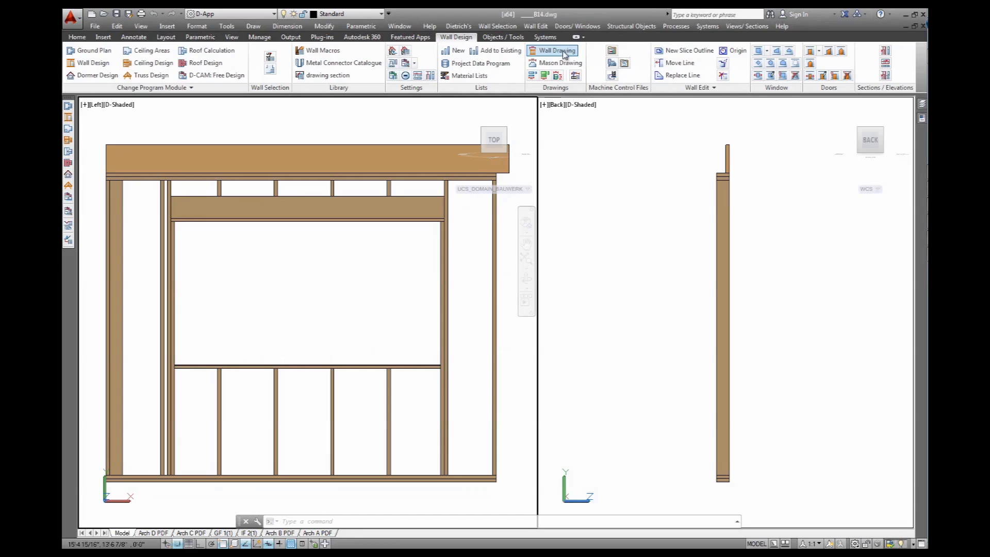
- Start a 2D wall drawing with the D_Basis_INCH template, output to a new DWG
left_click(556, 51)
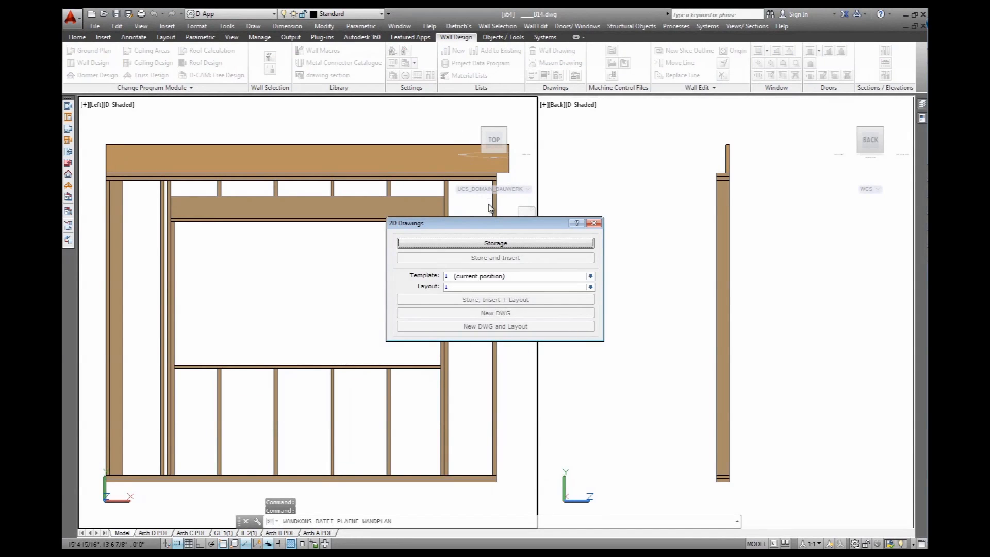
left_click(590, 275)
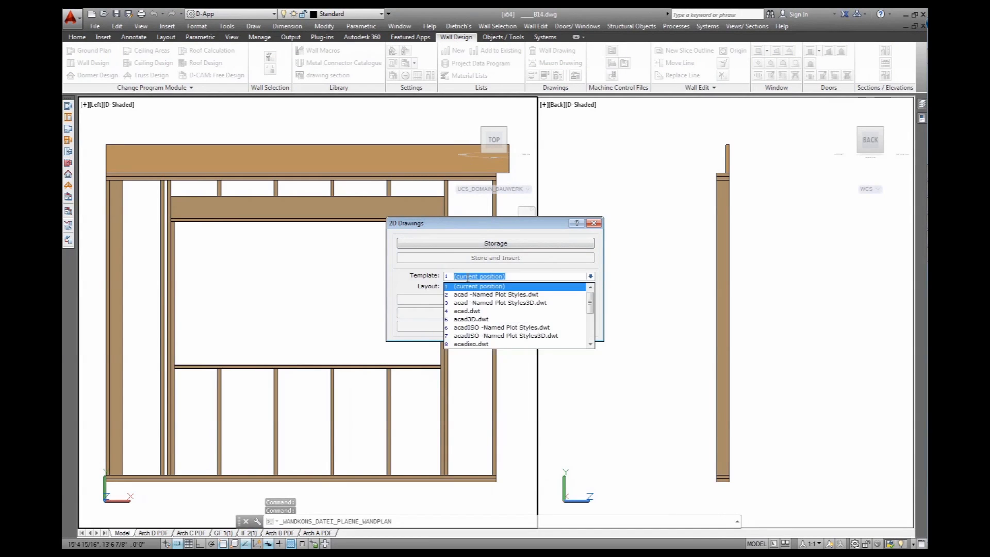
scroll("down", 3)
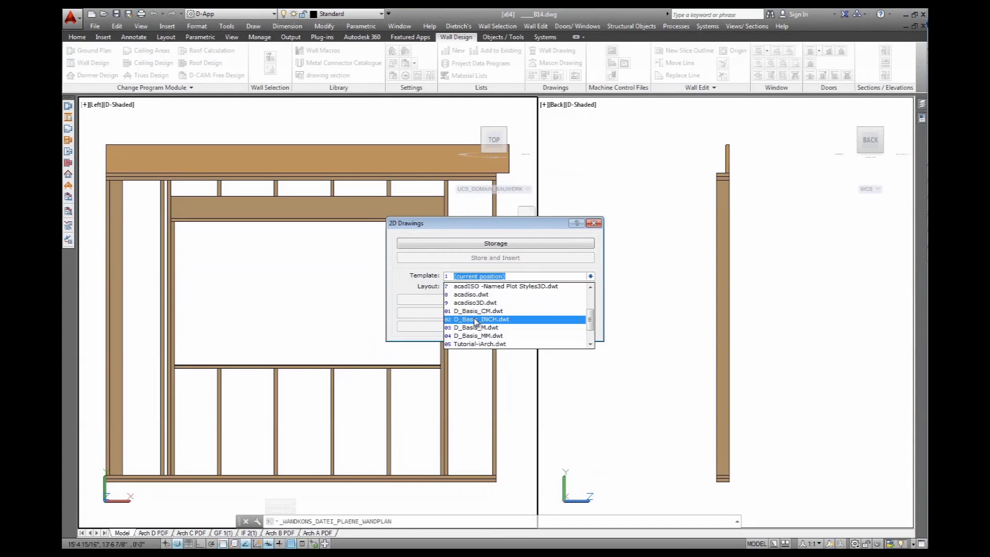
left_click(486, 319)
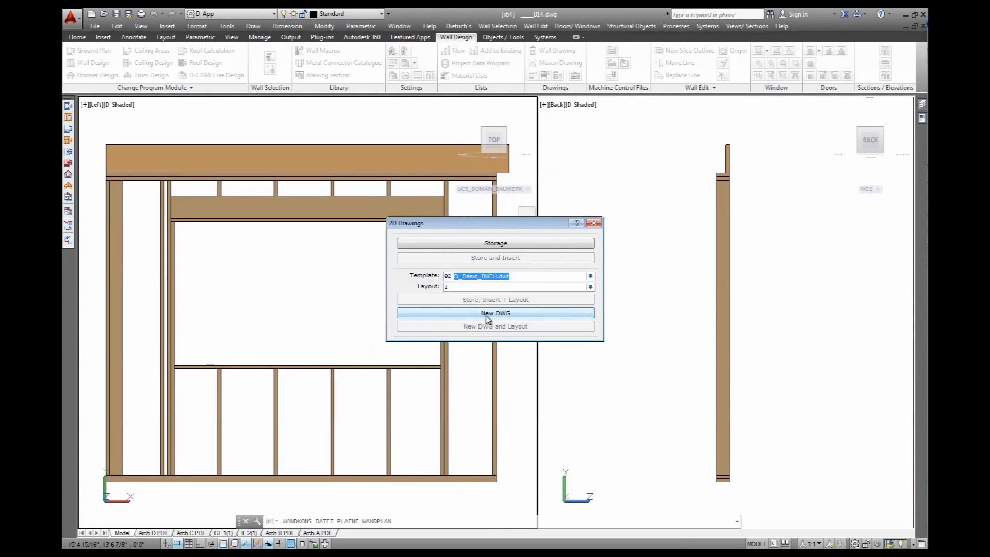
mouse_move(500, 315)
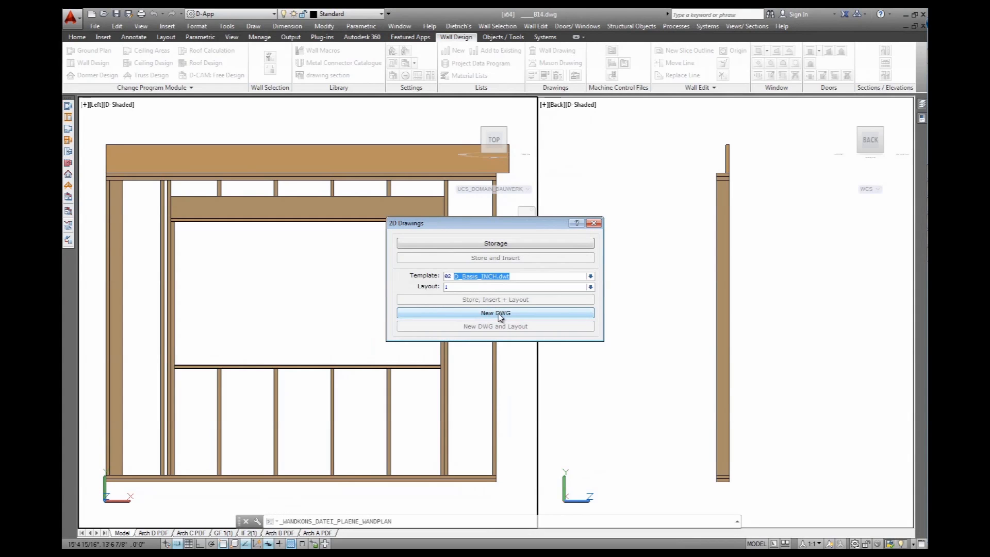
left_click(495, 312)
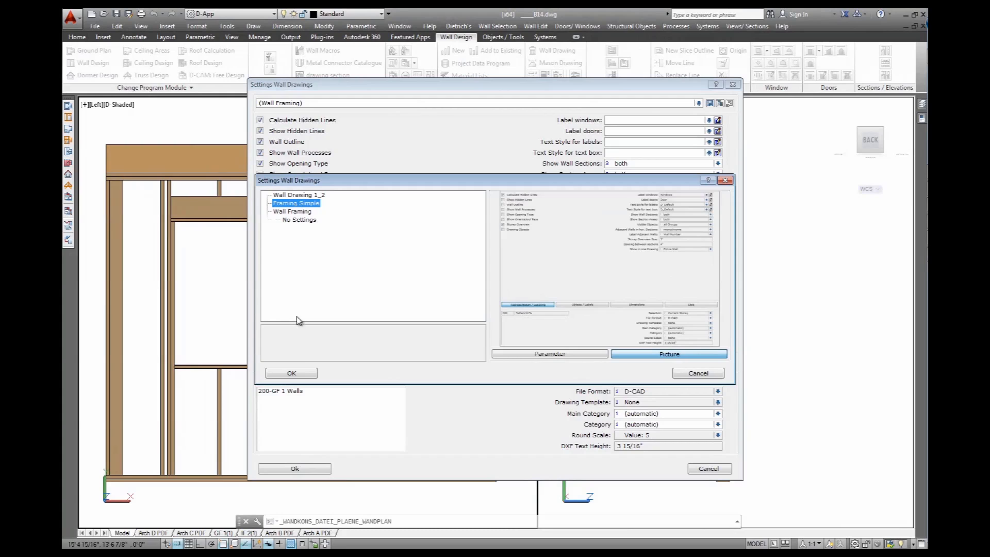
- Choose Framing Simple, review its Objects/Labels, Dimensions and Lists tabs, and accept
left_click(291, 372)
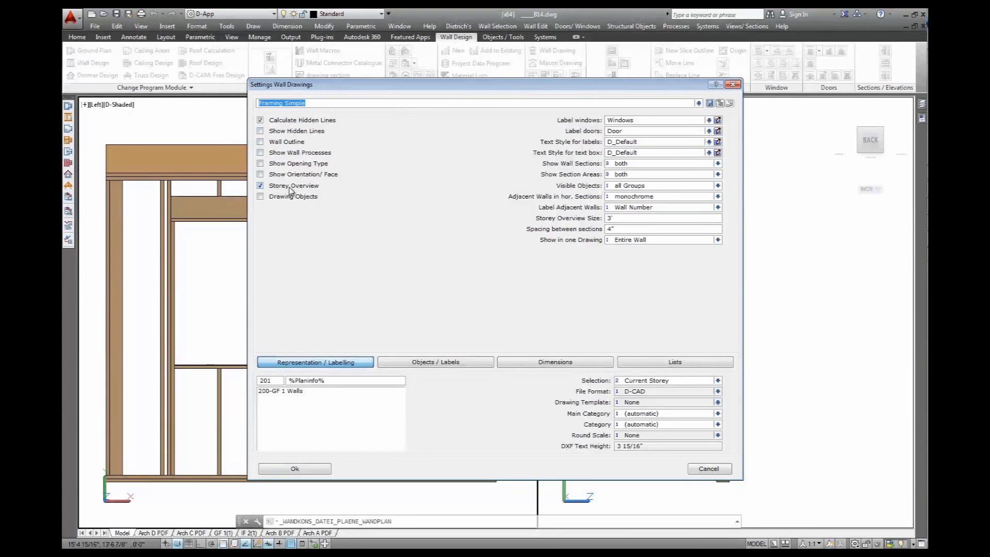
mouse_move(601, 146)
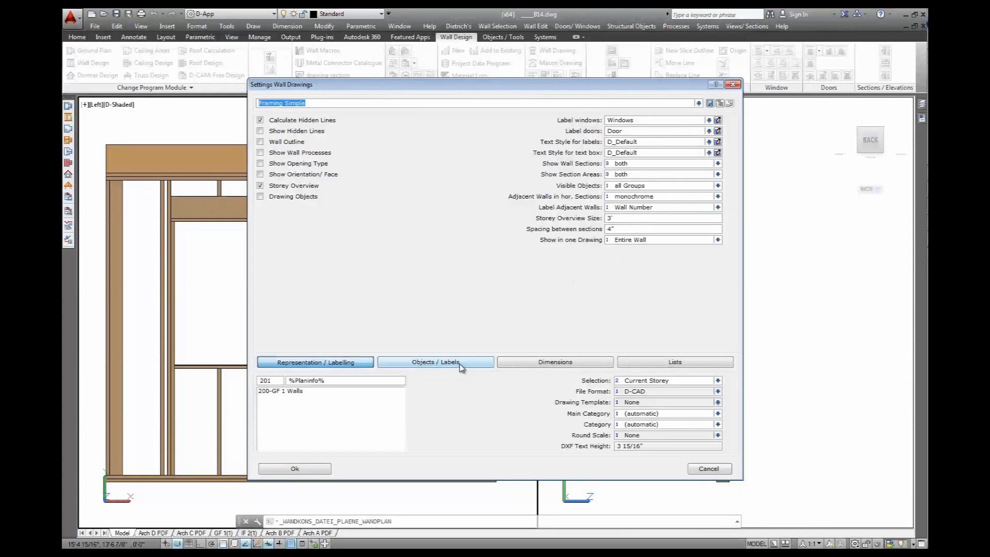
left_click(434, 362)
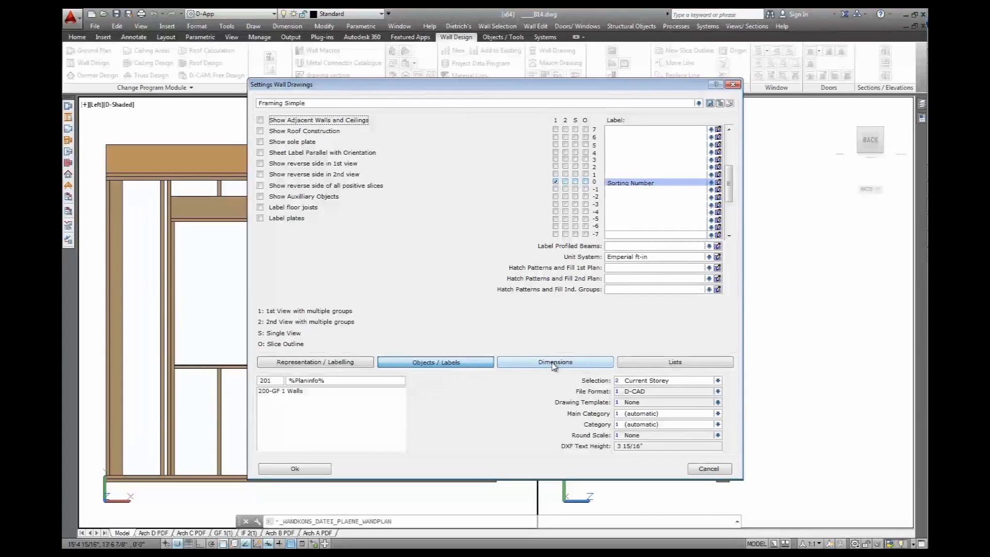
left_click(554, 362)
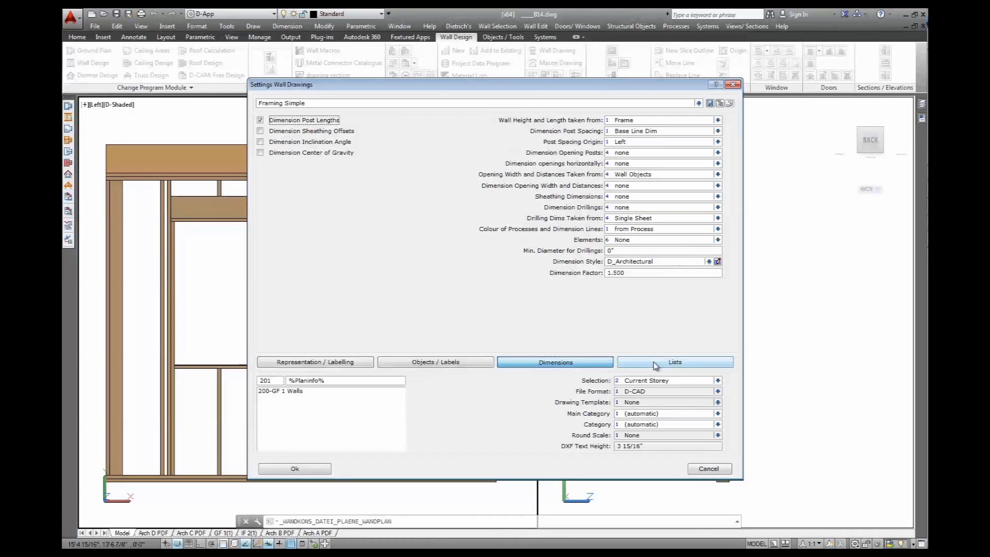
left_click(674, 362)
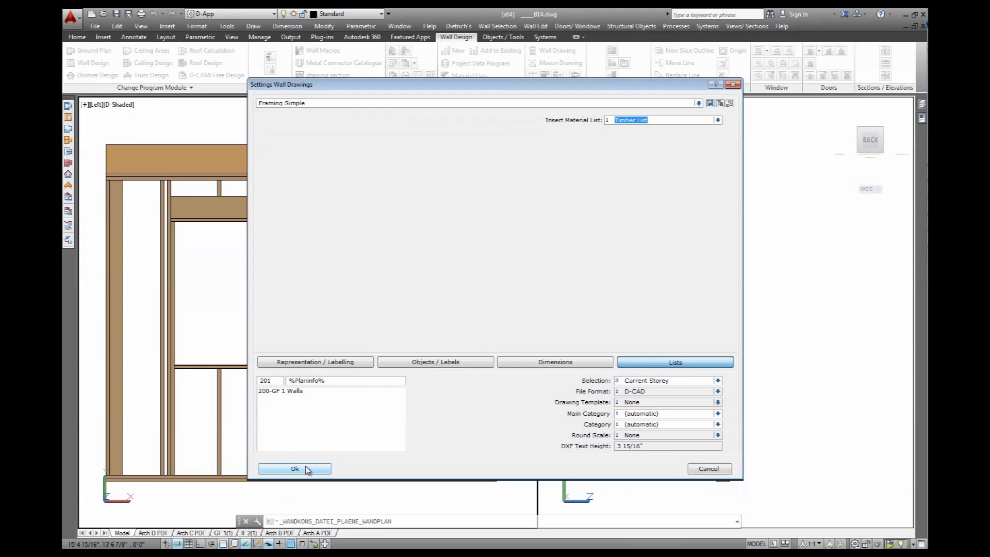
left_click(294, 468)
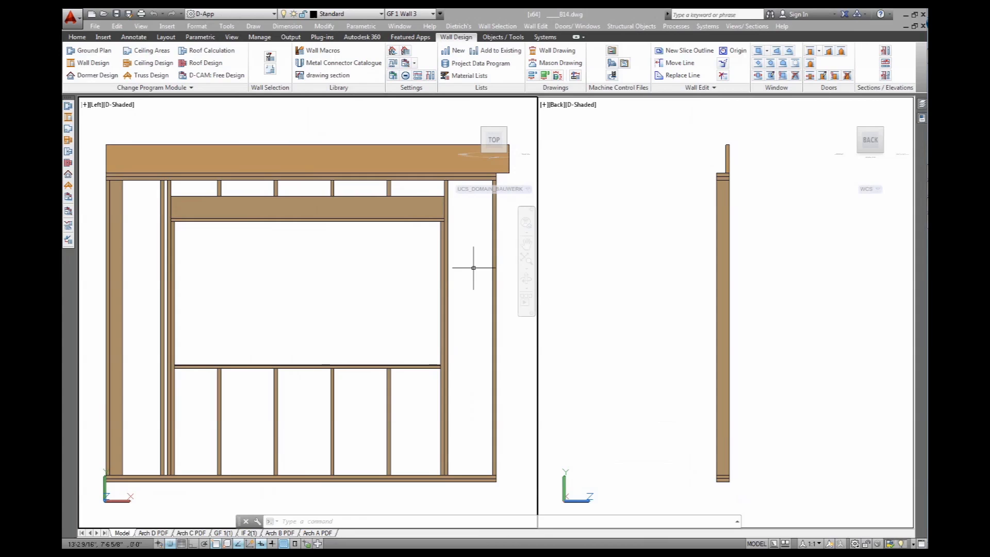
mouse_move(475, 272)
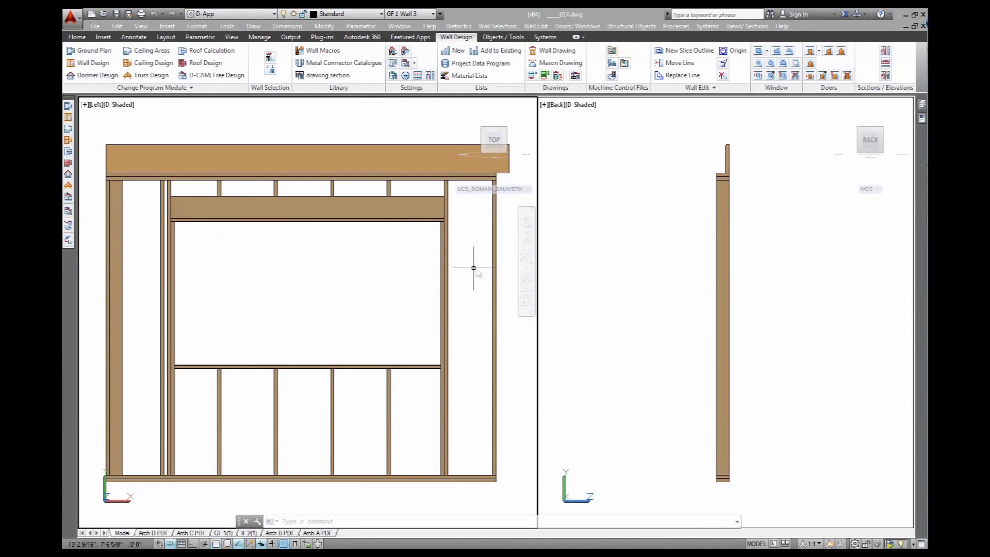
mouse_move(709, 248)
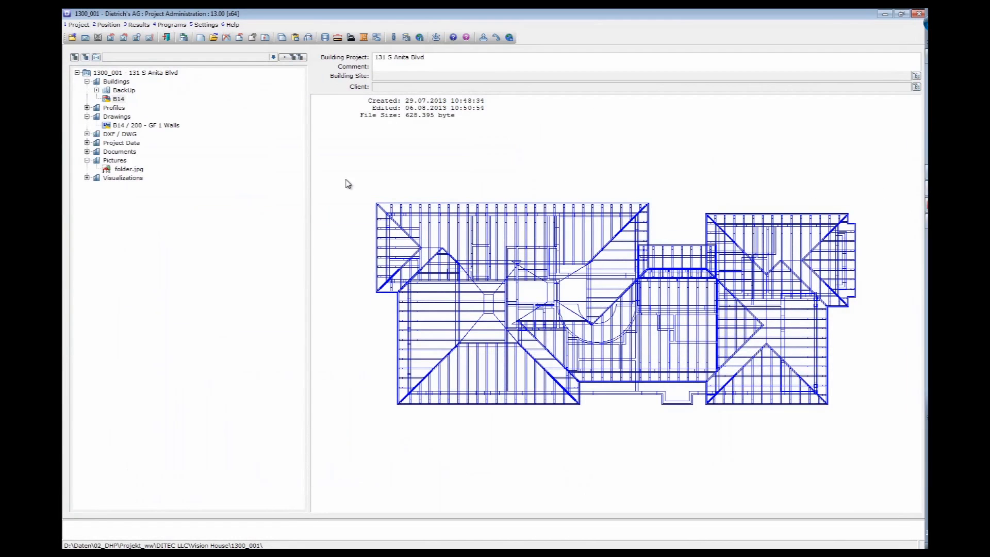
- Select the B14 / 200 - GF 1 Walls entry under Drawings and open it
left_click(148, 125)
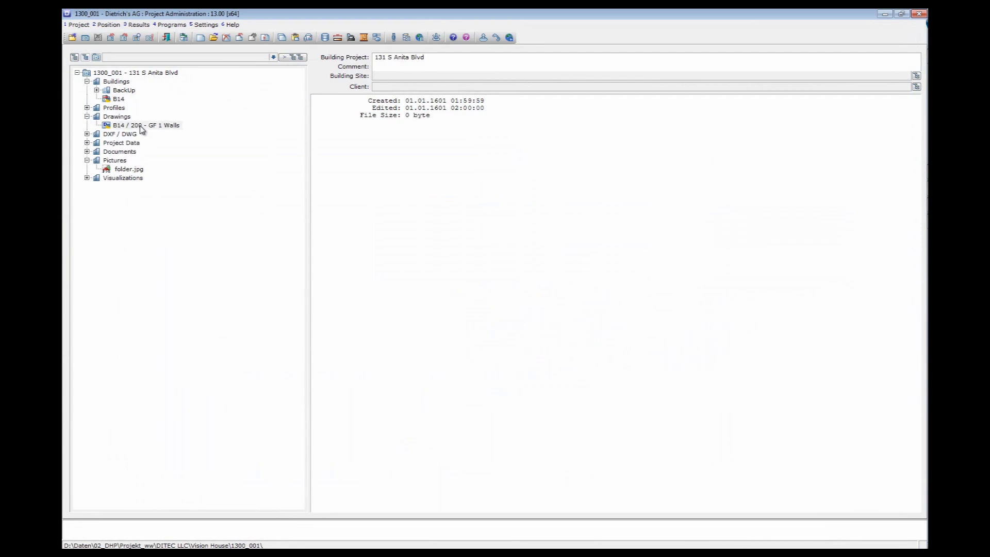
left_click(146, 125)
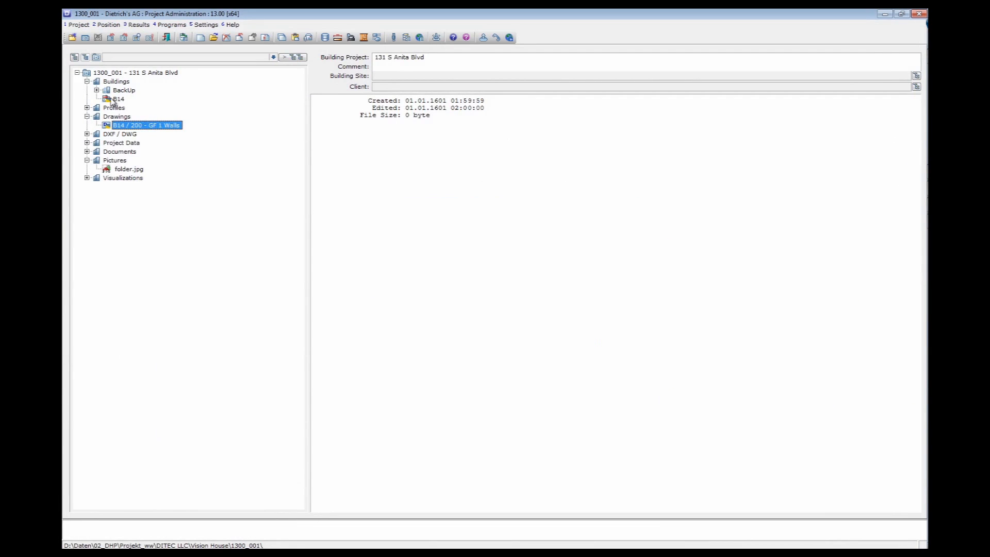
left_click(117, 98)
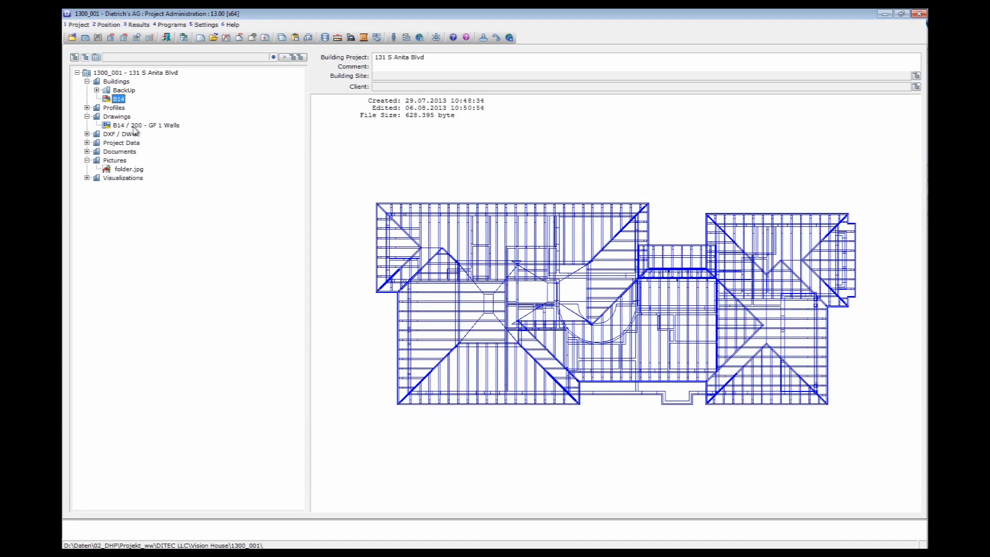
left_click(146, 125)
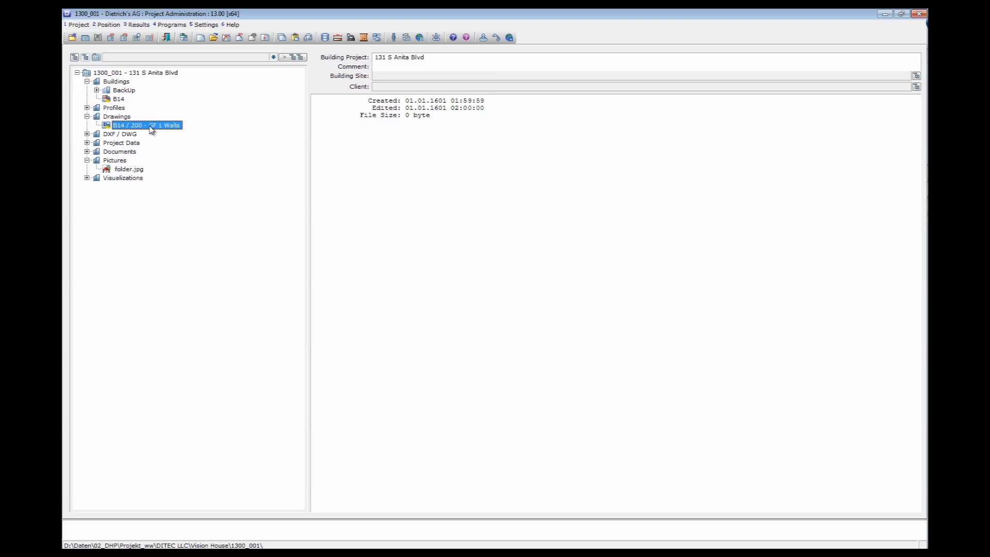
double_click(146, 124)
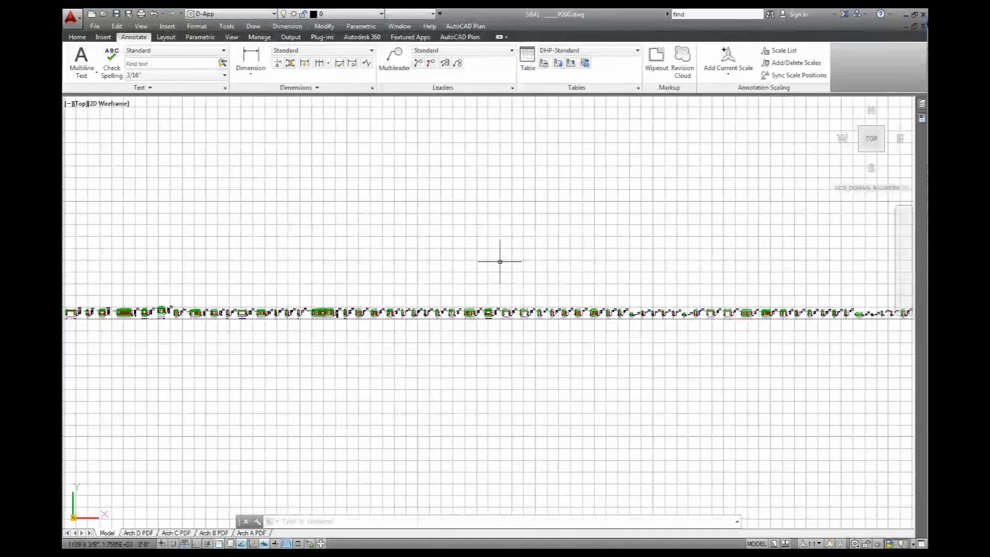
mouse_move(480, 266)
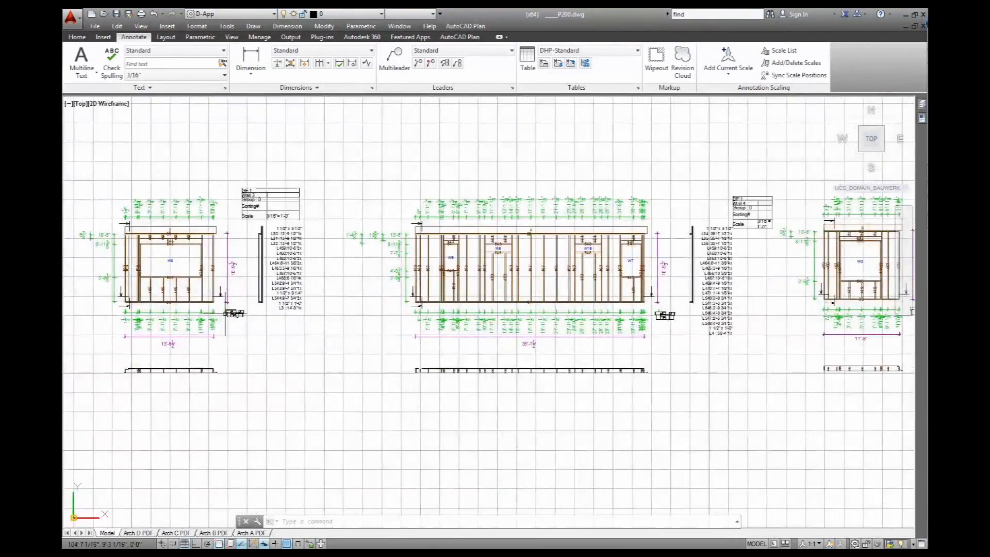
key("F7")
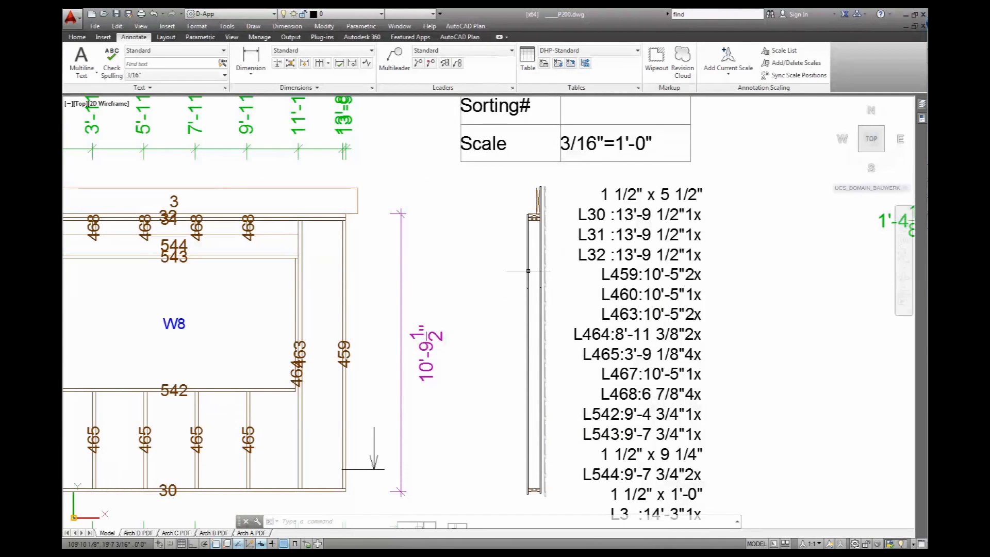
mouse_move(467, 371)
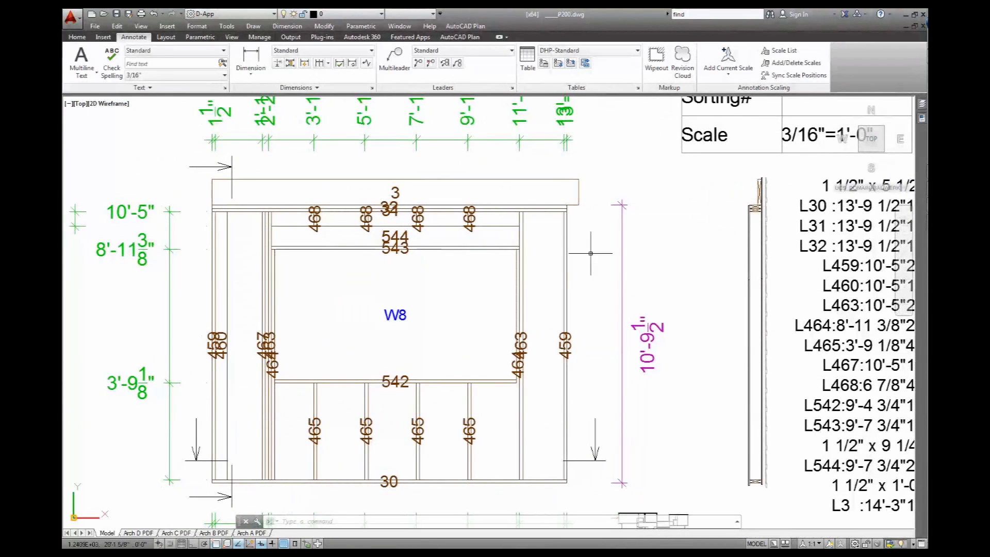
- Drag label 32 clear of label 31 and move the overlapping 463 label aside
scroll("up", 3)
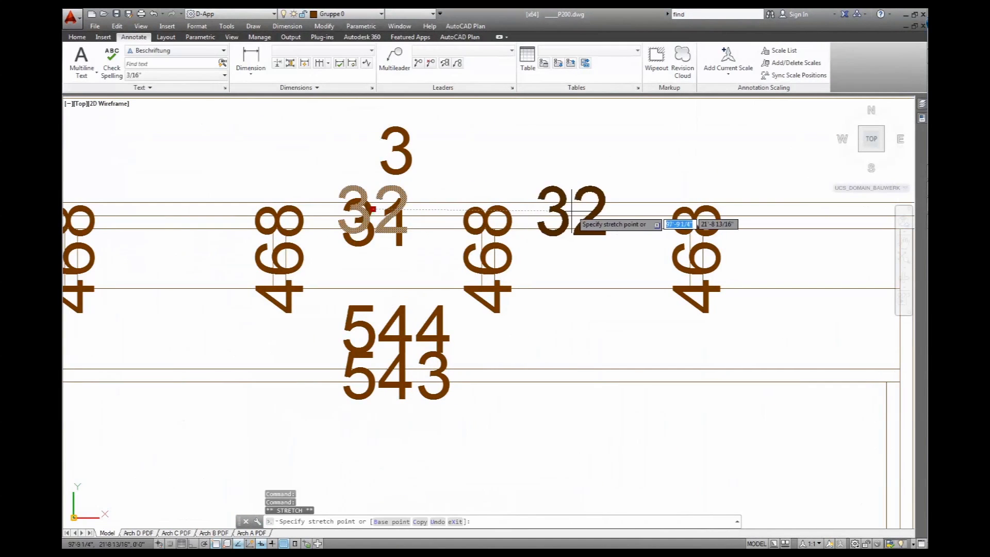
left_click(404, 265)
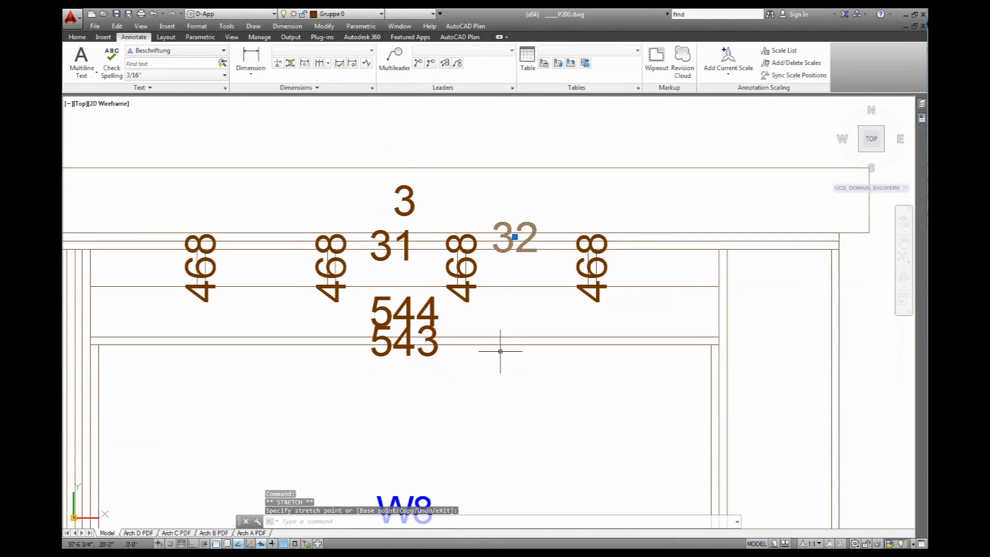
key("Escape")
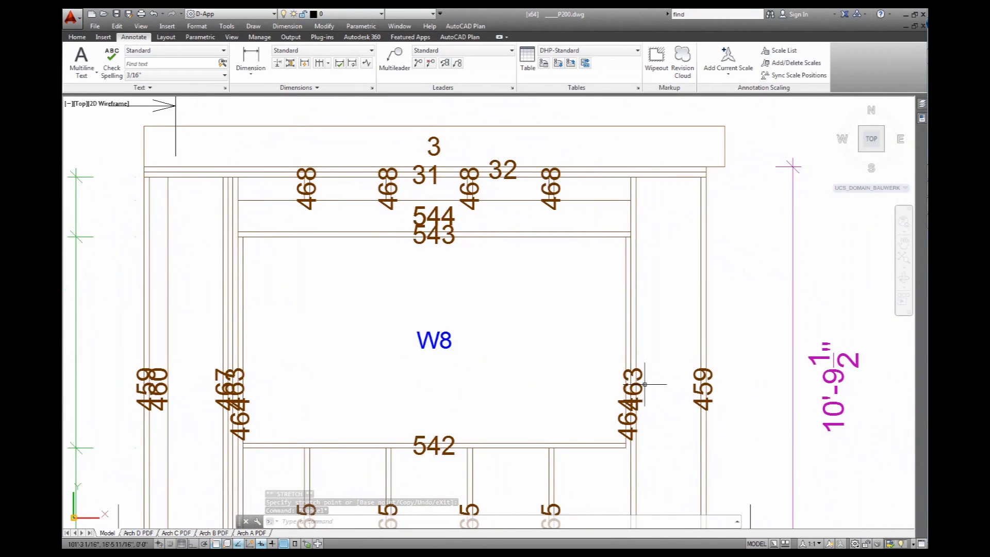
left_click(631, 385)
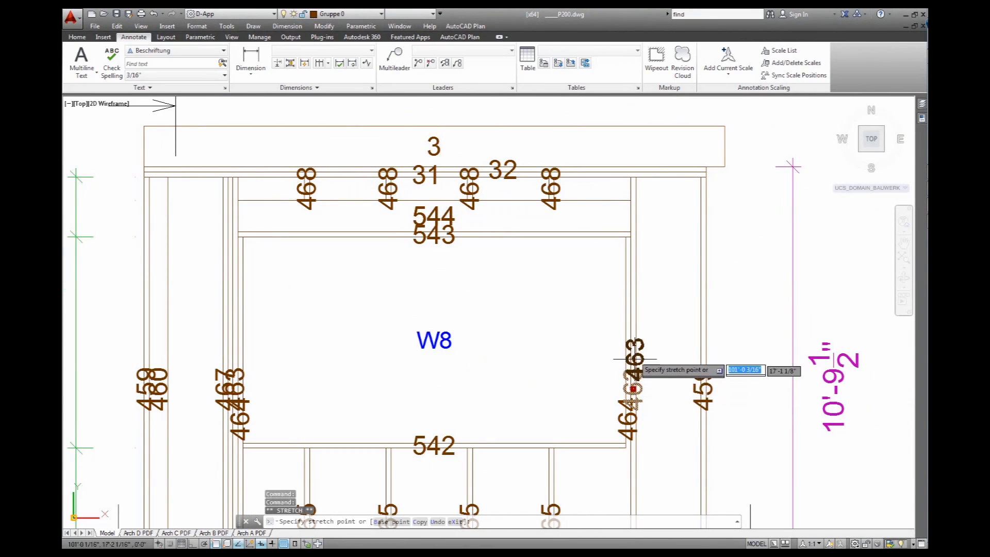
mouse_move(632, 369)
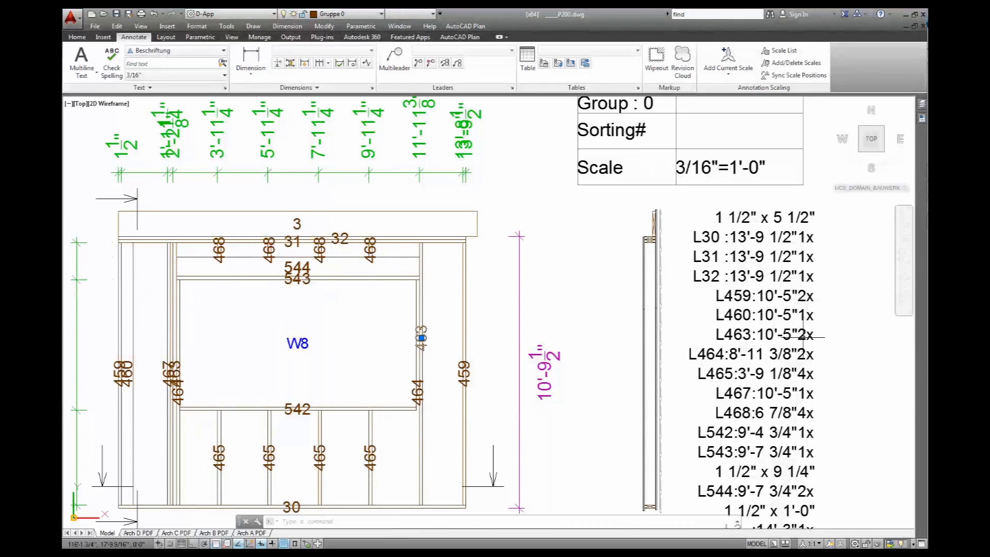
mouse_move(706, 326)
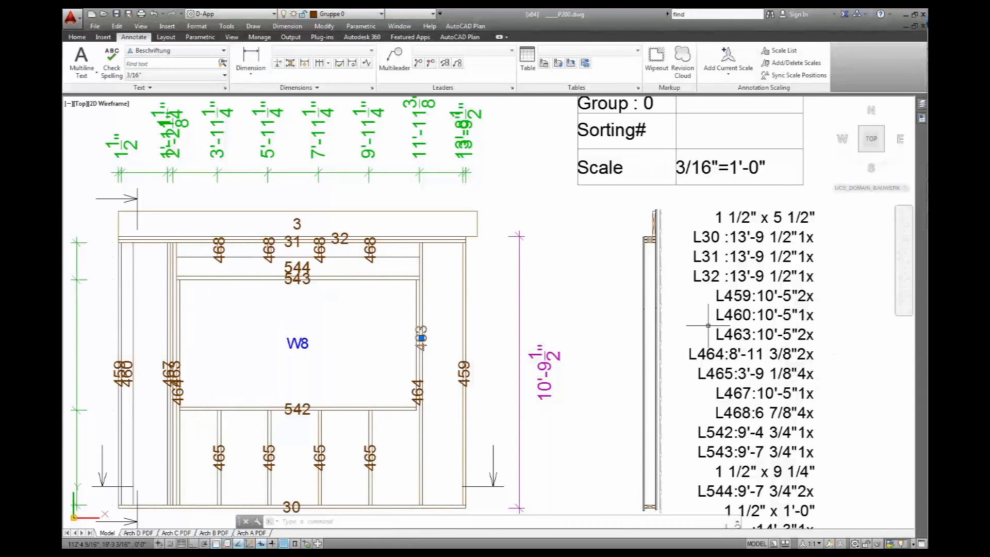
left_click(763, 335)
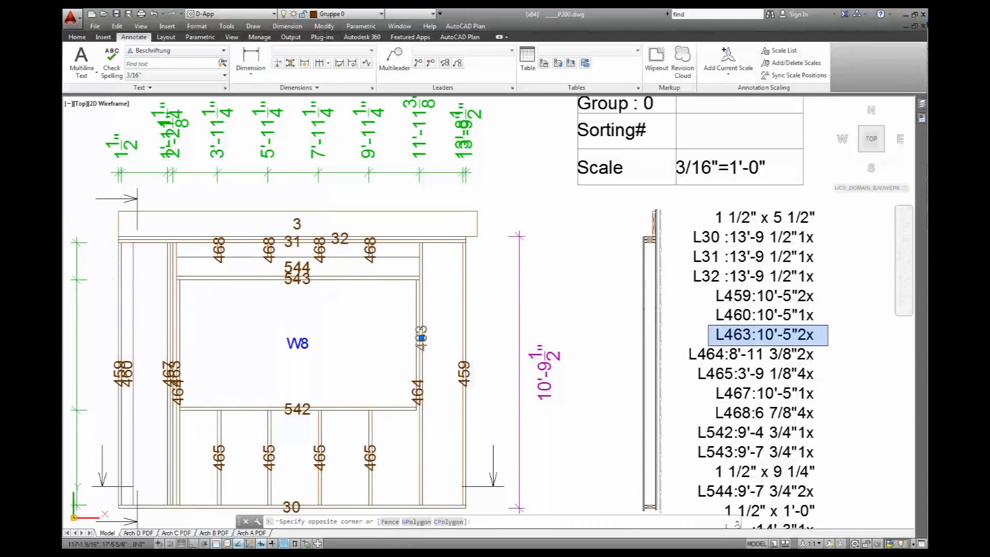